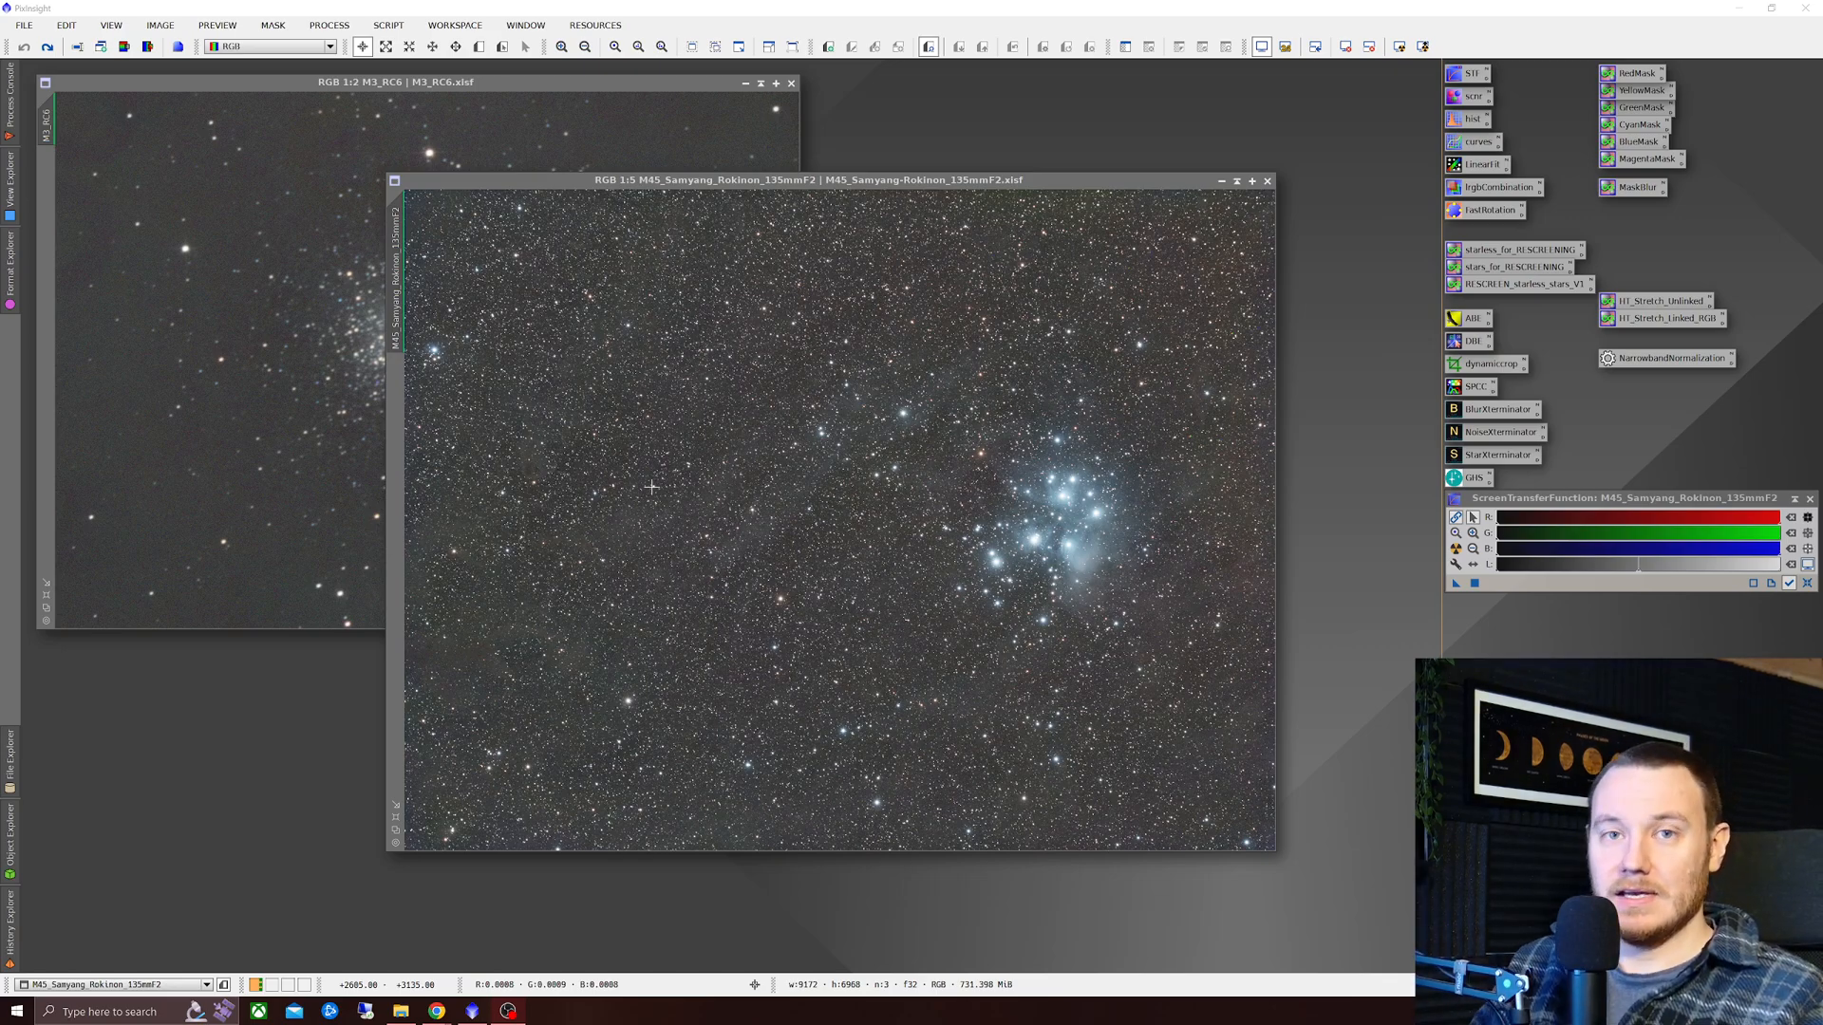
mouse_move(521, 718)
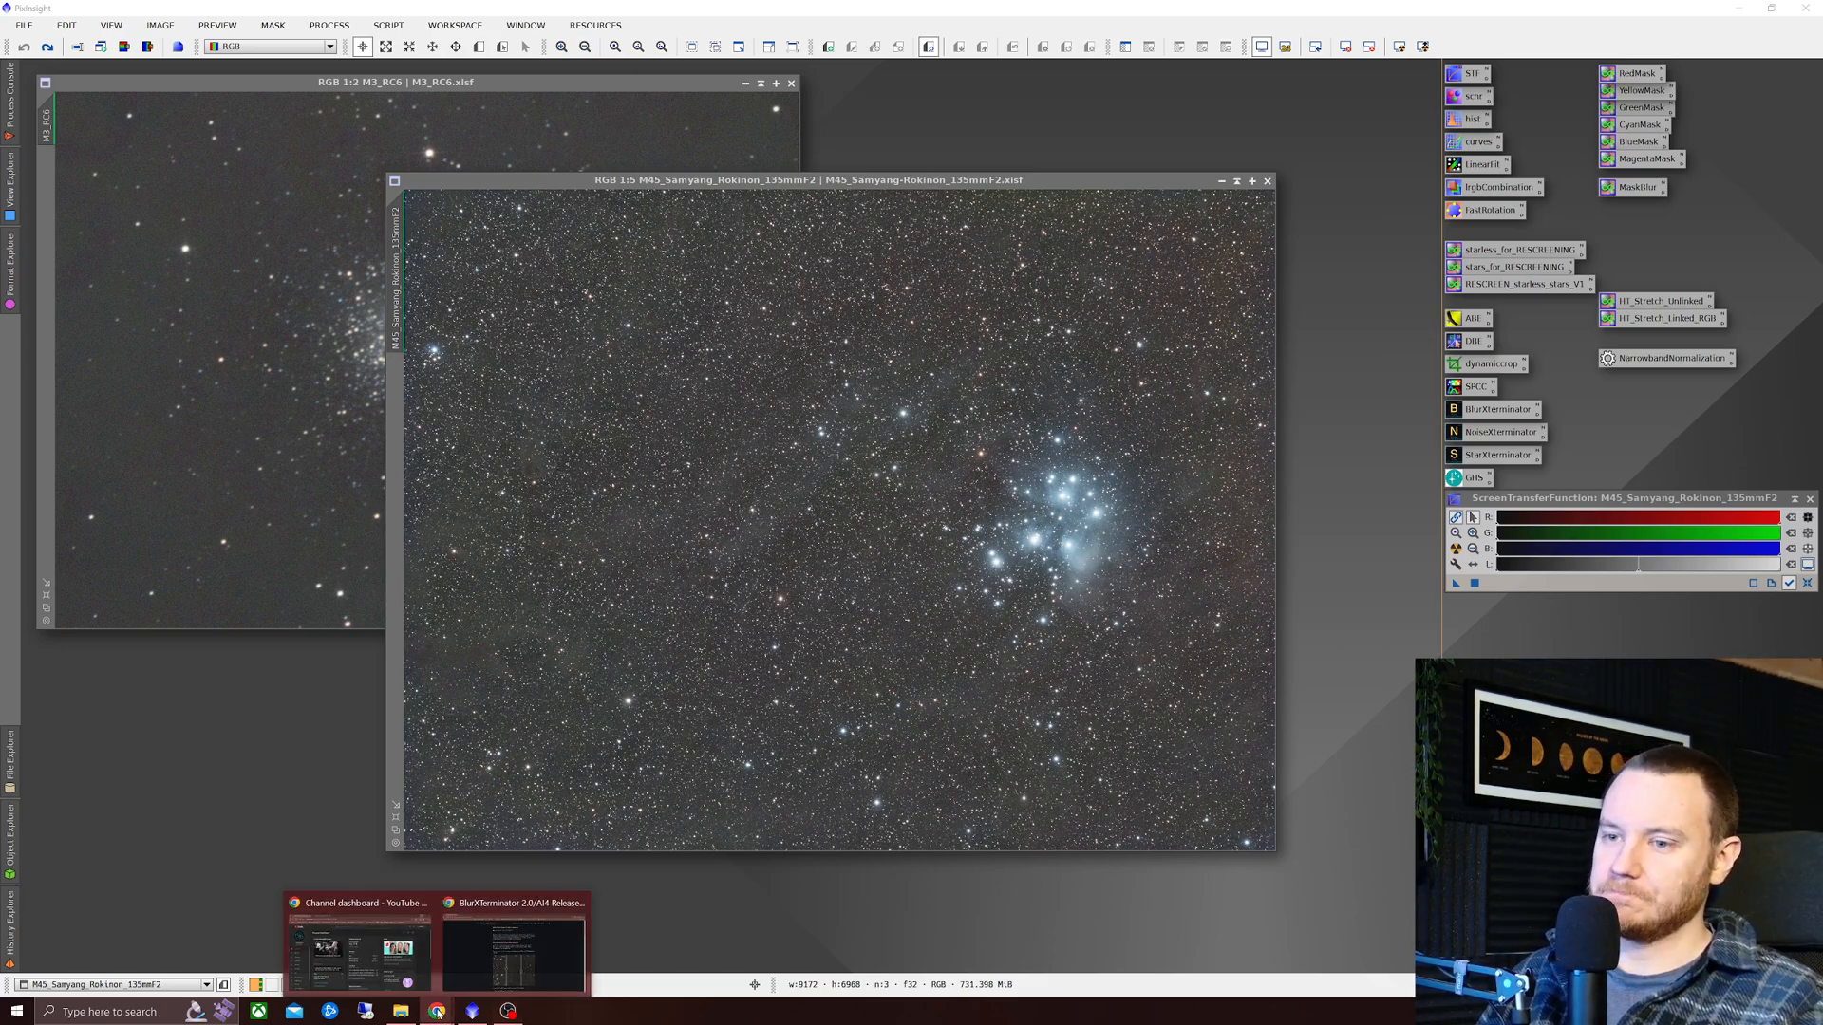
- Bring up the BlurXTerminator 2.0/AI4 release article in Chrome
click(512, 942)
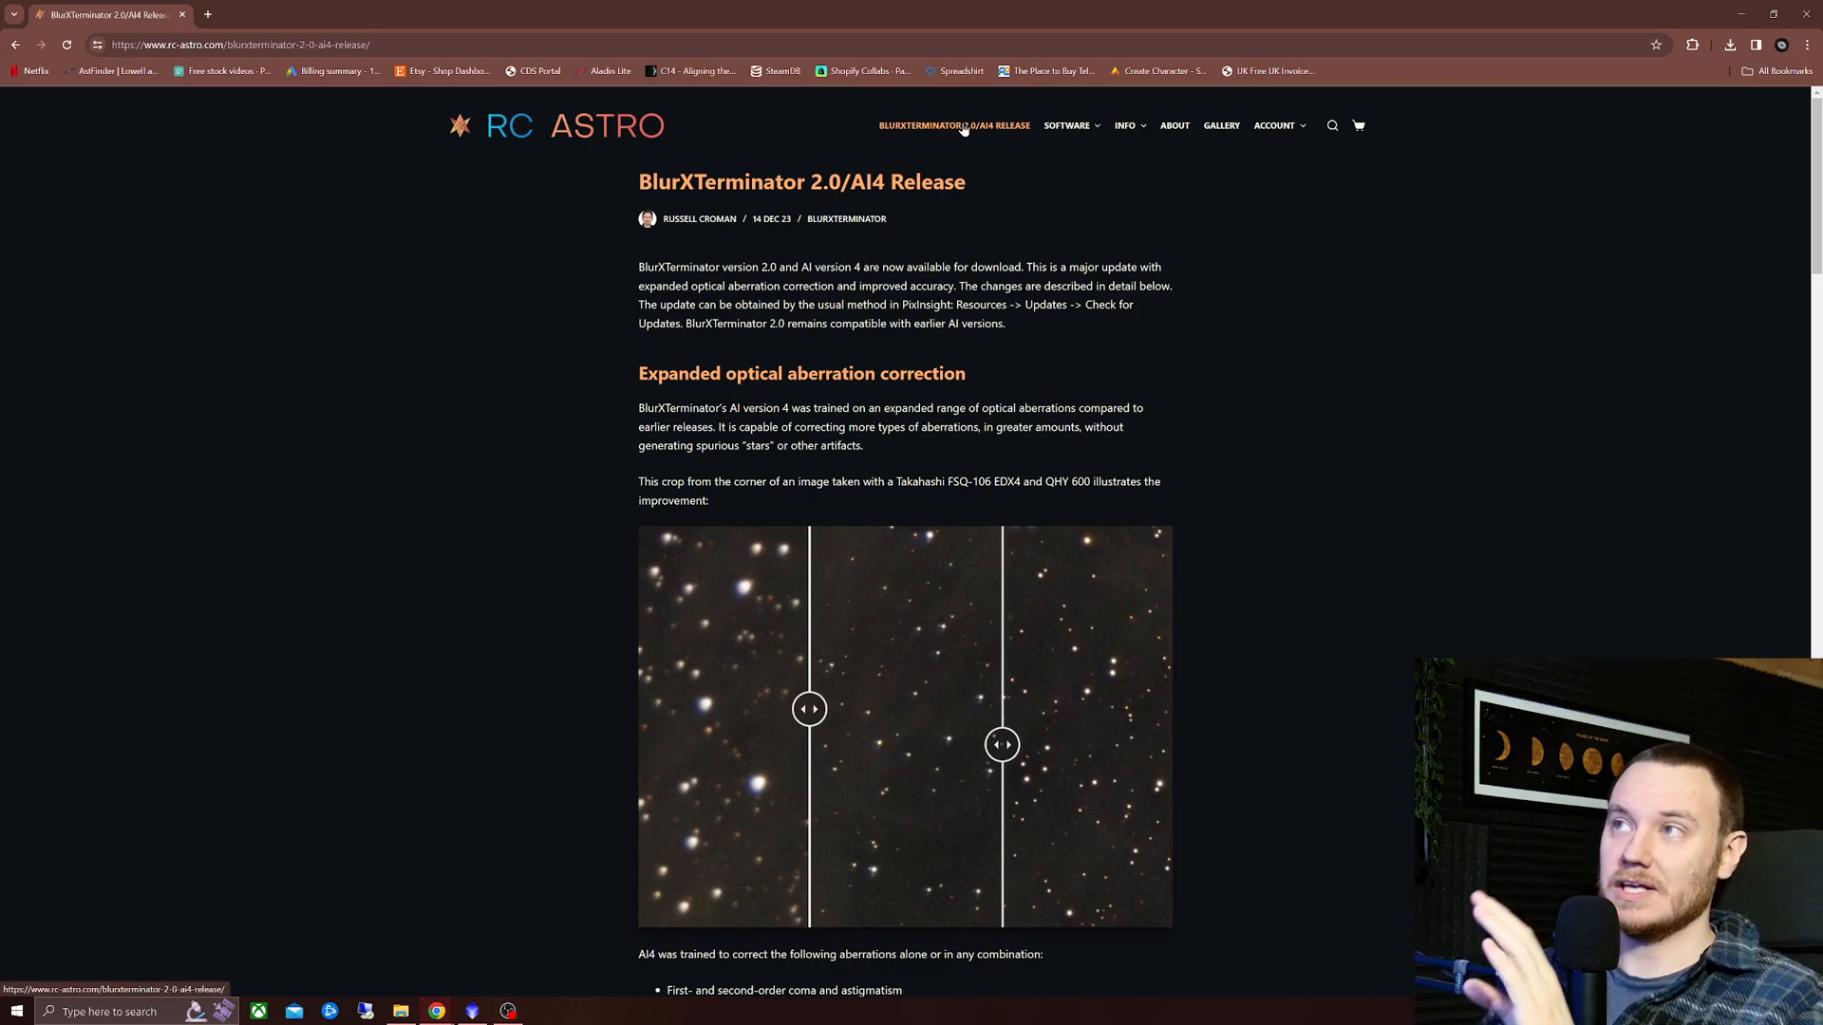
mouse_move(949, 238)
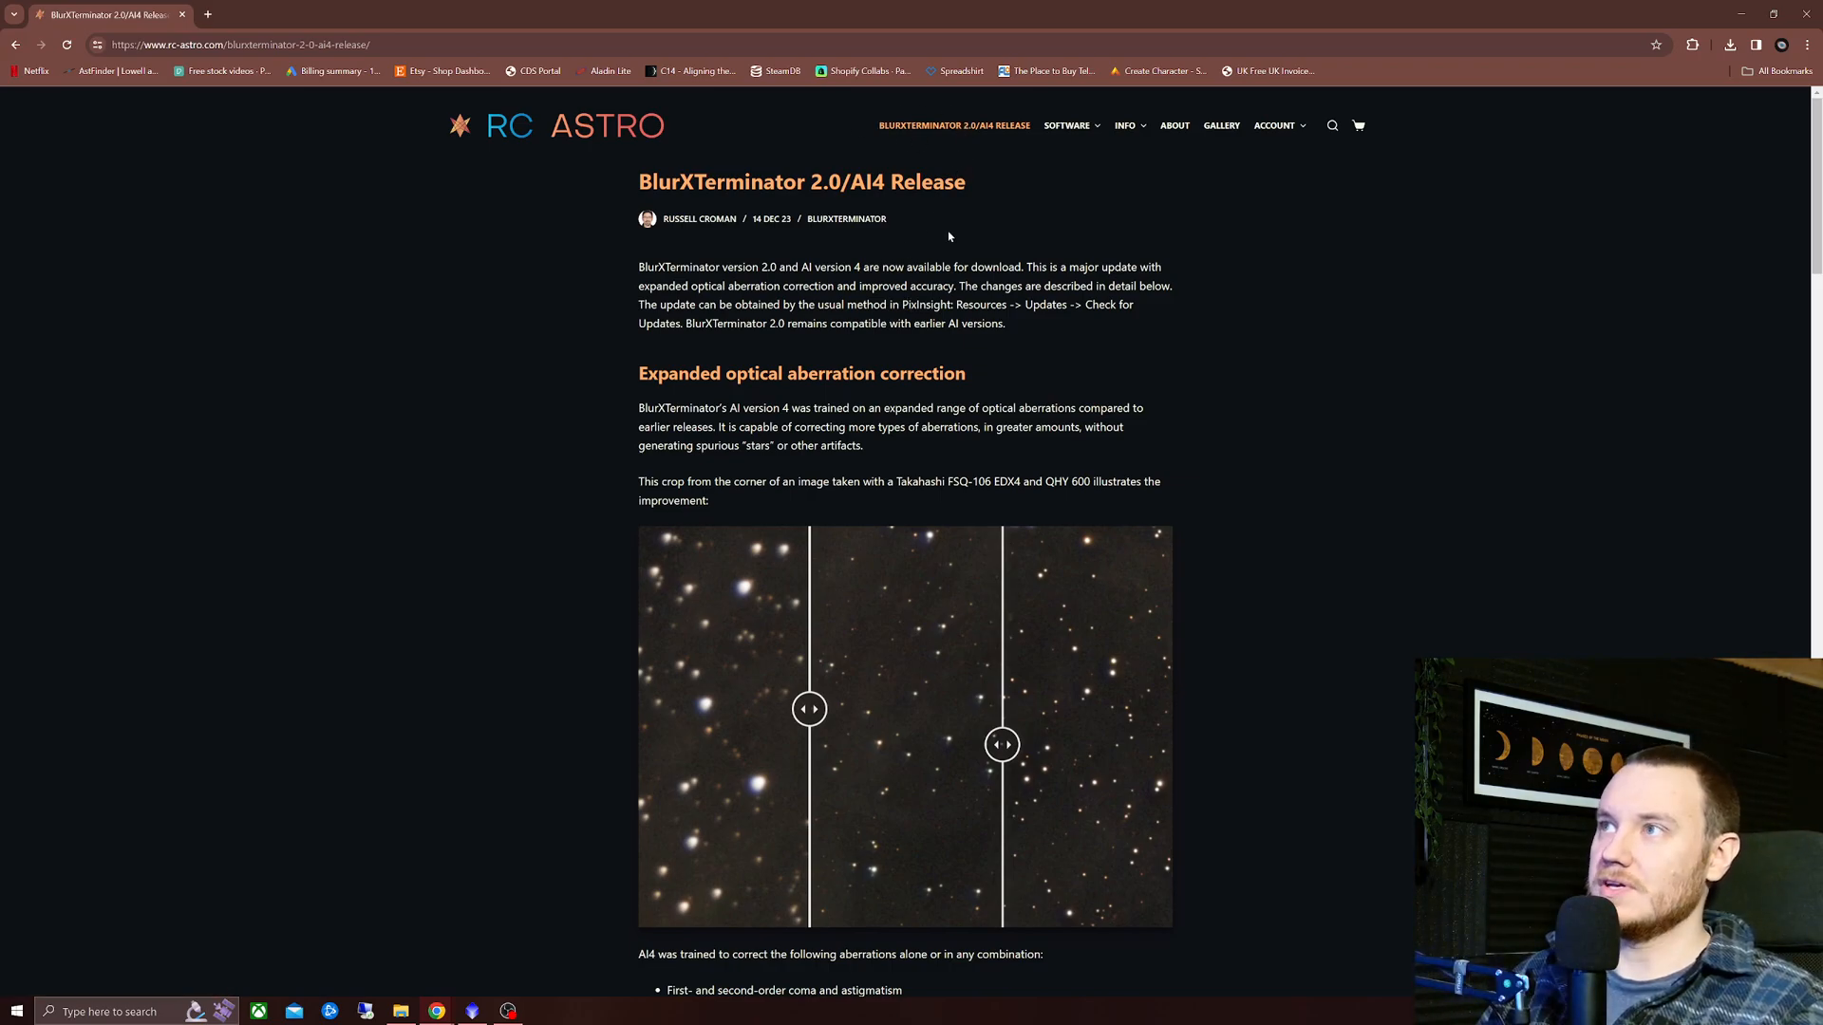
mouse_move(742, 401)
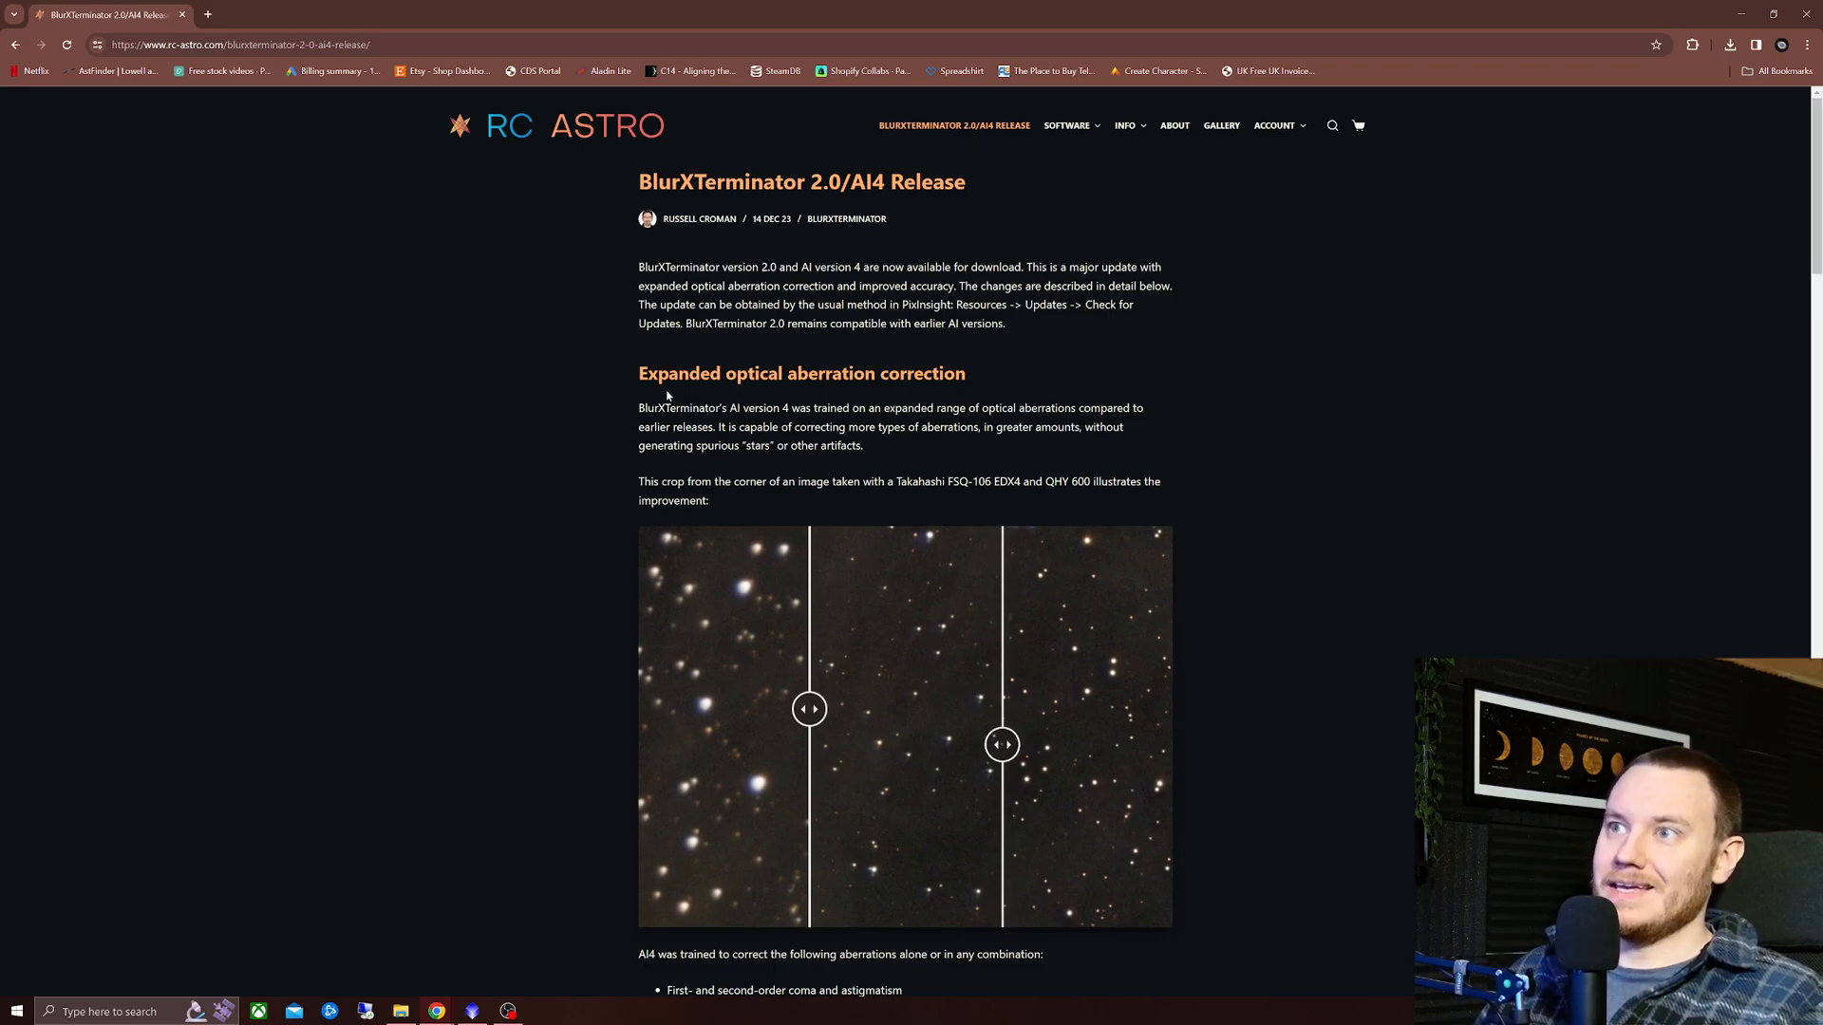
mouse_move(987, 412)
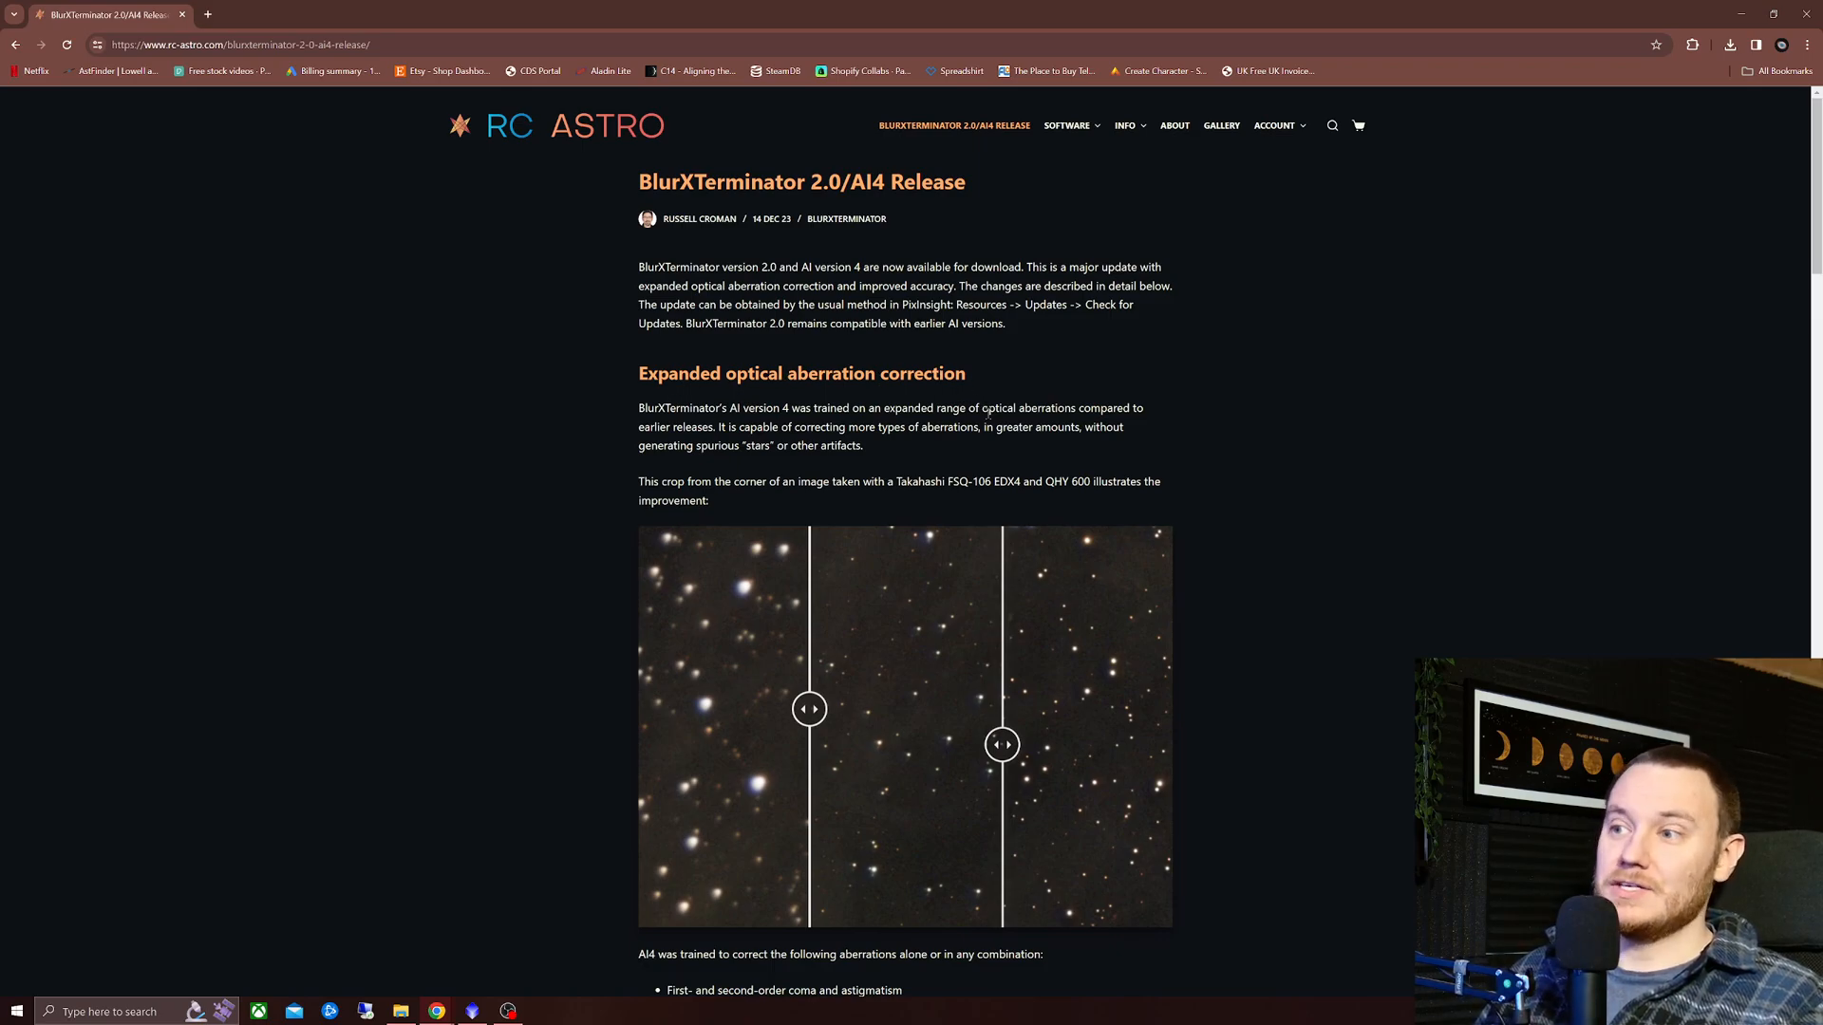
scroll(down, 3)
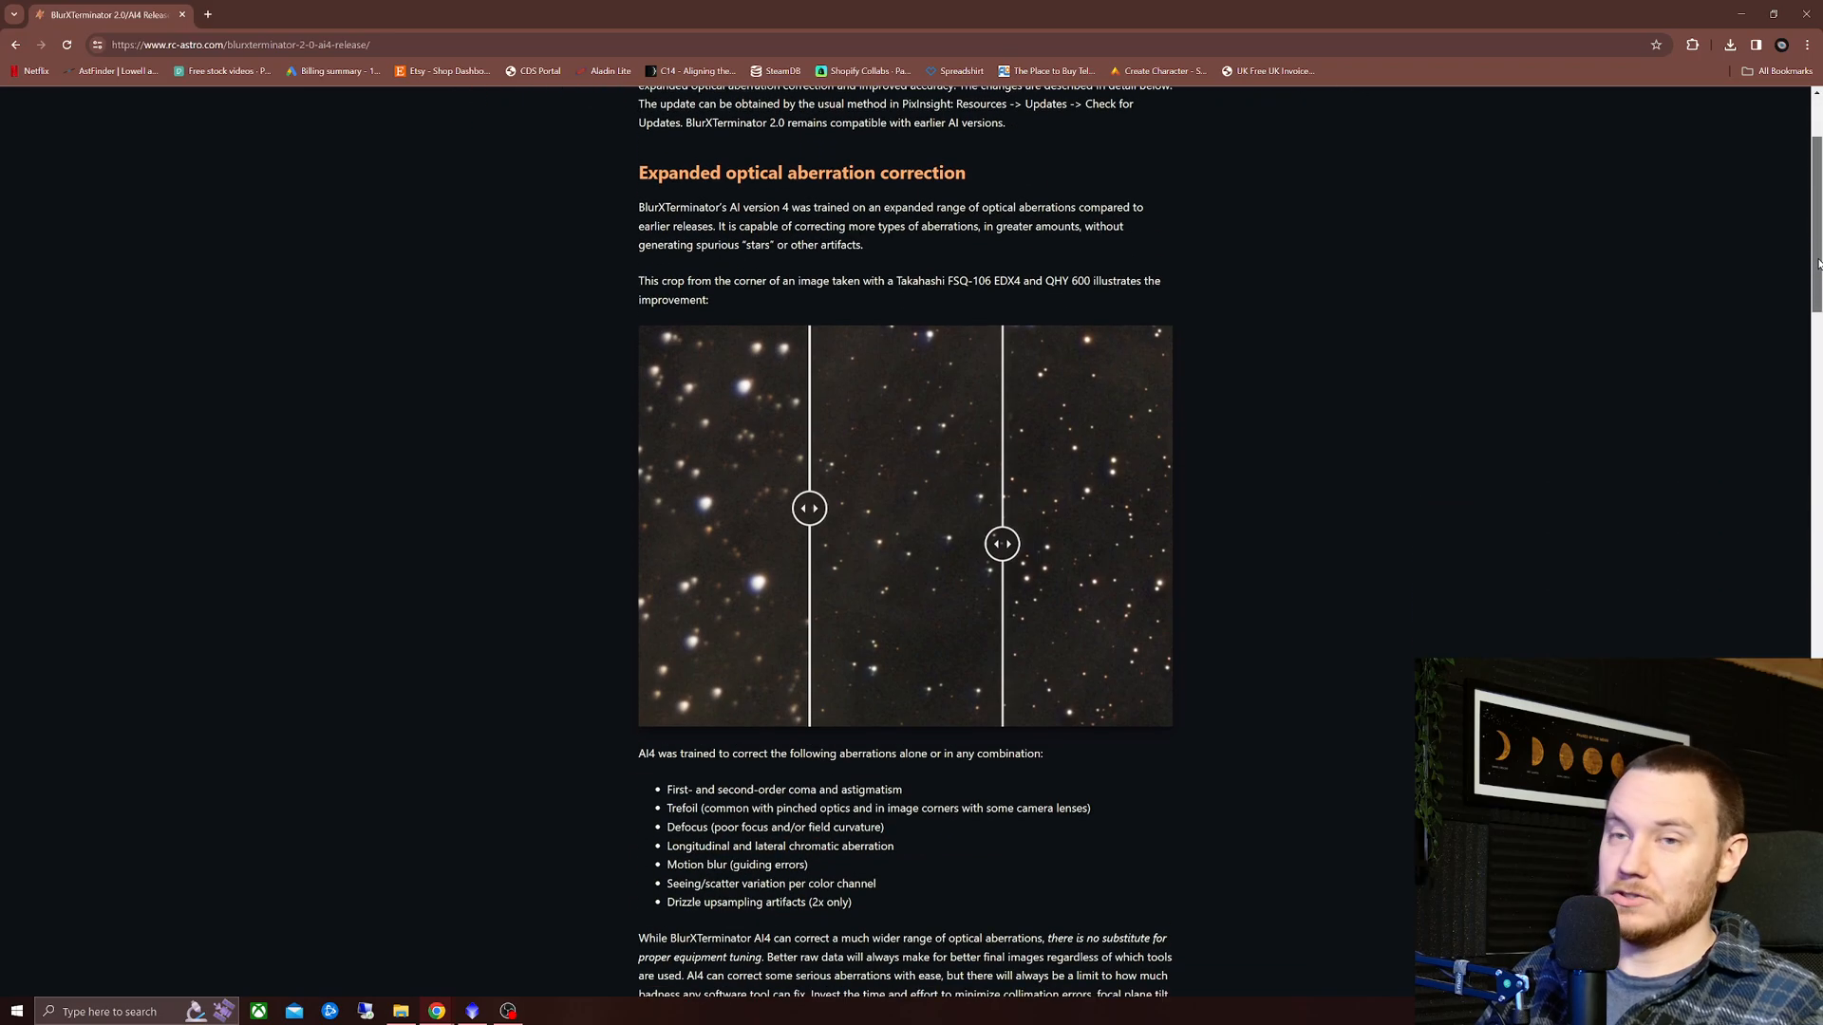
scroll(down, 3)
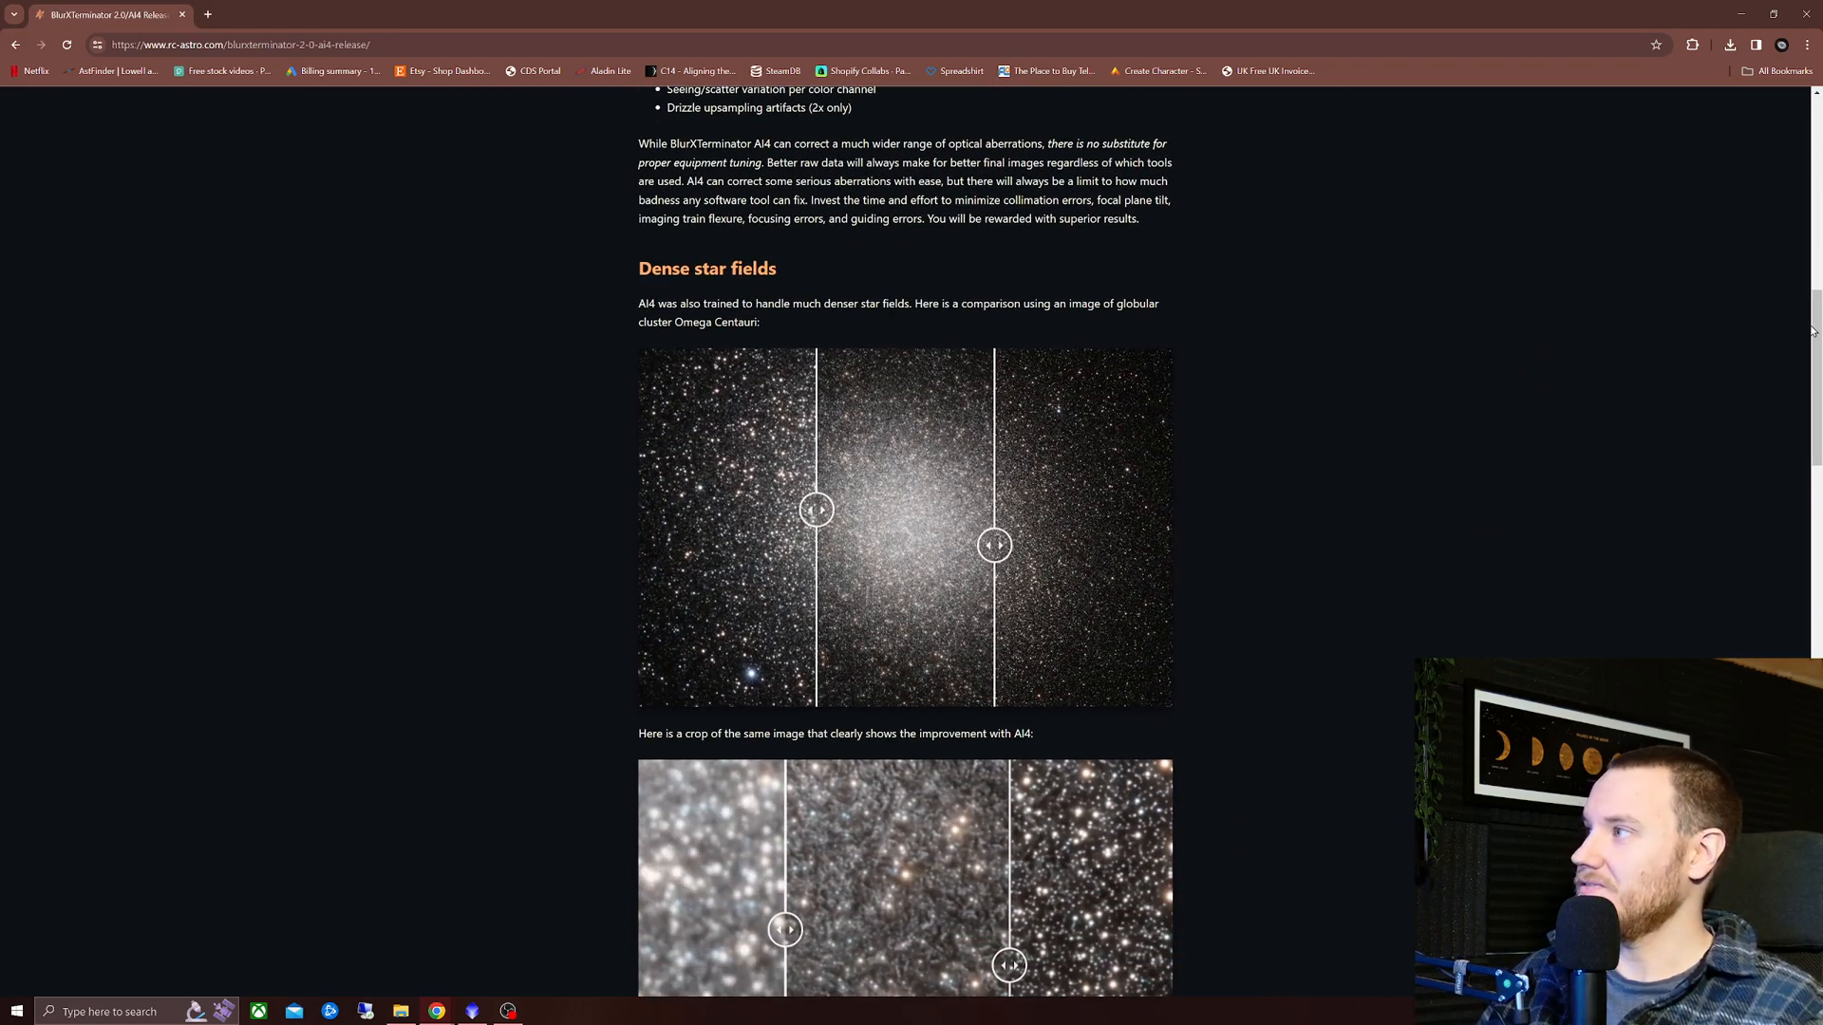
scroll(down, 3)
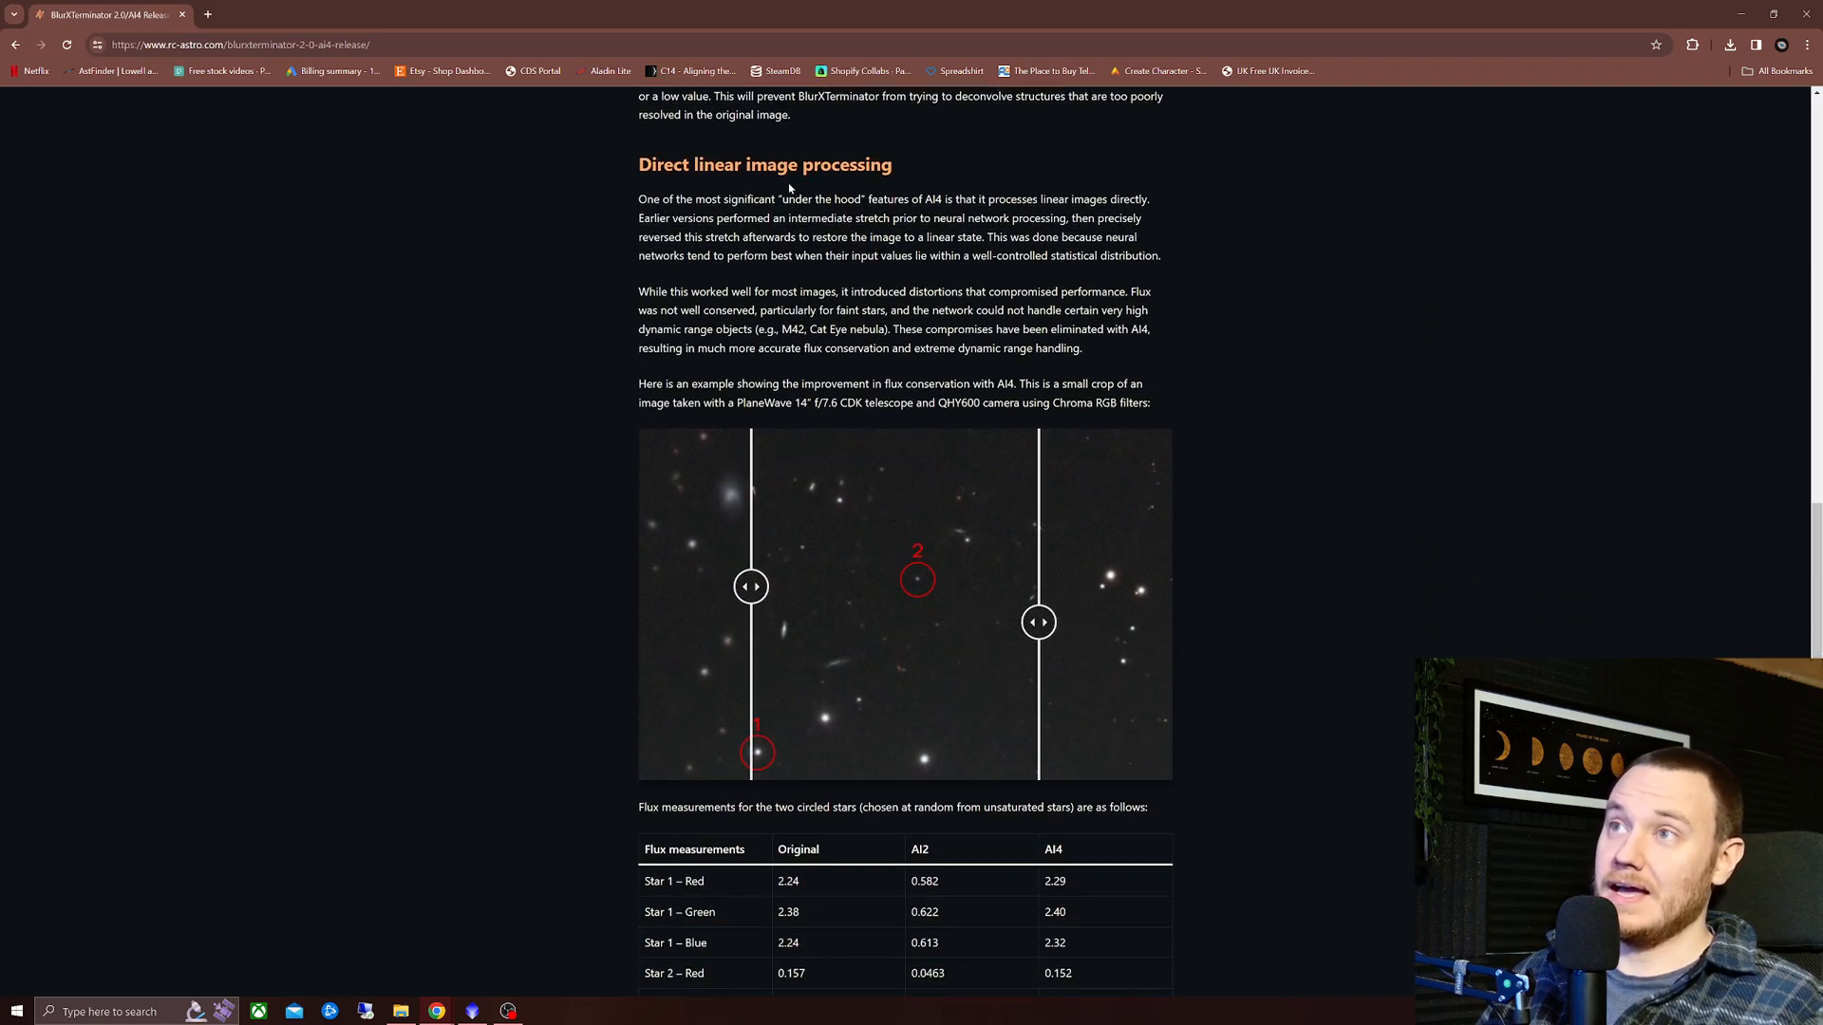
mouse_move(1035, 233)
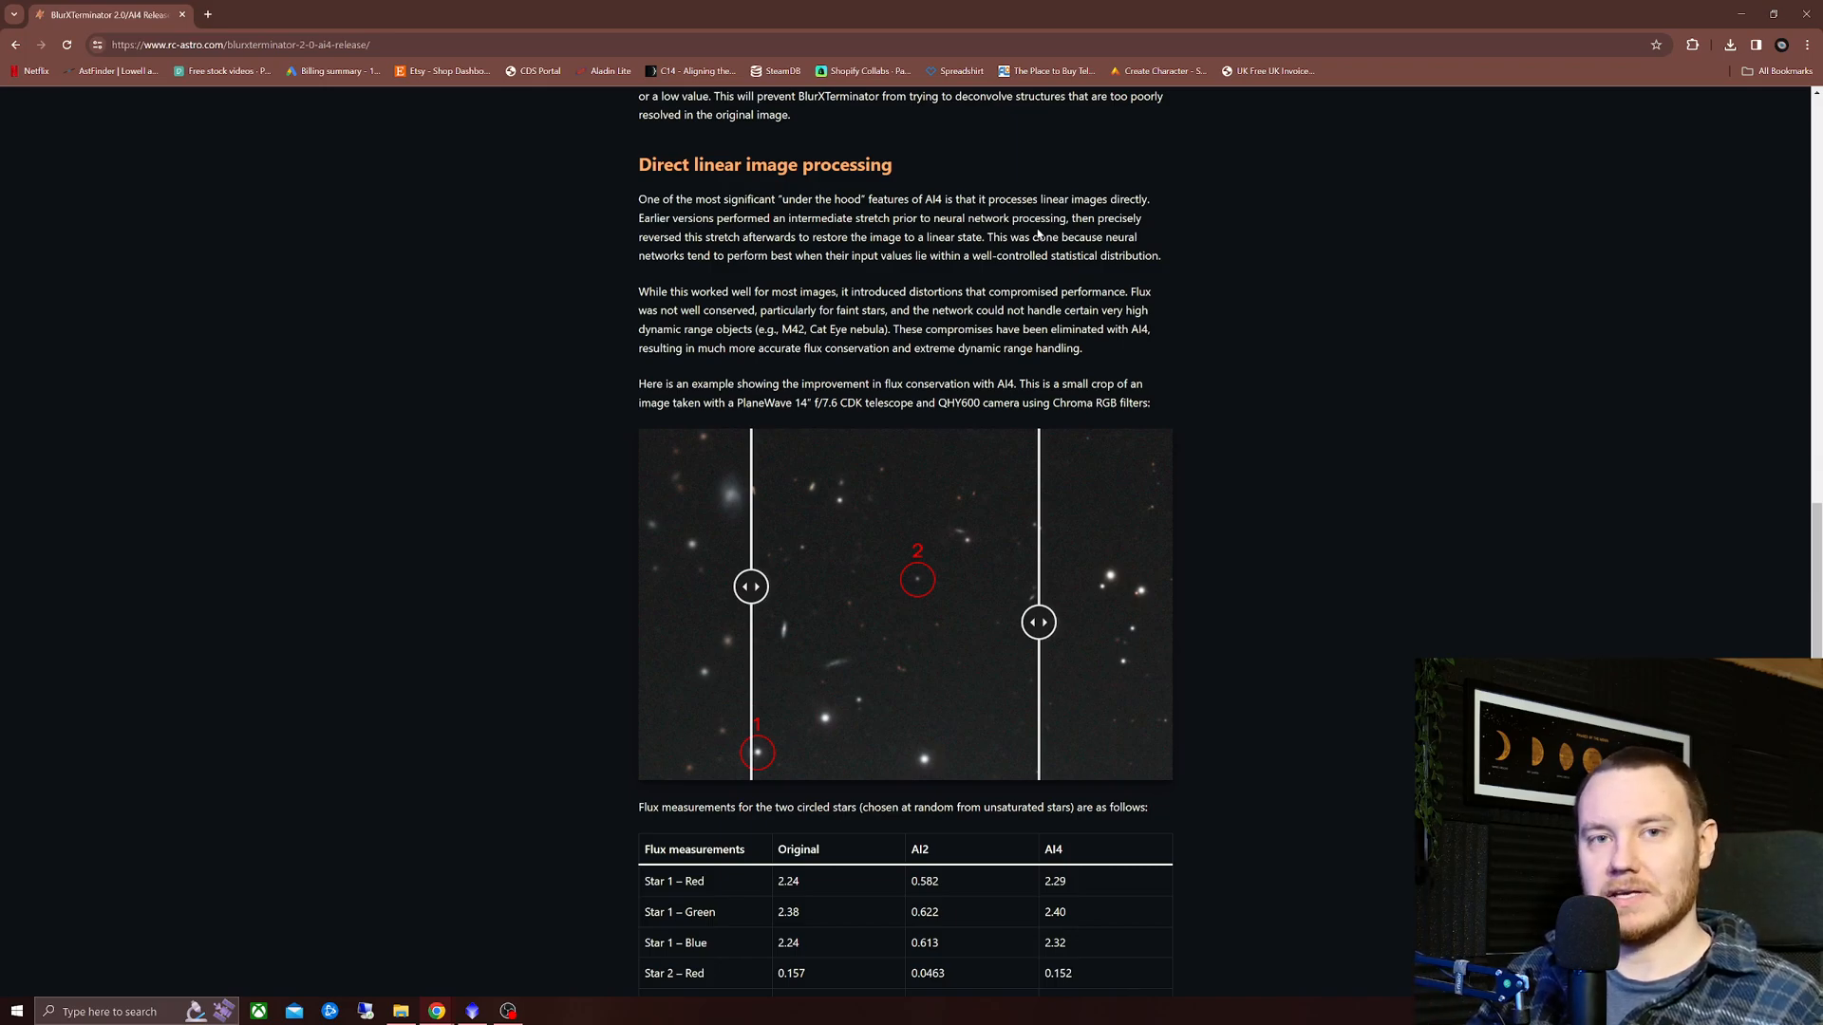
scroll(down, 3)
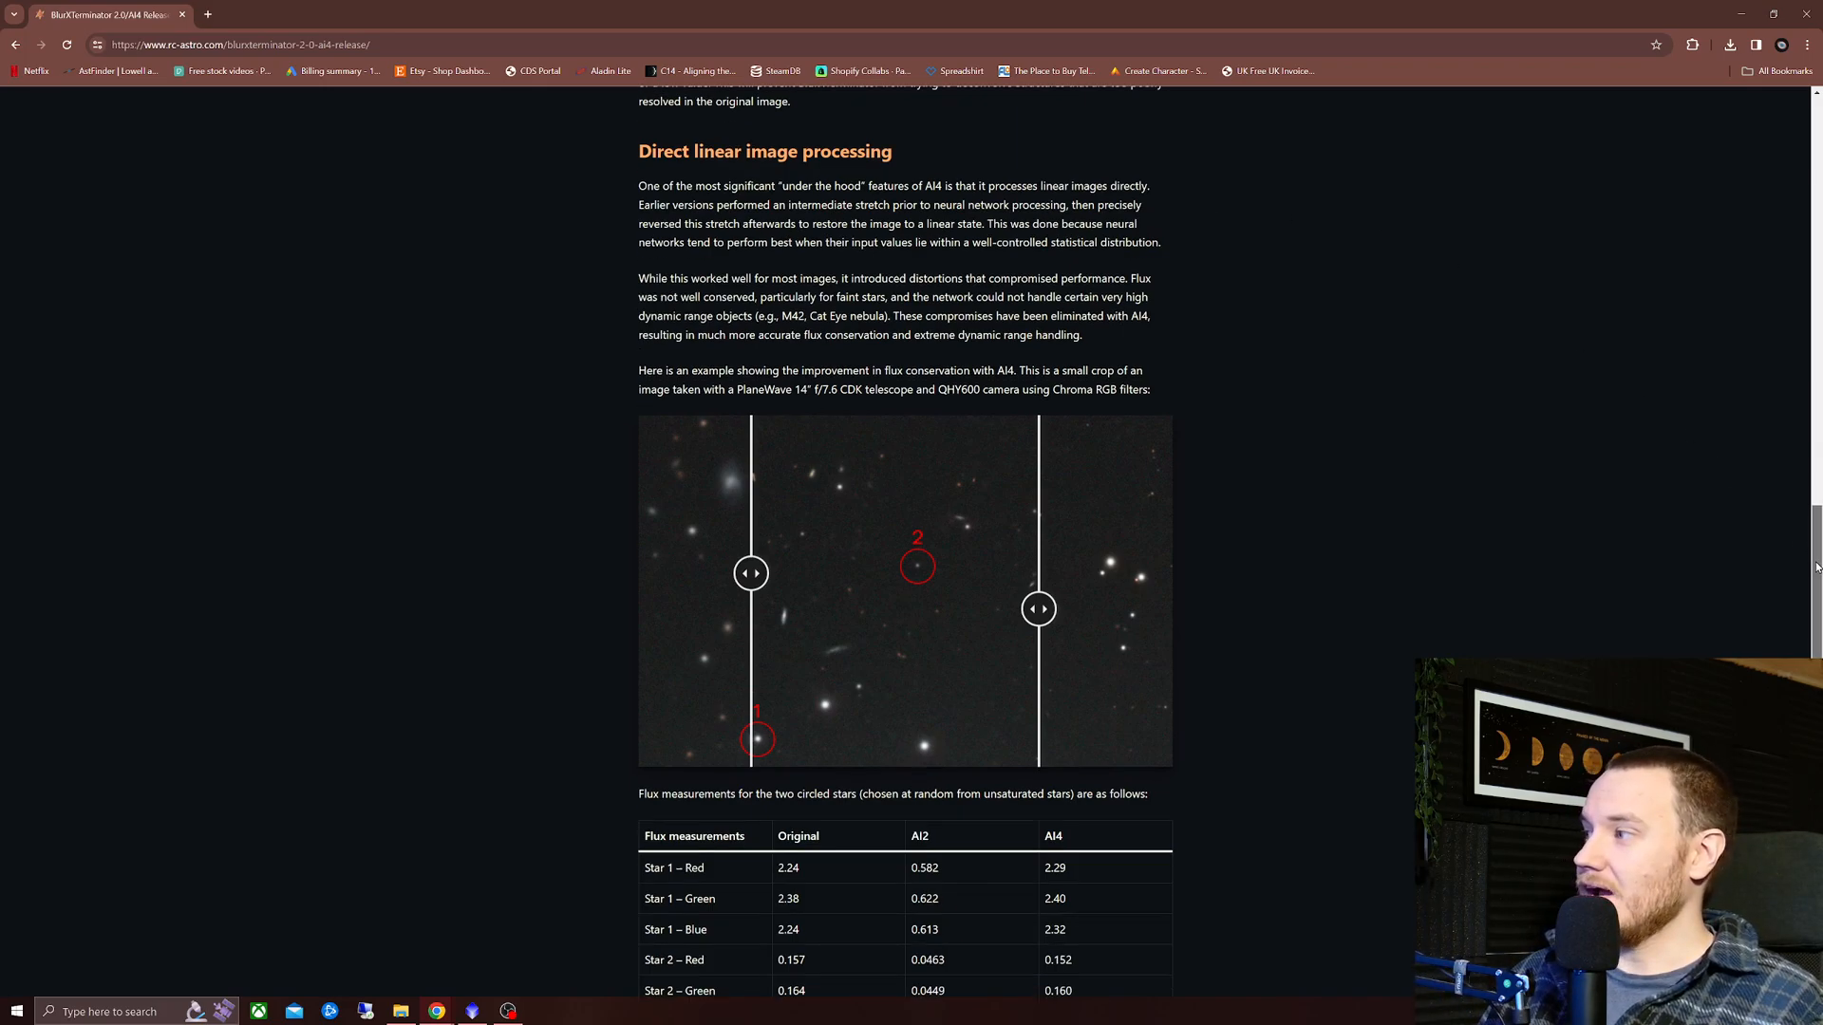
scroll(down, 3)
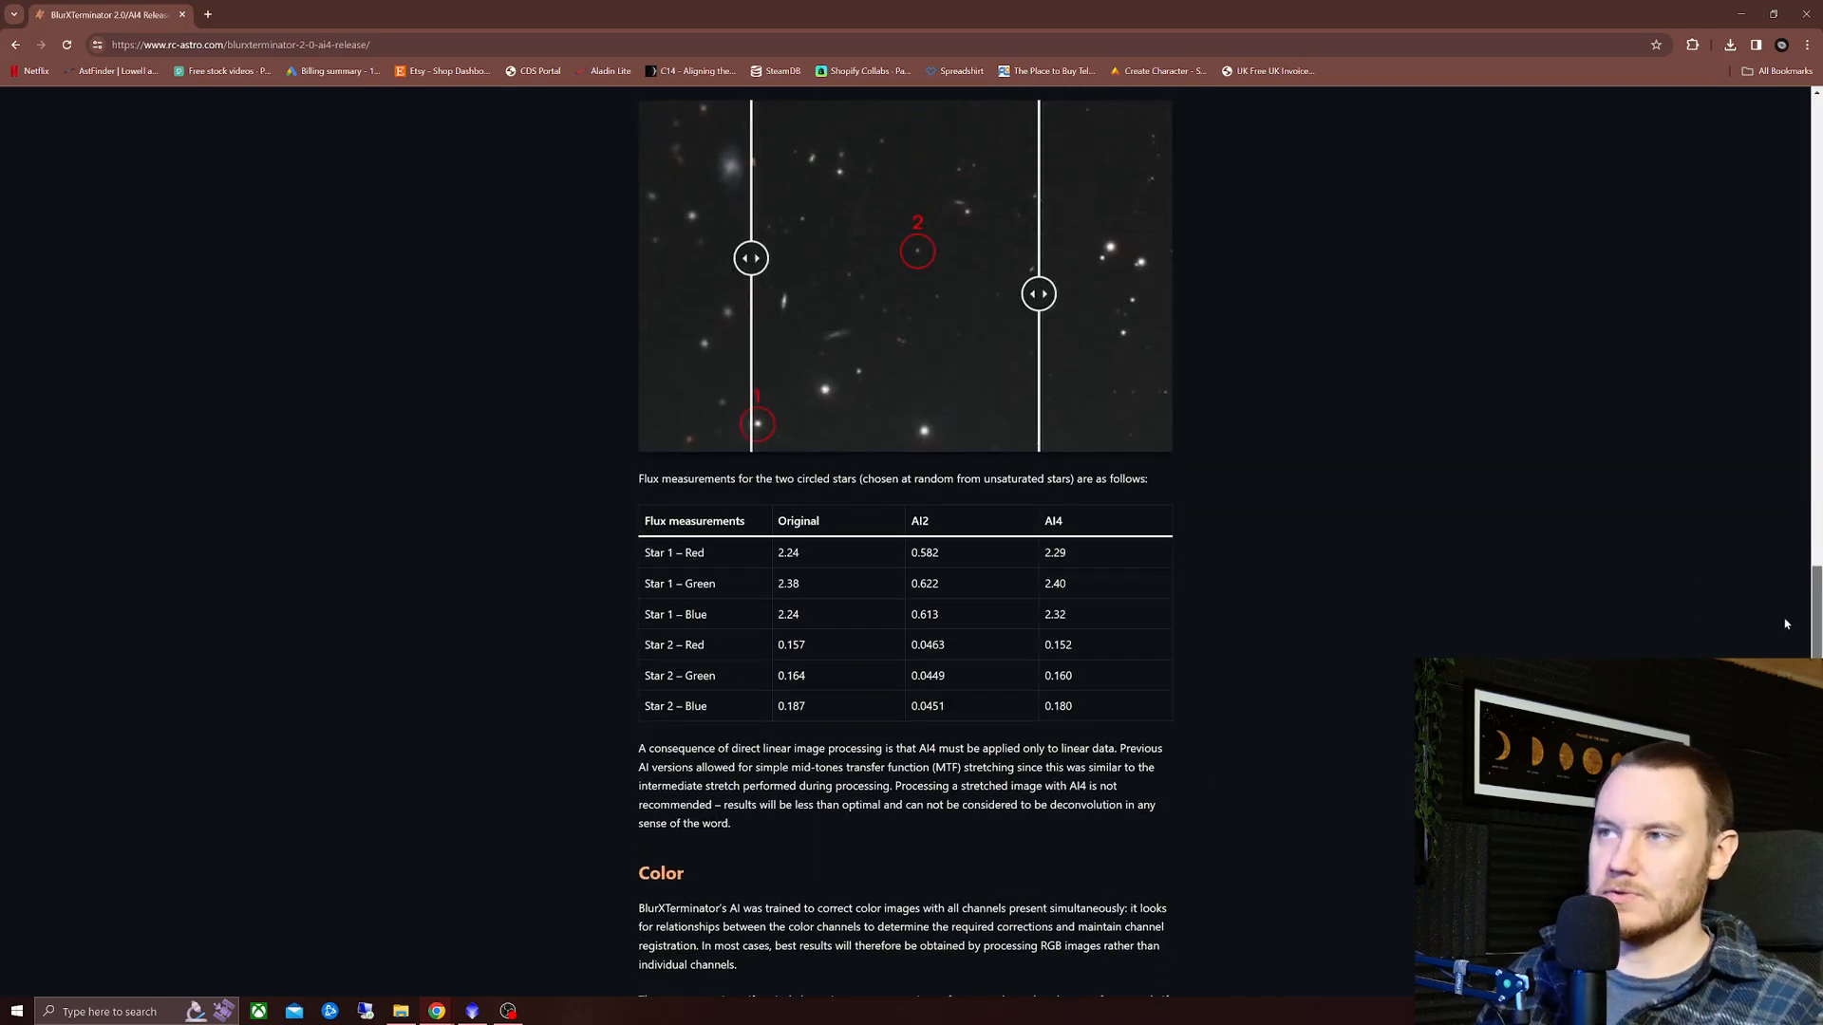
scroll(down, 3)
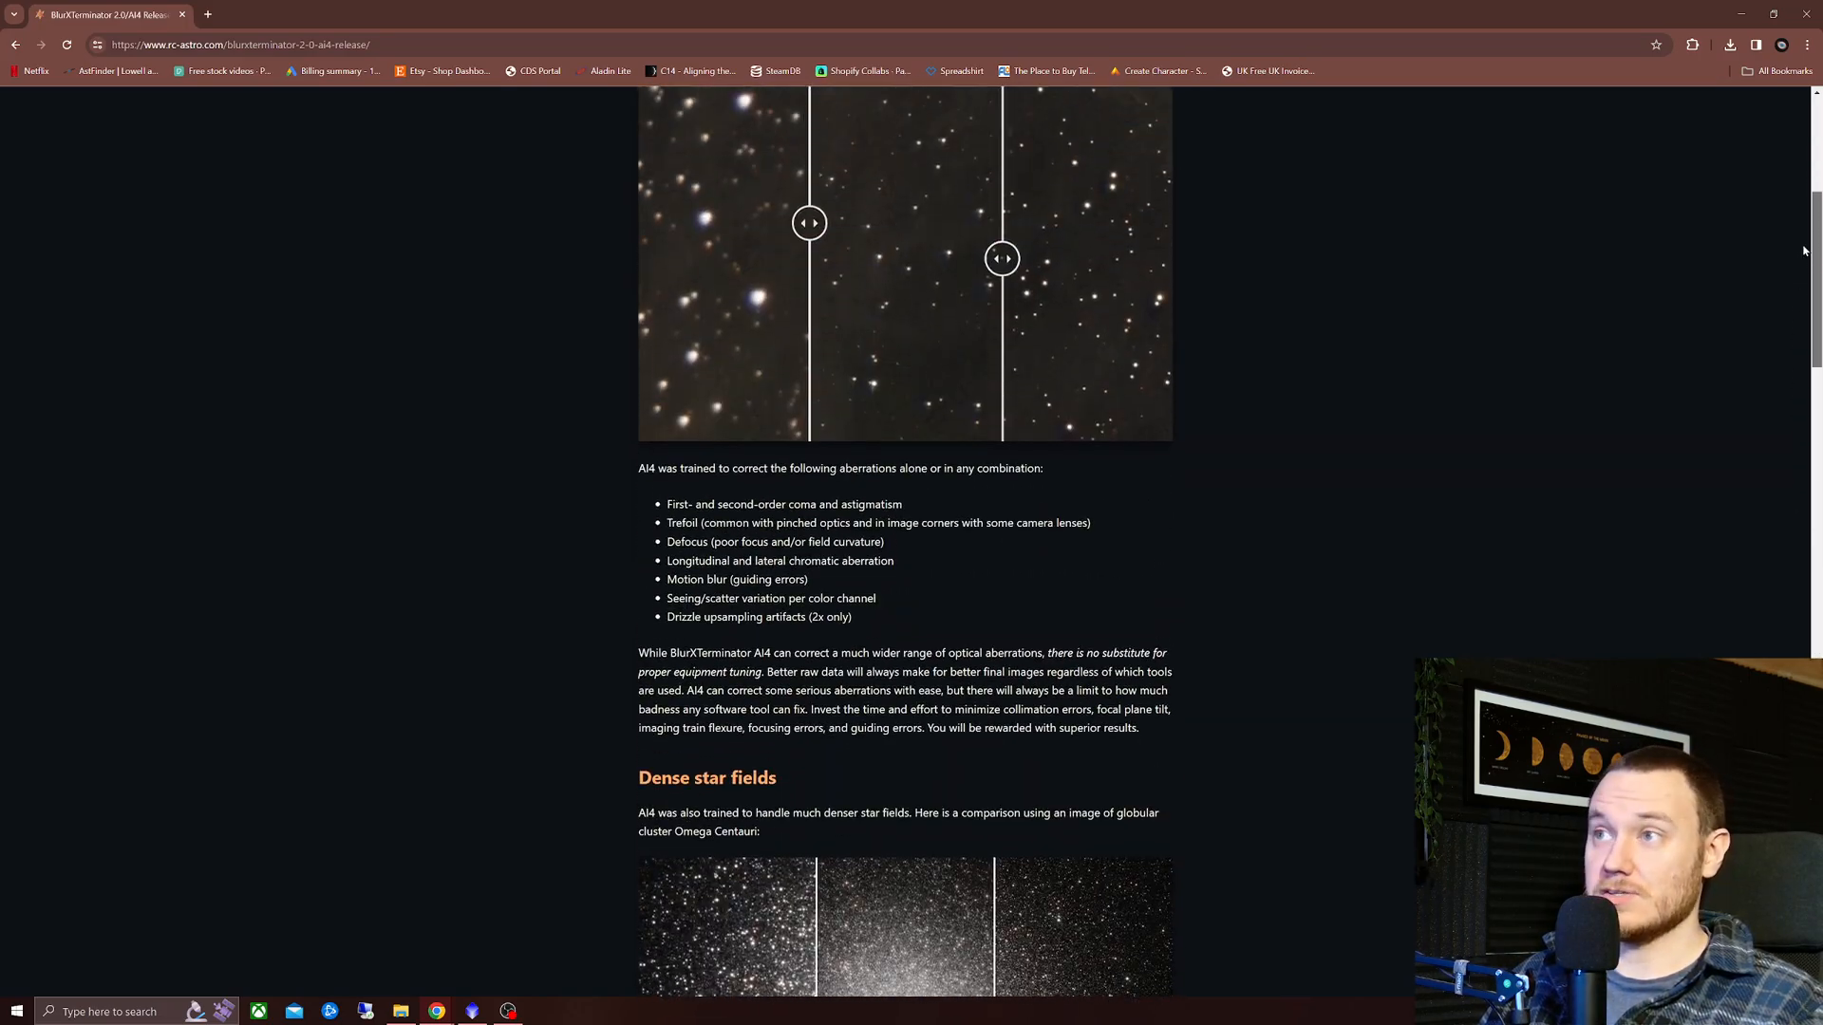
scroll(up, 3)
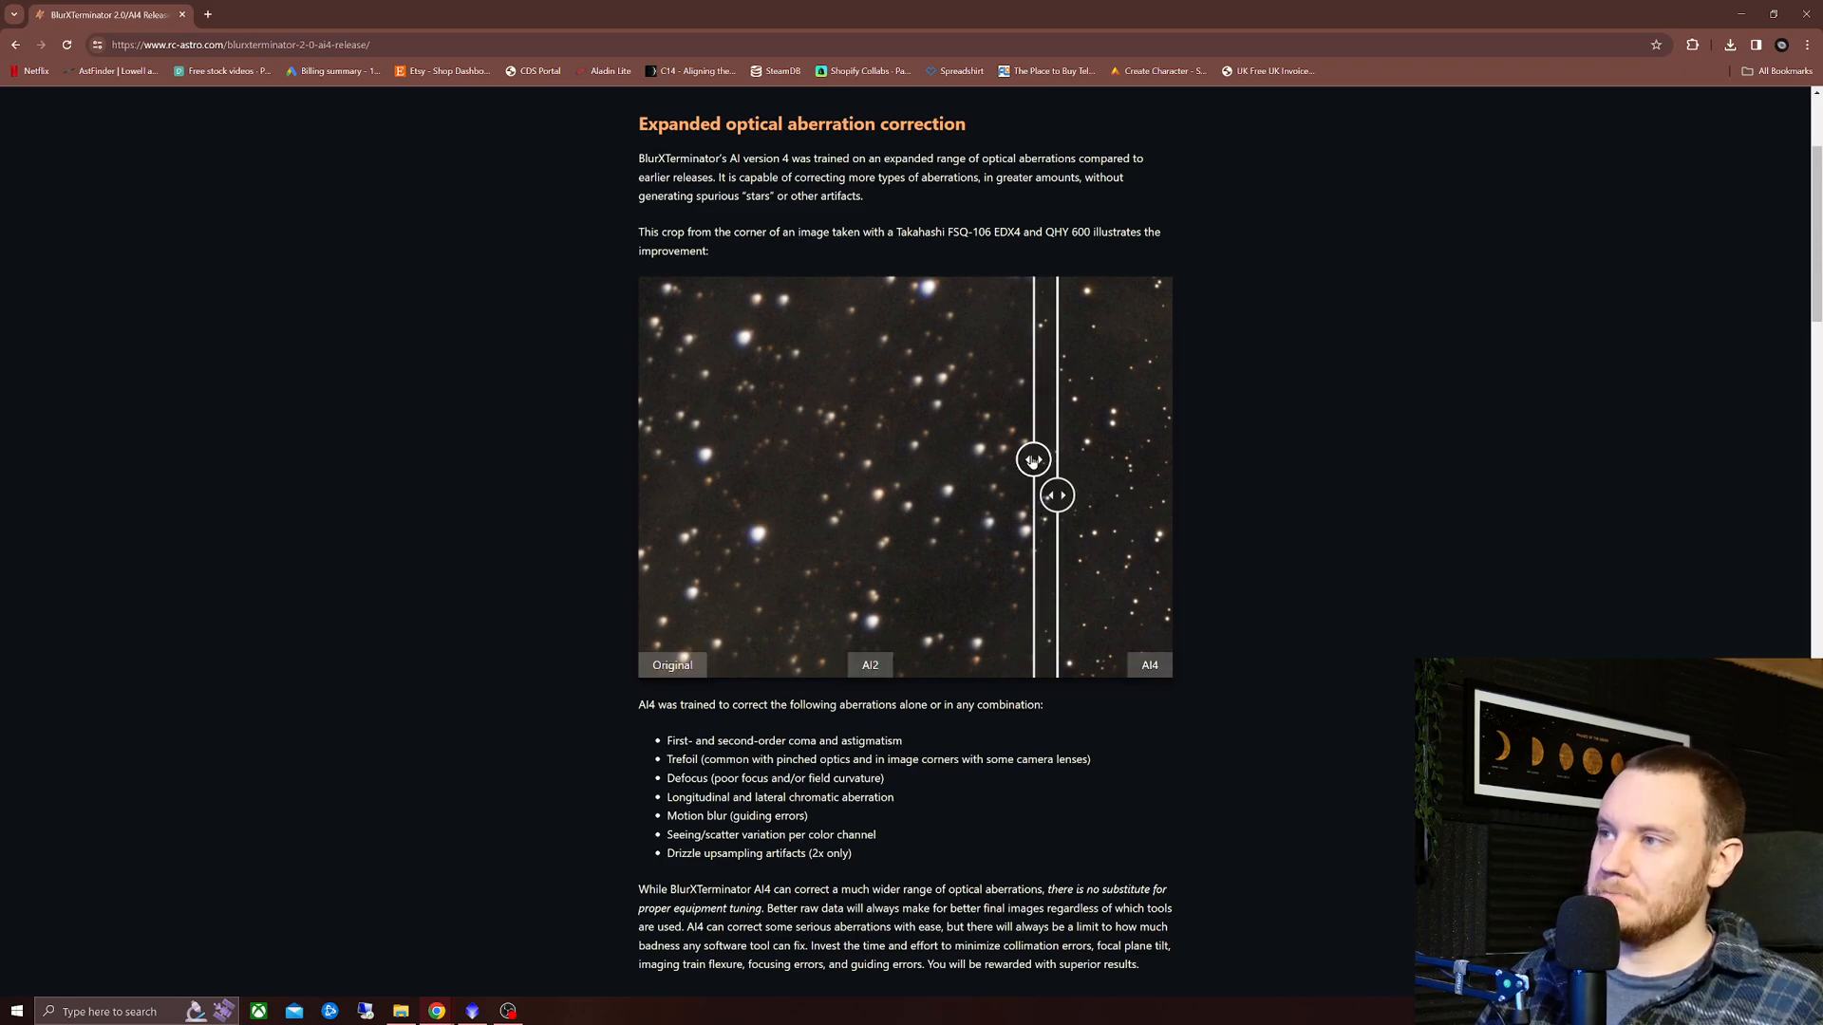
- Slide the Original/AI2 divider on the aberration crop, leaving the original as a narrow left strip
drag(1033, 459, 697, 460)
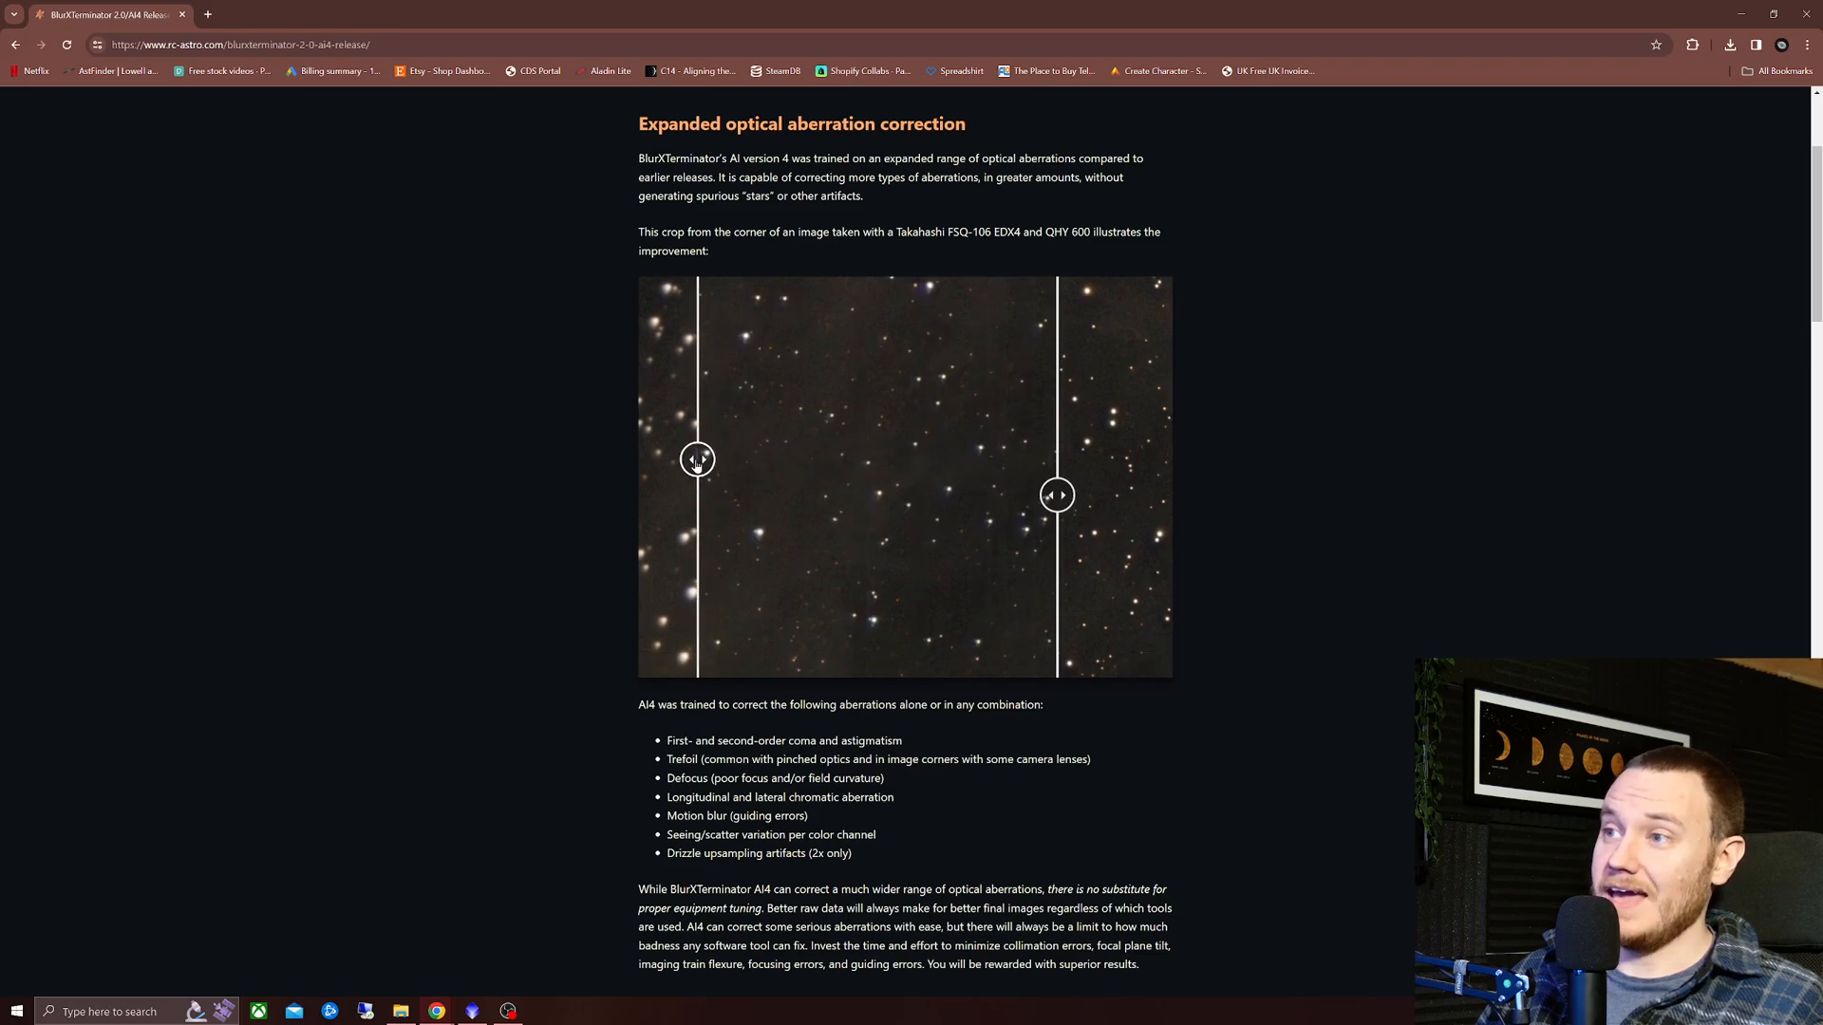
drag(696, 460, 997, 459)
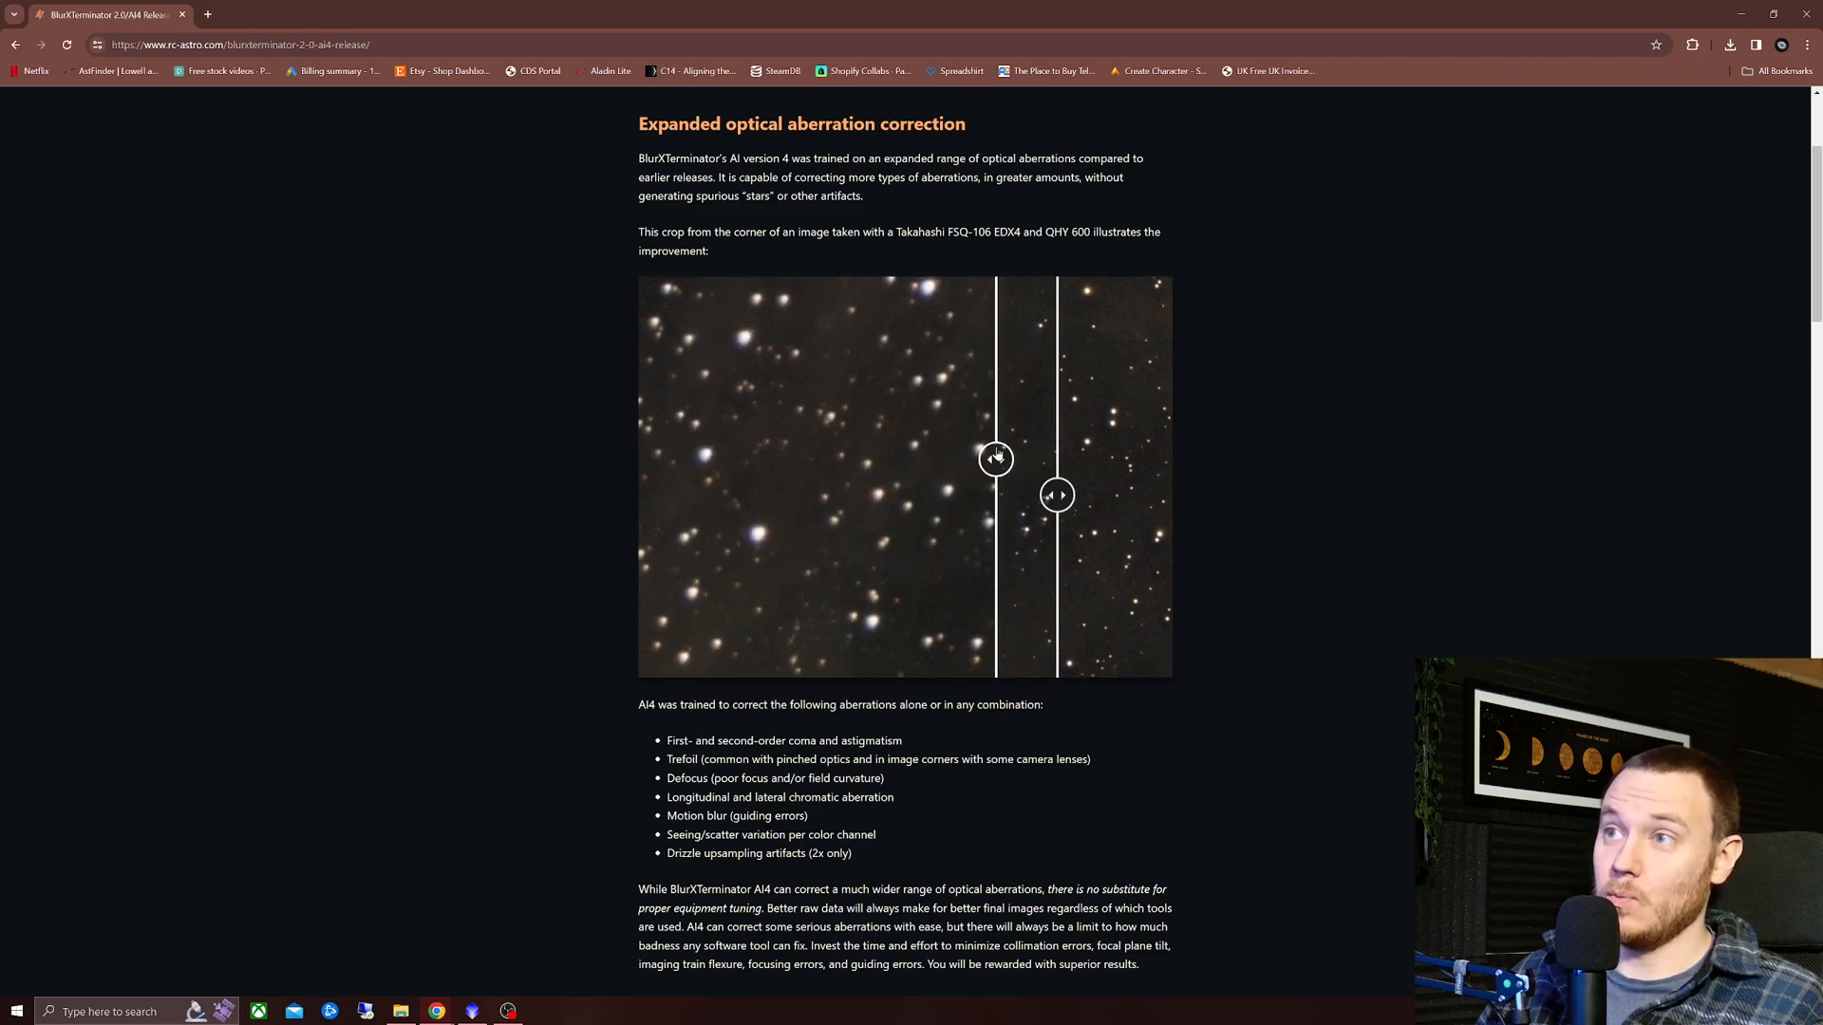
drag(997, 457, 833, 458)
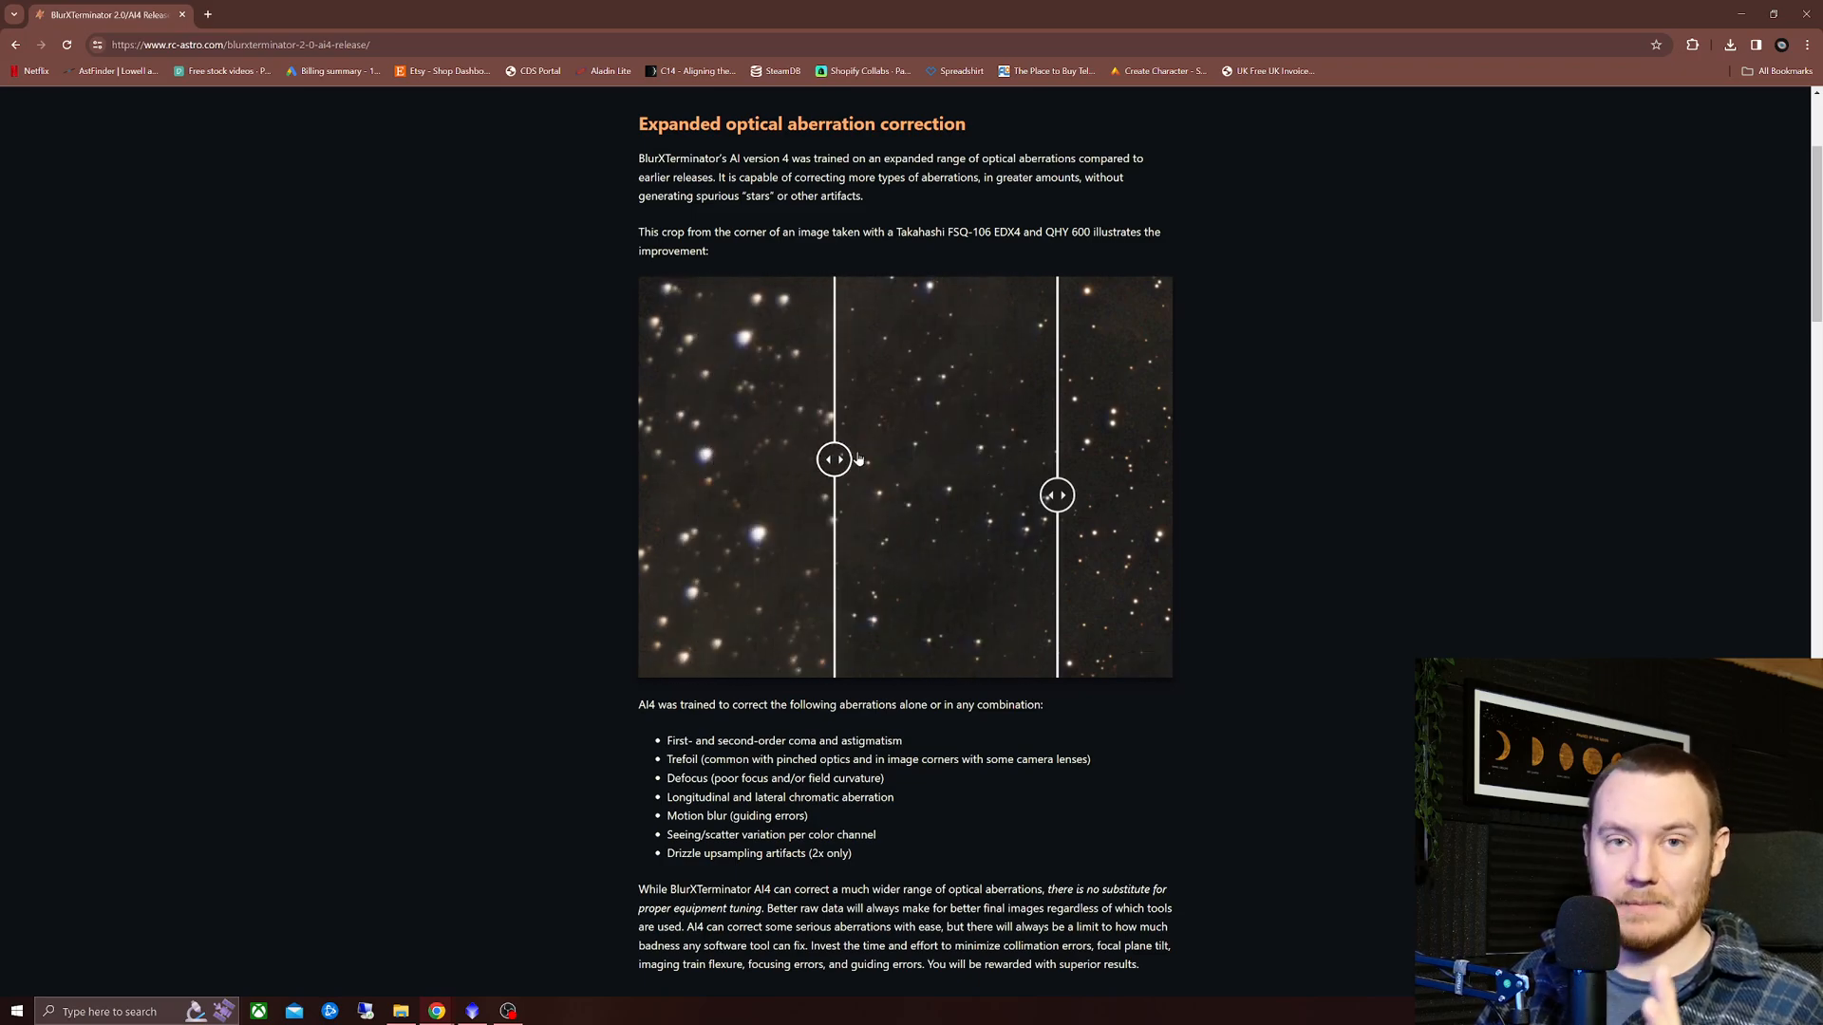
drag(834, 459, 780, 460)
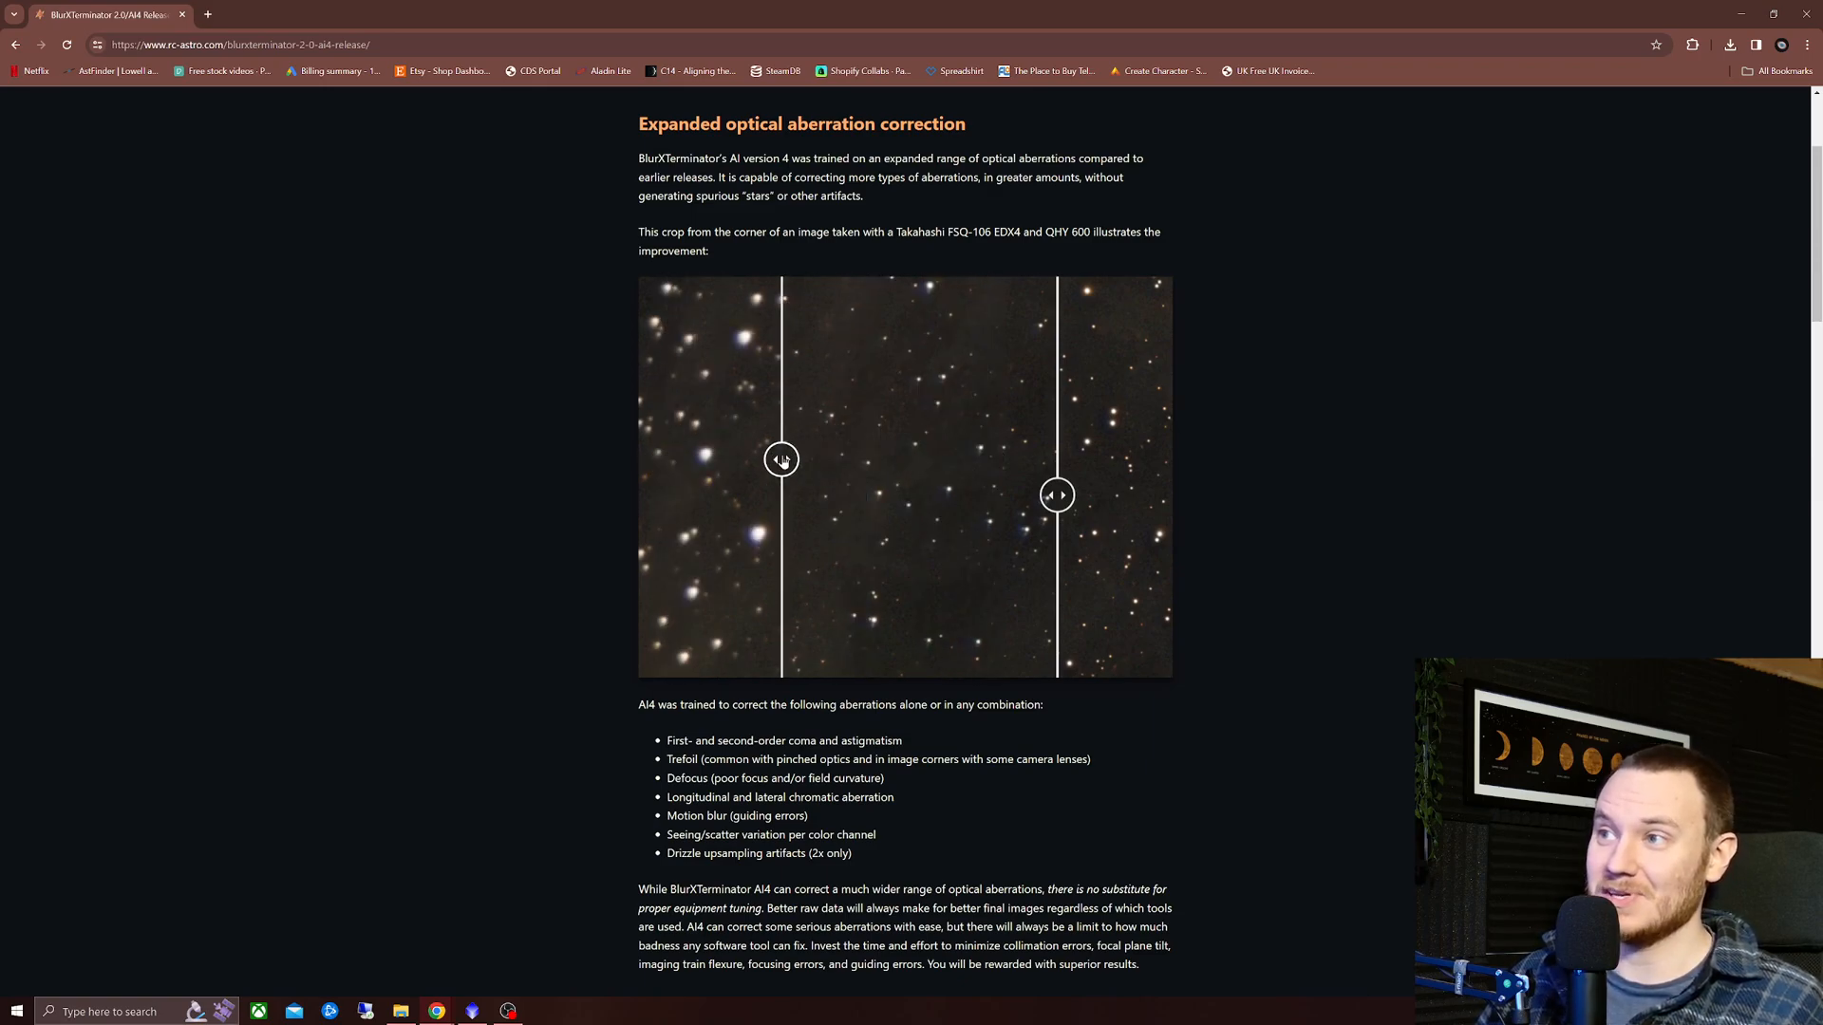
drag(782, 459, 767, 459)
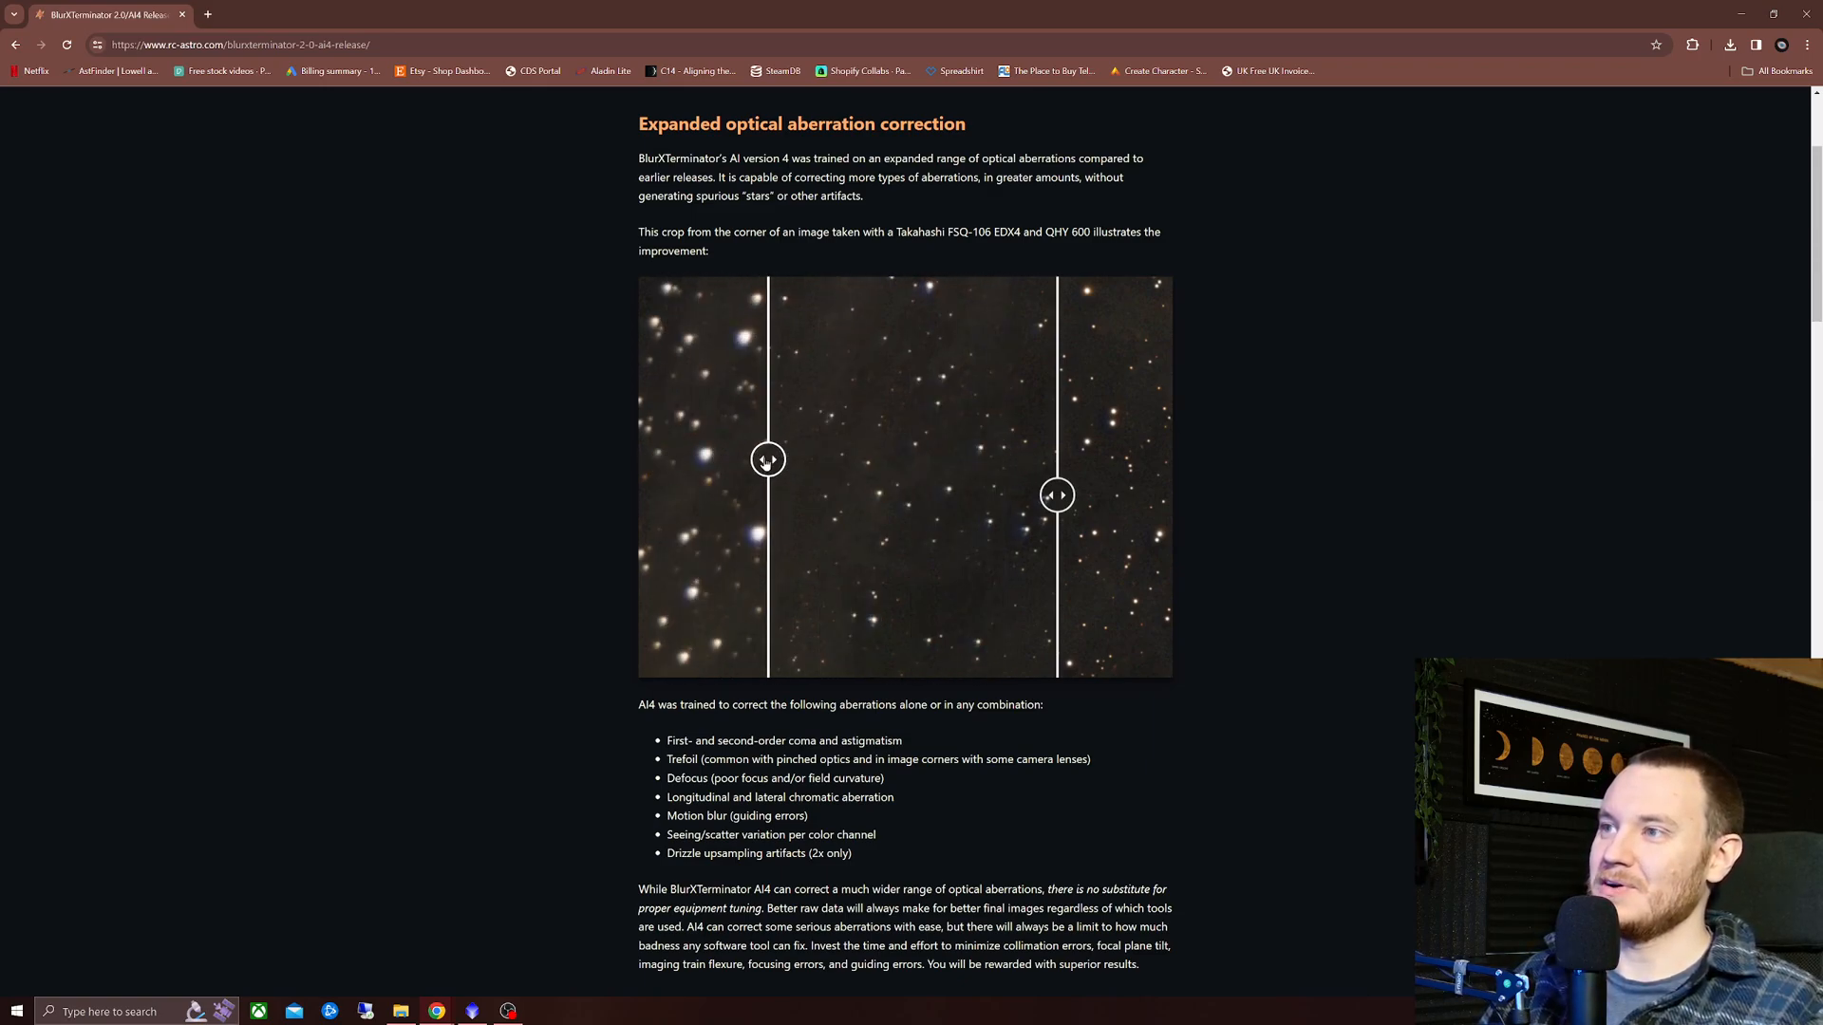
drag(767, 460, 745, 459)
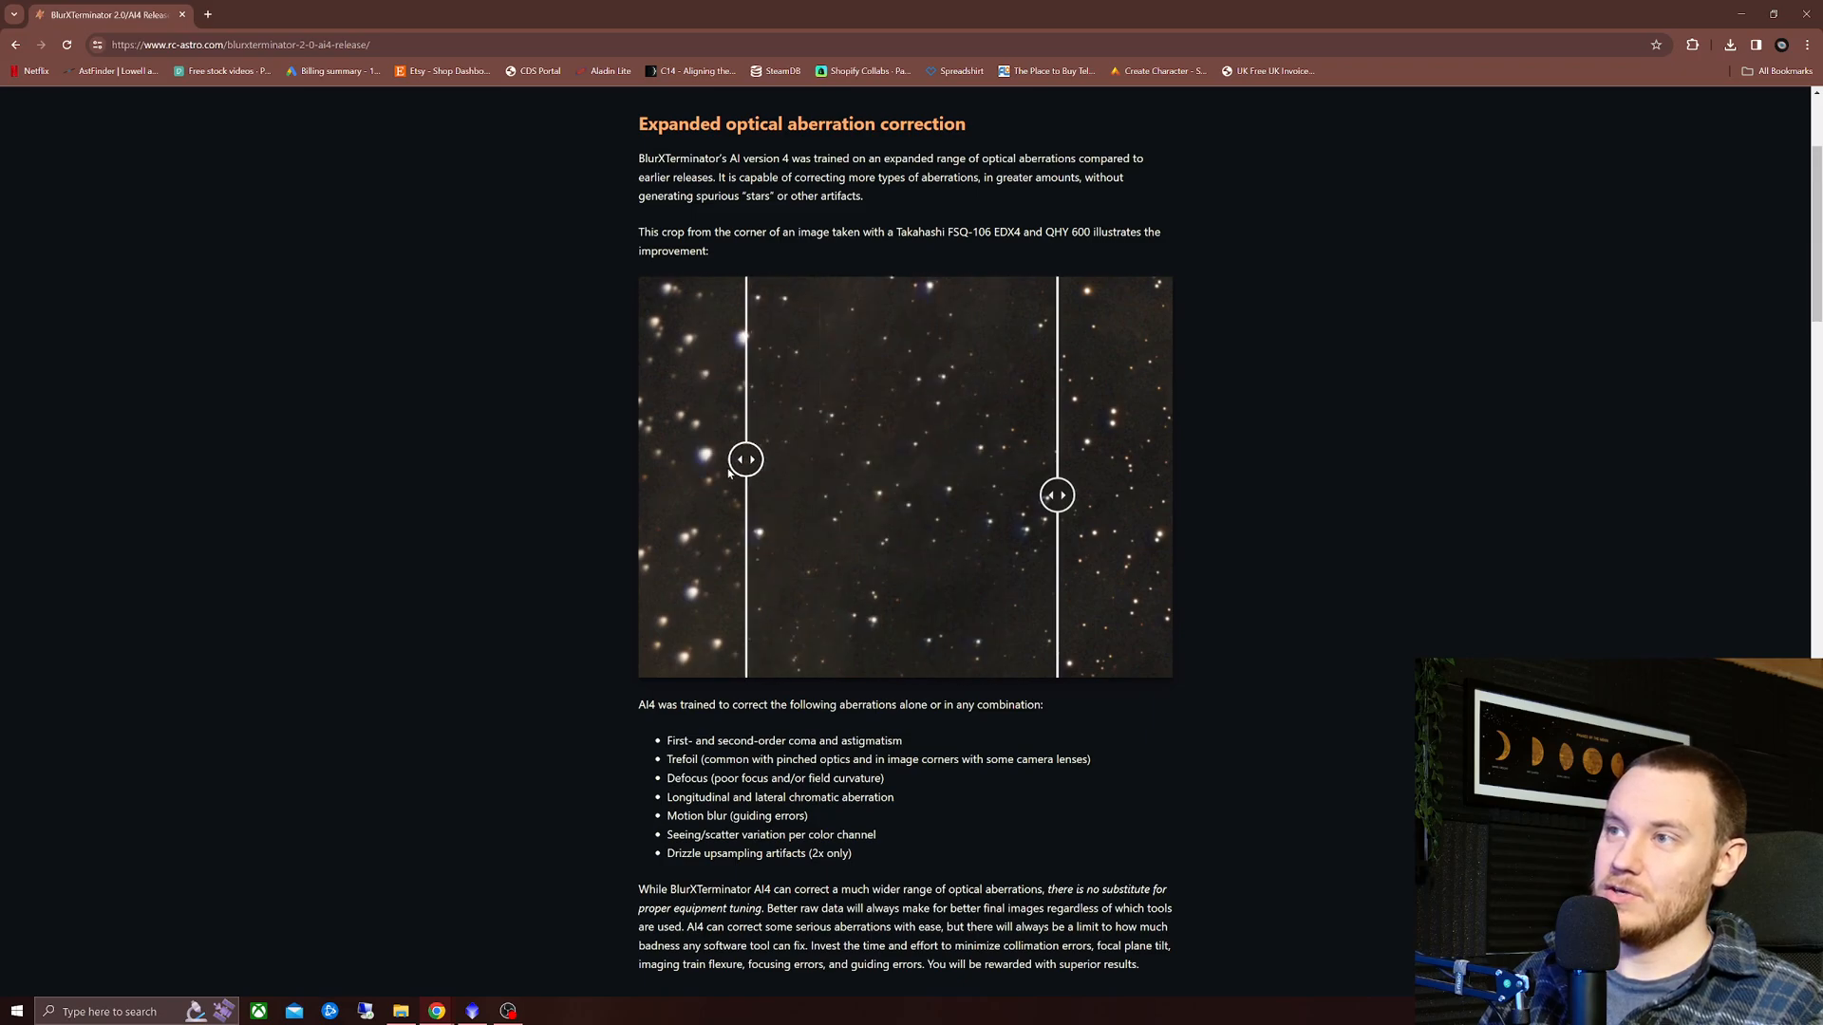
drag(744, 460, 712, 459)
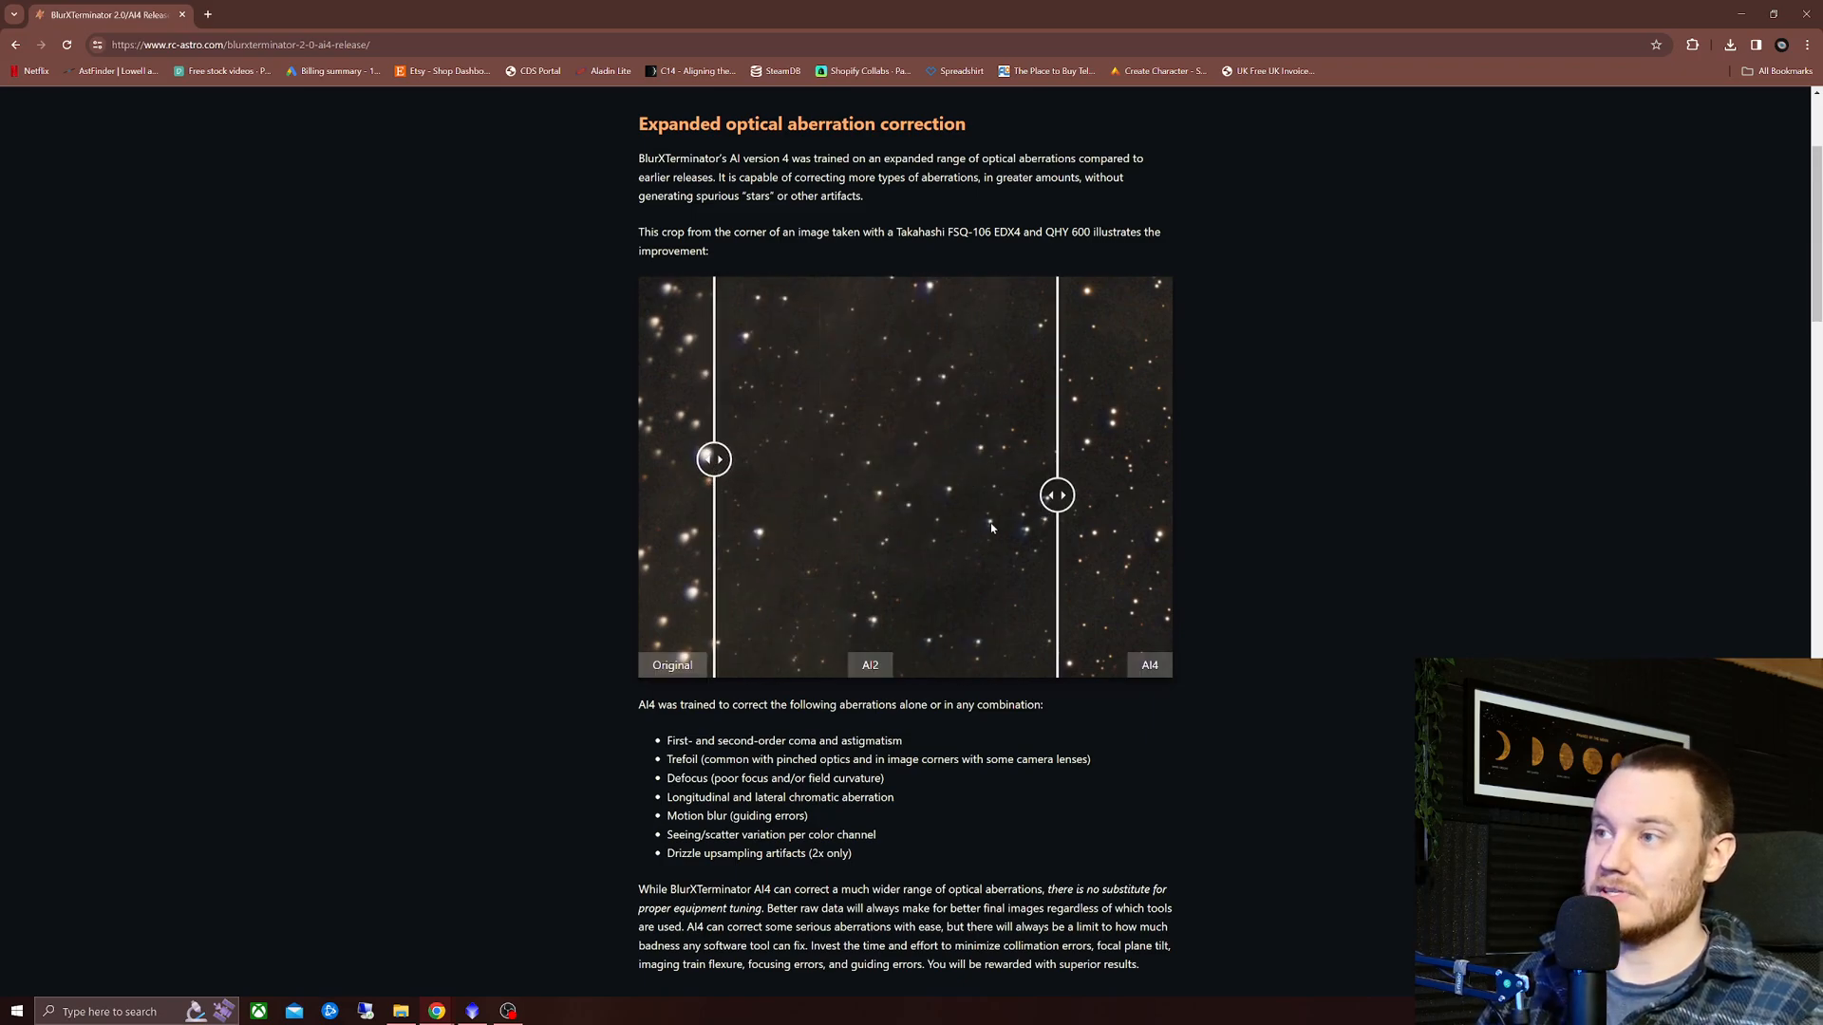
mouse_move(892, 525)
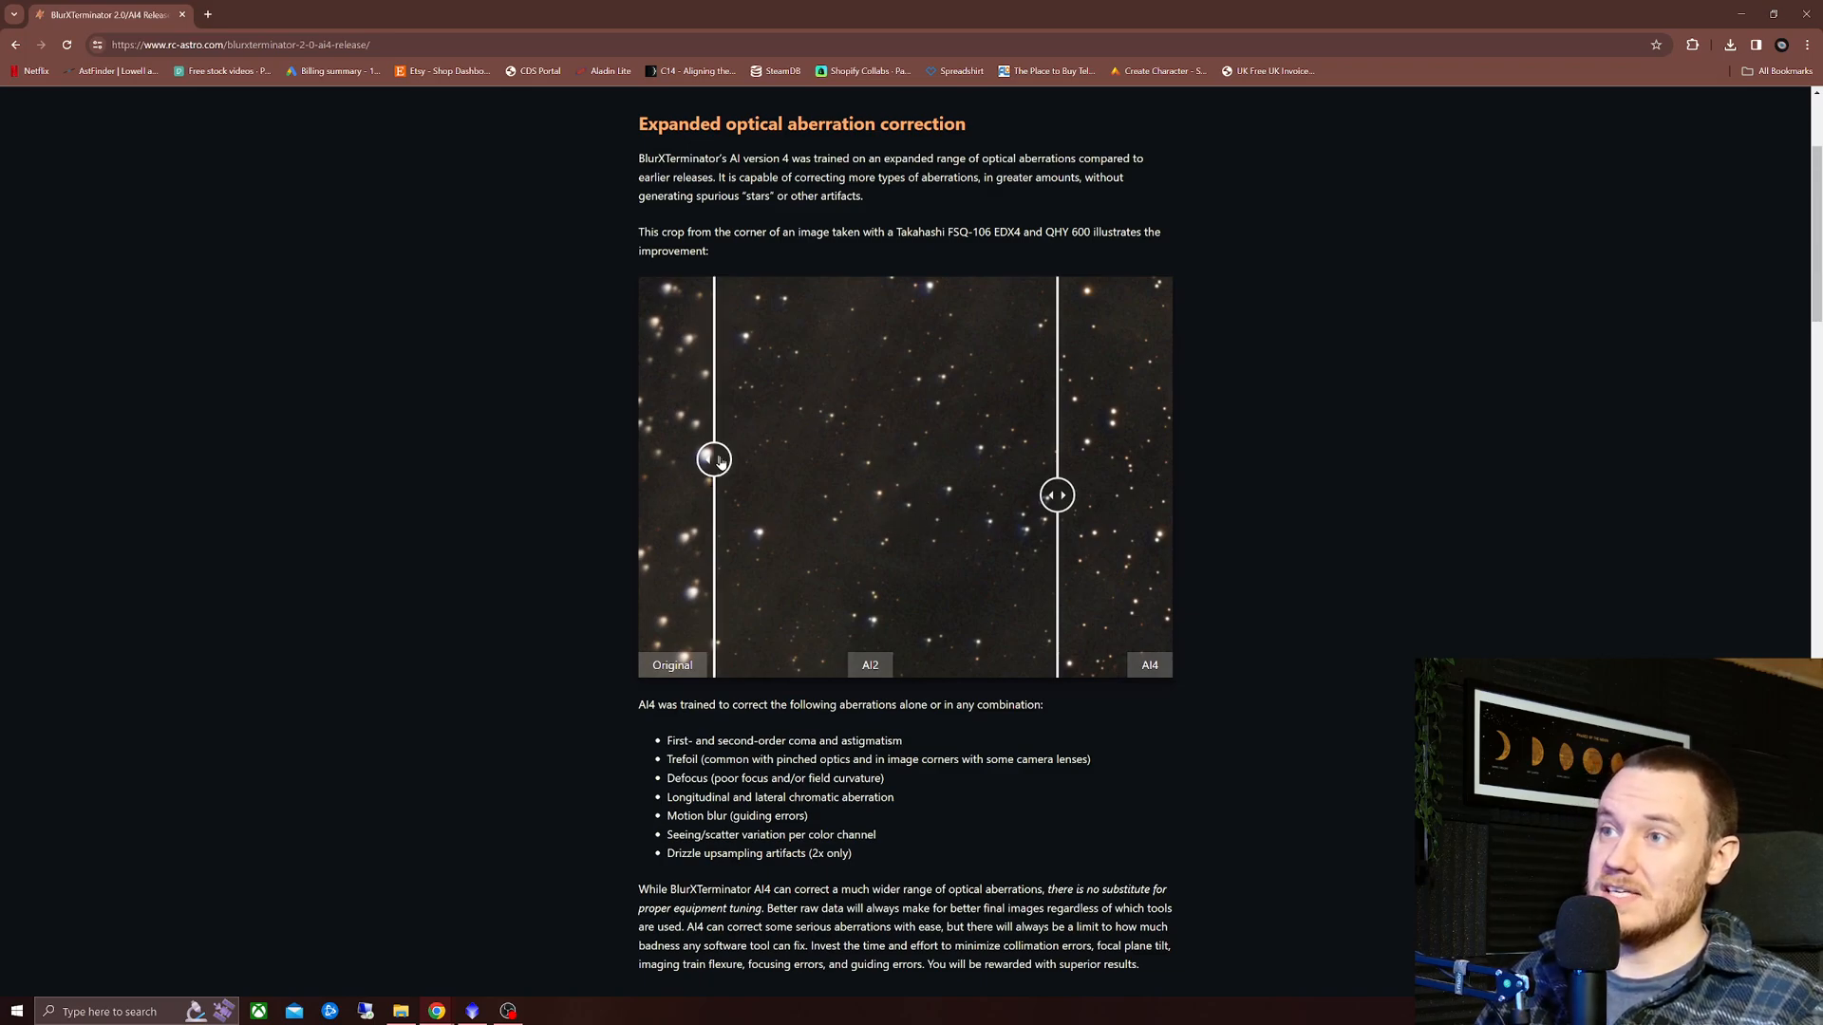
drag(716, 459, 815, 459)
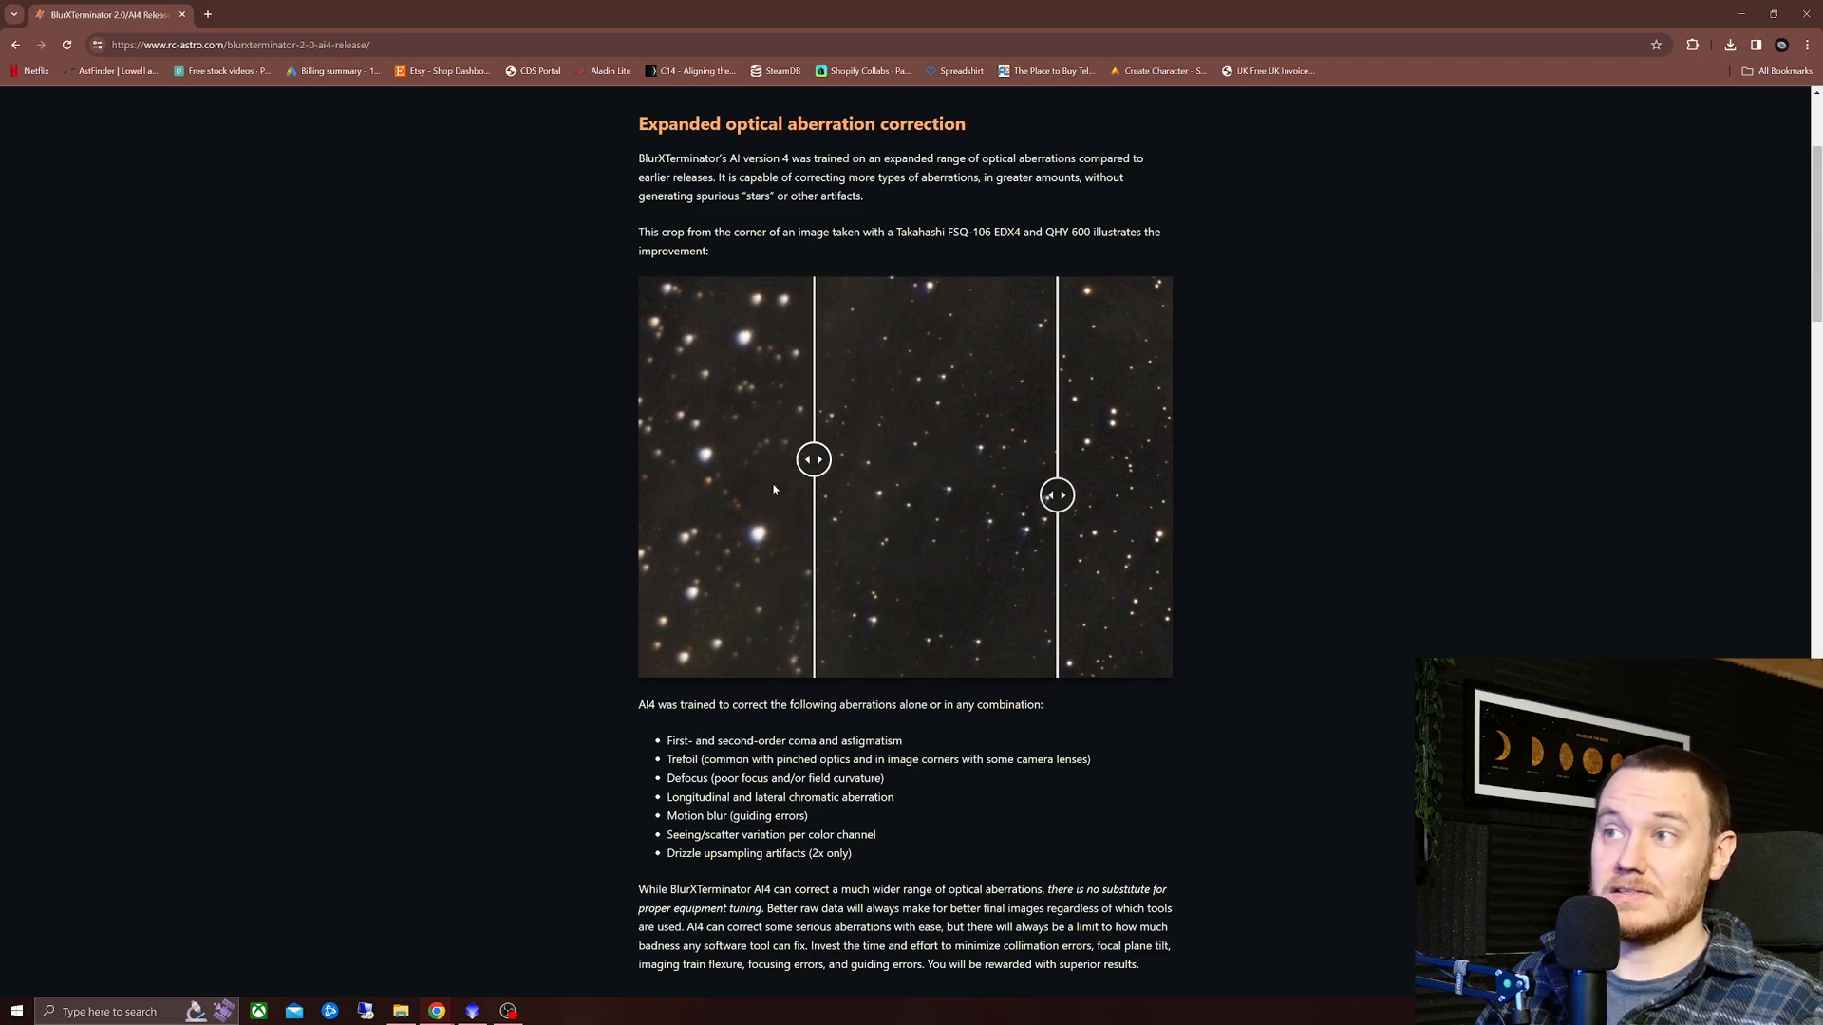
drag(815, 460, 744, 459)
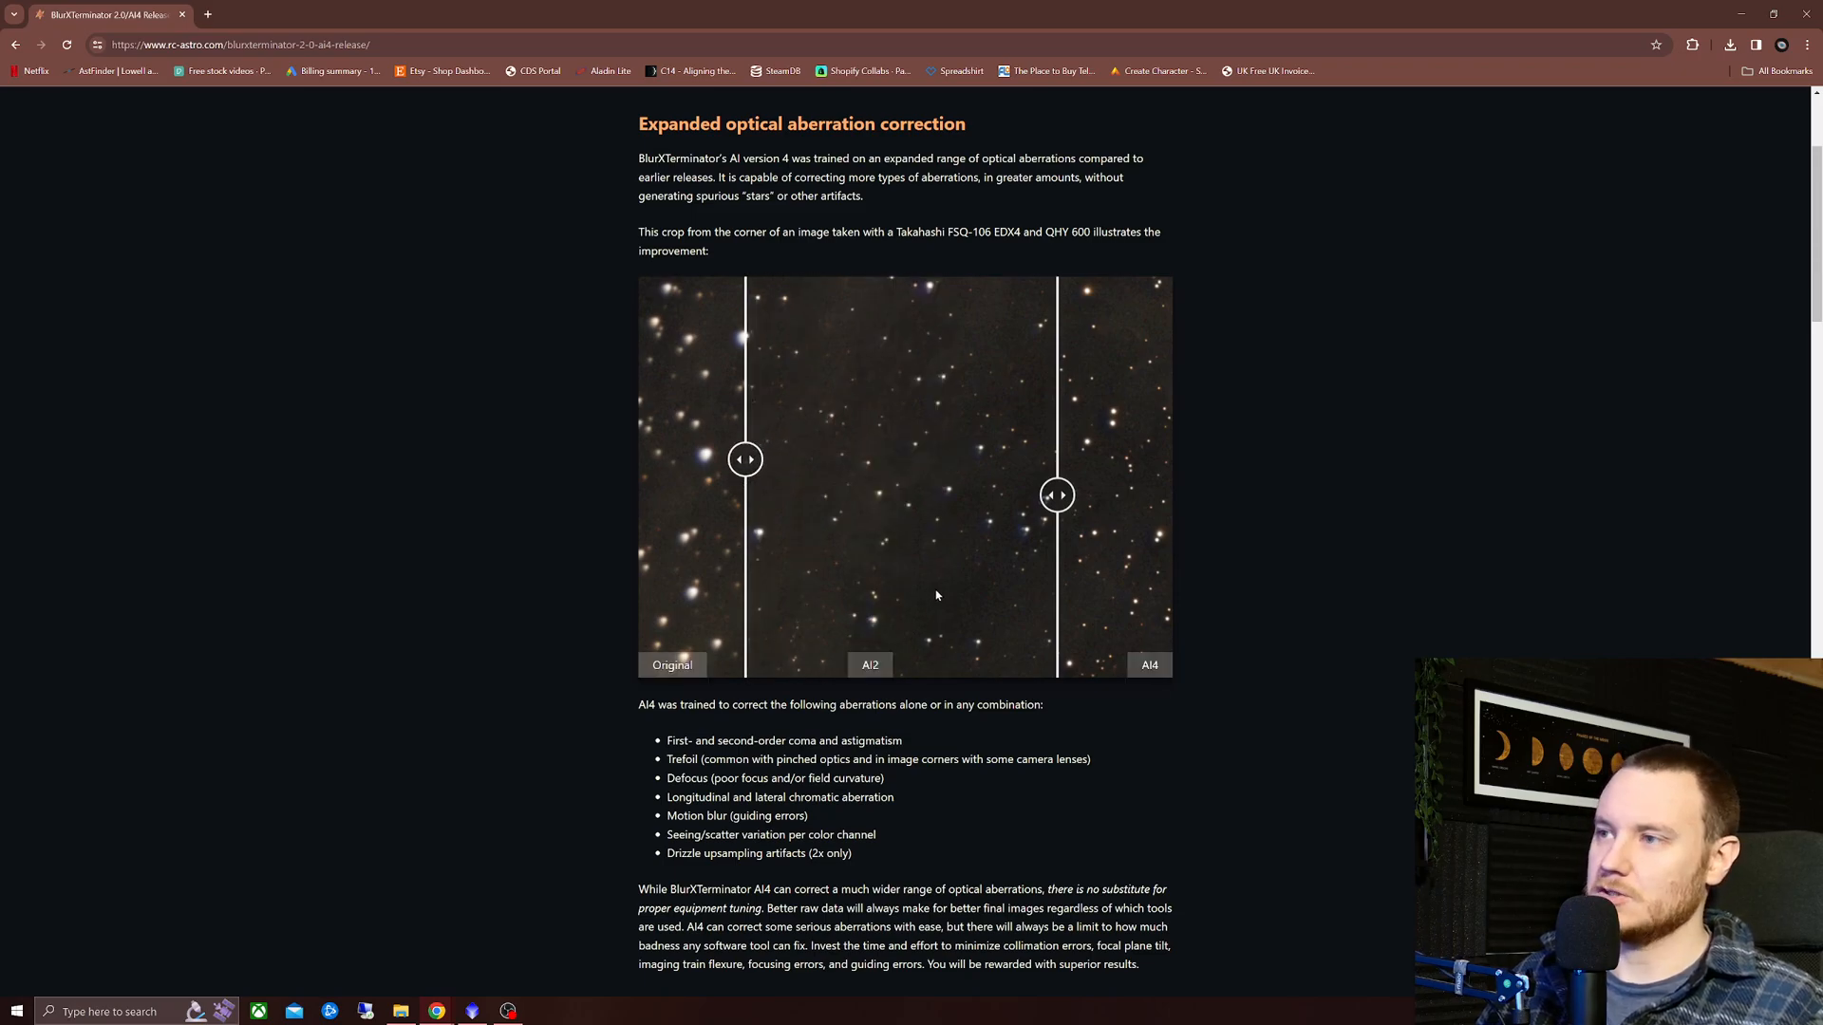
mouse_move(944, 502)
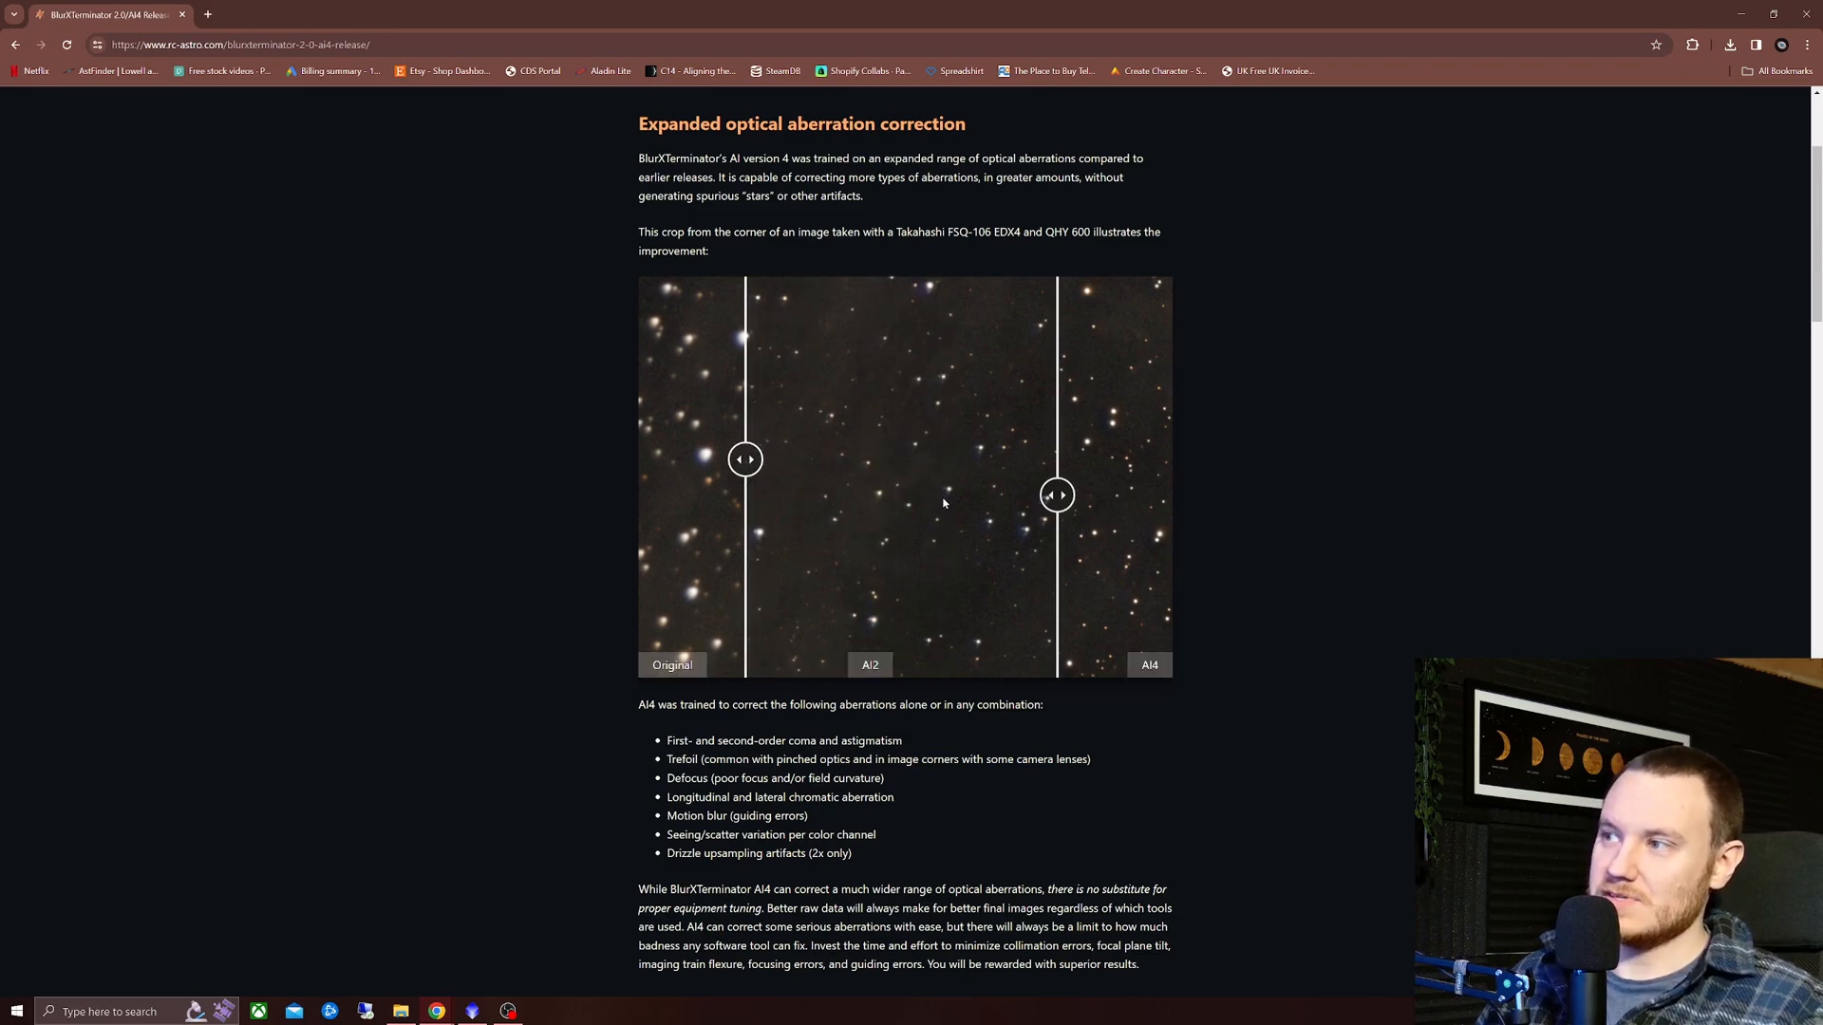
- Slide the AI2/AI4 divider back and forth to compare the AI2 and AI4 corrected stars
drag(1055, 495, 1057, 495)
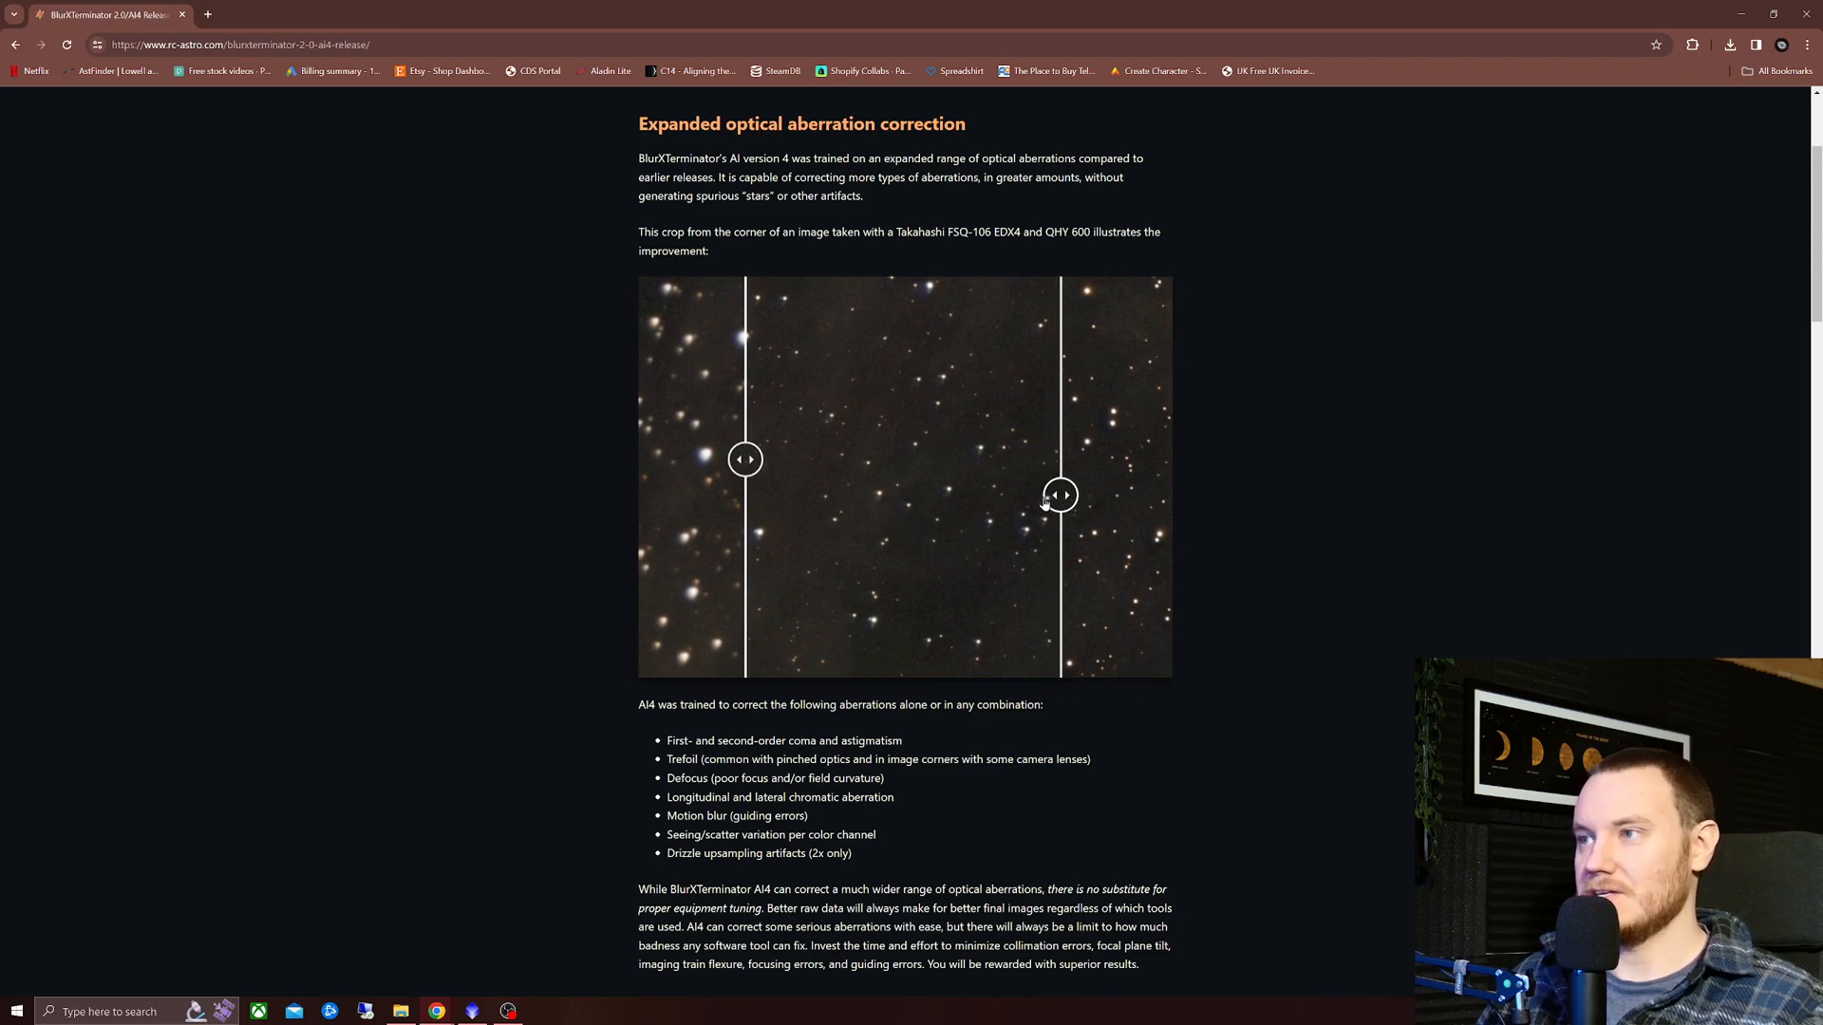
drag(1057, 494, 869, 494)
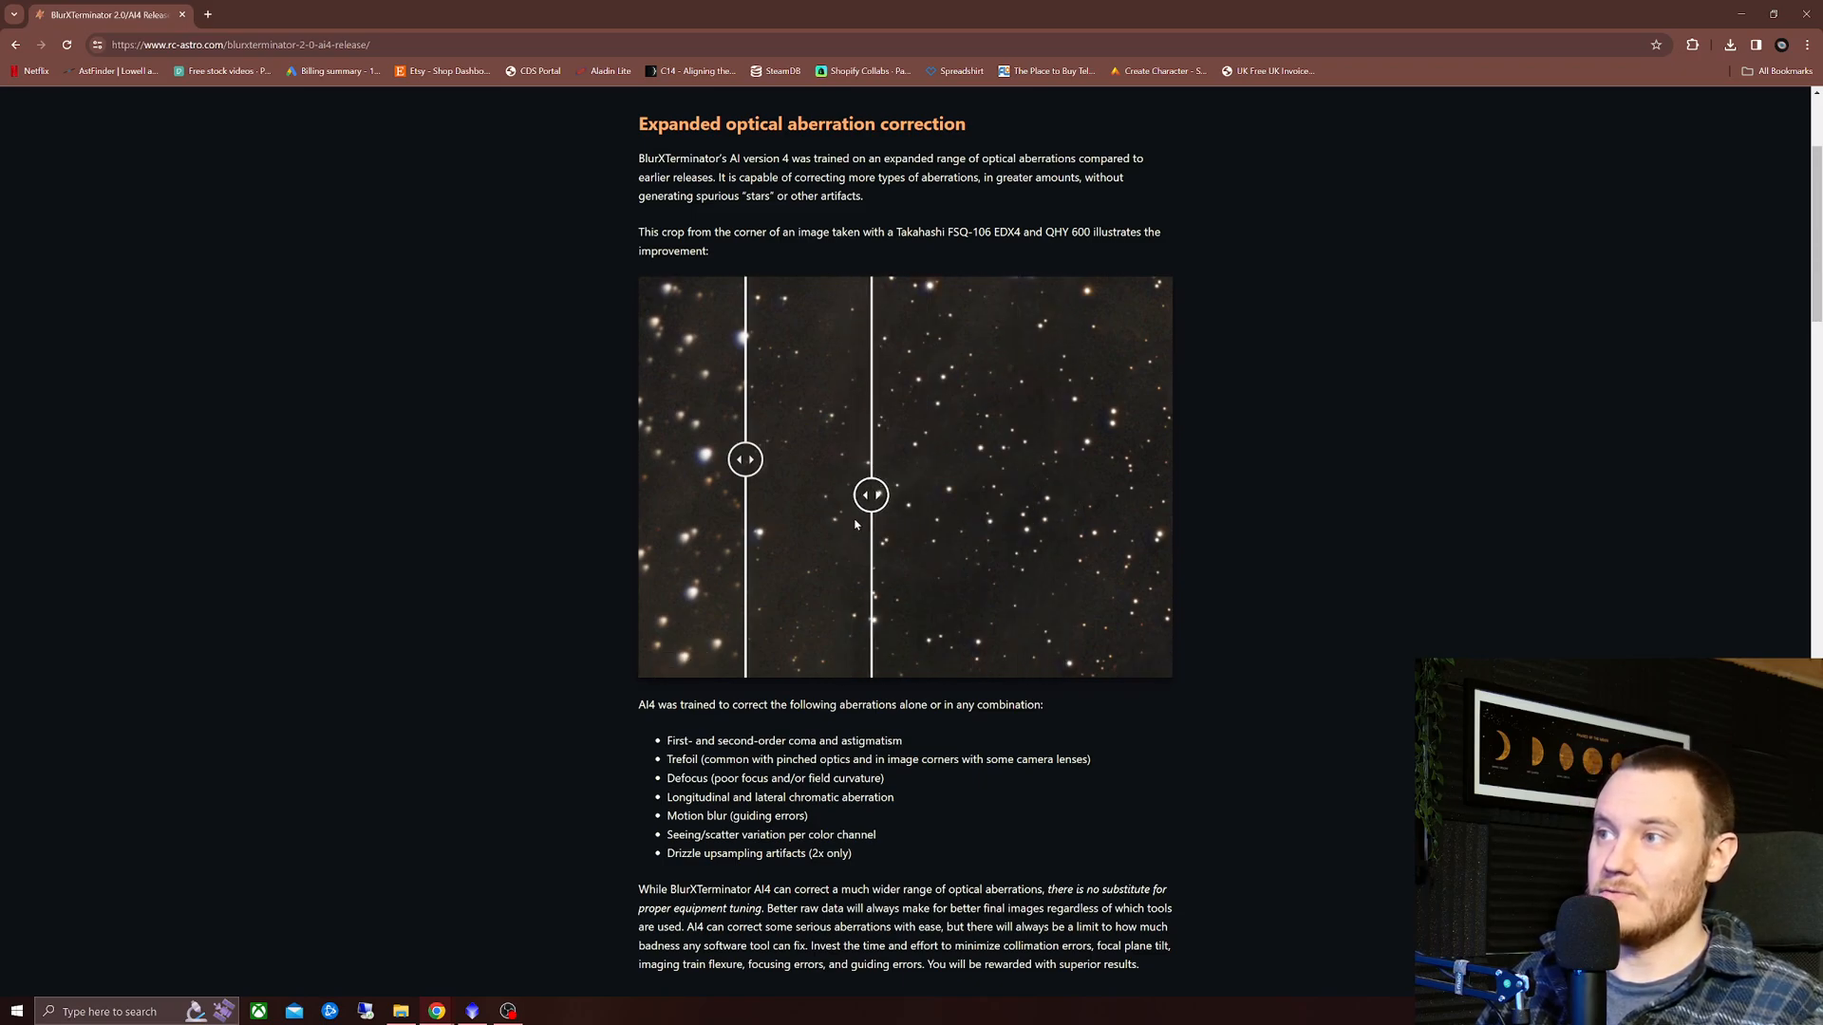
drag(869, 496, 823, 496)
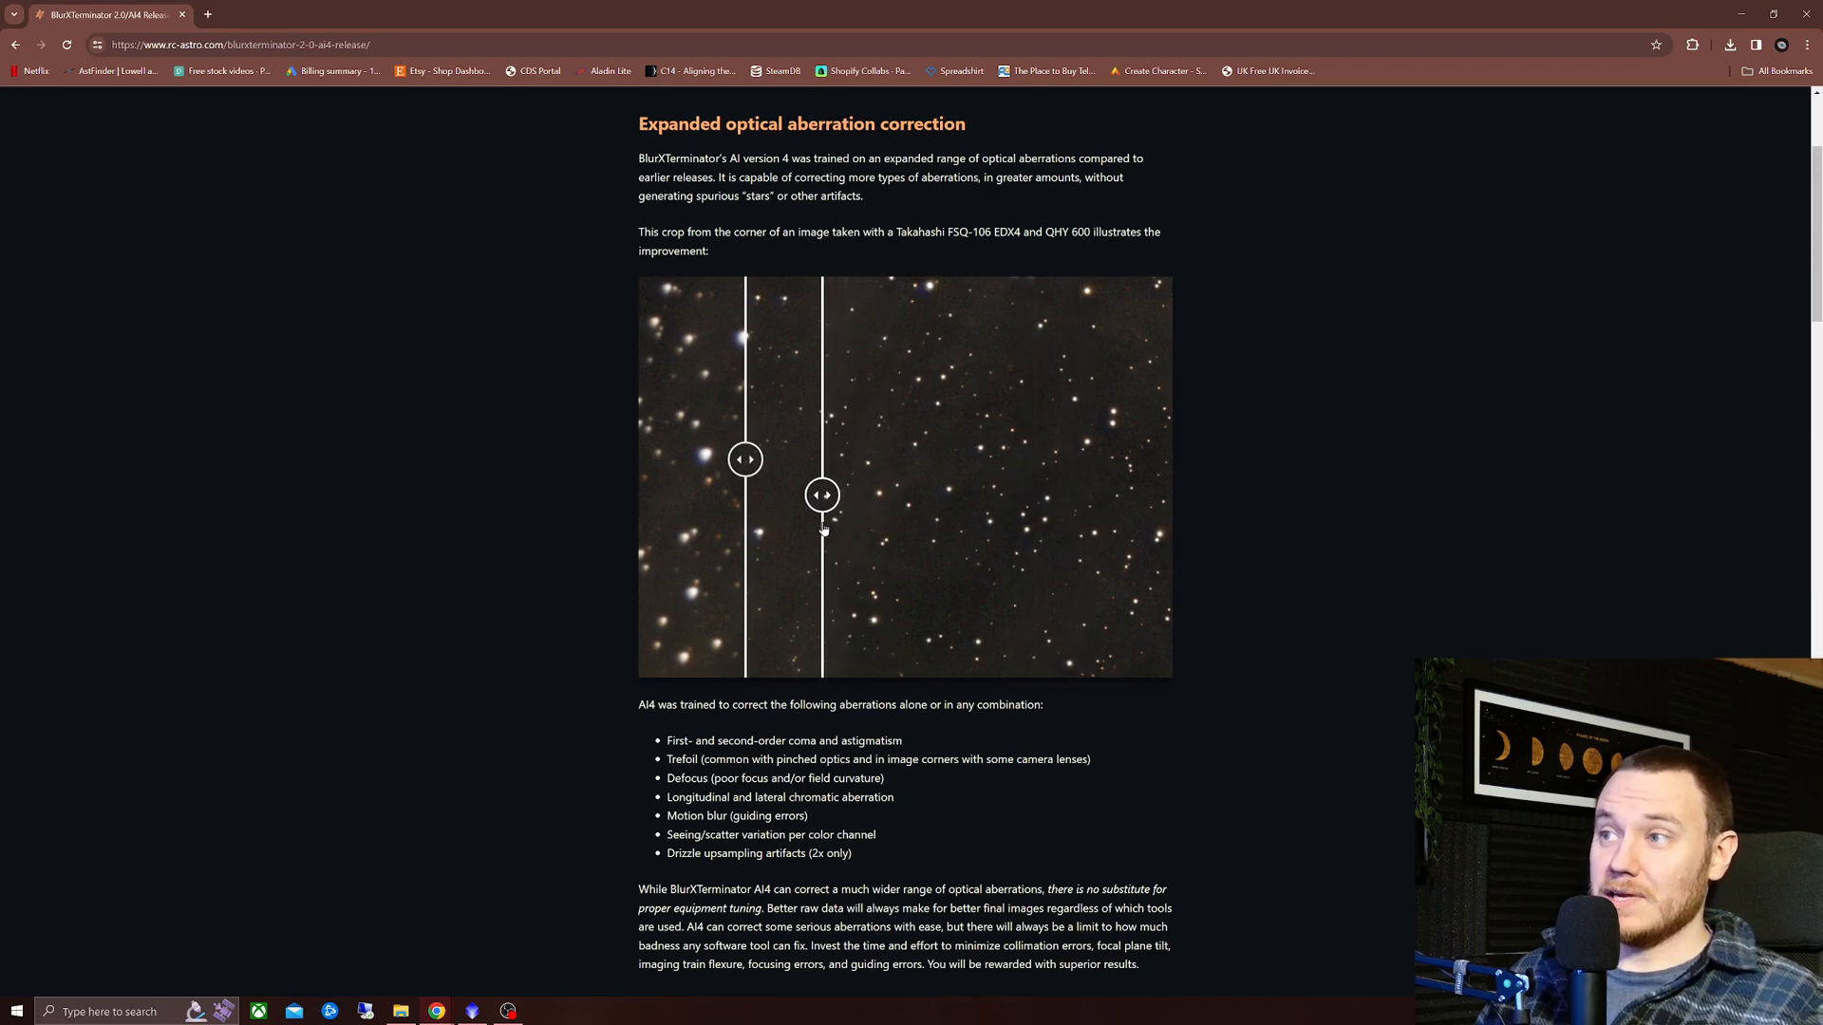
drag(822, 496, 1073, 495)
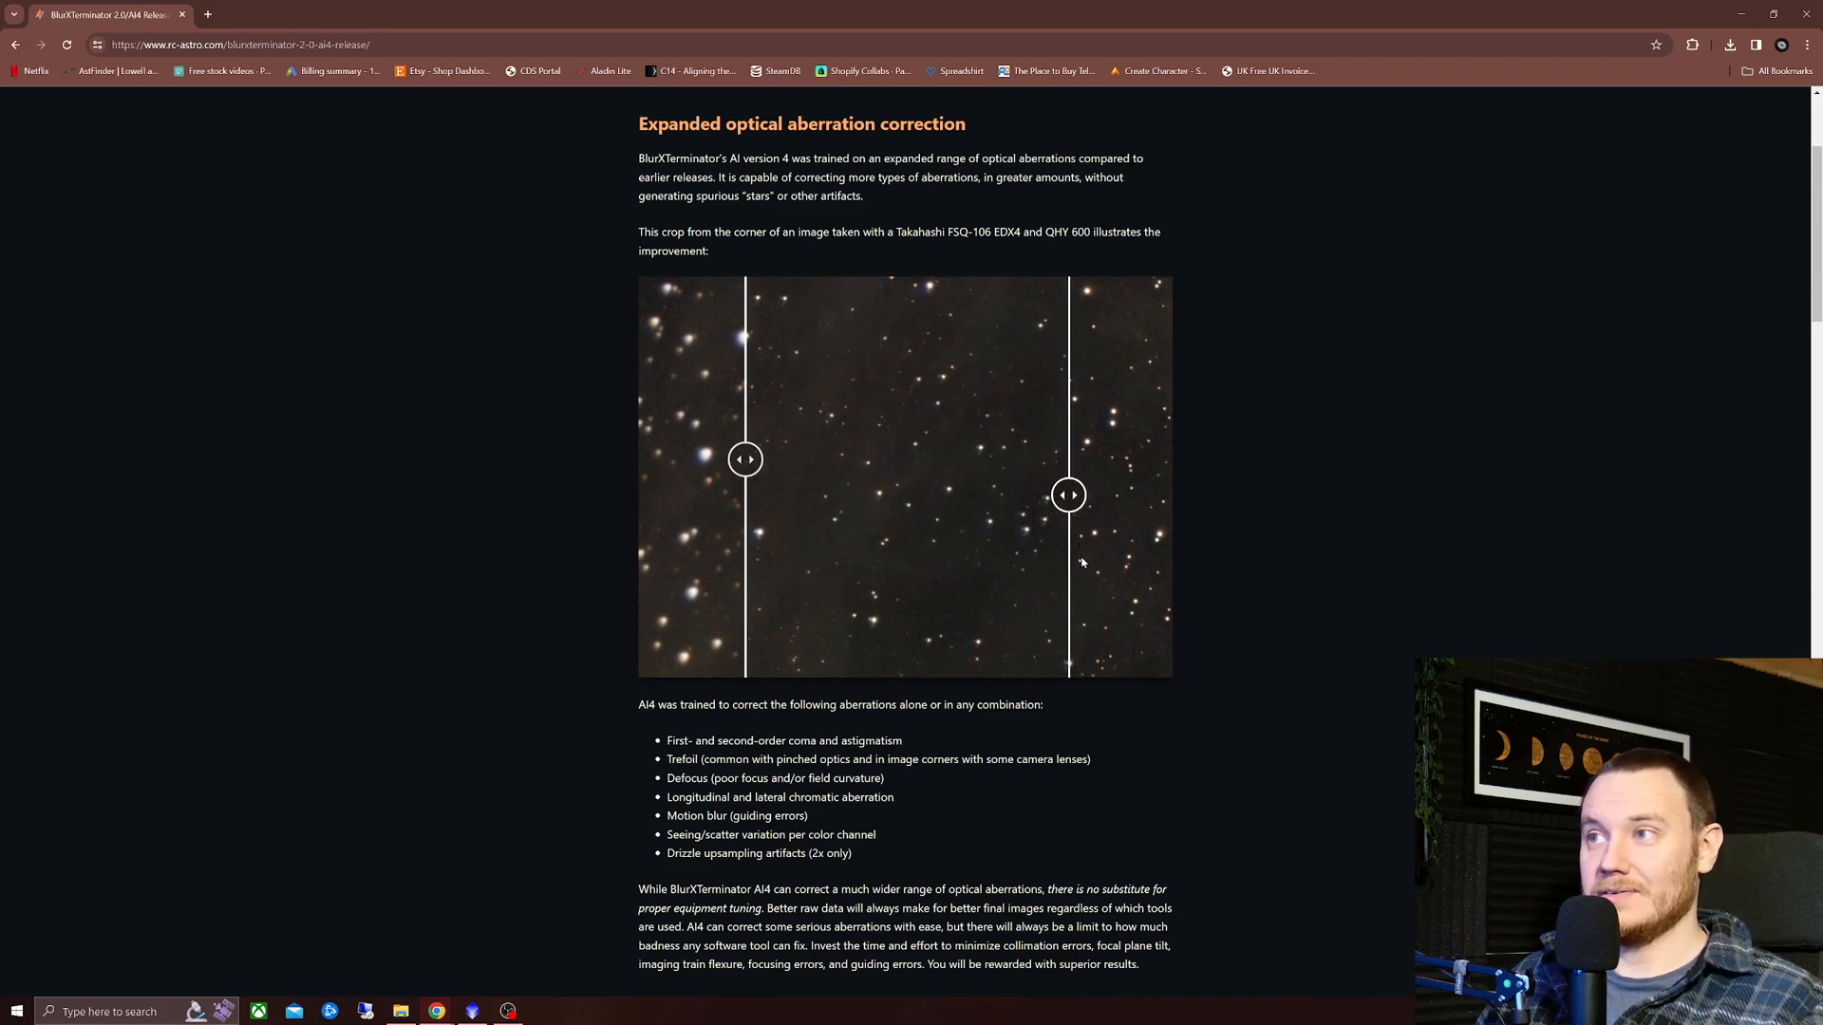
drag(1067, 494, 1042, 493)
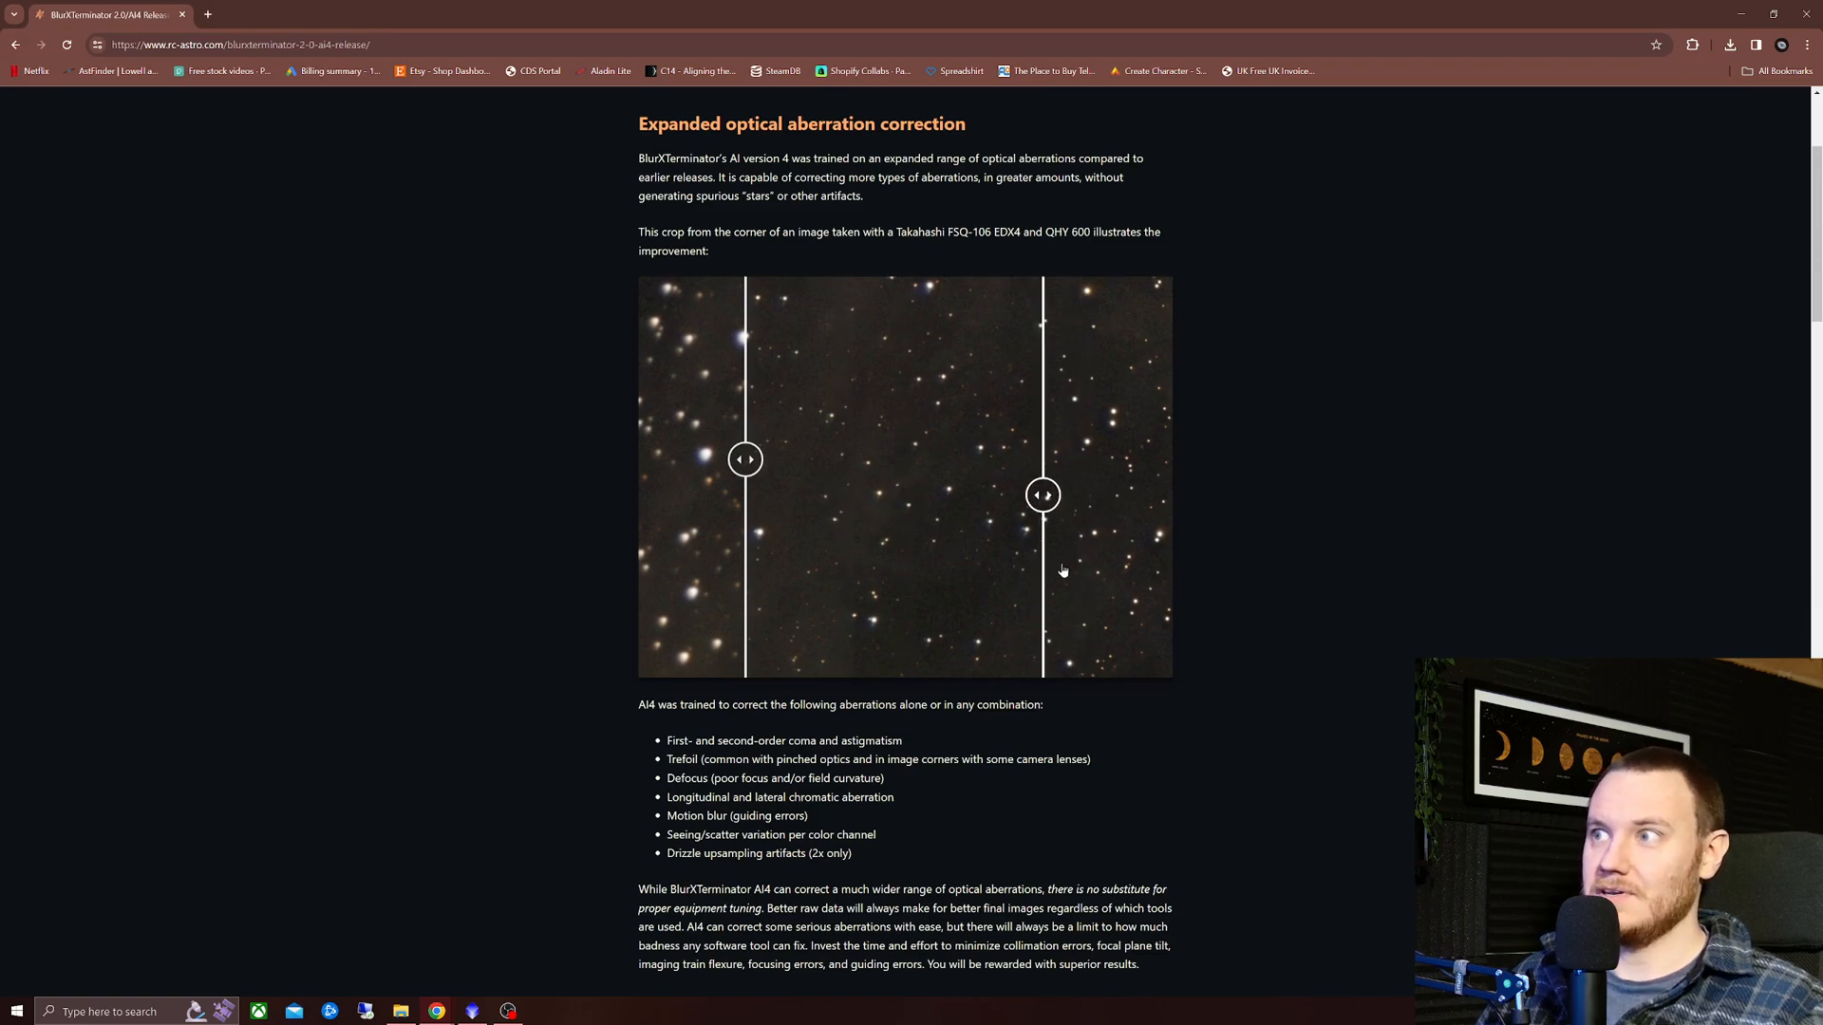
drag(1043, 496, 851, 495)
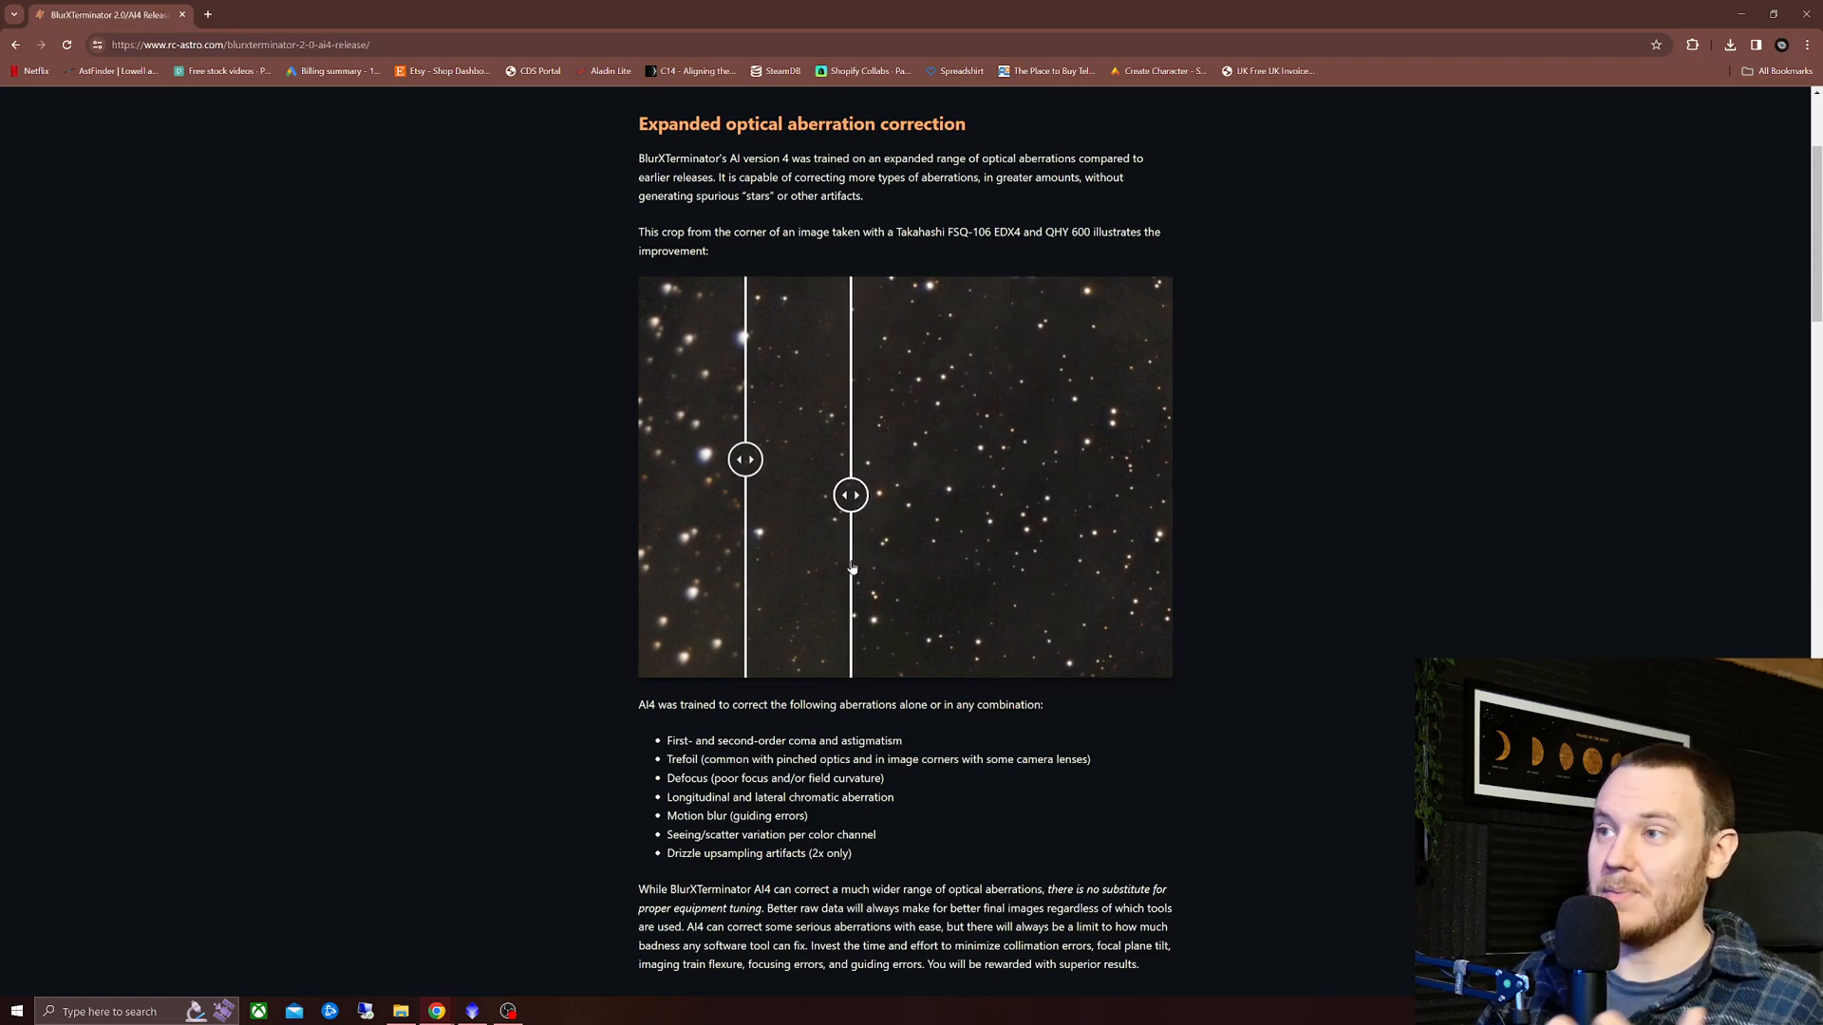
drag(849, 494, 1080, 494)
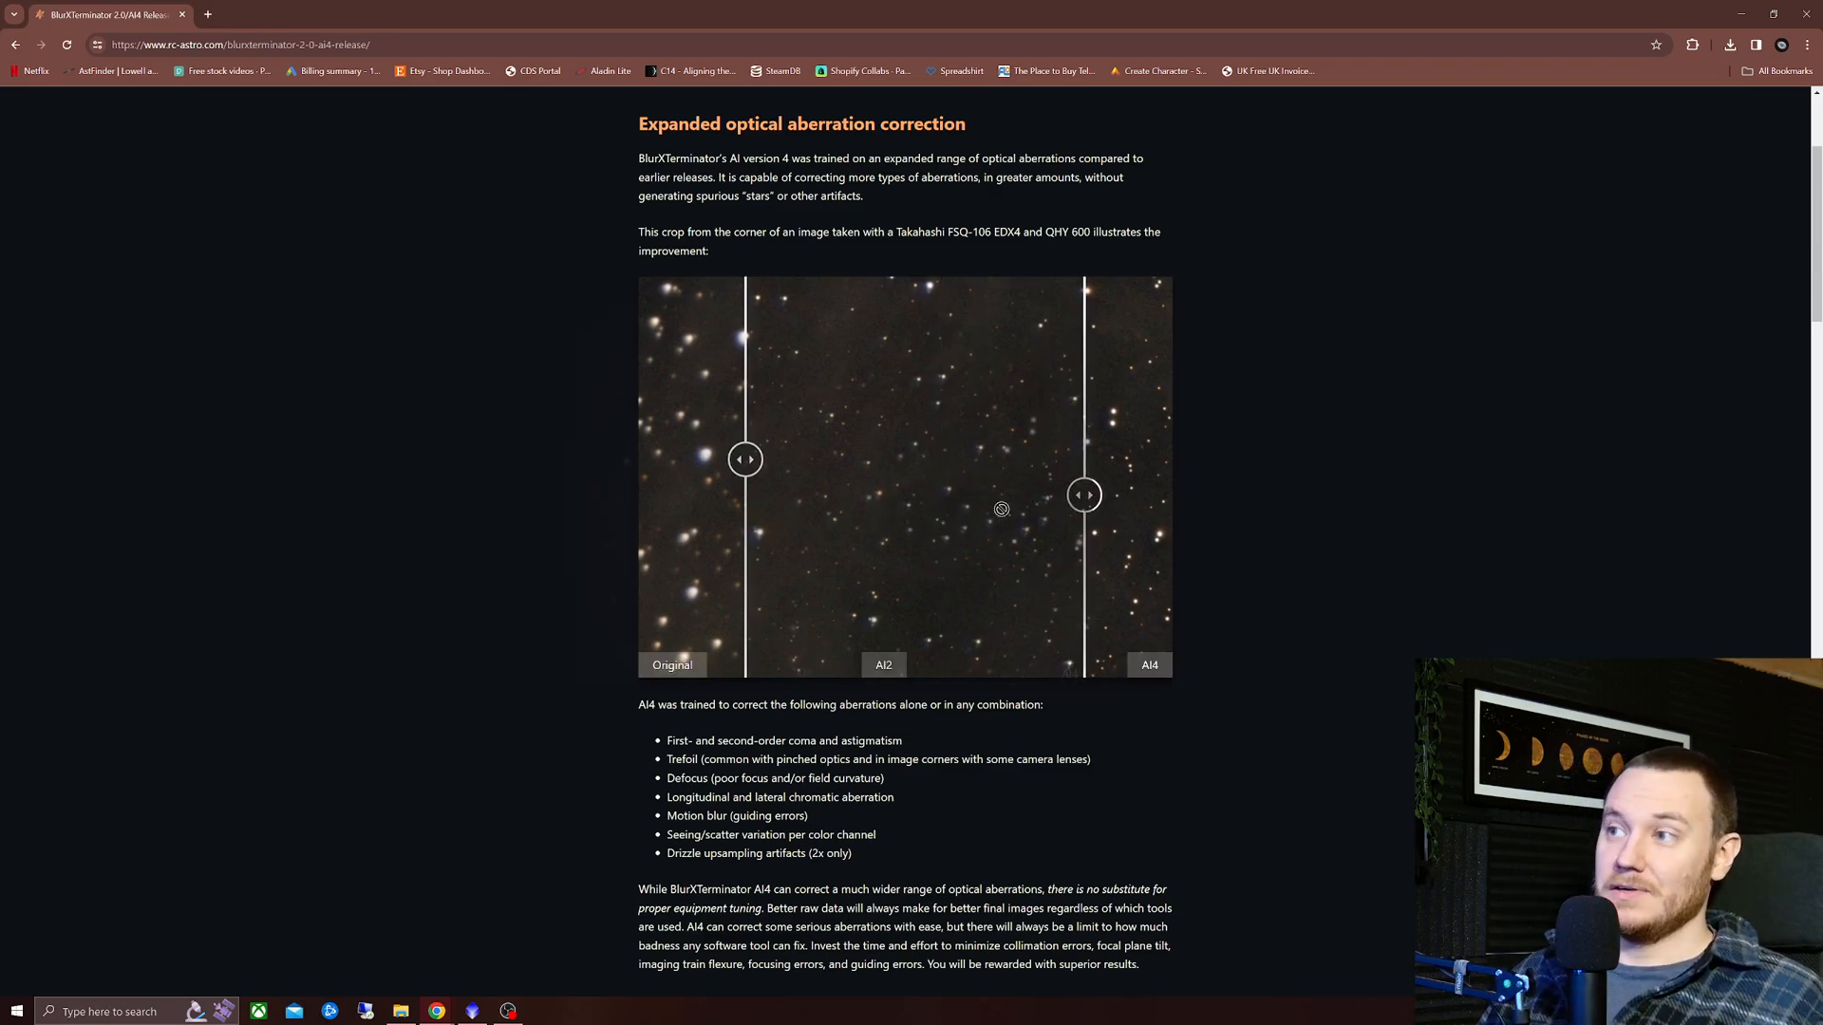
drag(1082, 494, 961, 493)
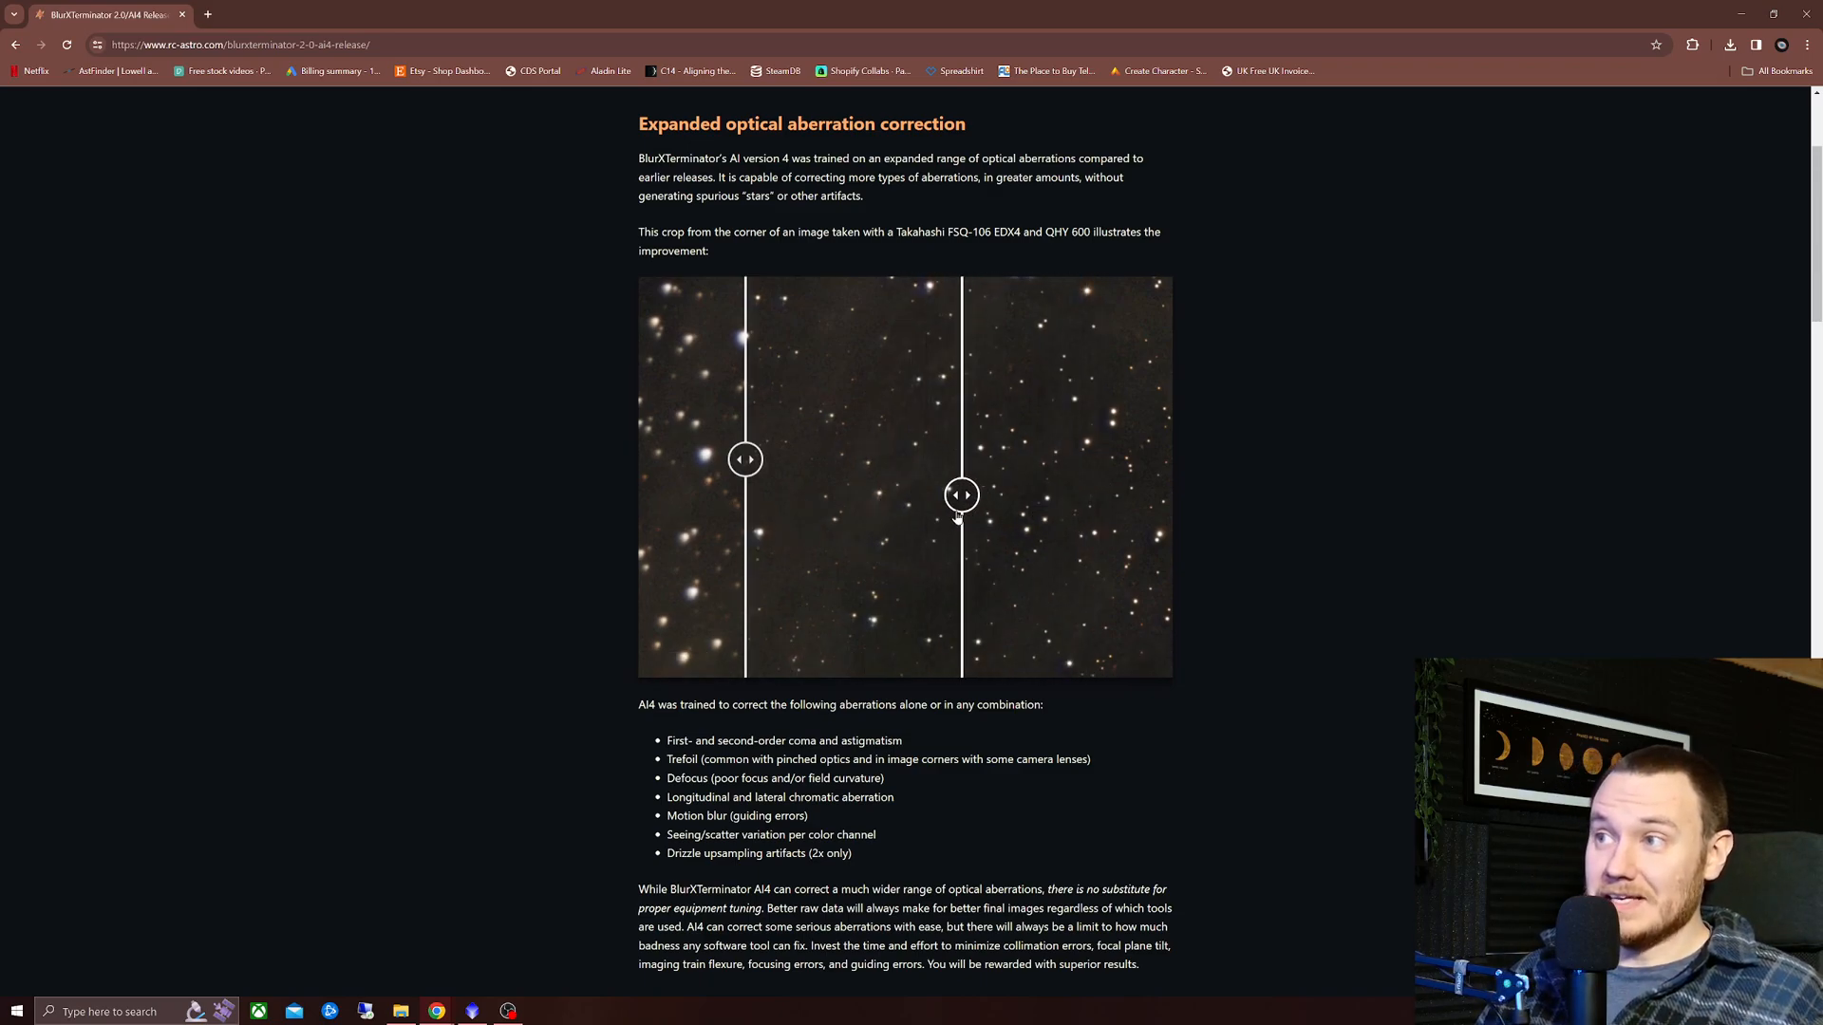
drag(961, 493, 1113, 494)
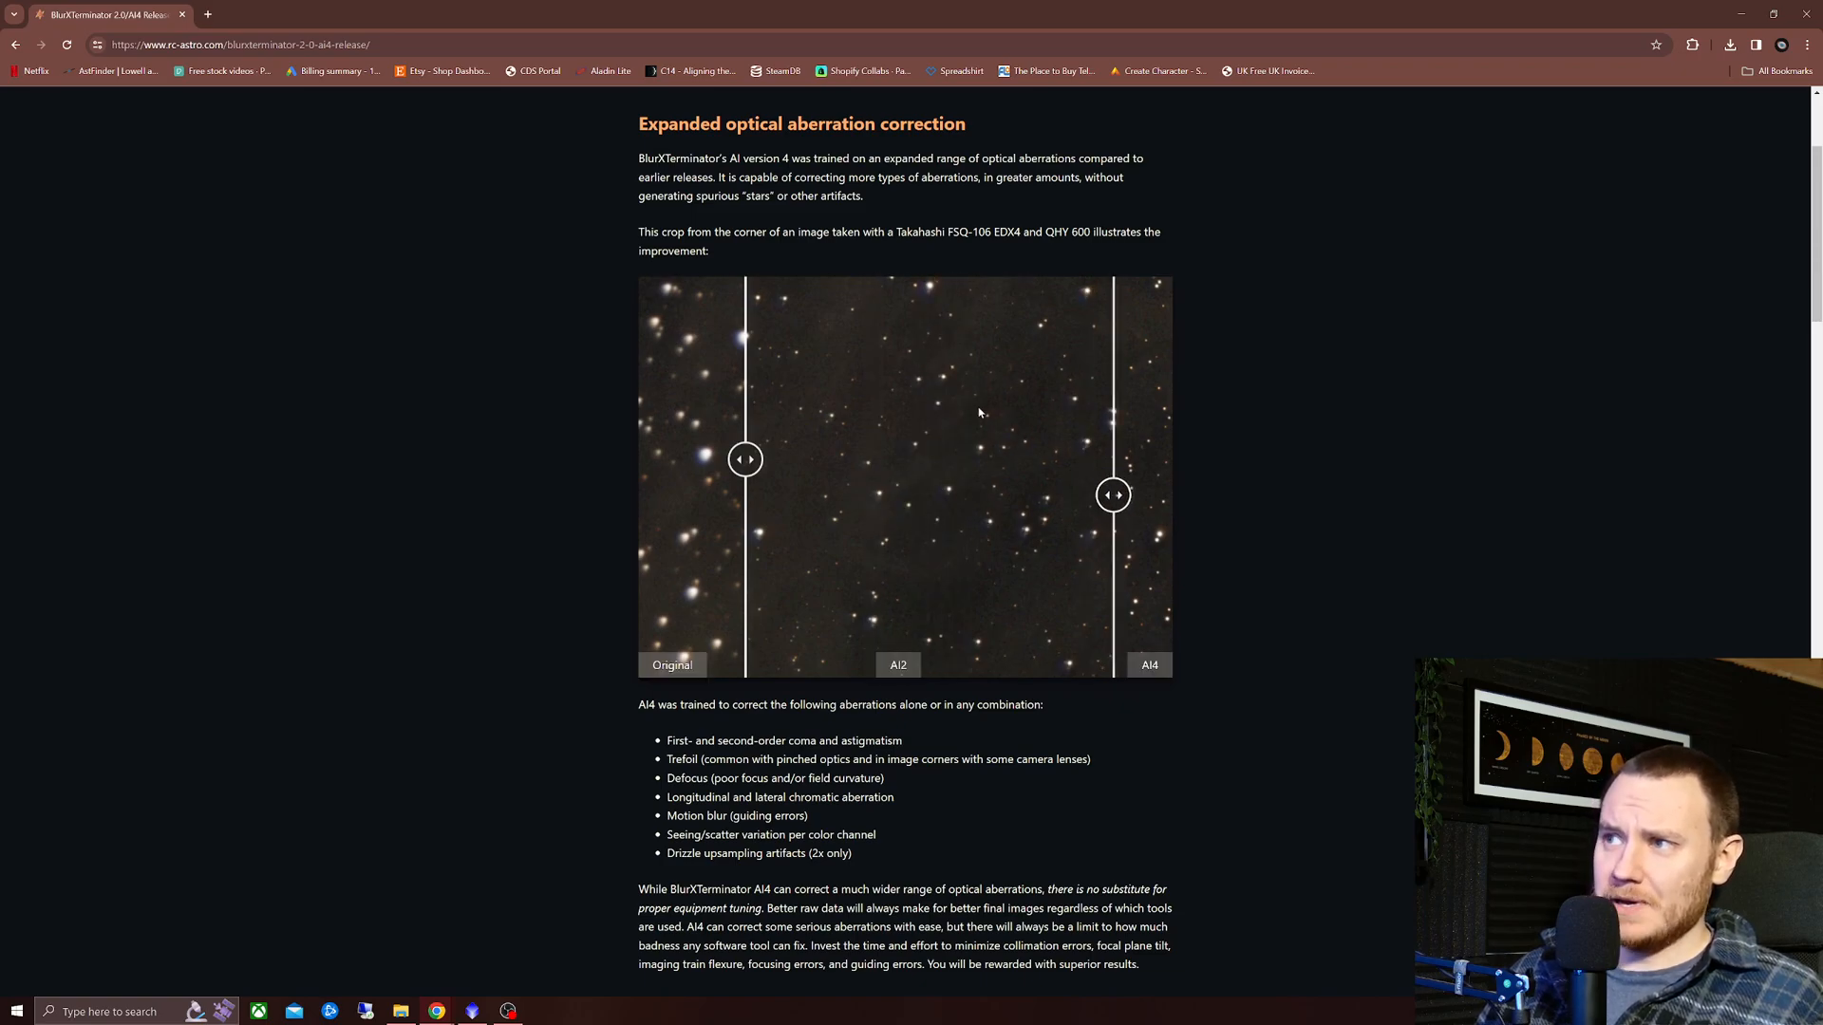
mouse_move(993, 442)
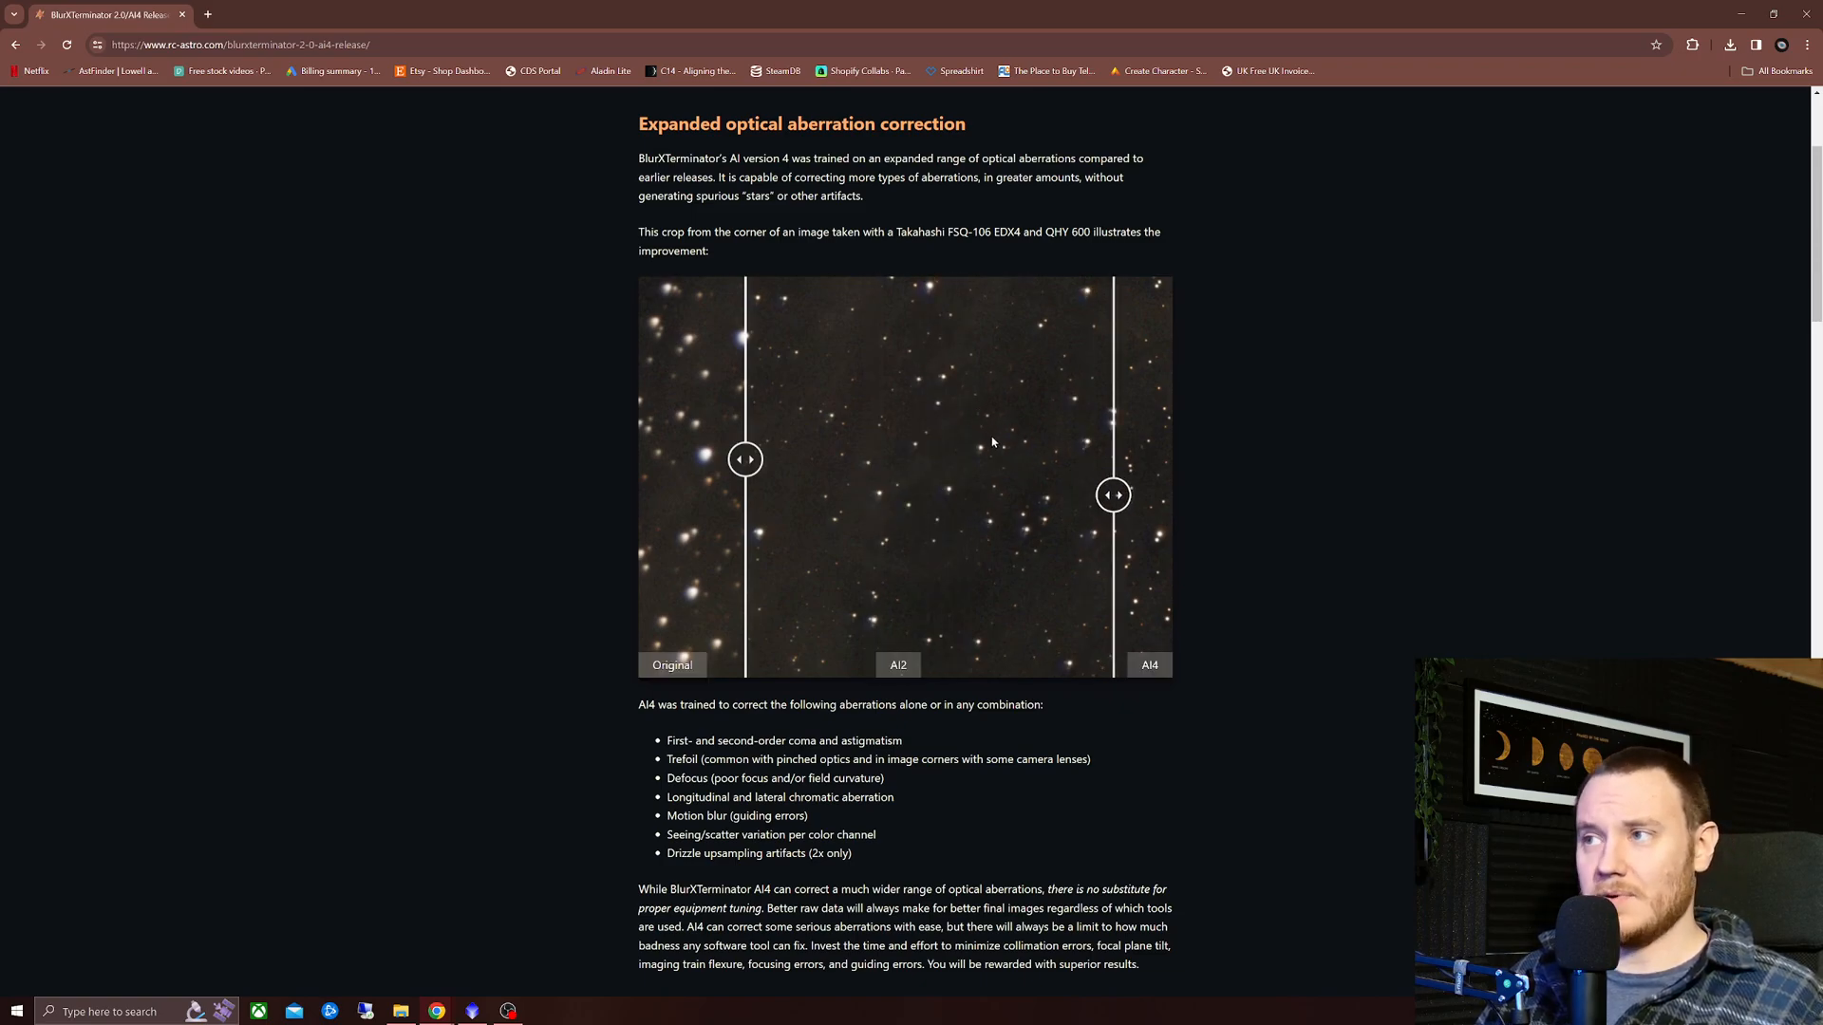
- Settle the comparison with thin Original and AI2 strips and AI4 across most of the crop
drag(744, 460, 1029, 459)
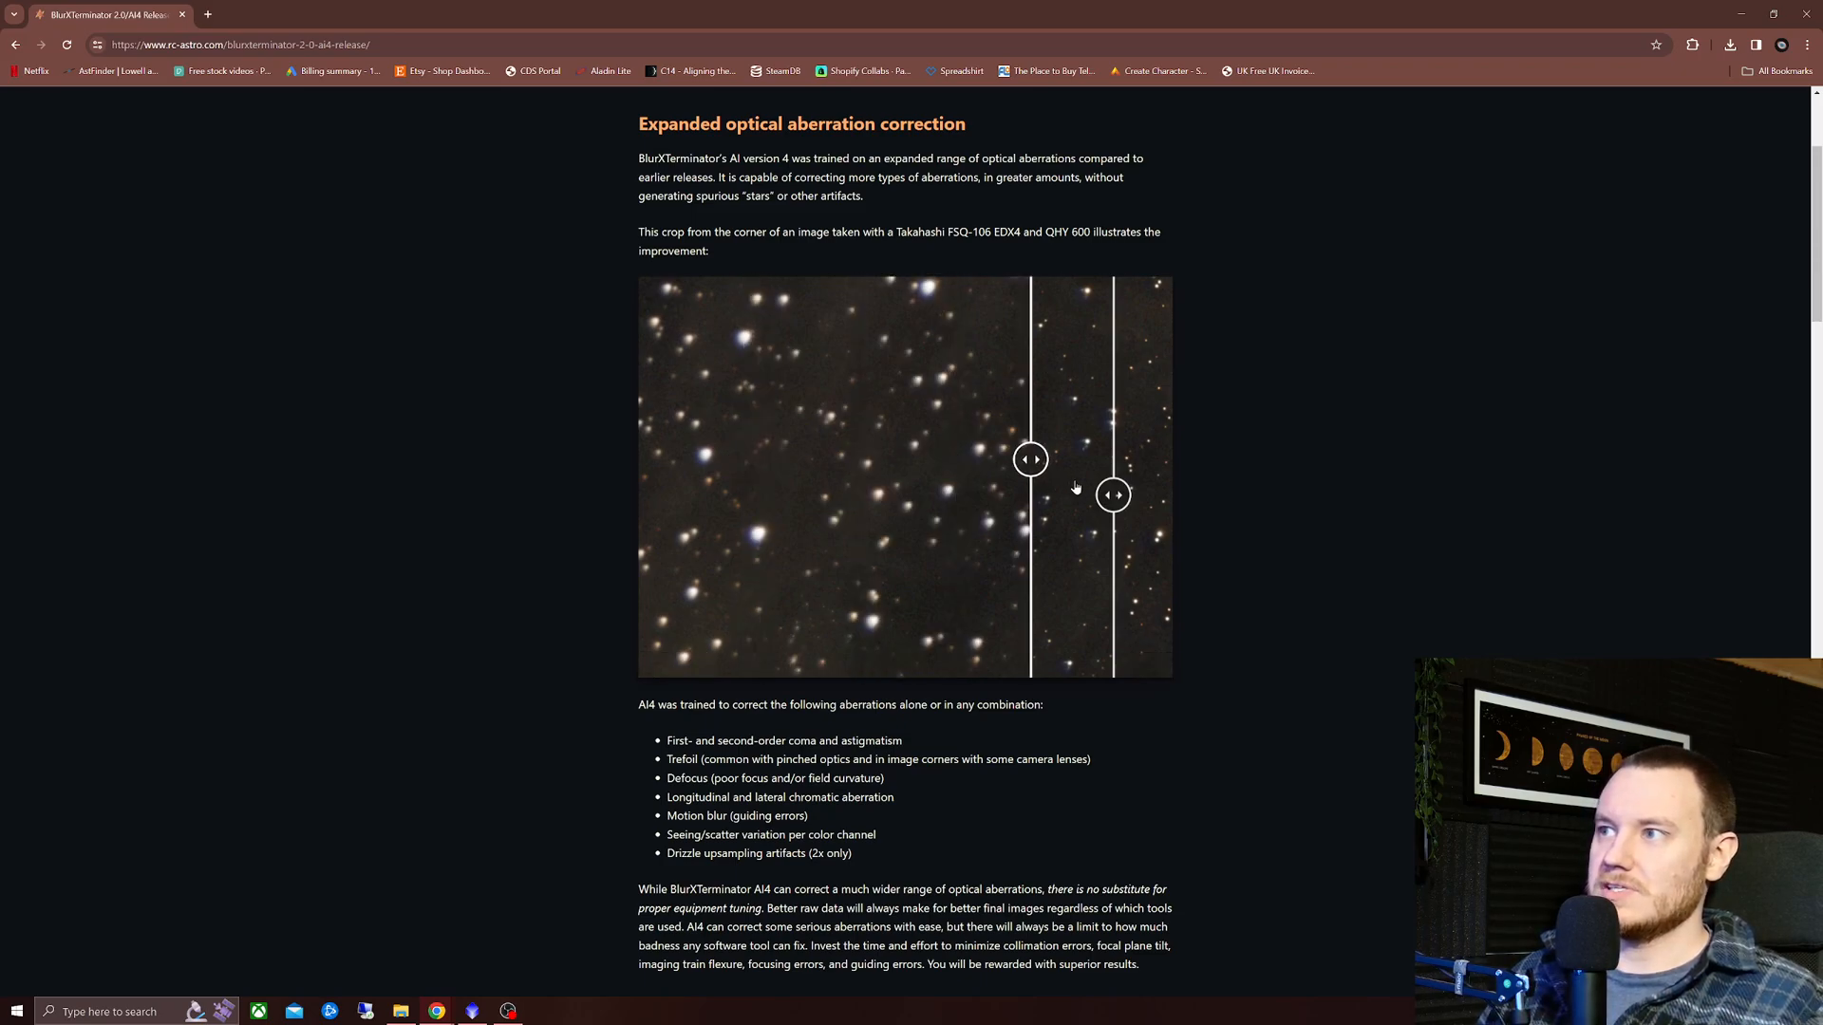
drag(1029, 458, 1090, 457)
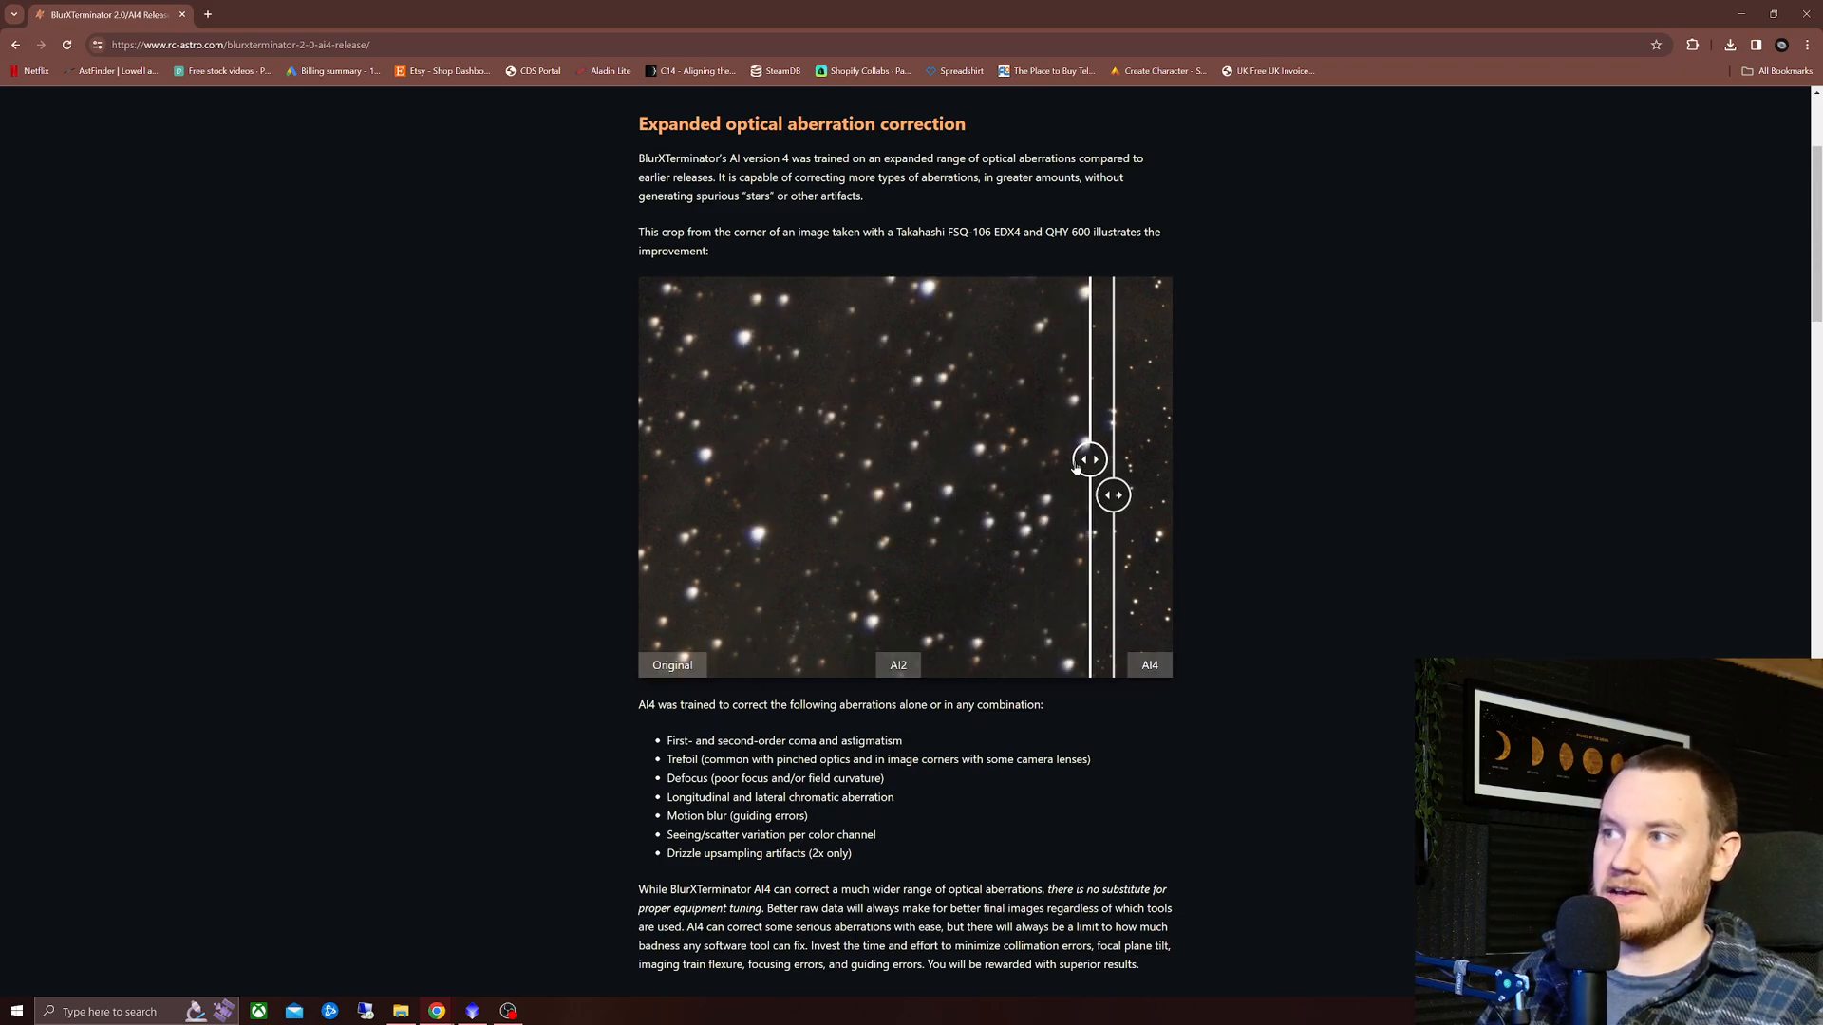
drag(1086, 459, 764, 459)
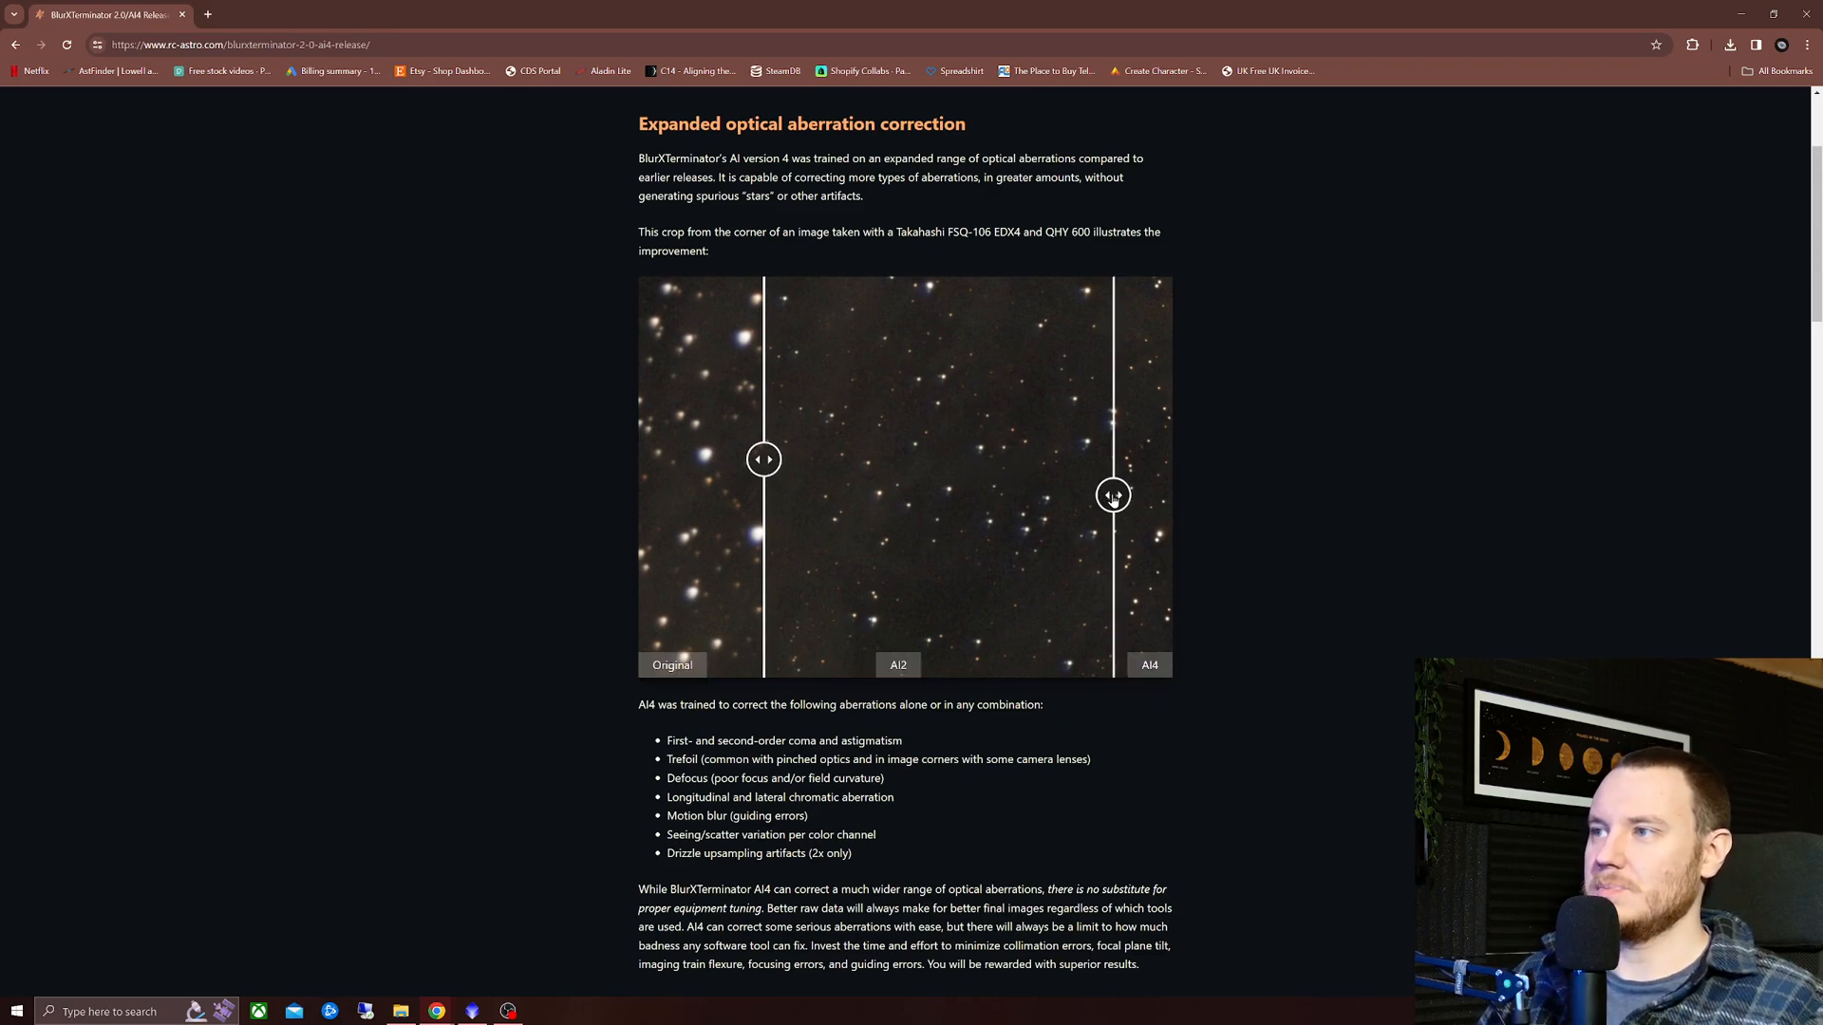
drag(1112, 496, 837, 495)
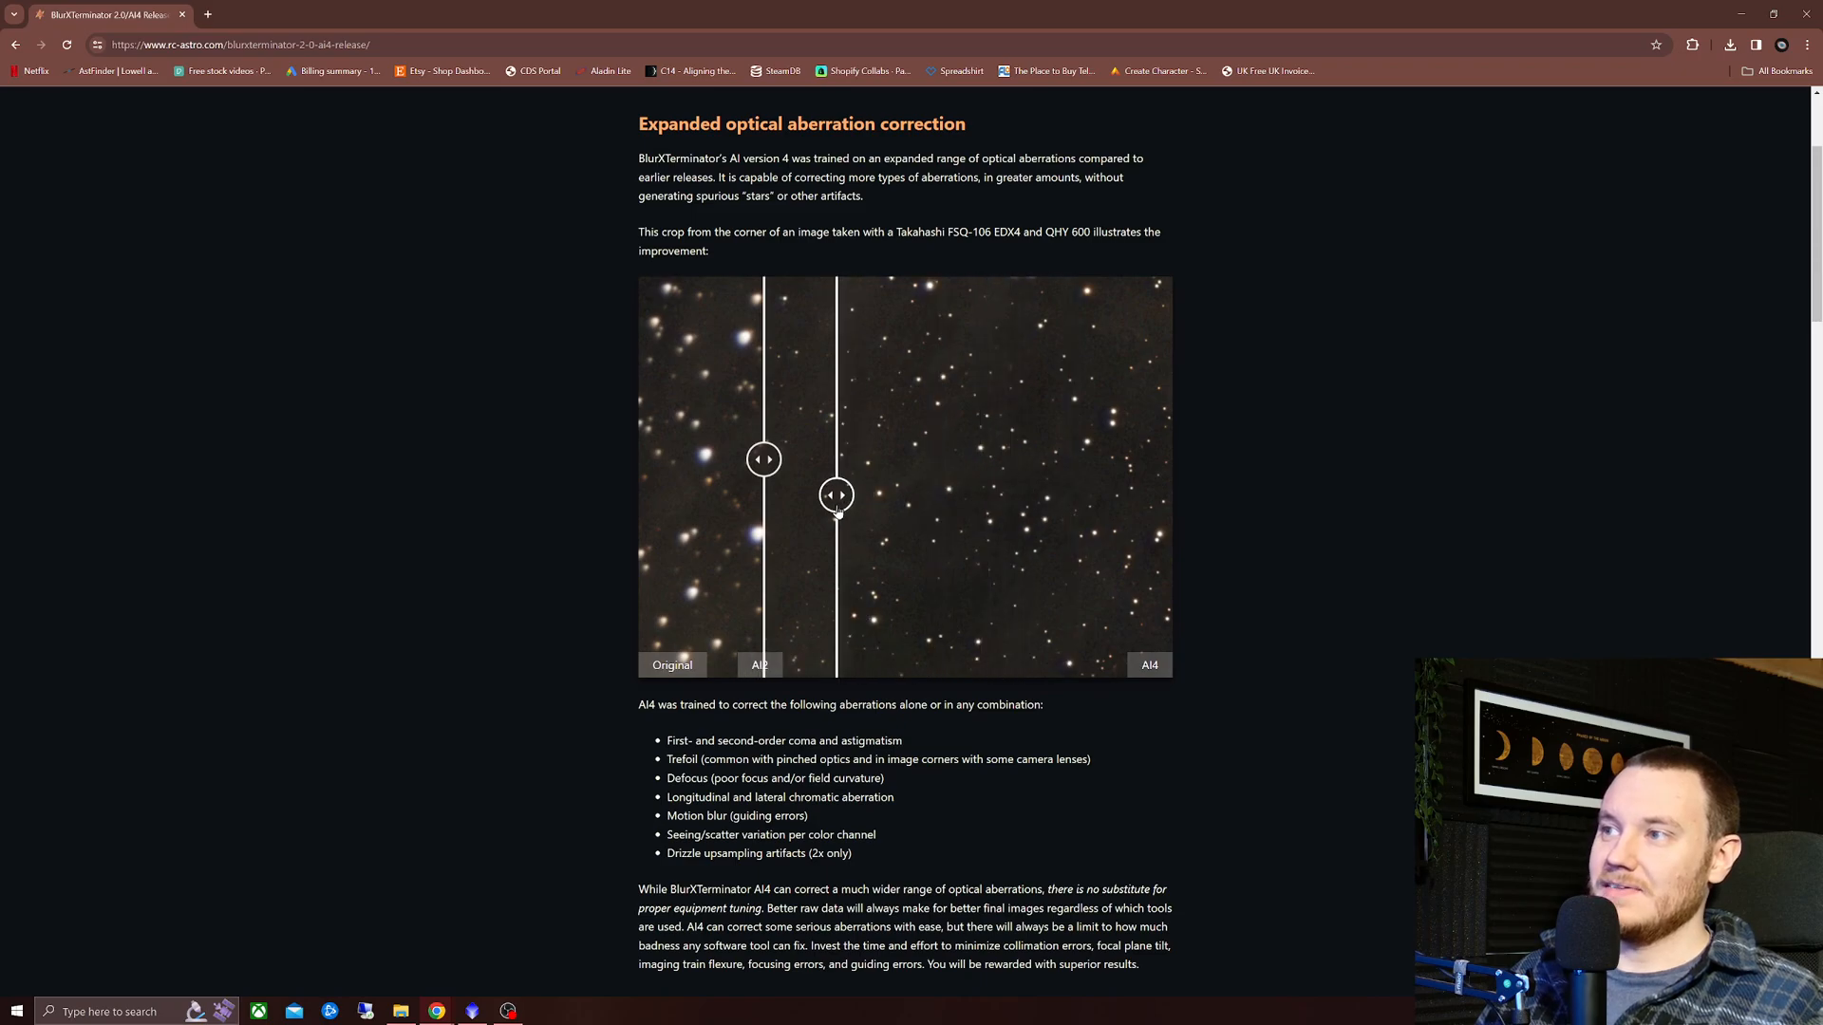
drag(837, 495, 805, 496)
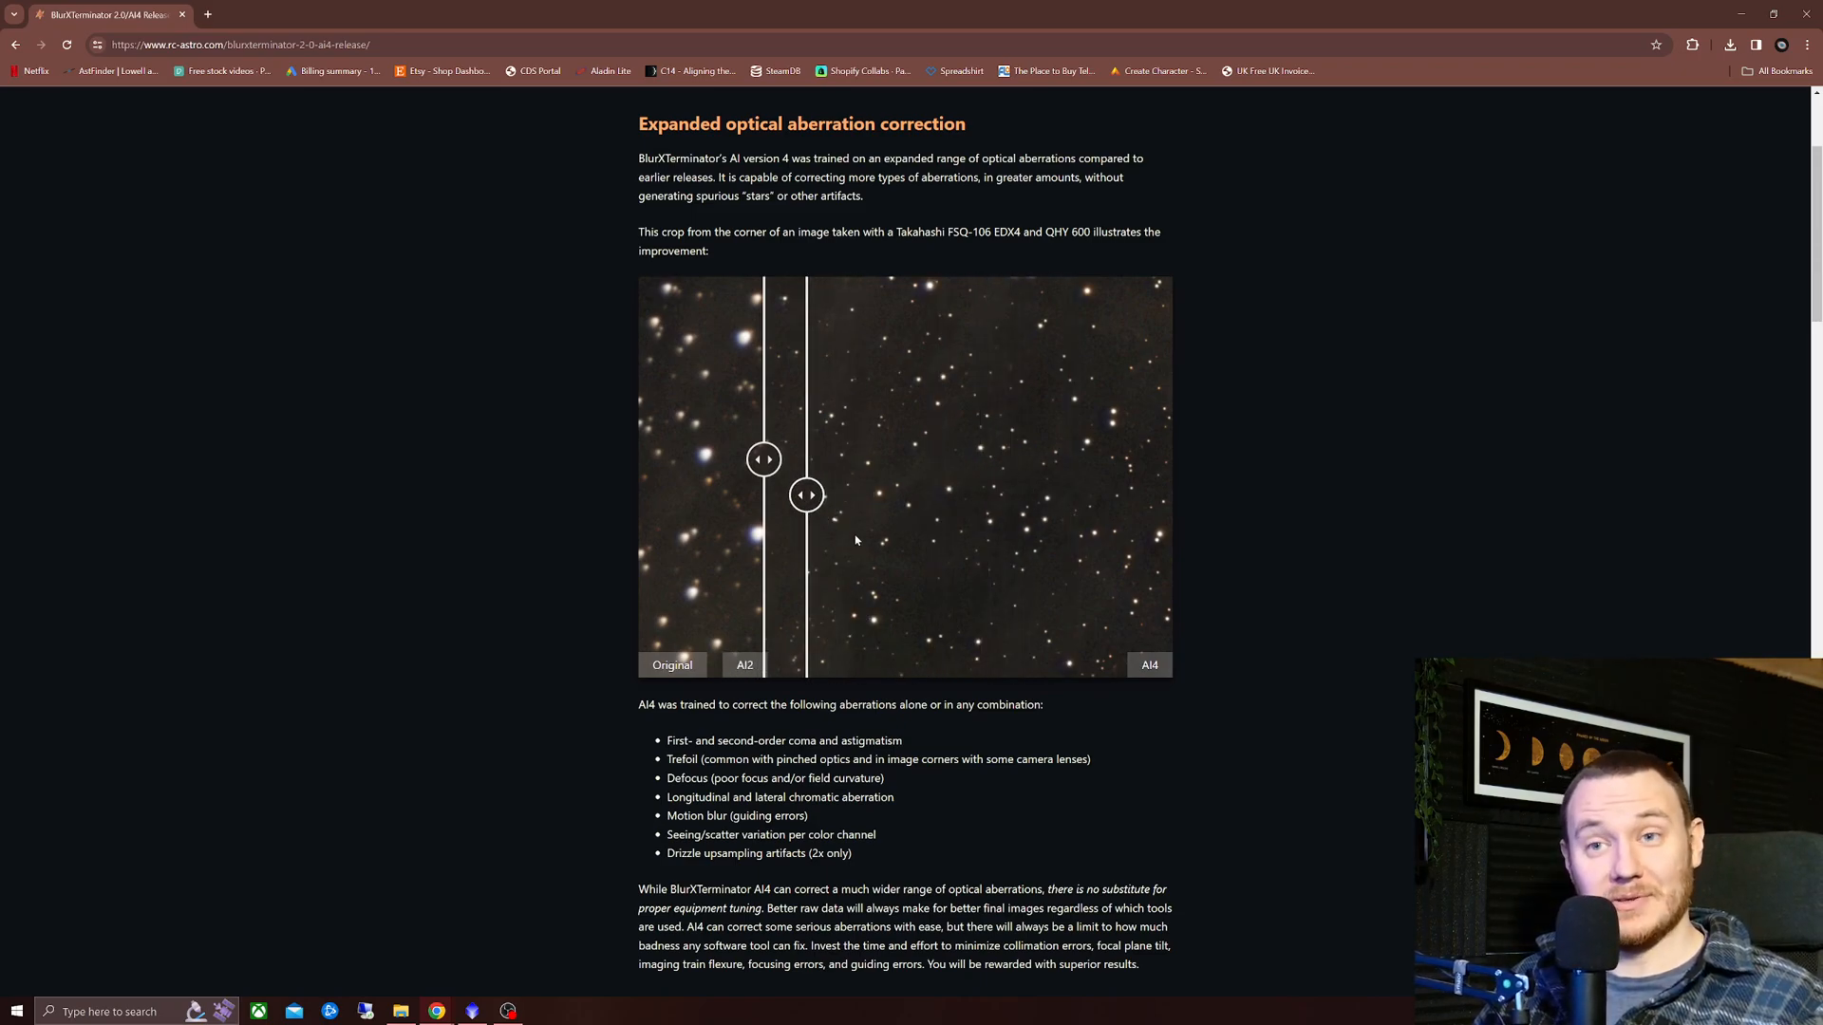
- Bring the dense star-cluster crop into view and reveal more of its AI2 section
scroll(down, 3)
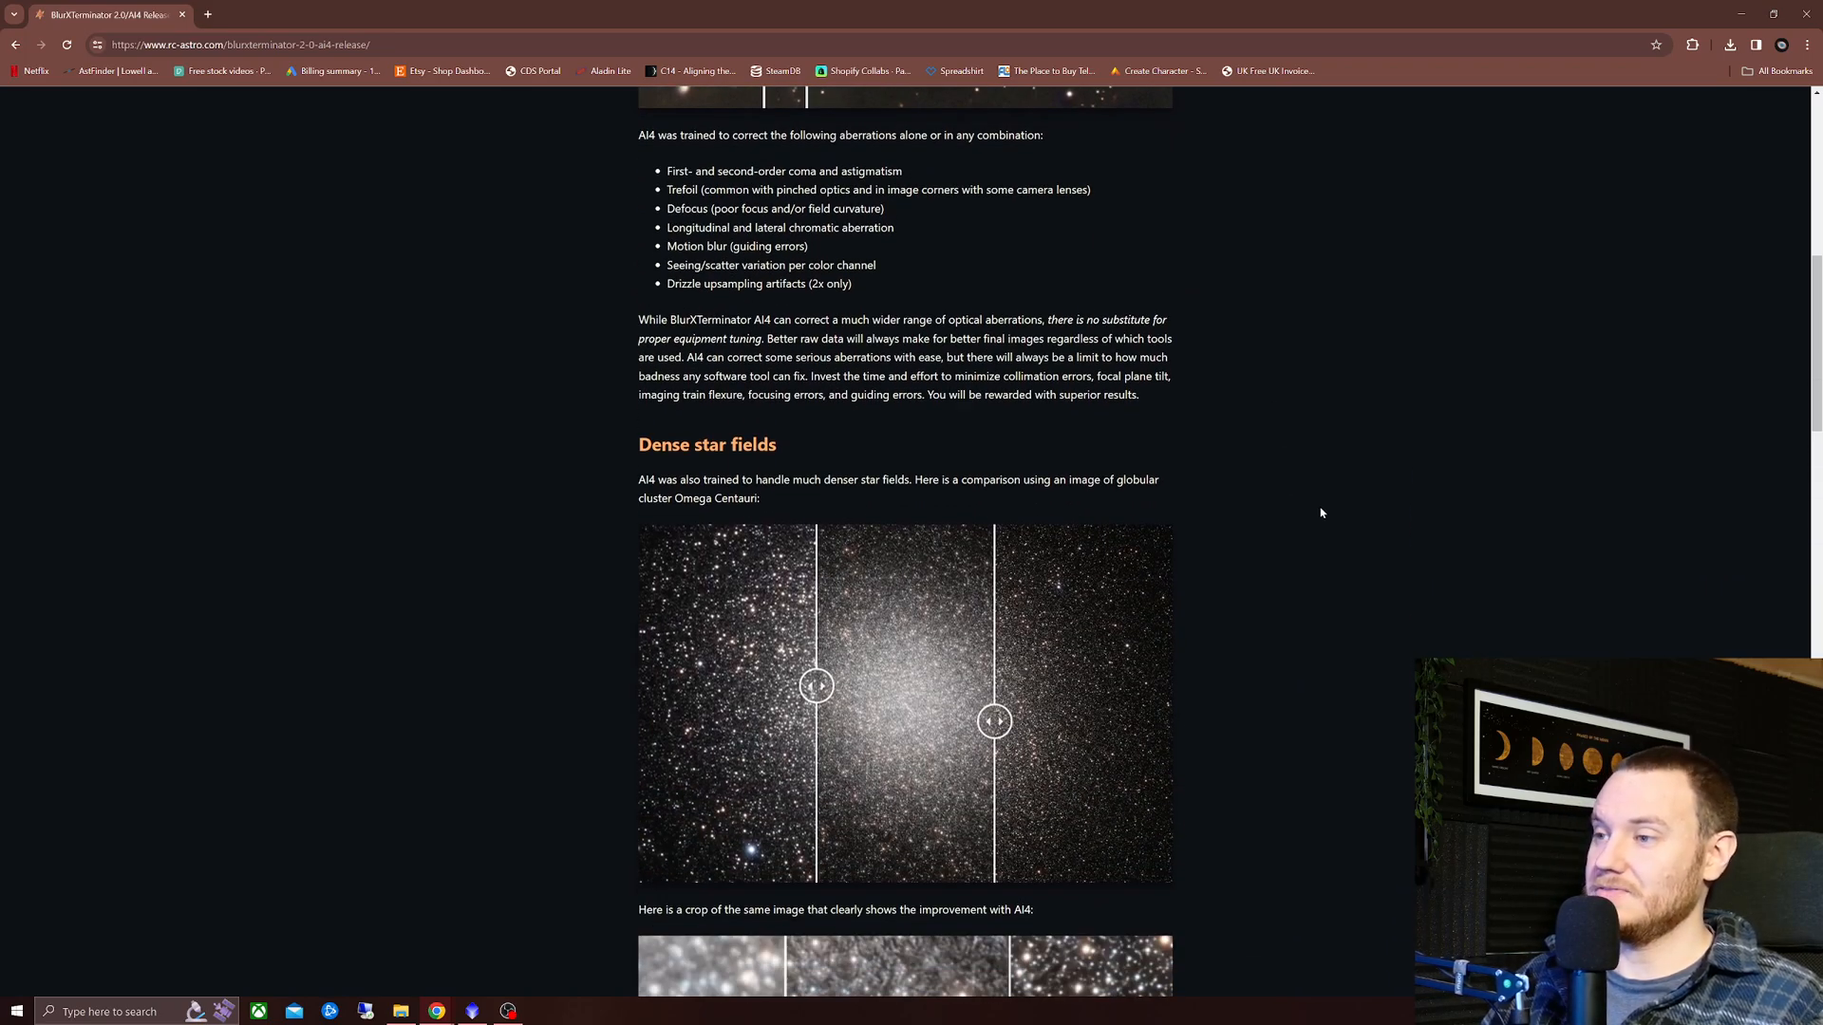
scroll(down, 3)
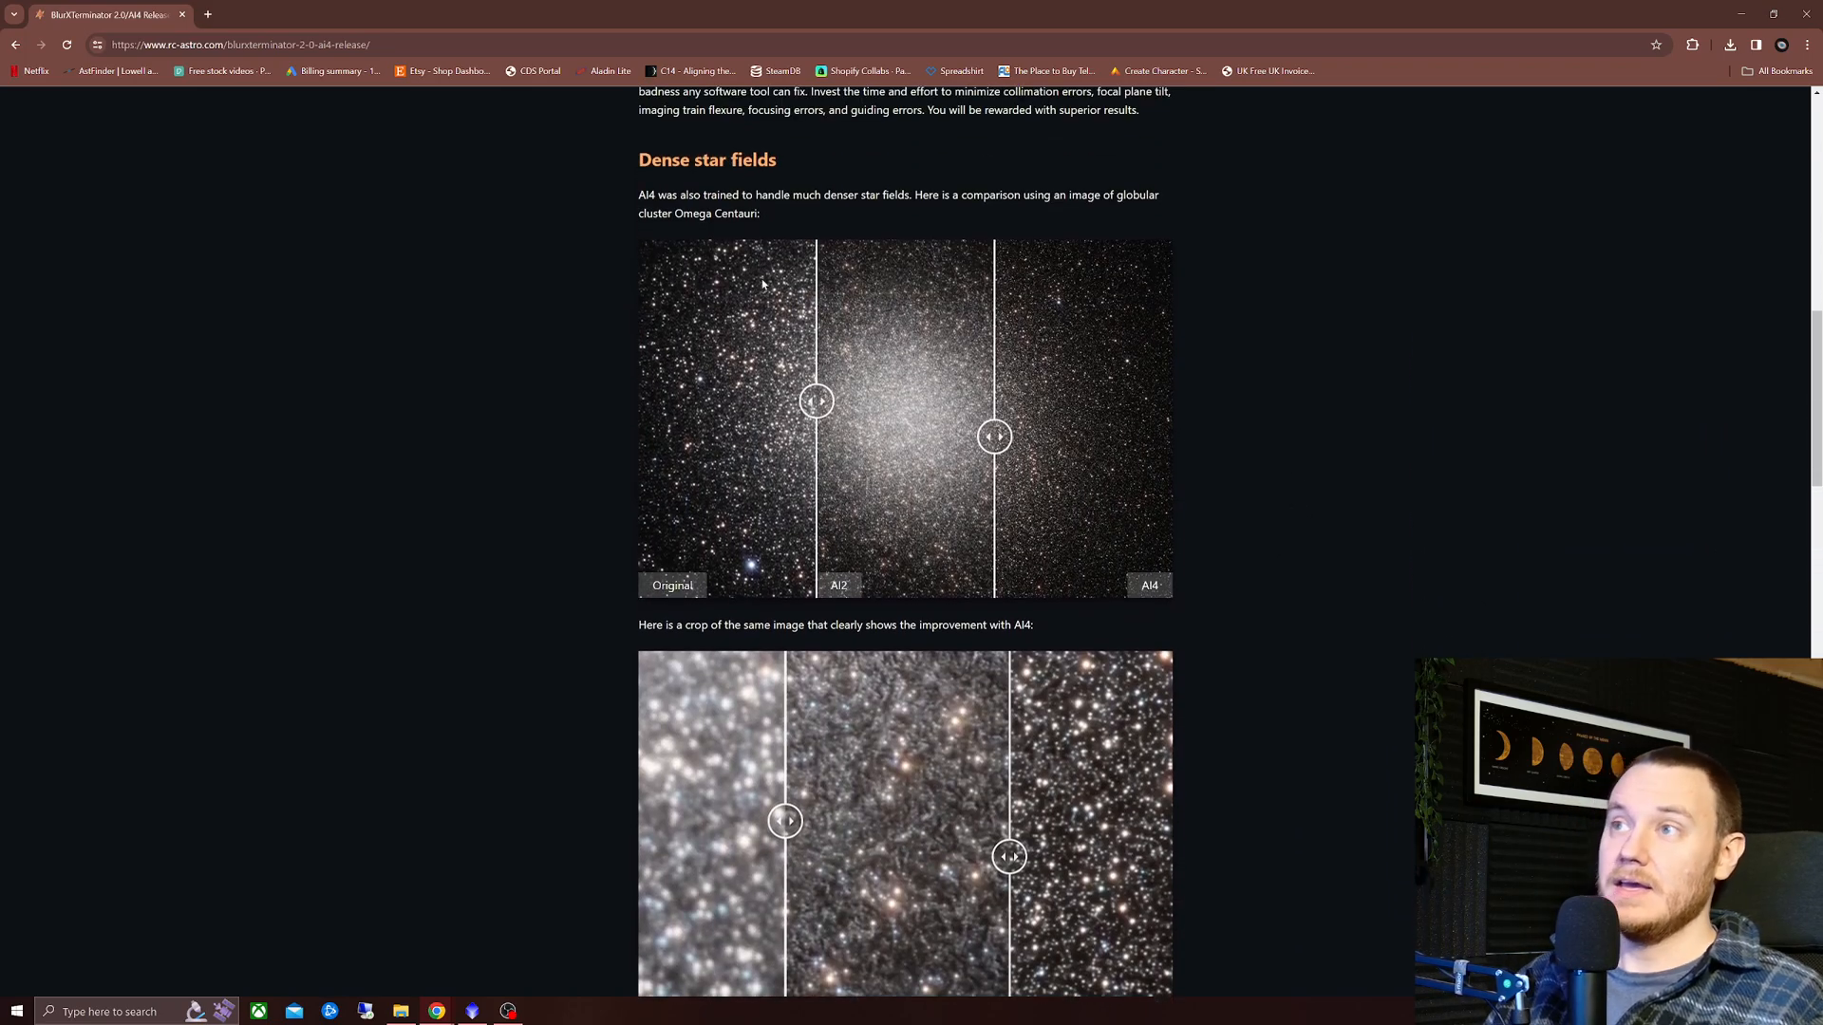
scroll(down, 3)
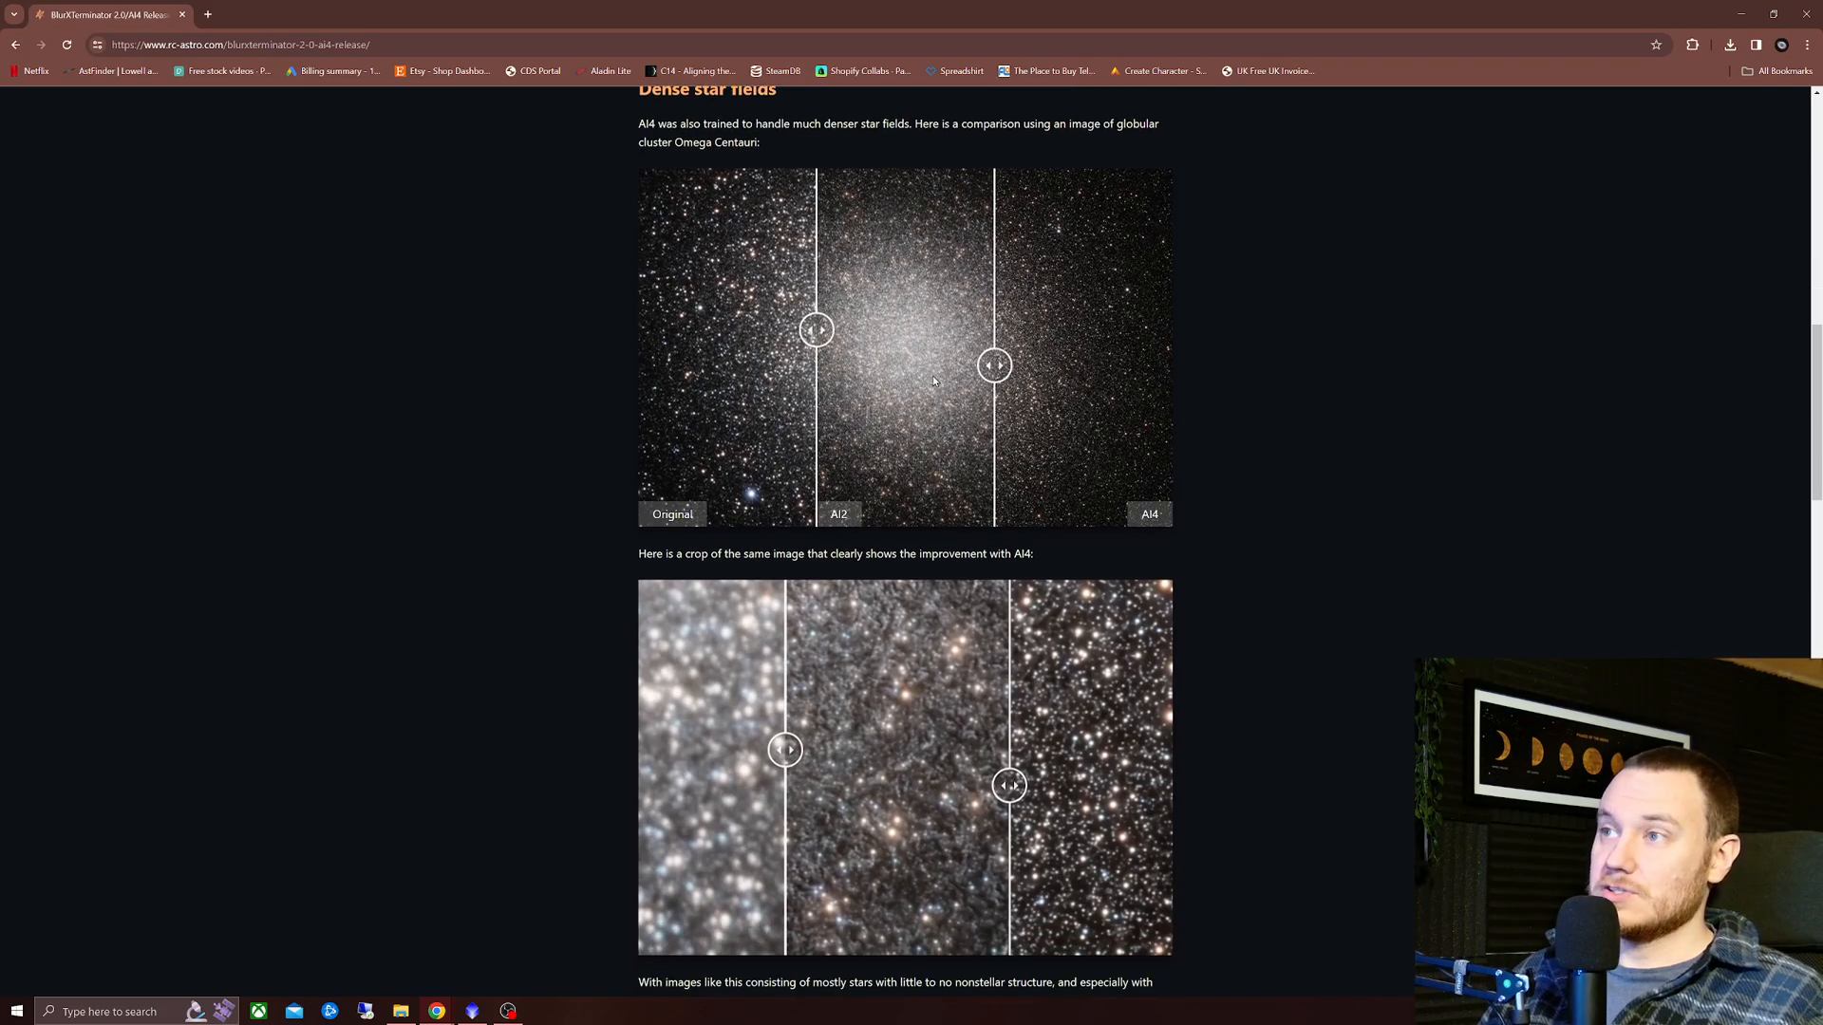
scroll(down, 3)
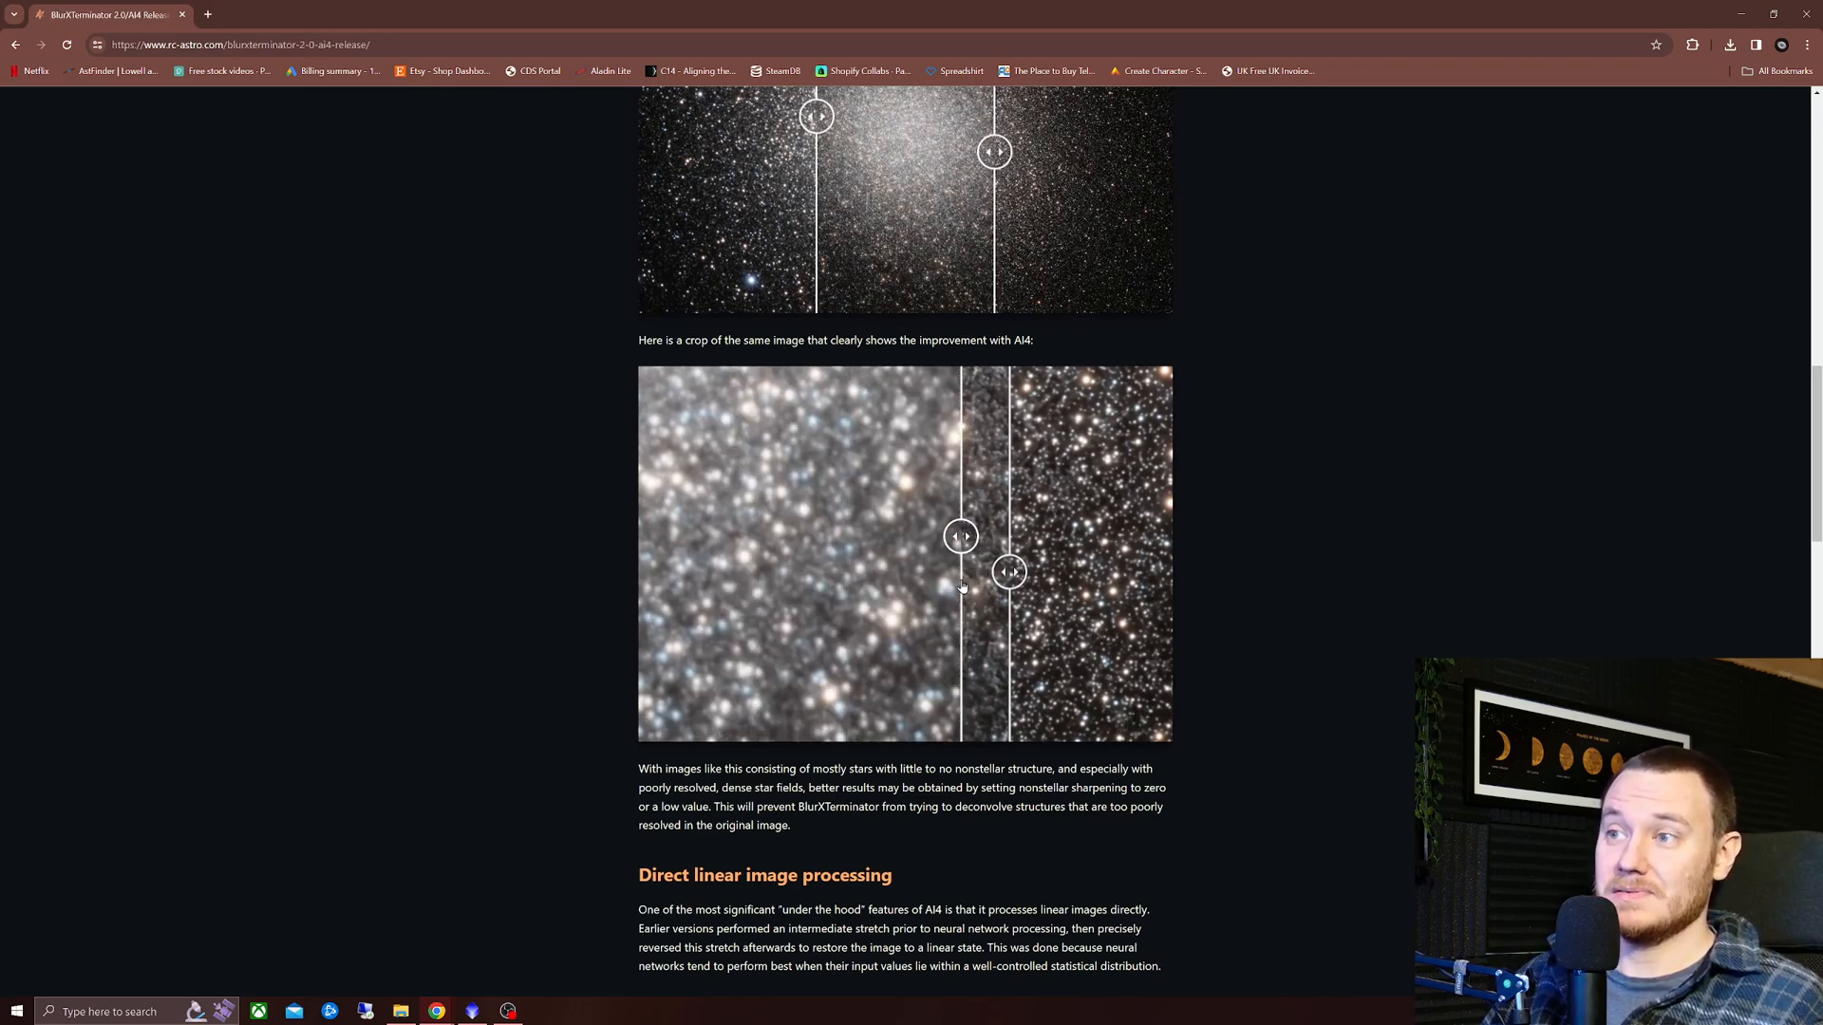
drag(960, 535, 708, 535)
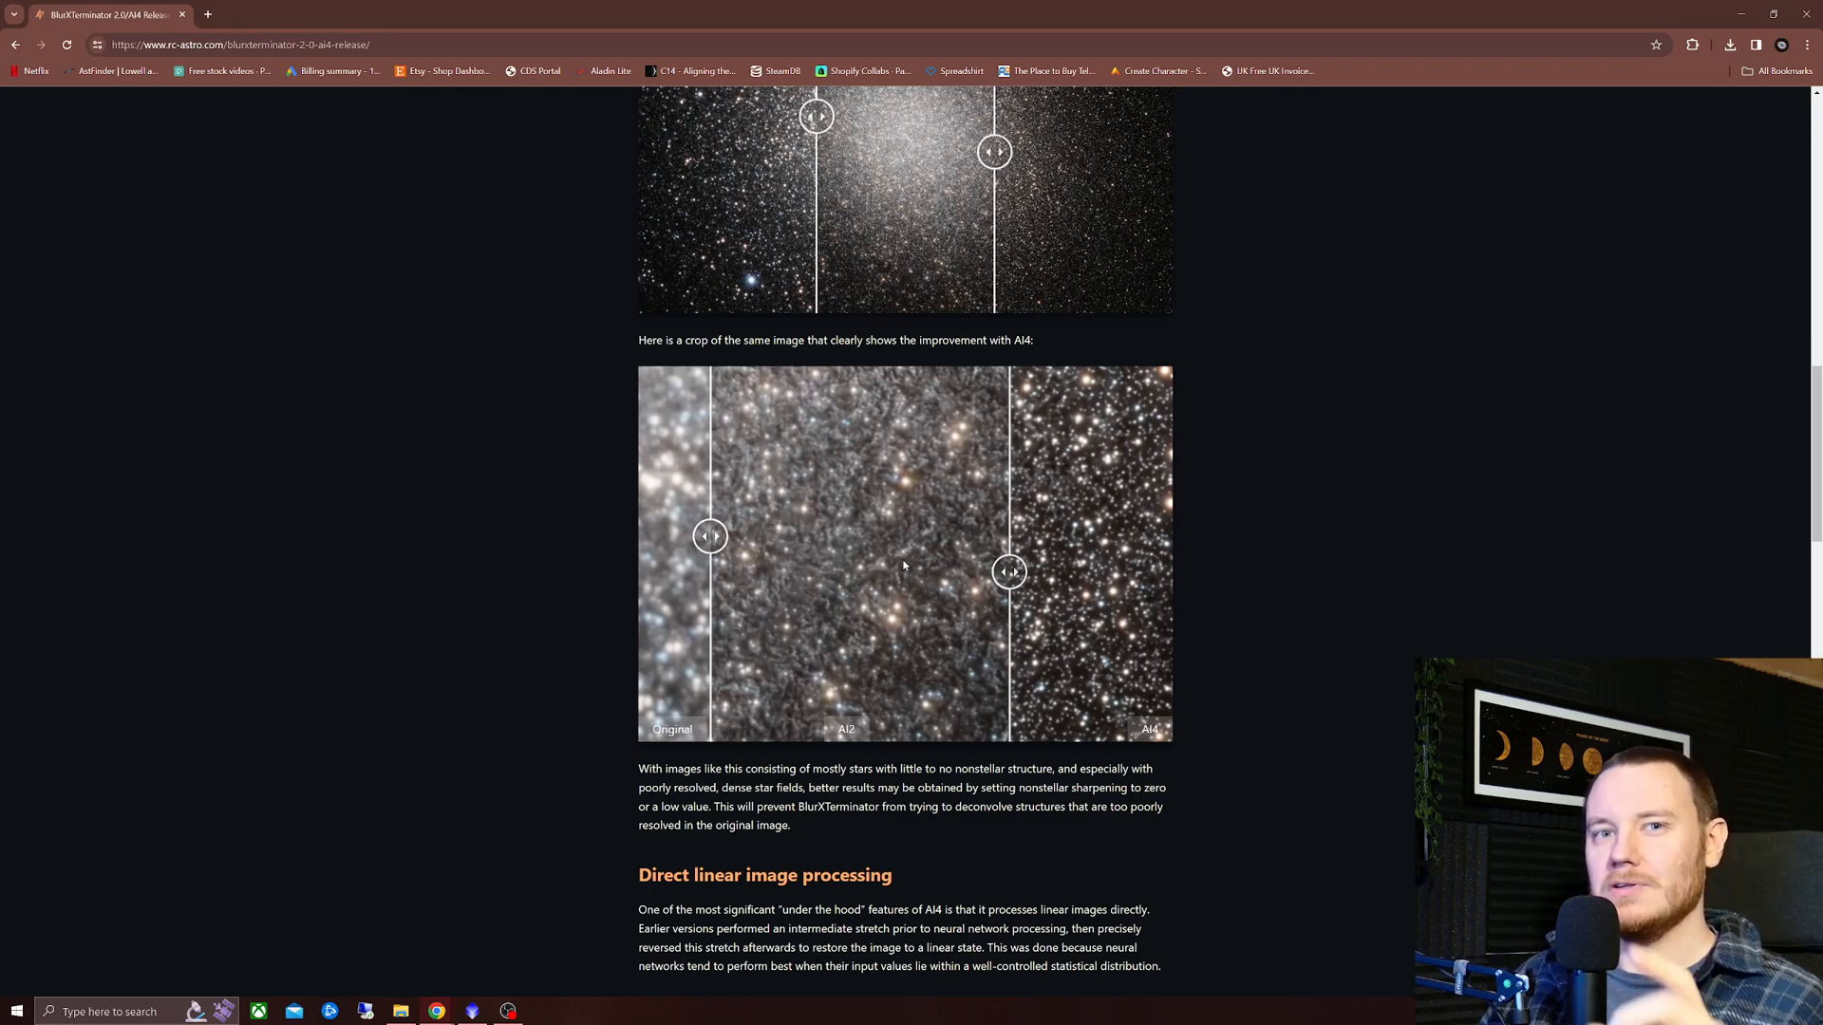
mouse_move(822, 541)
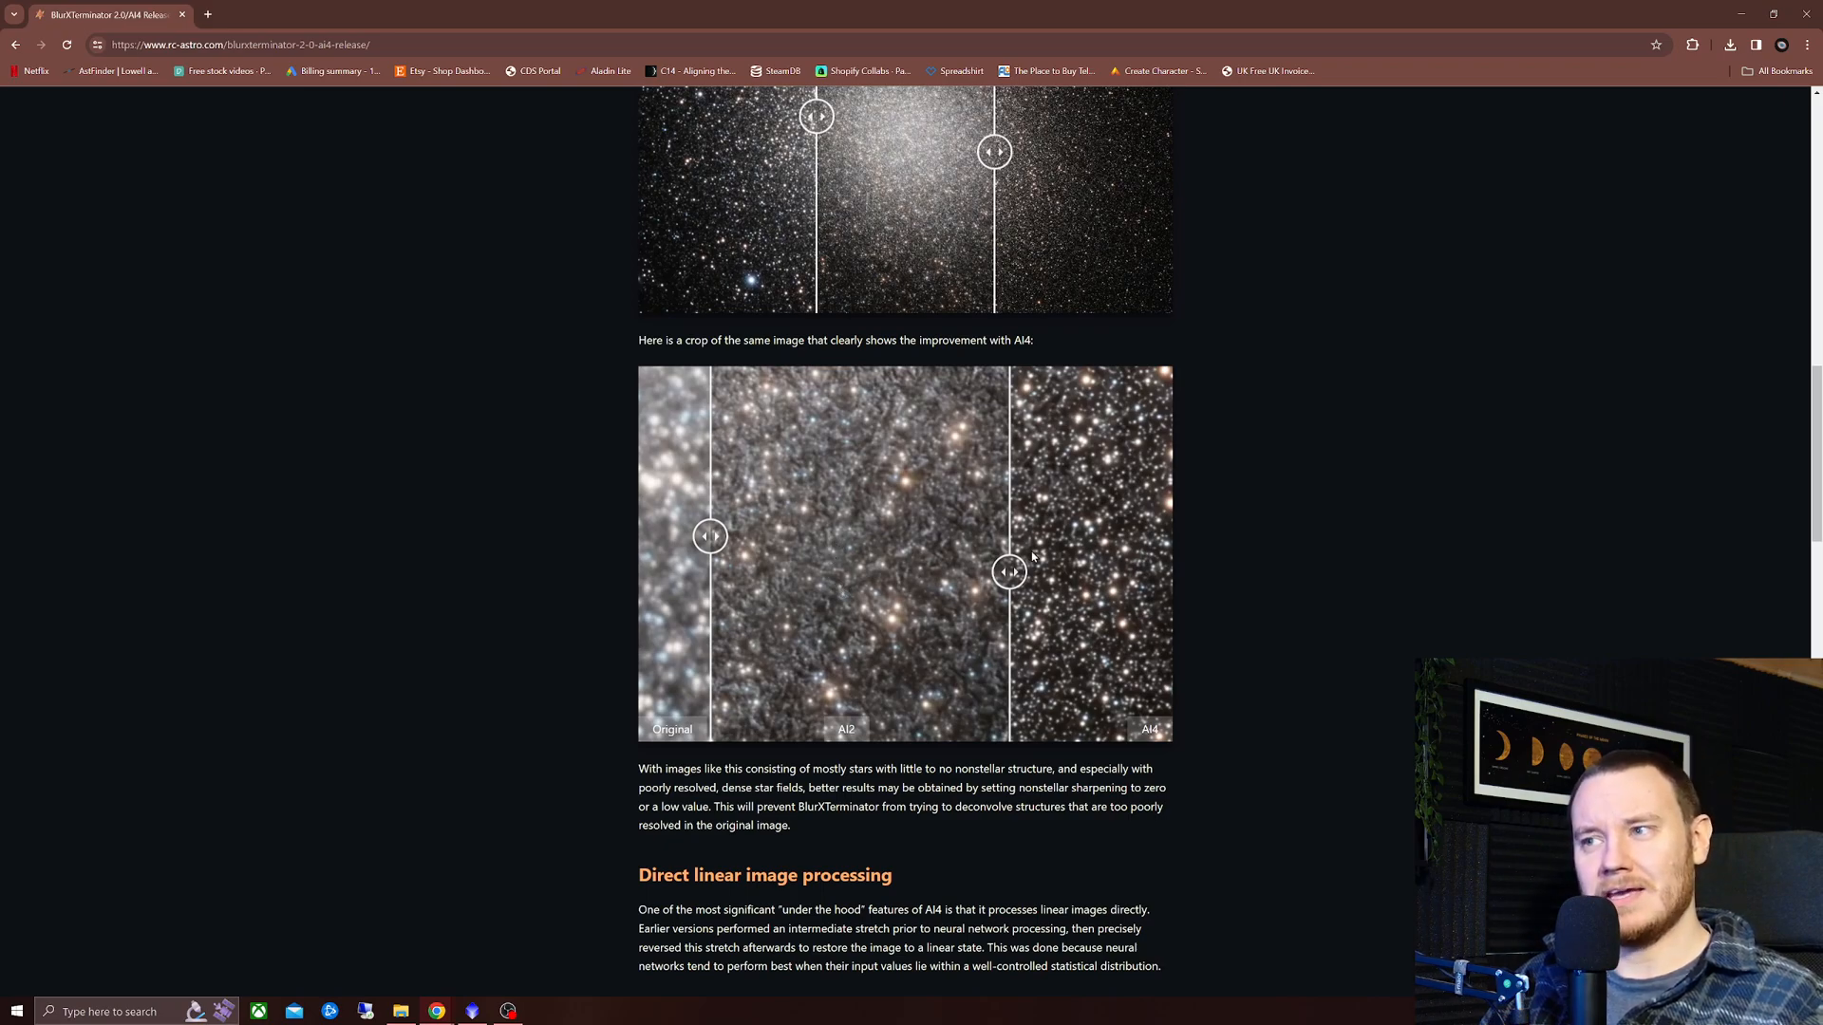
- Compare AI2 and AI4 on the cluster, ending with a wide AI2 middle and narrow AI4 strip
drag(1008, 572, 790, 571)
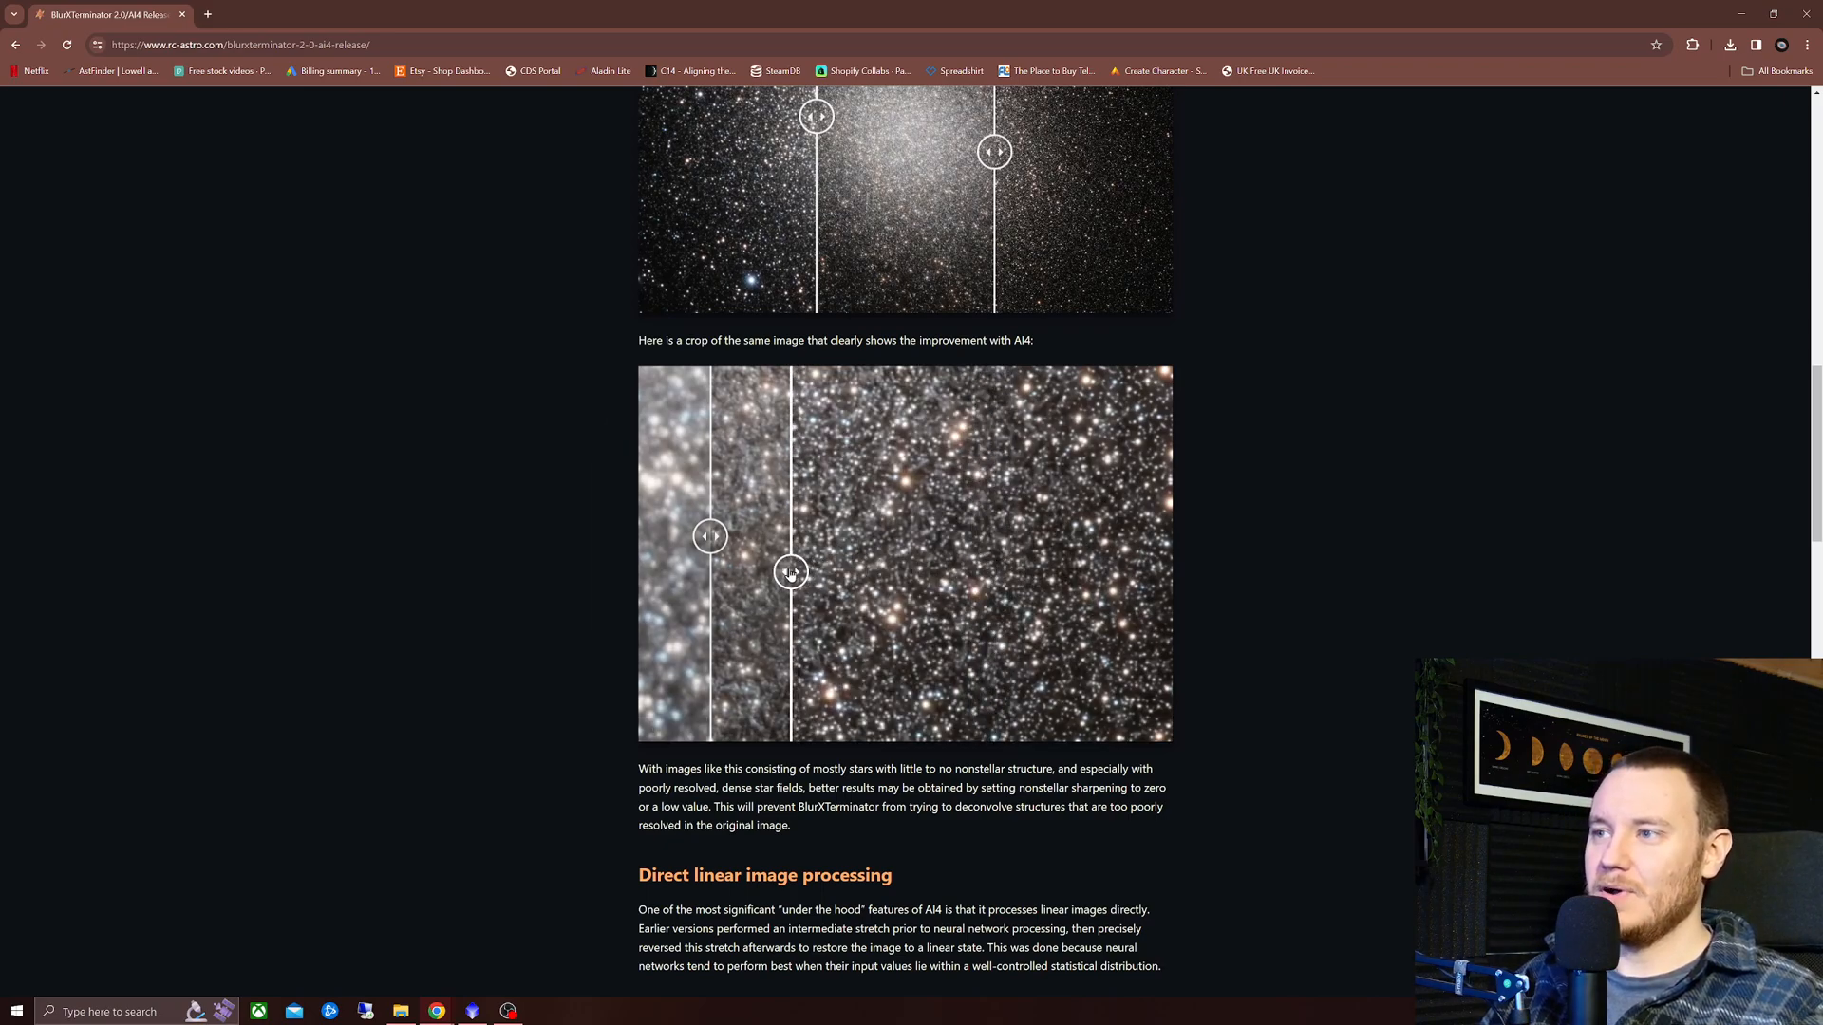
drag(790, 571, 881, 571)
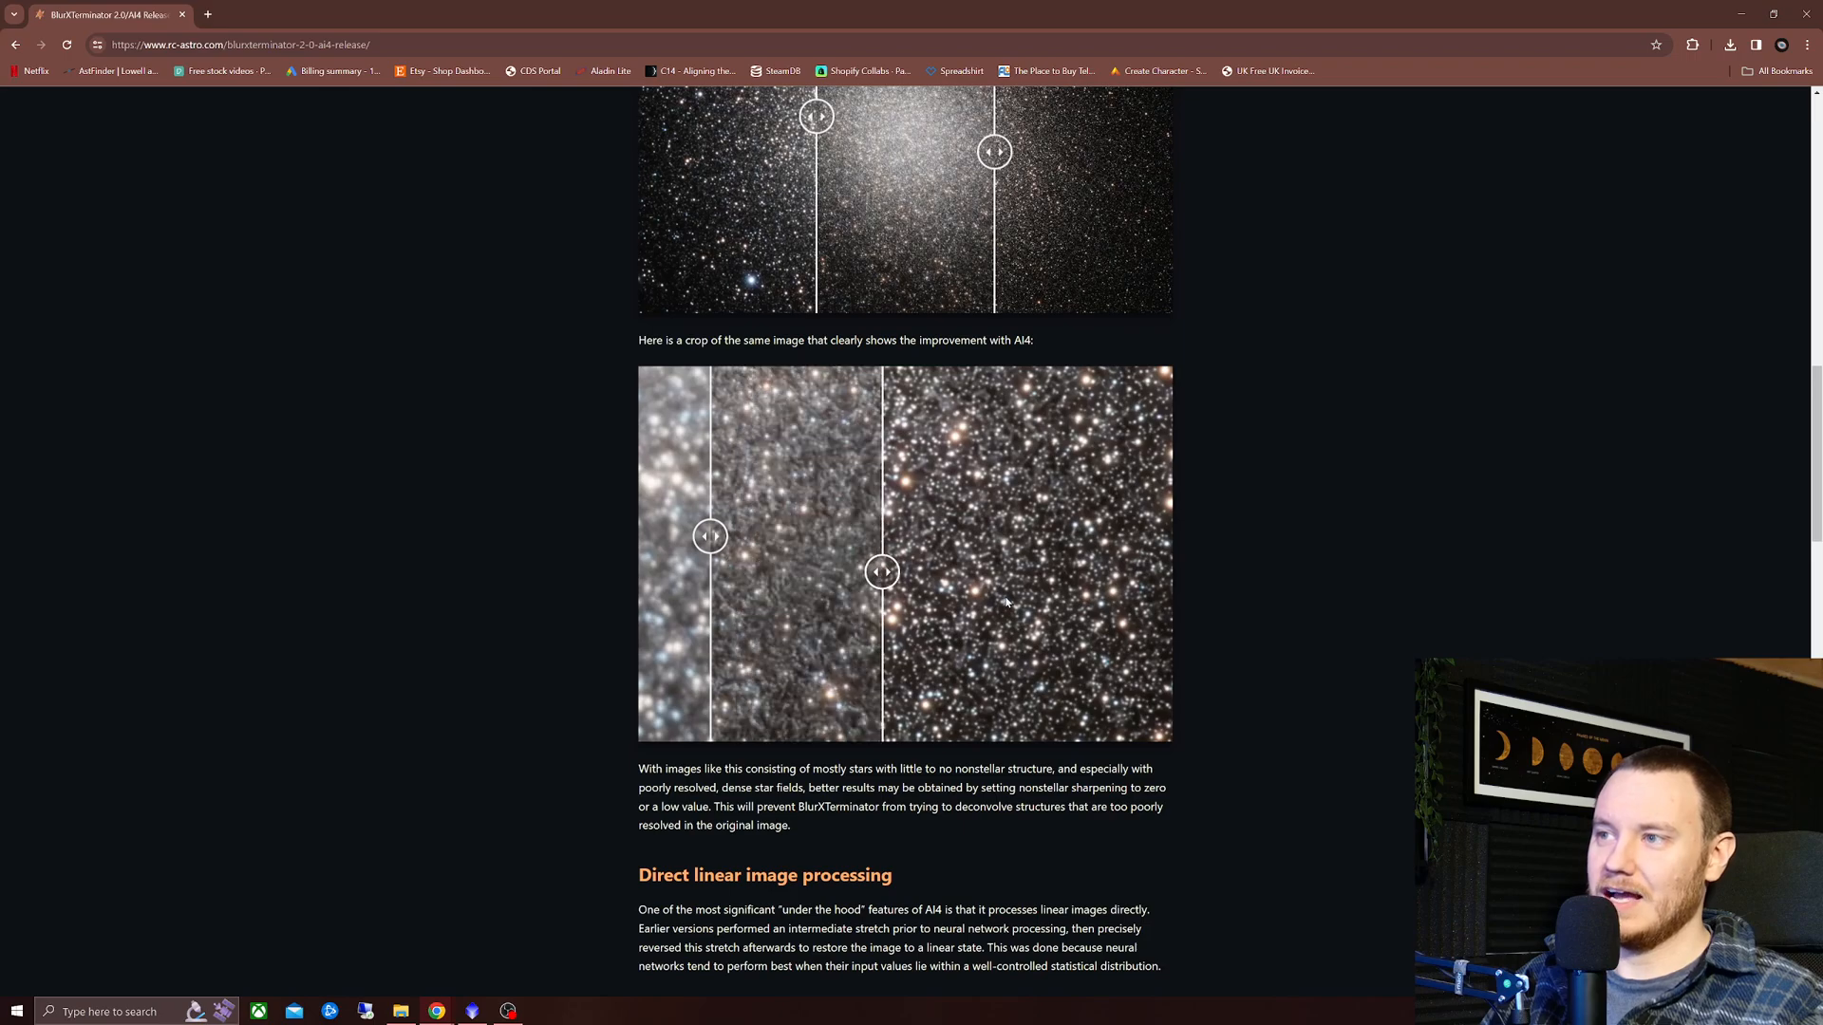
drag(881, 571, 980, 572)
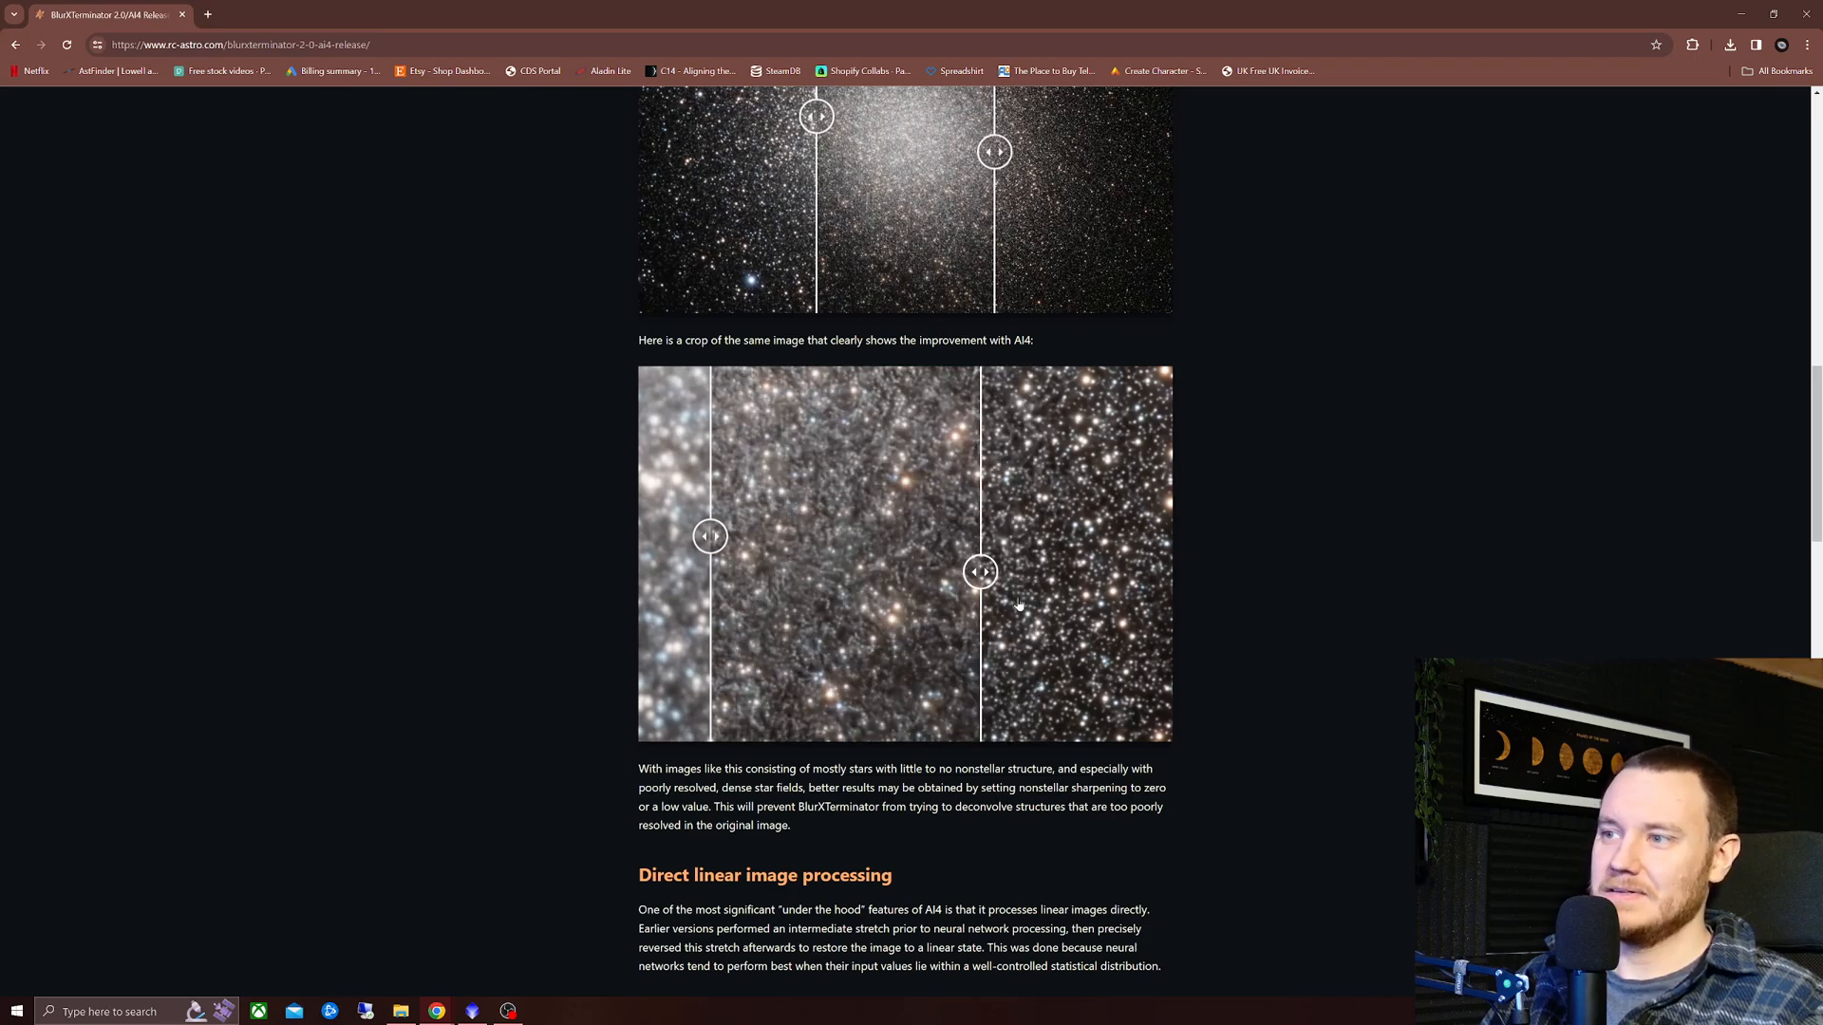
drag(979, 571, 799, 572)
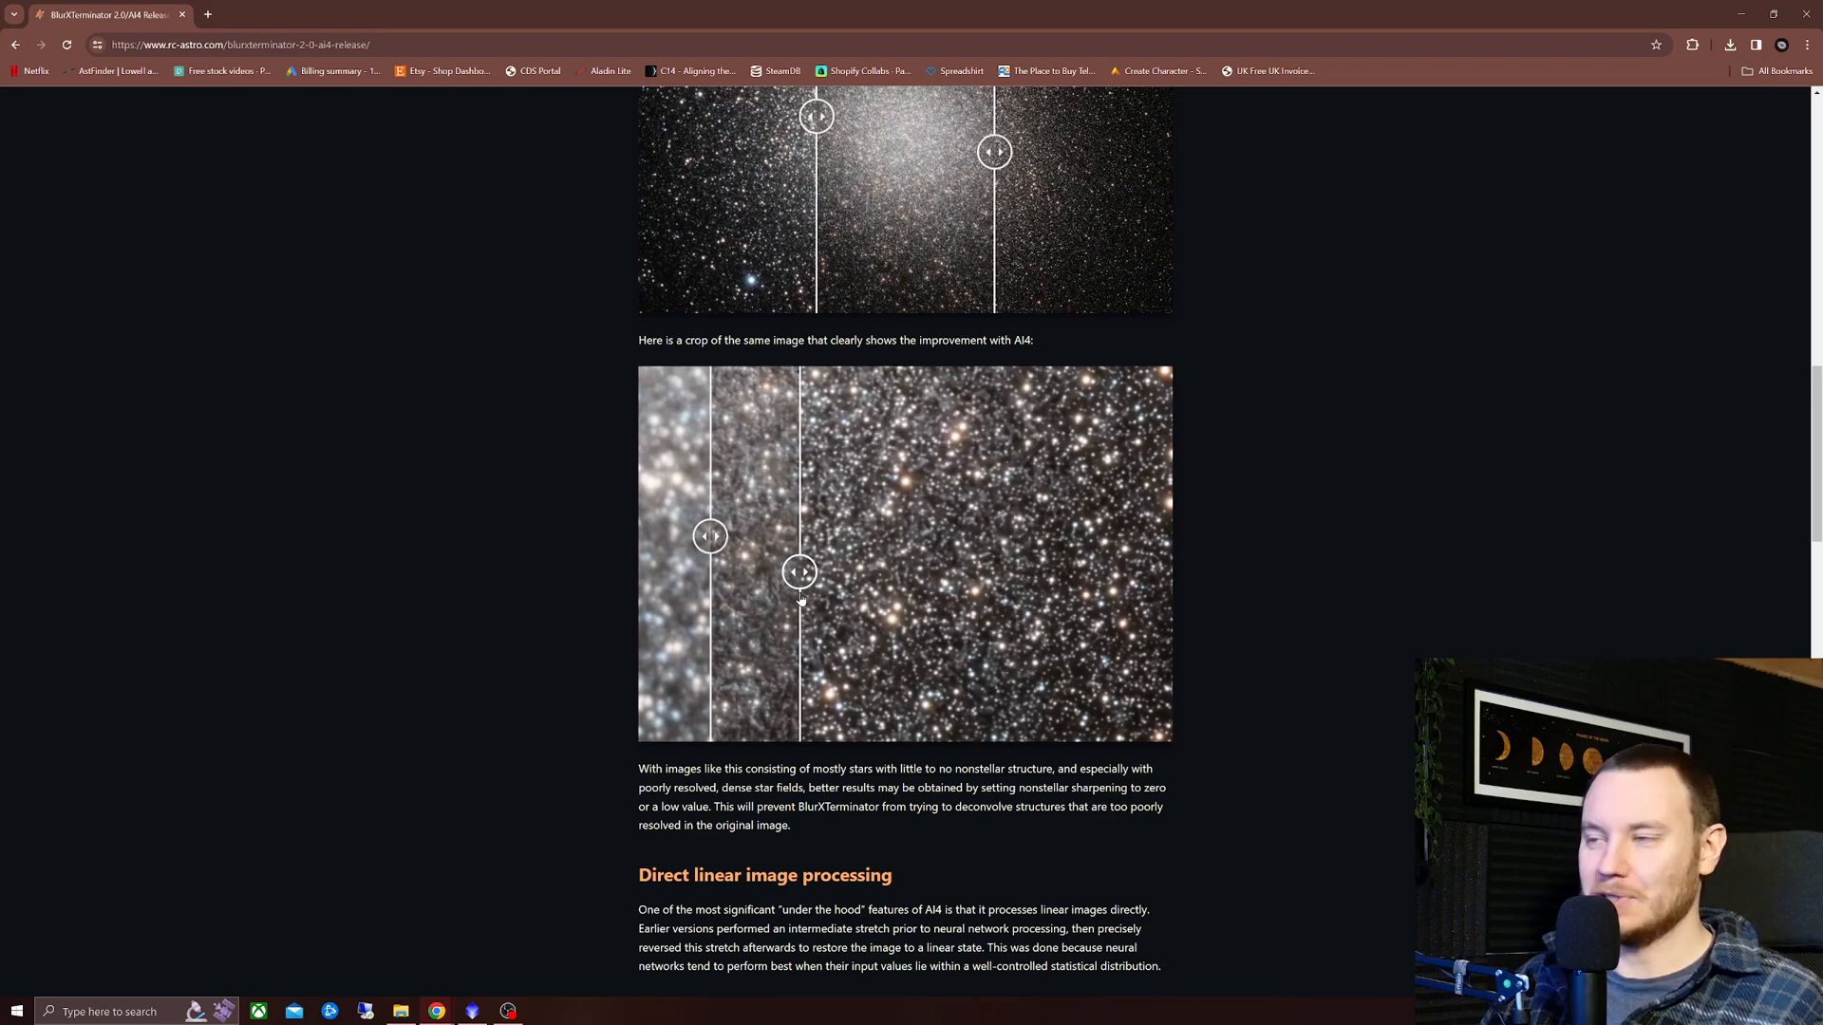
drag(800, 571, 805, 572)
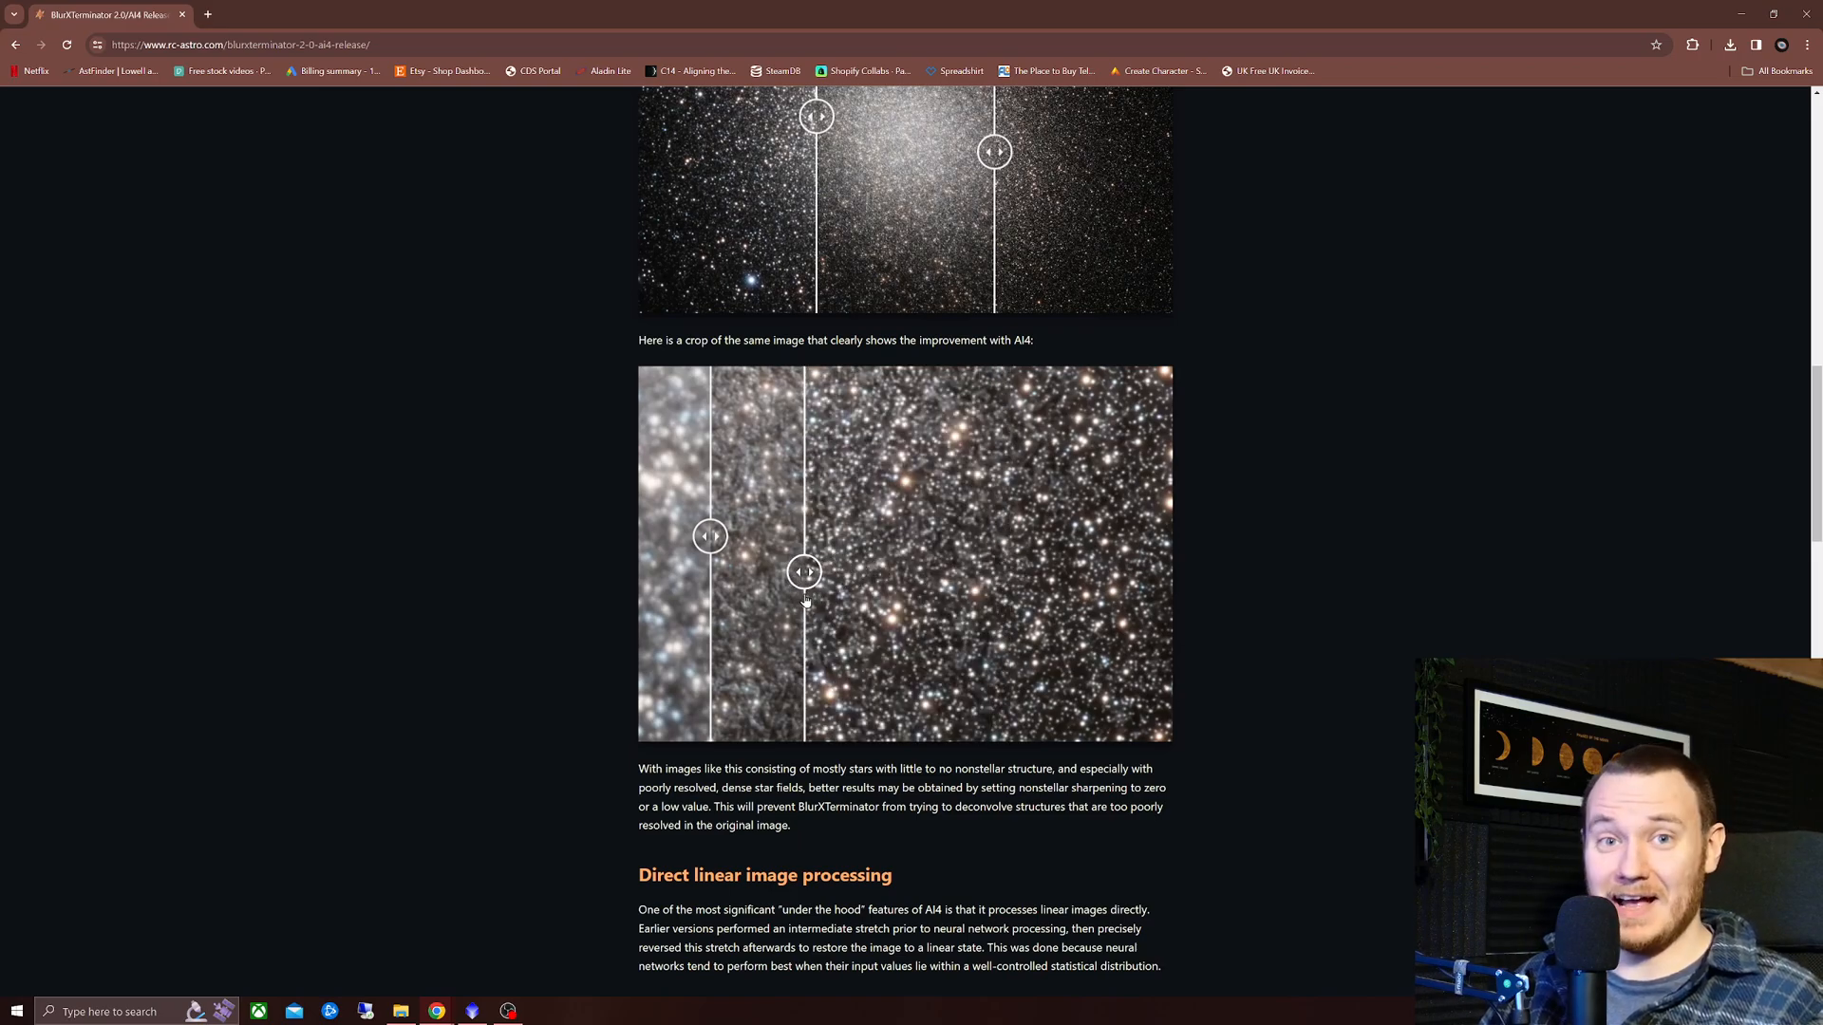
drag(805, 571, 822, 572)
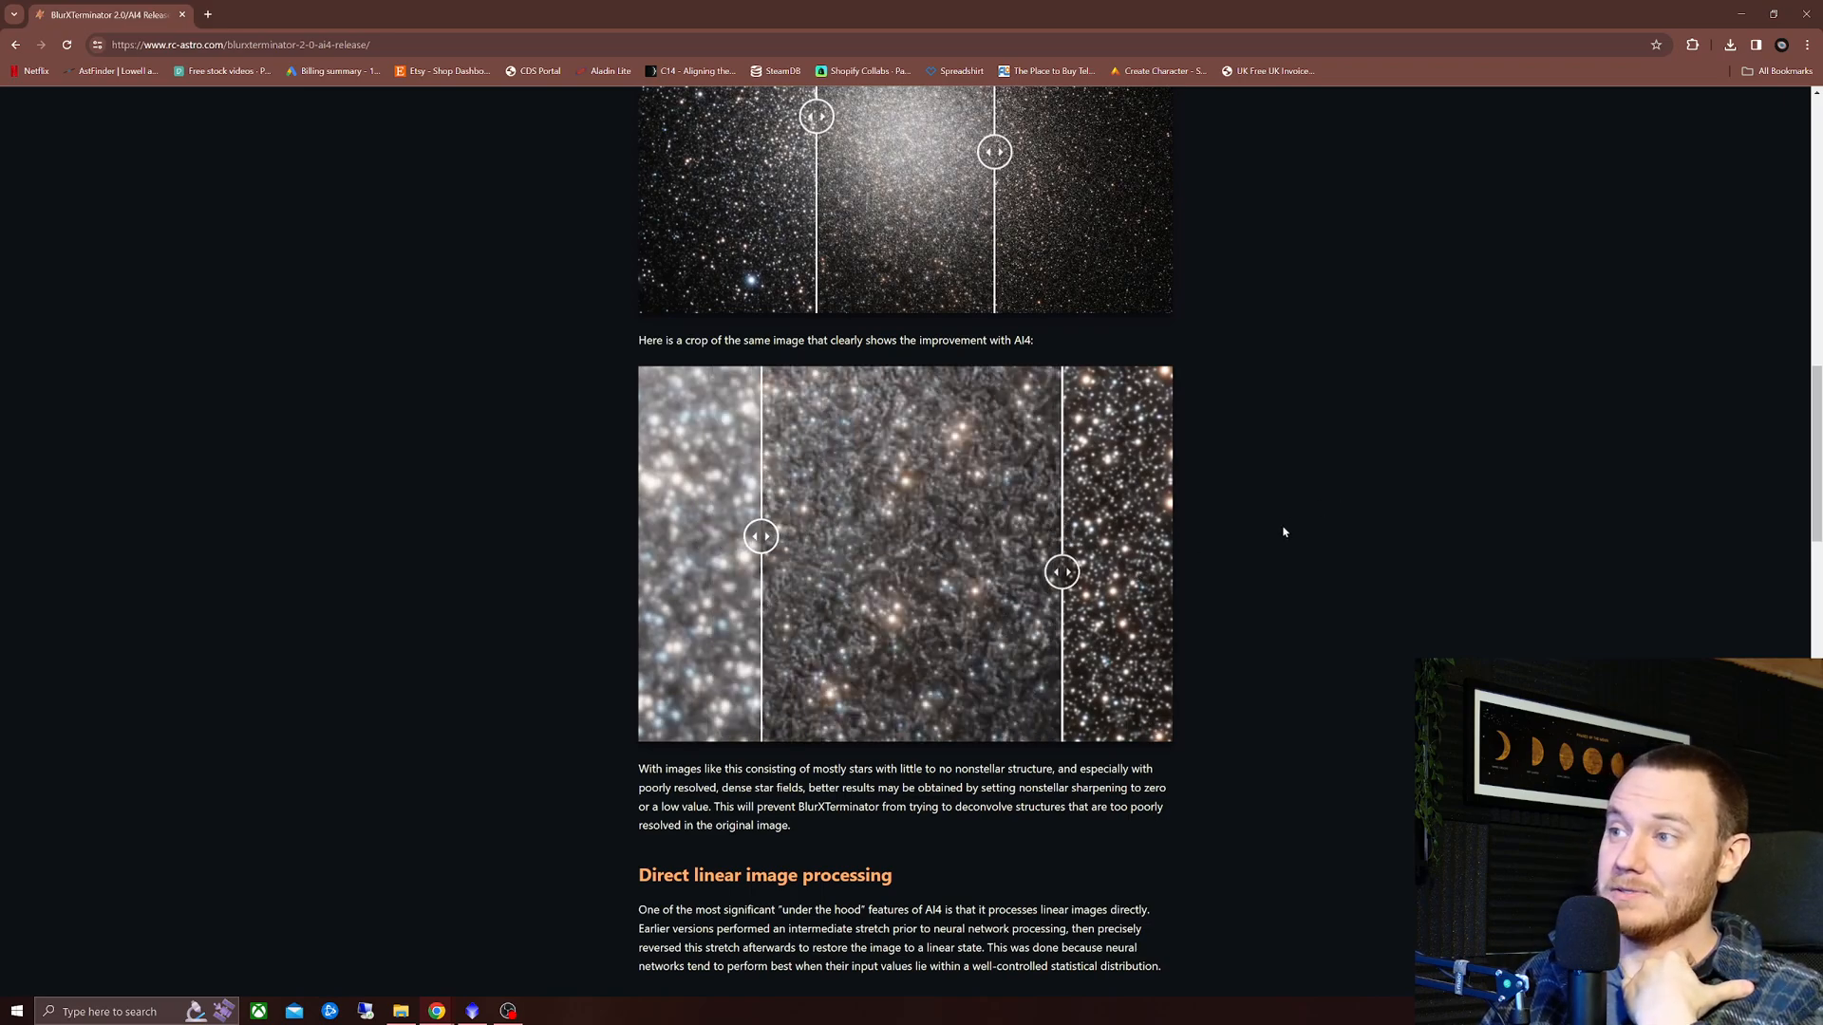
- In the Direct linear processing crop, slide the original split over star 2, then show nearly all AI4
scroll(down, 3)
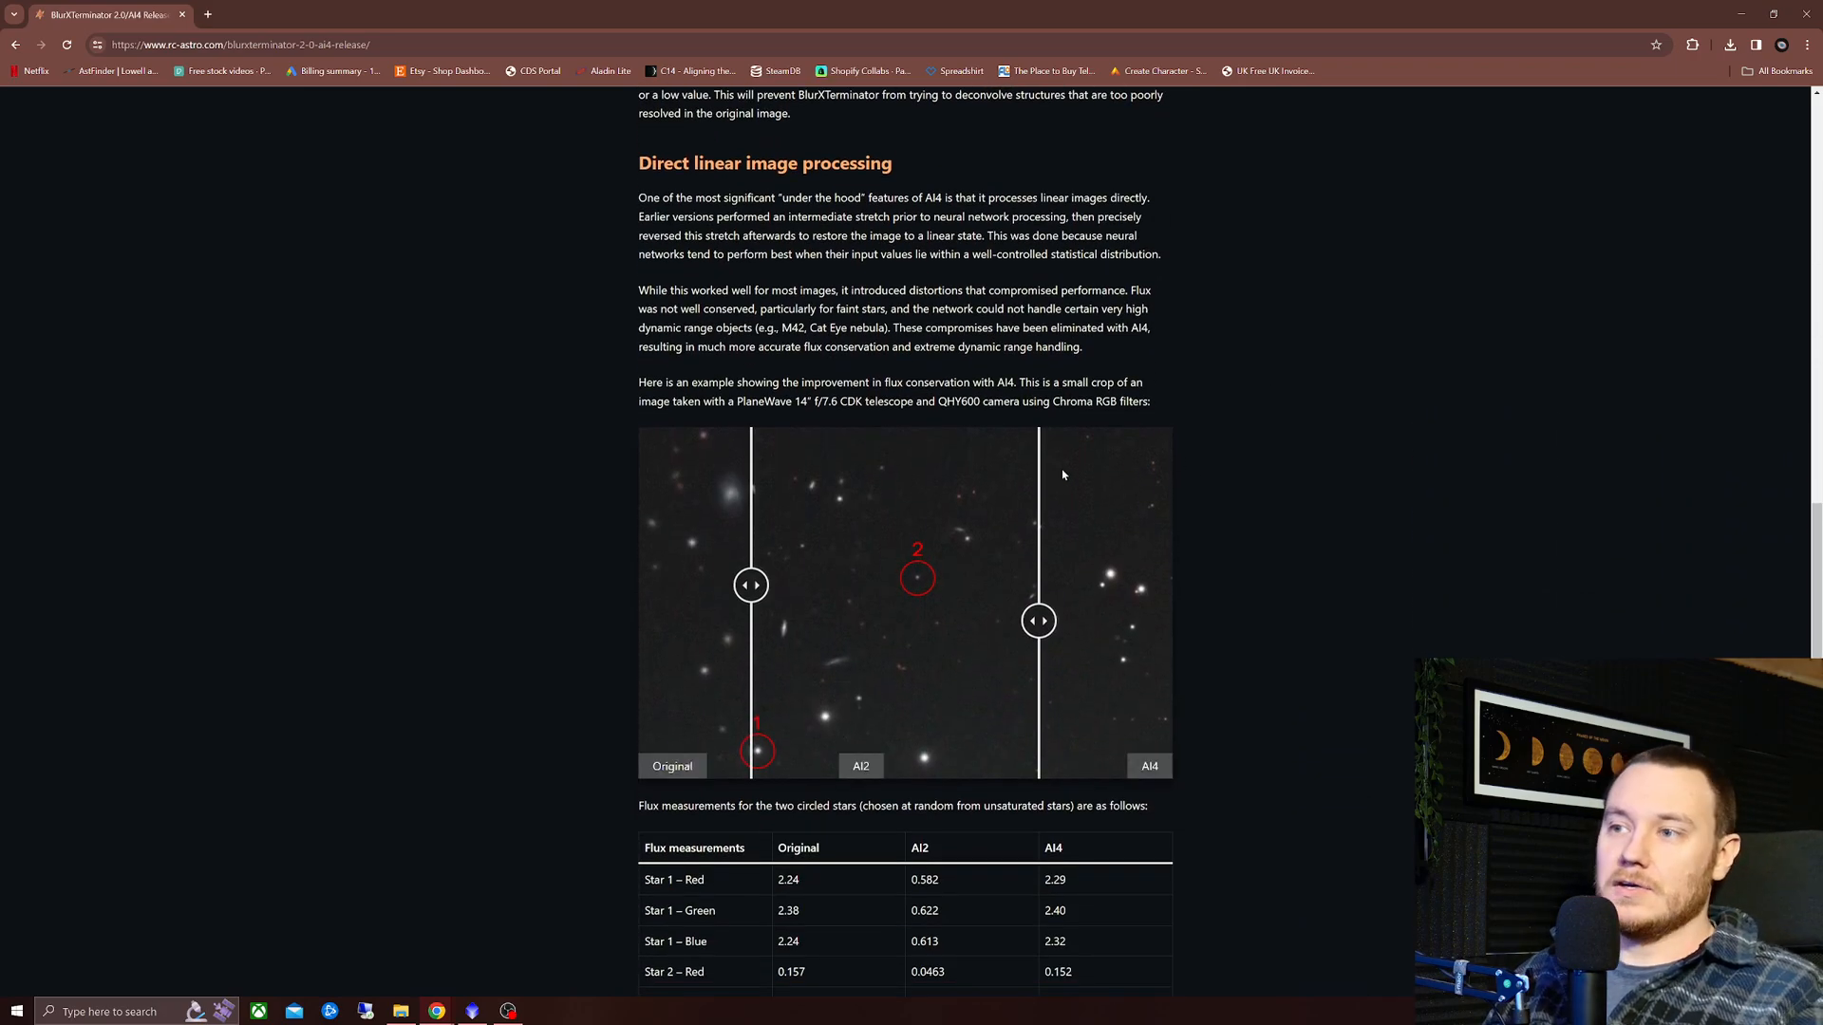
mouse_move(799, 423)
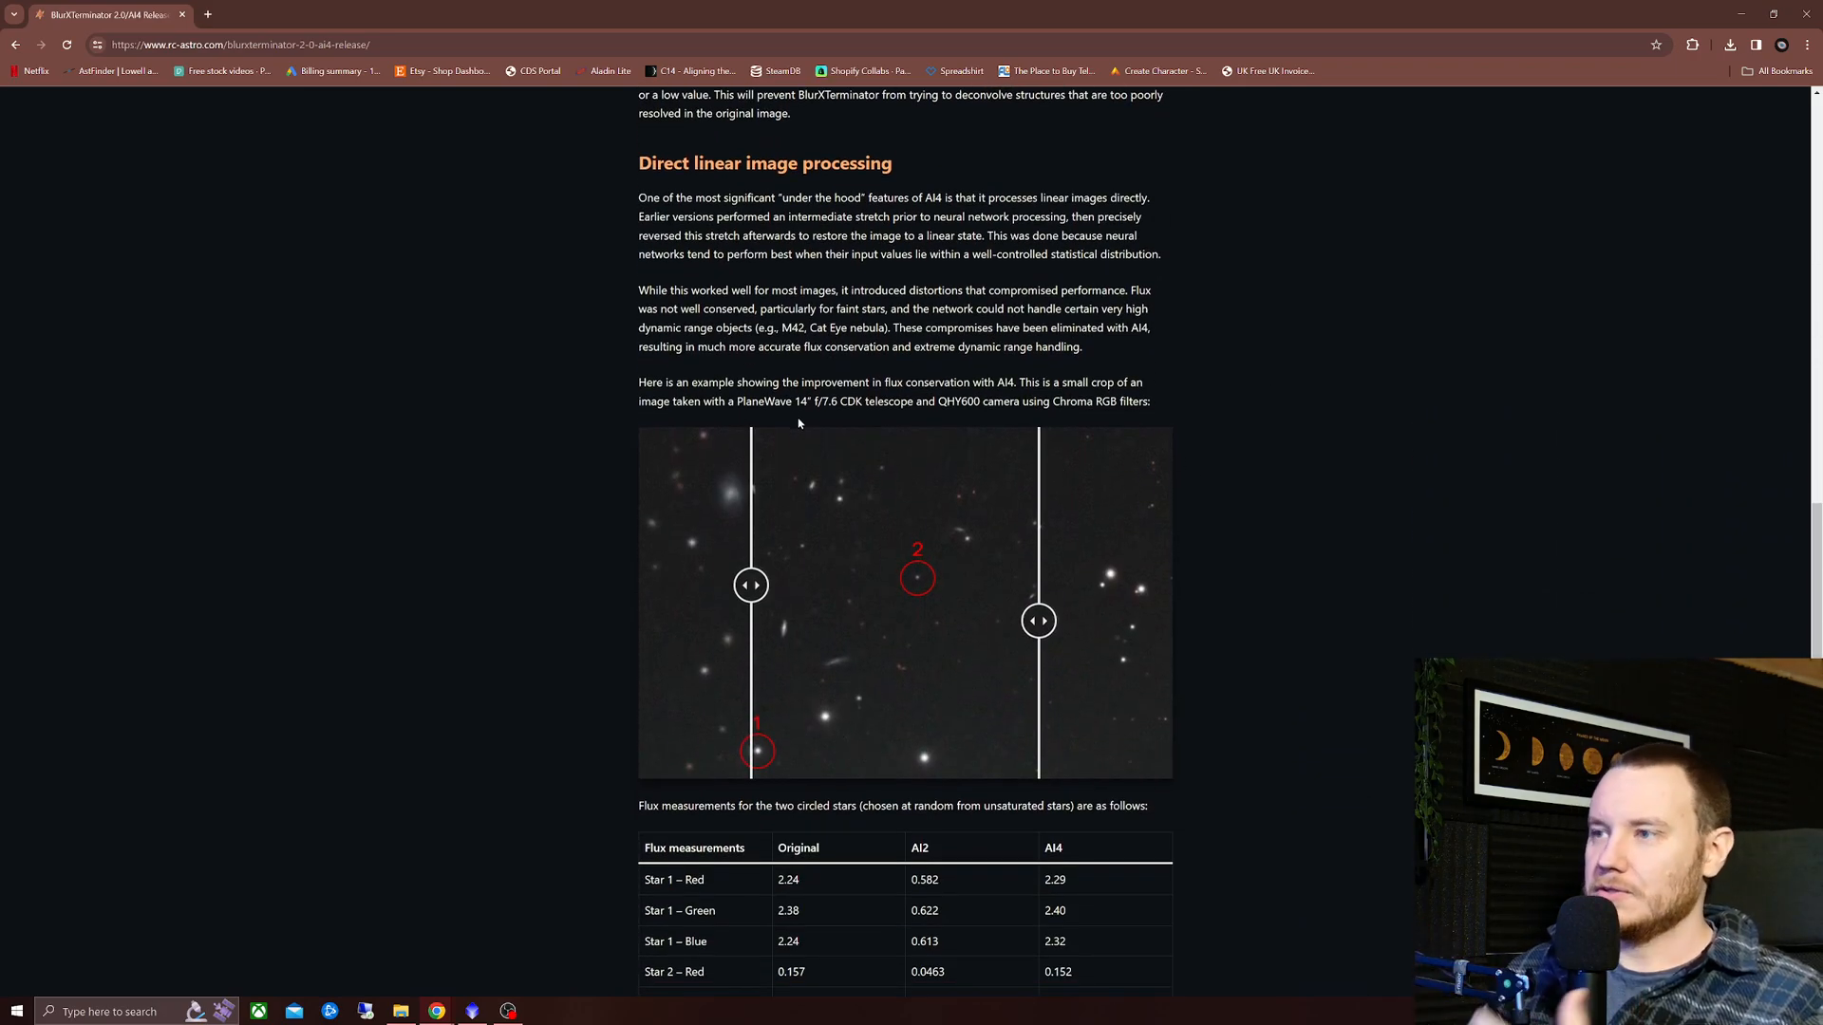
drag(750, 585, 777, 584)
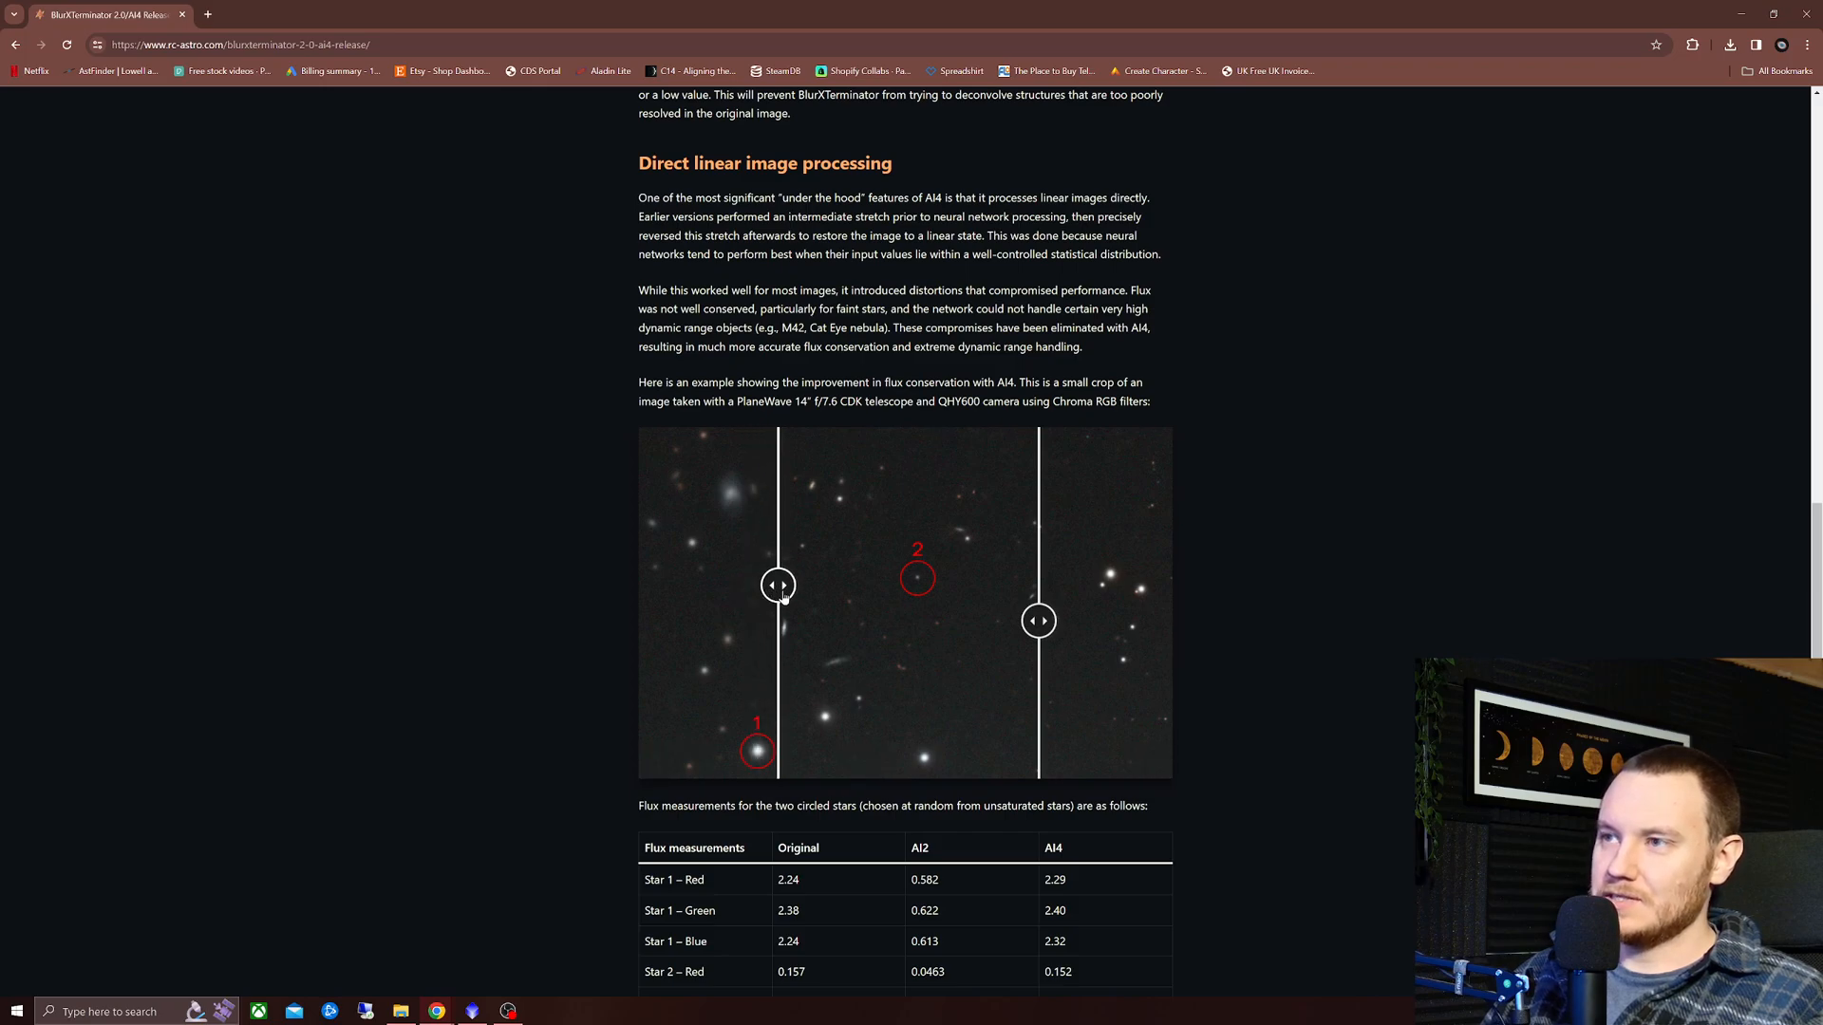
drag(778, 585, 789, 584)
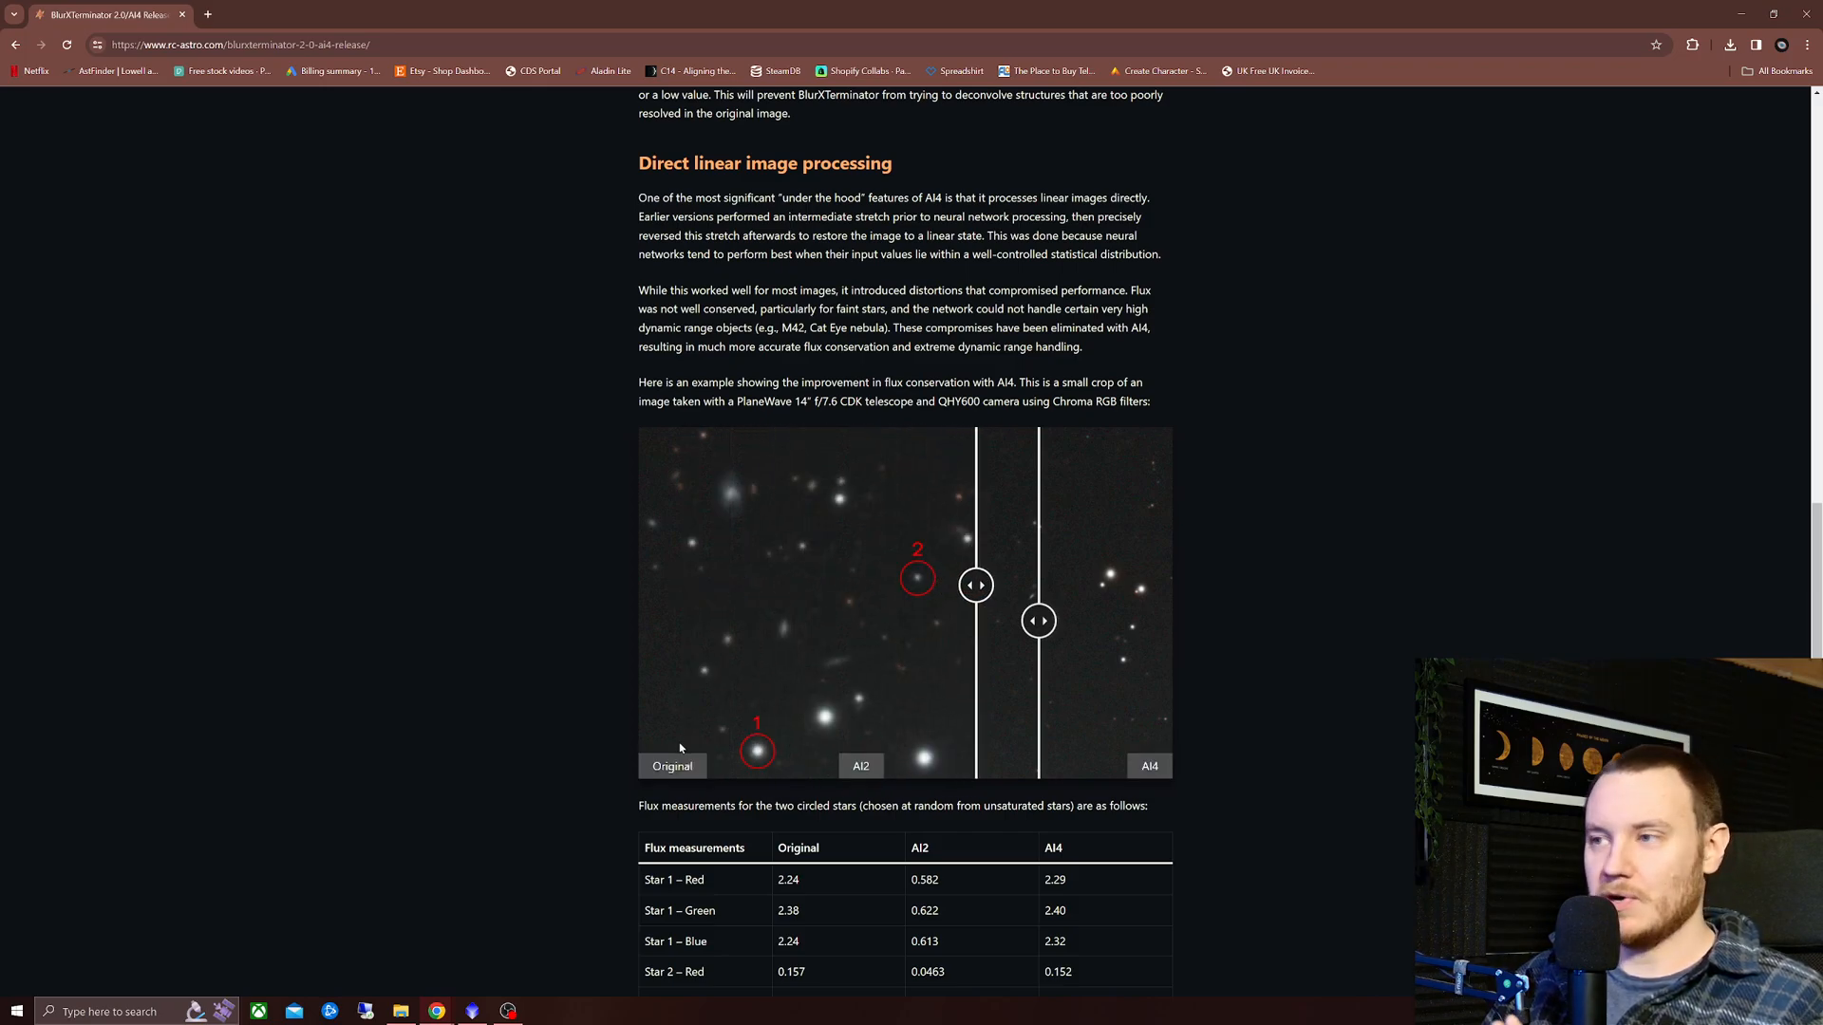
drag(976, 585, 761, 585)
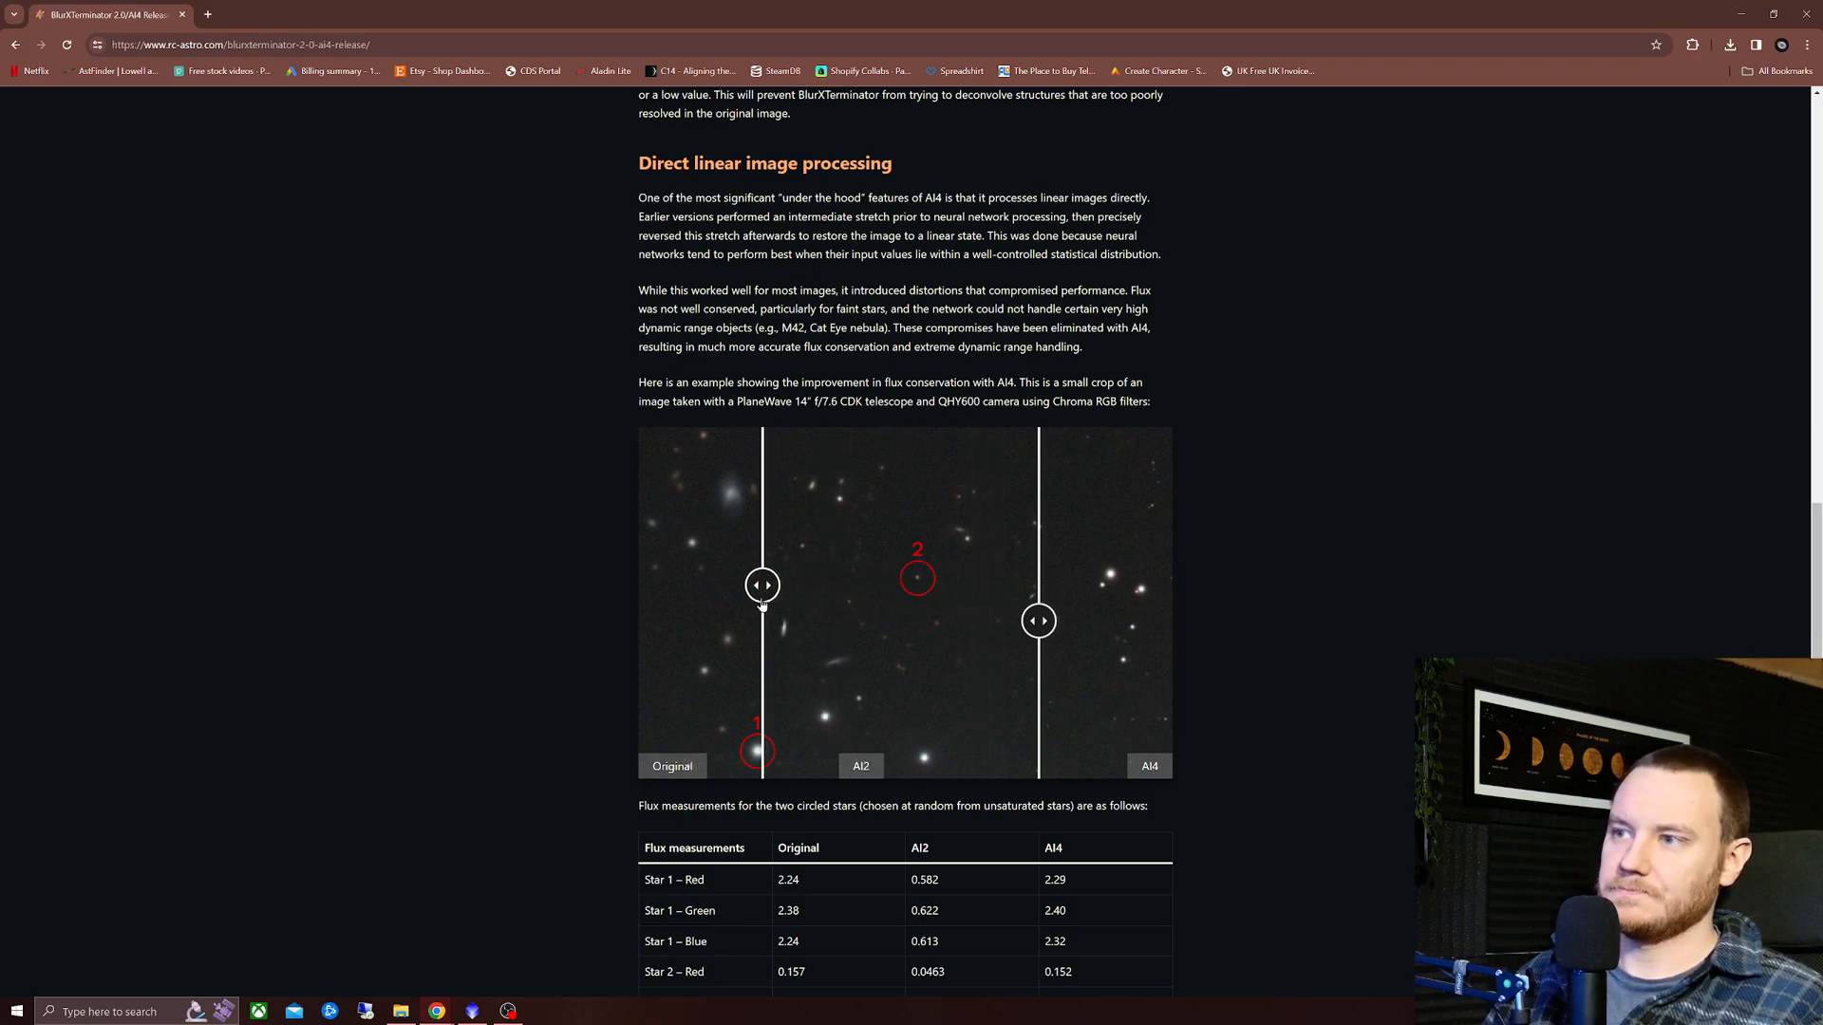
drag(762, 585, 685, 585)
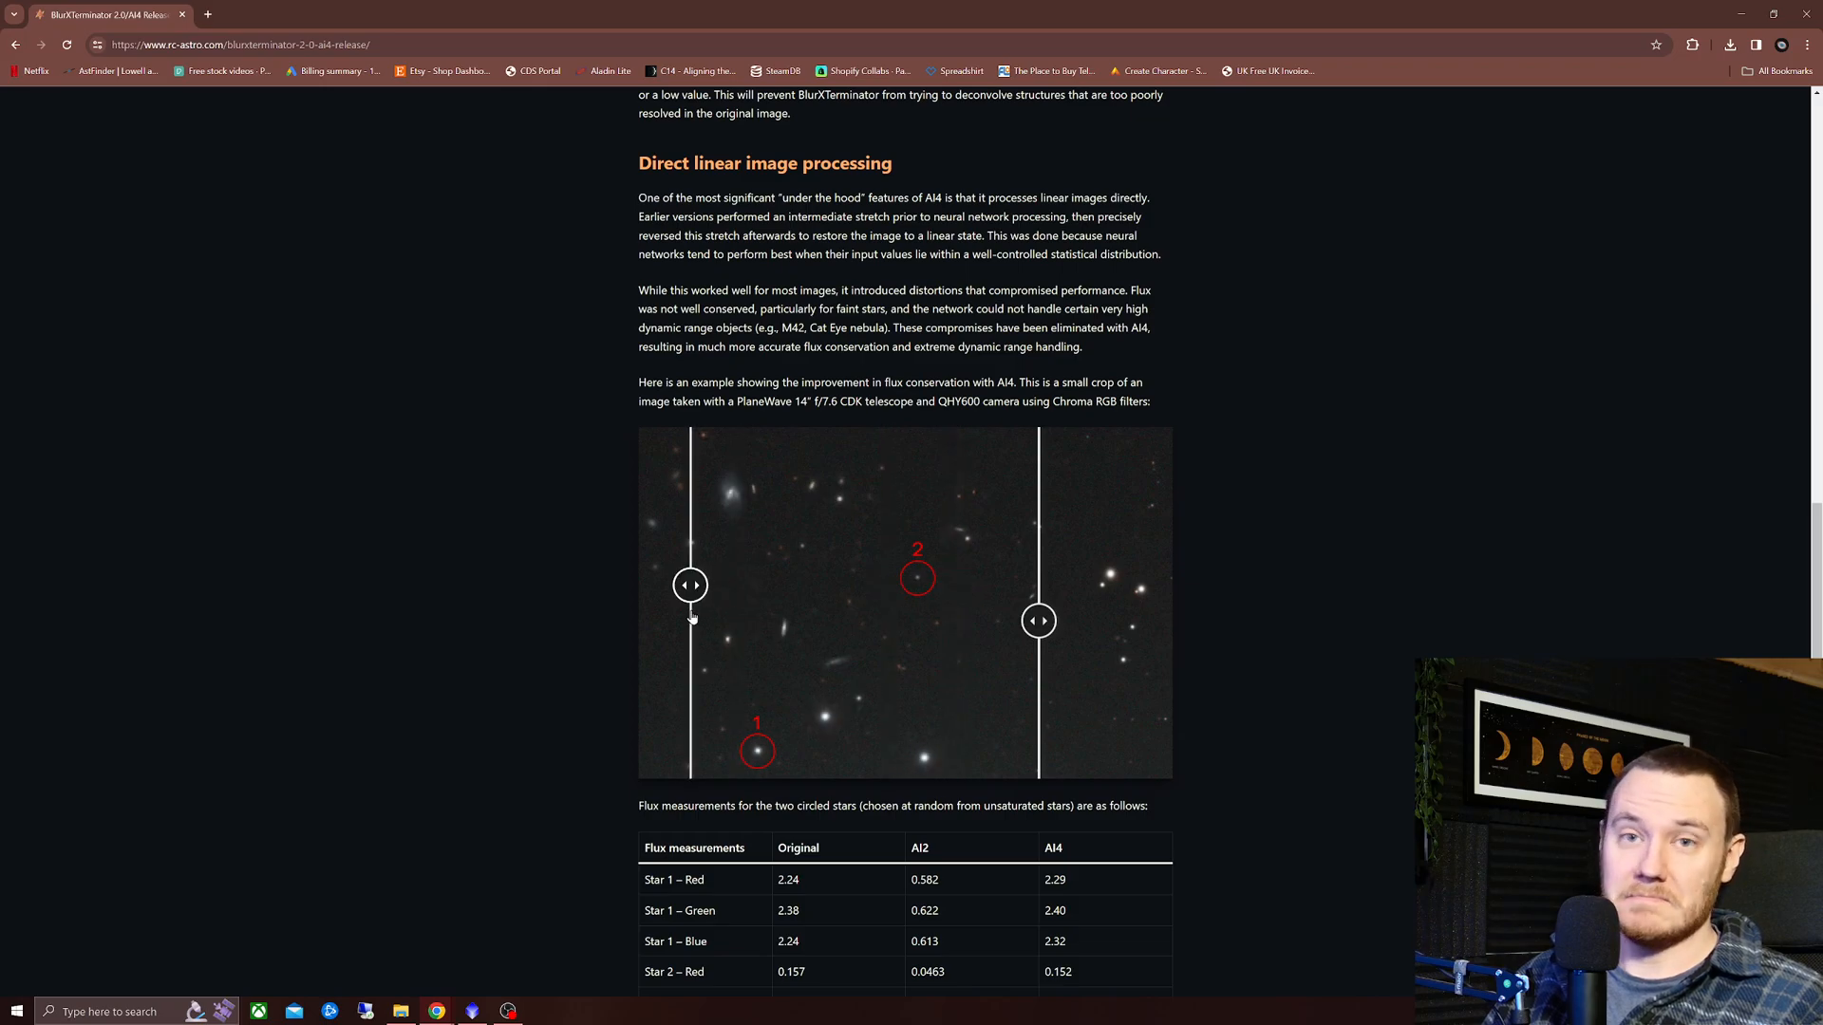
drag(689, 584, 959, 585)
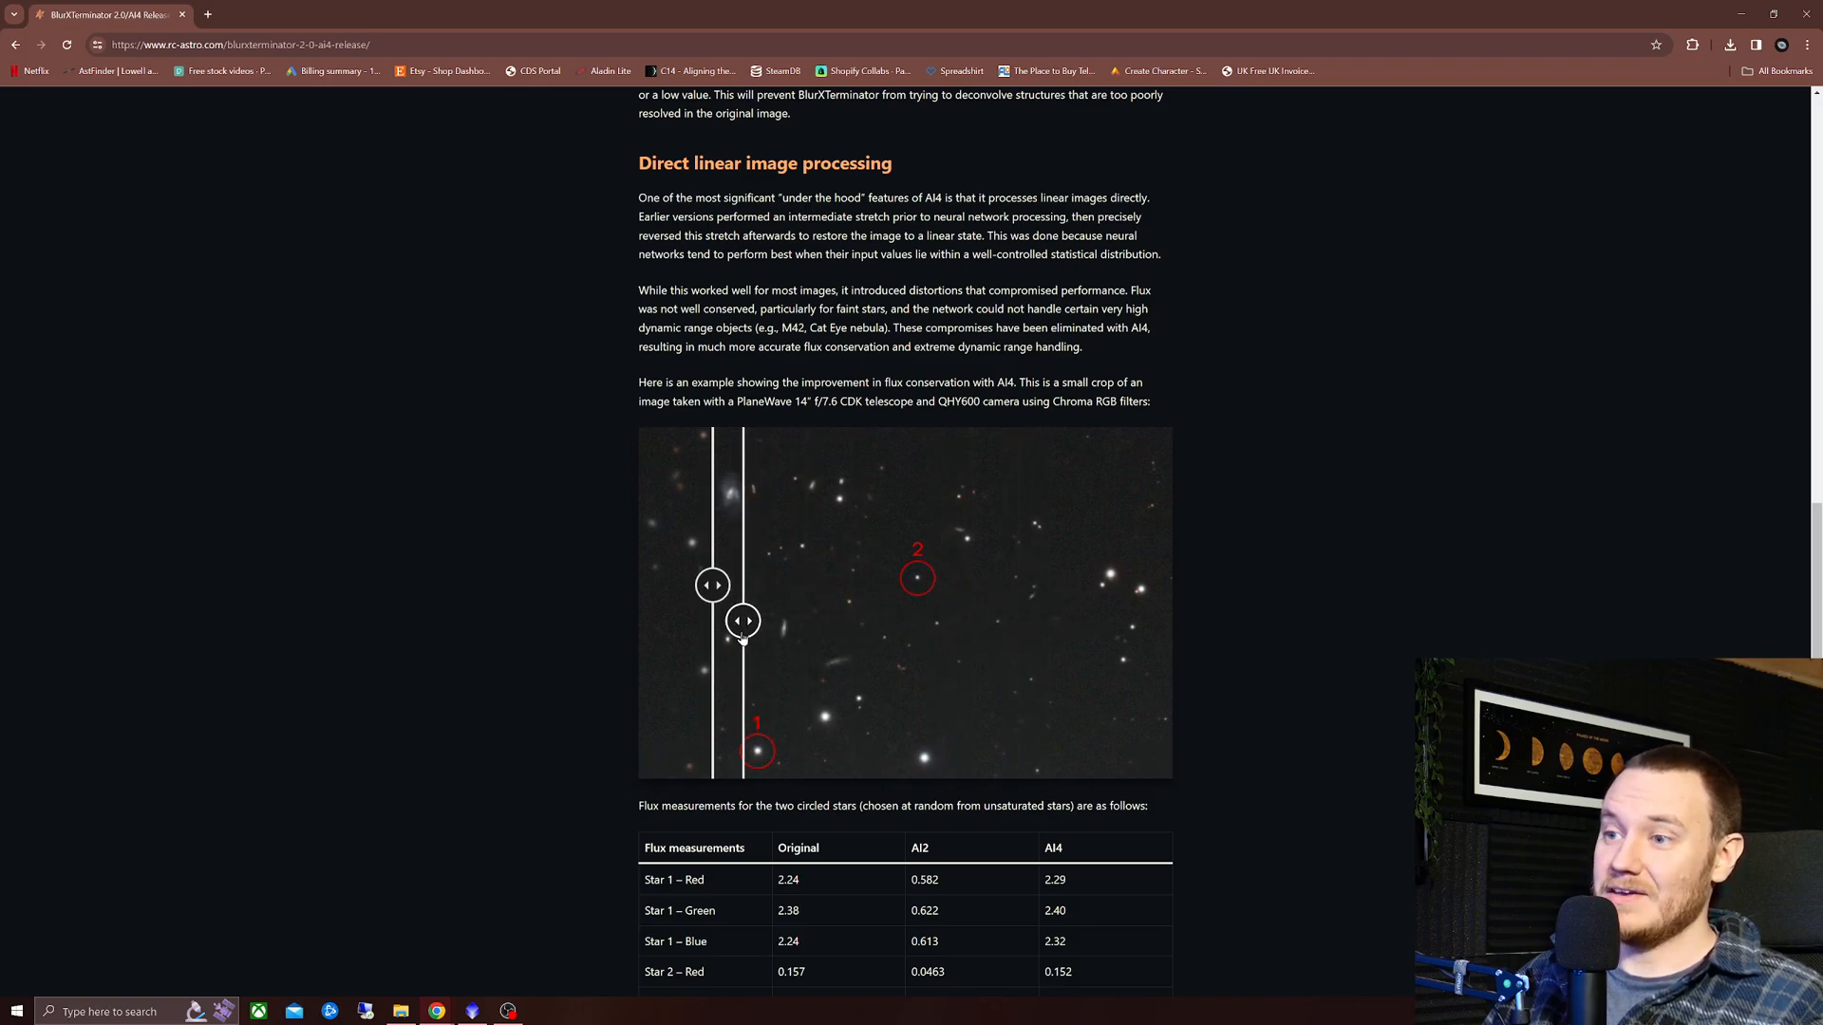
- Widen the AI2 version across both circled stars, then extend the original over star 2
drag(742, 621, 789, 621)
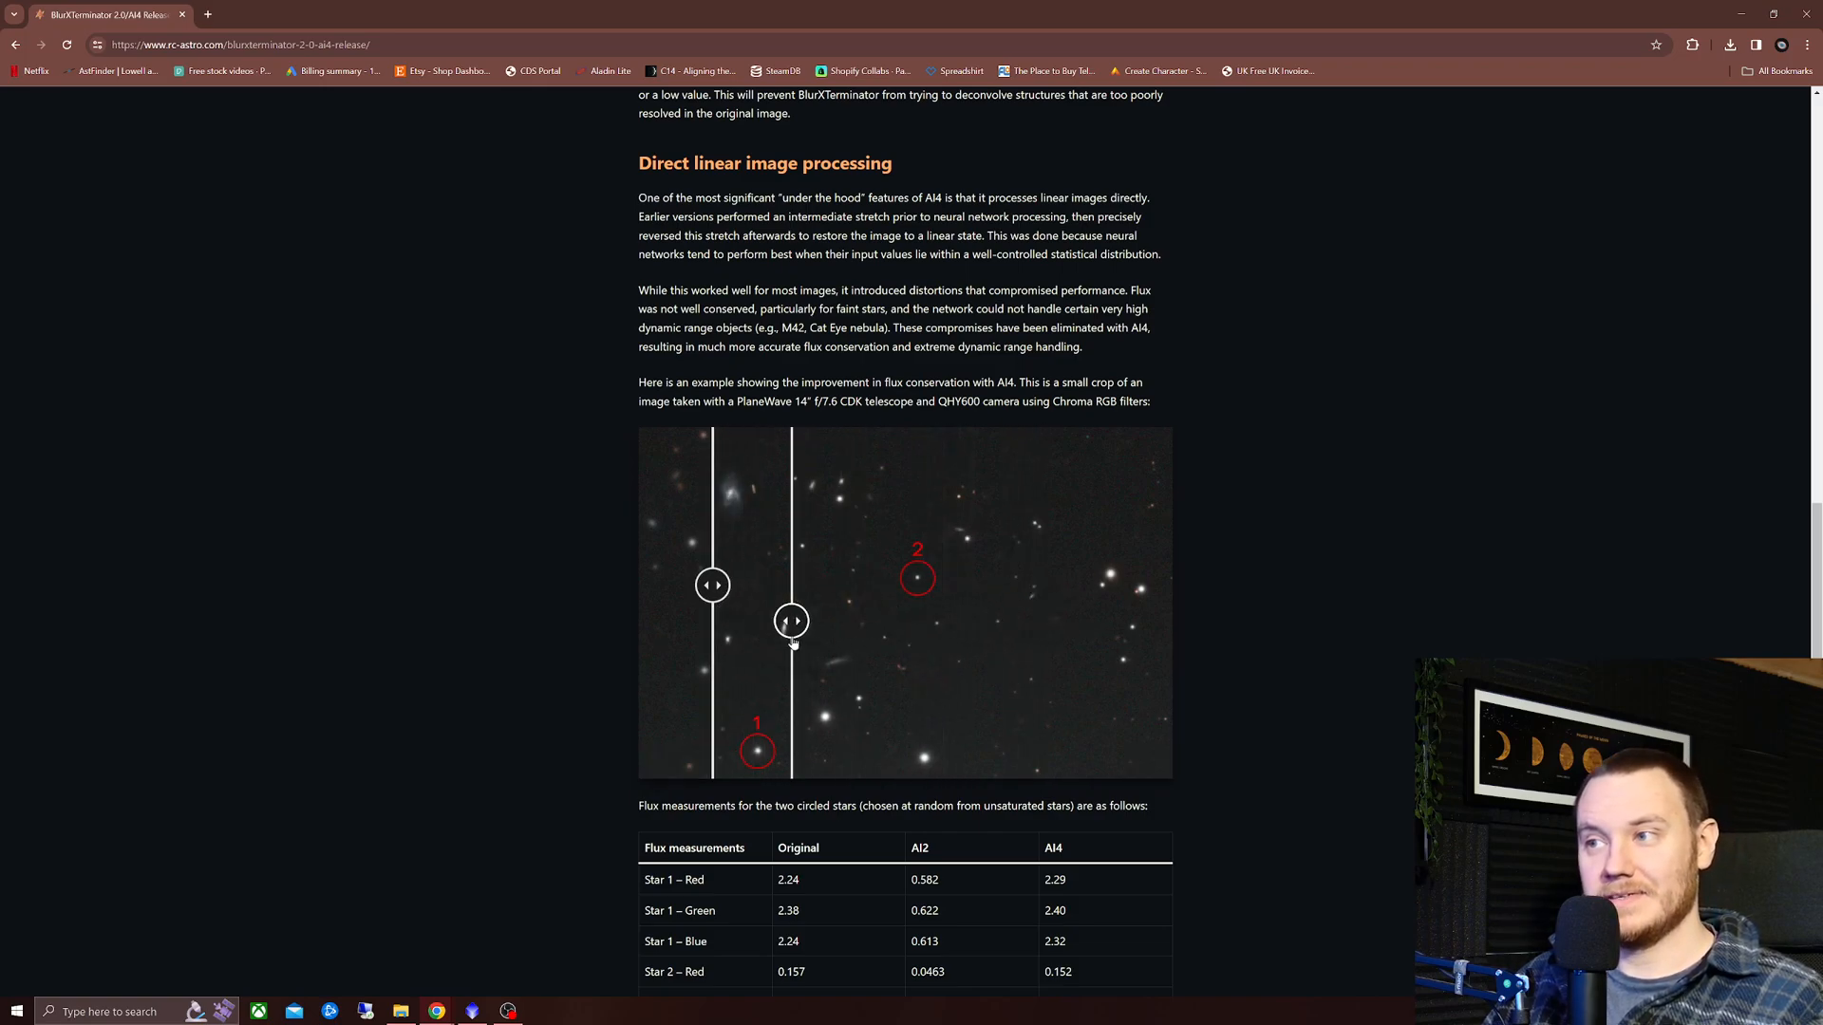
drag(790, 621, 750, 621)
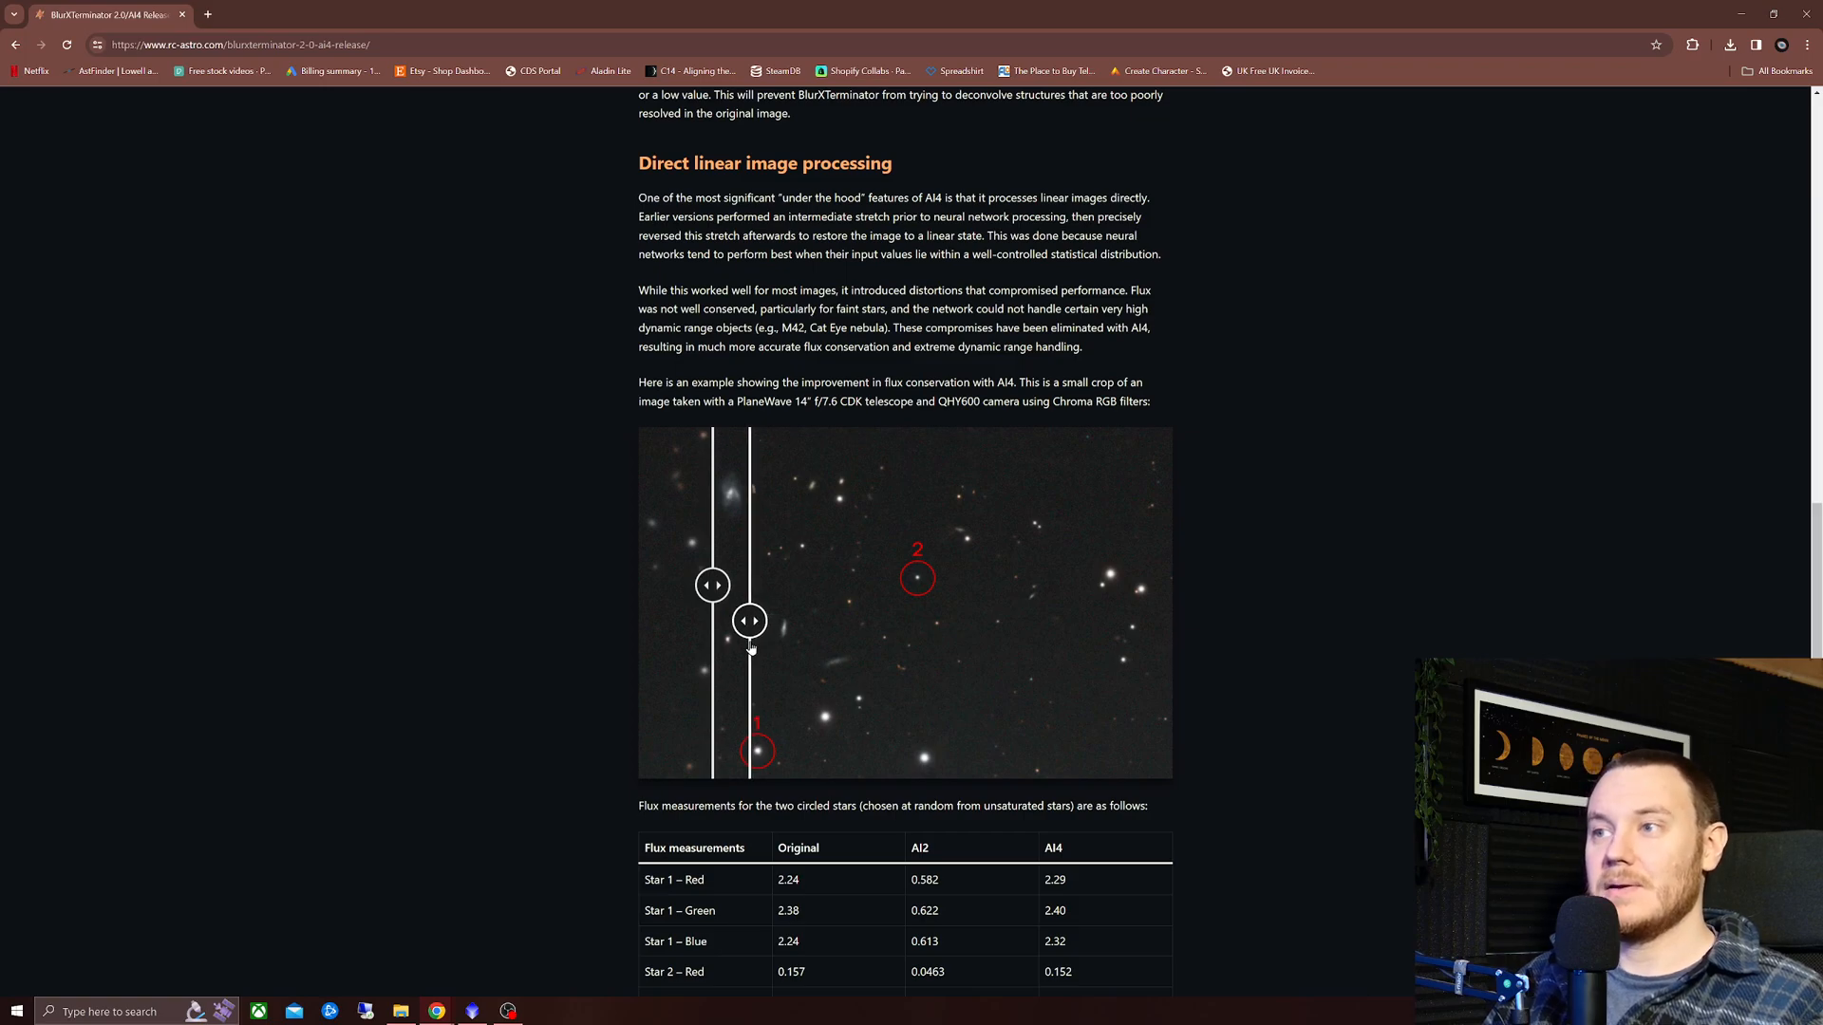
drag(750, 619, 1023, 619)
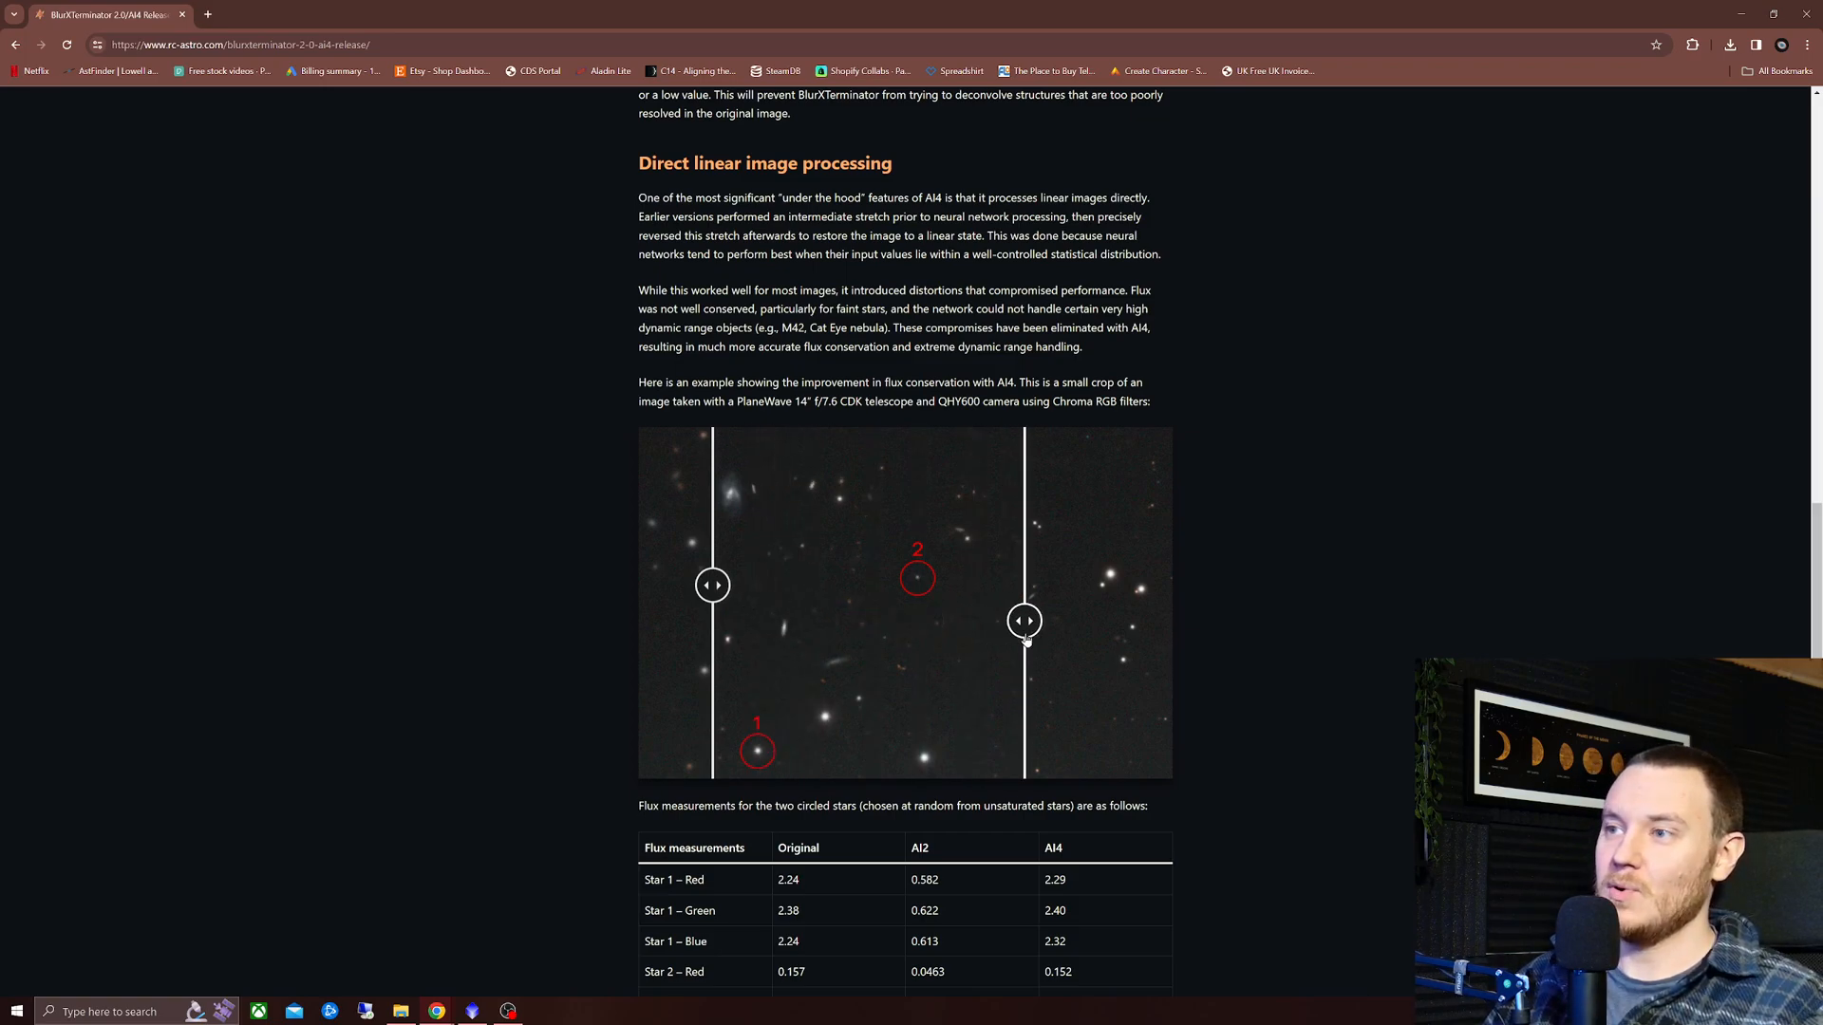
drag(1023, 618, 1052, 619)
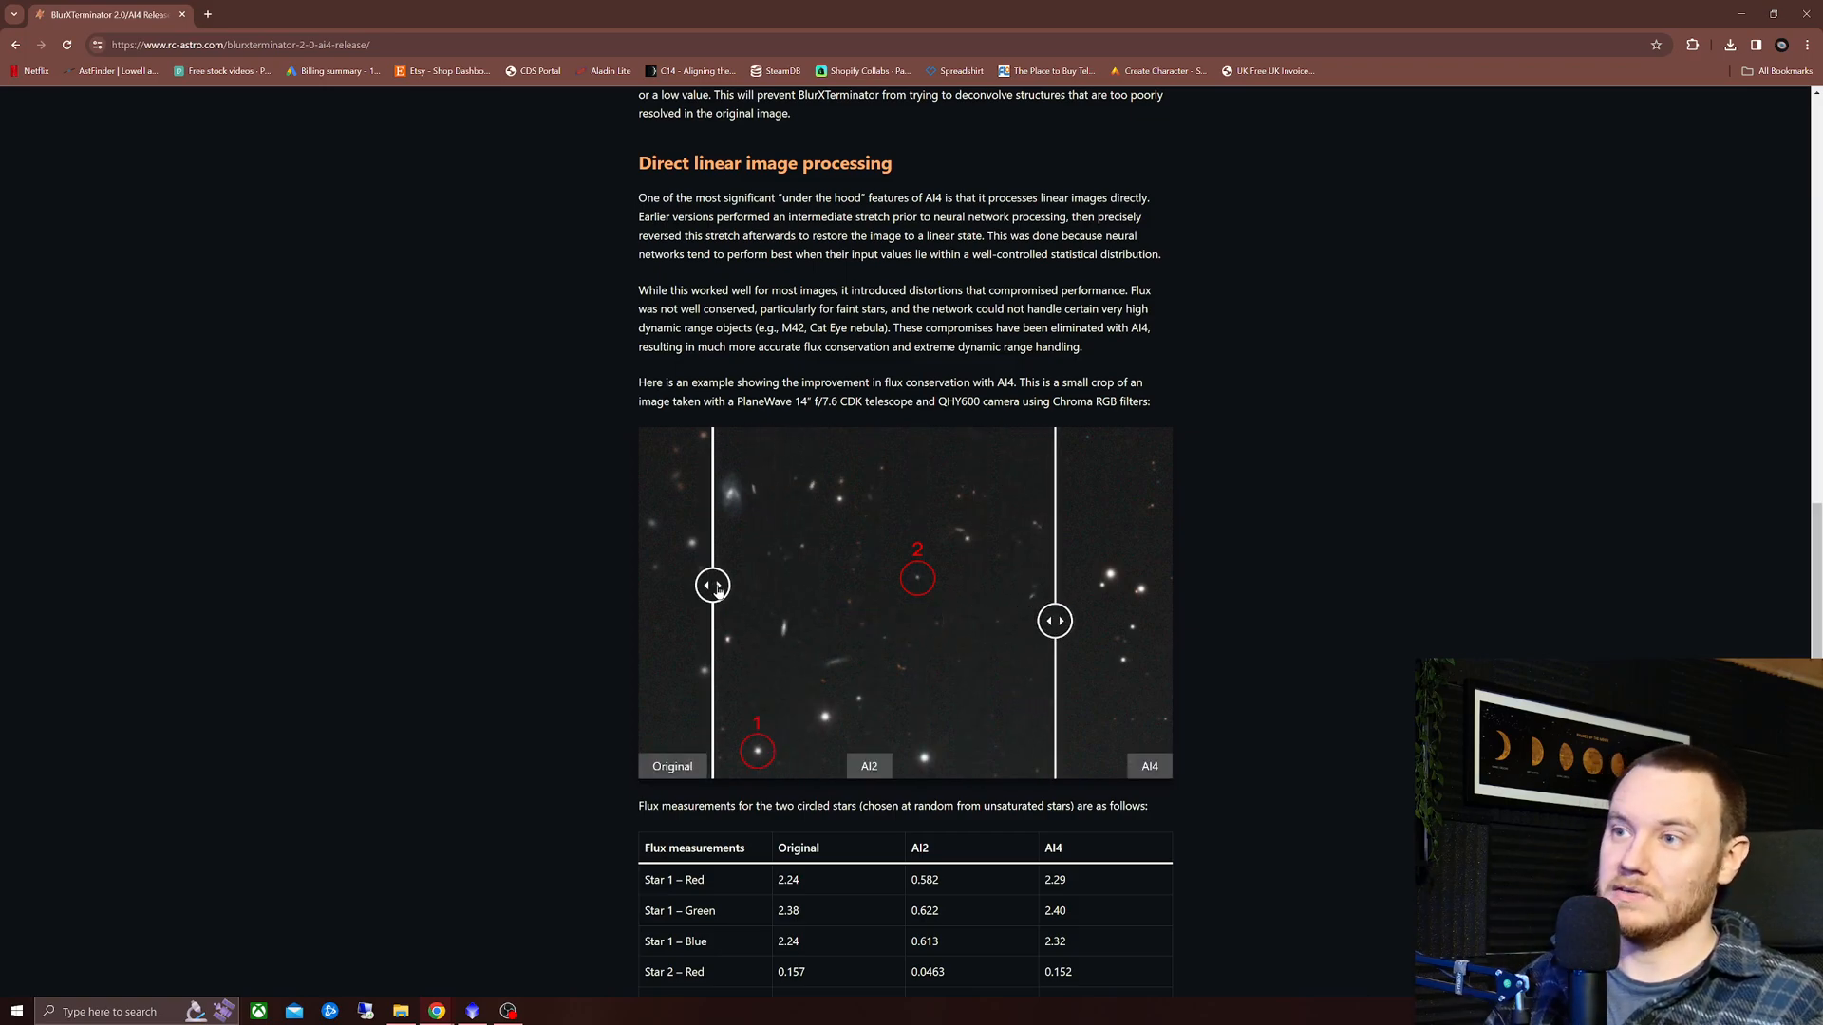
drag(712, 584, 982, 585)
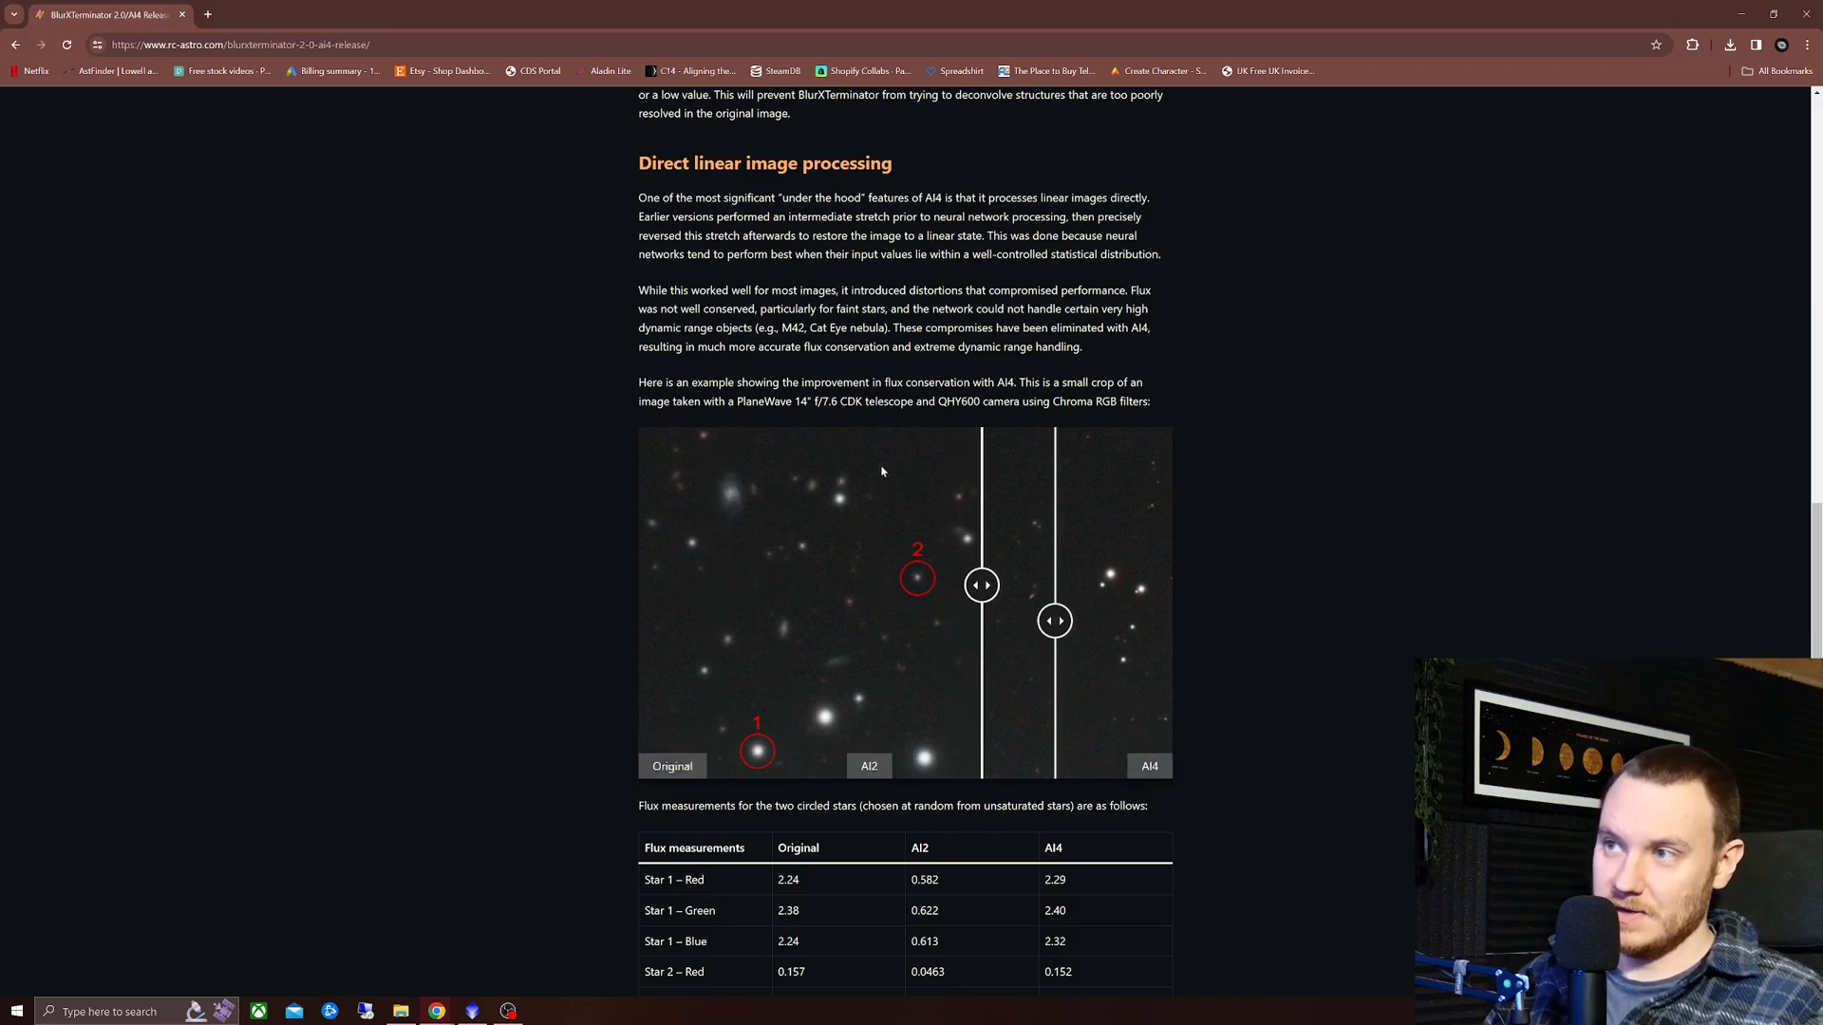
mouse_move(885, 474)
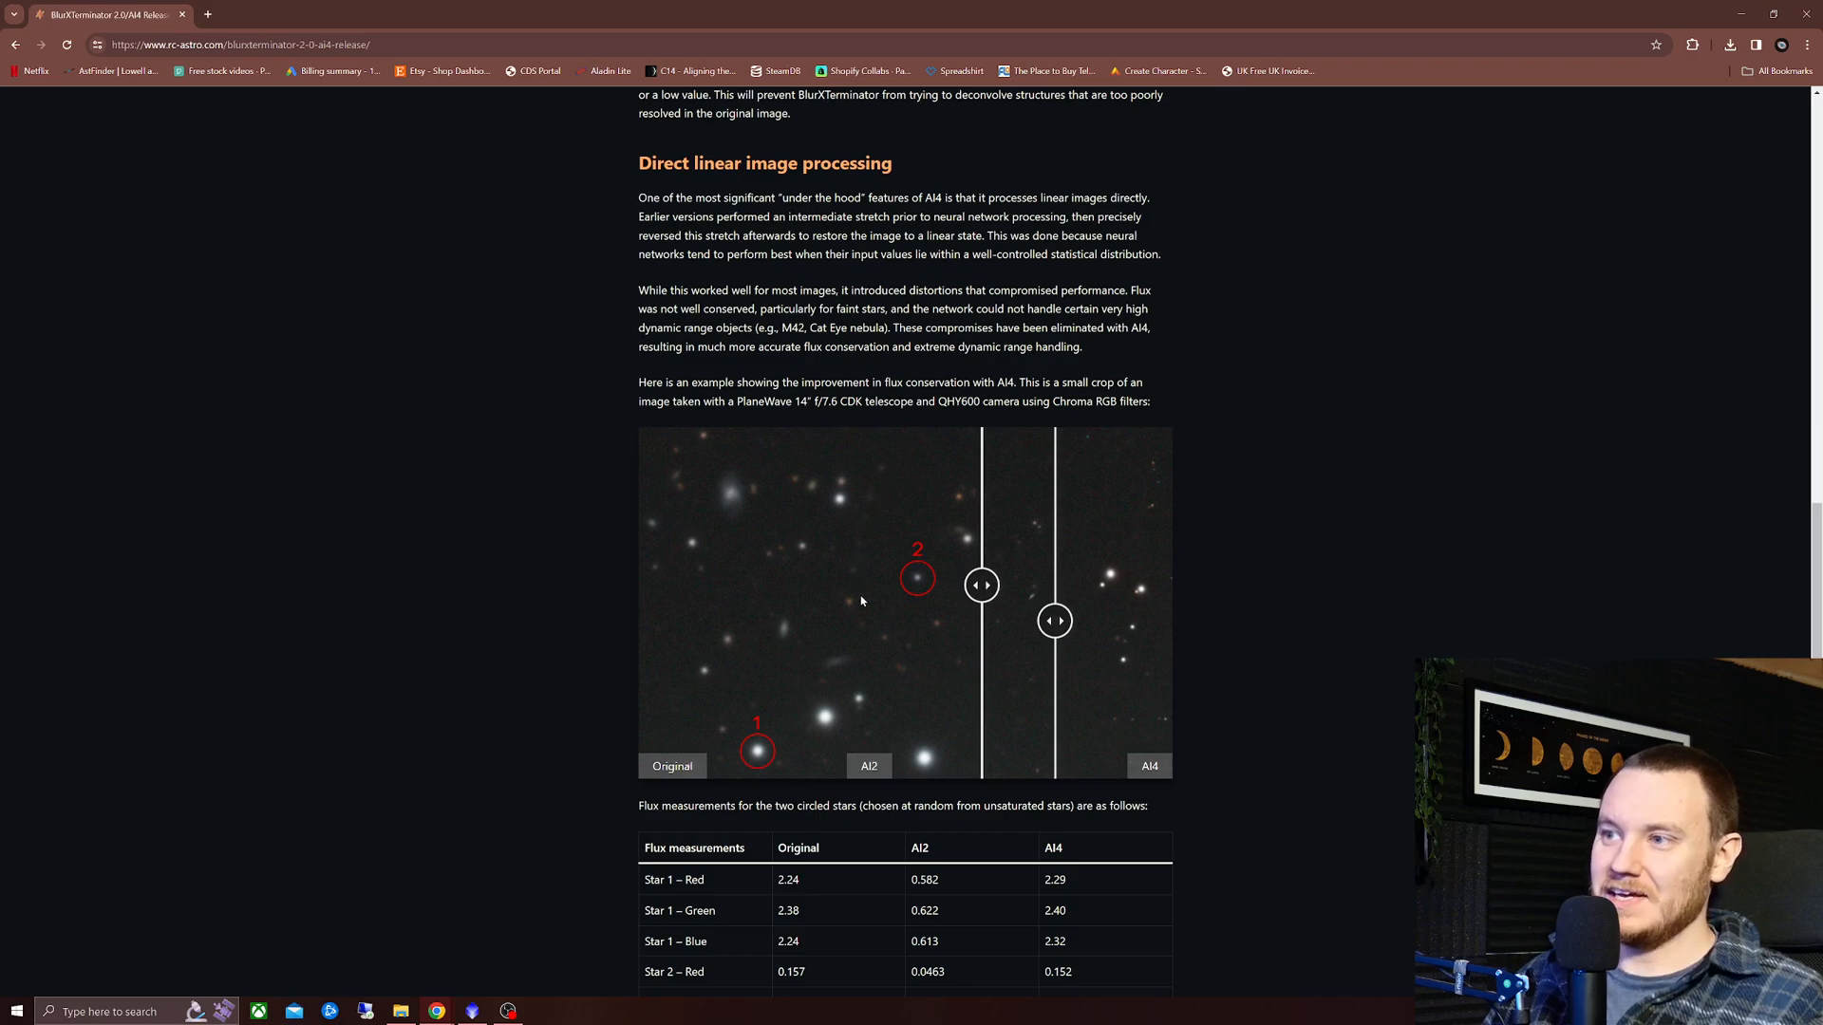
mouse_move(847, 589)
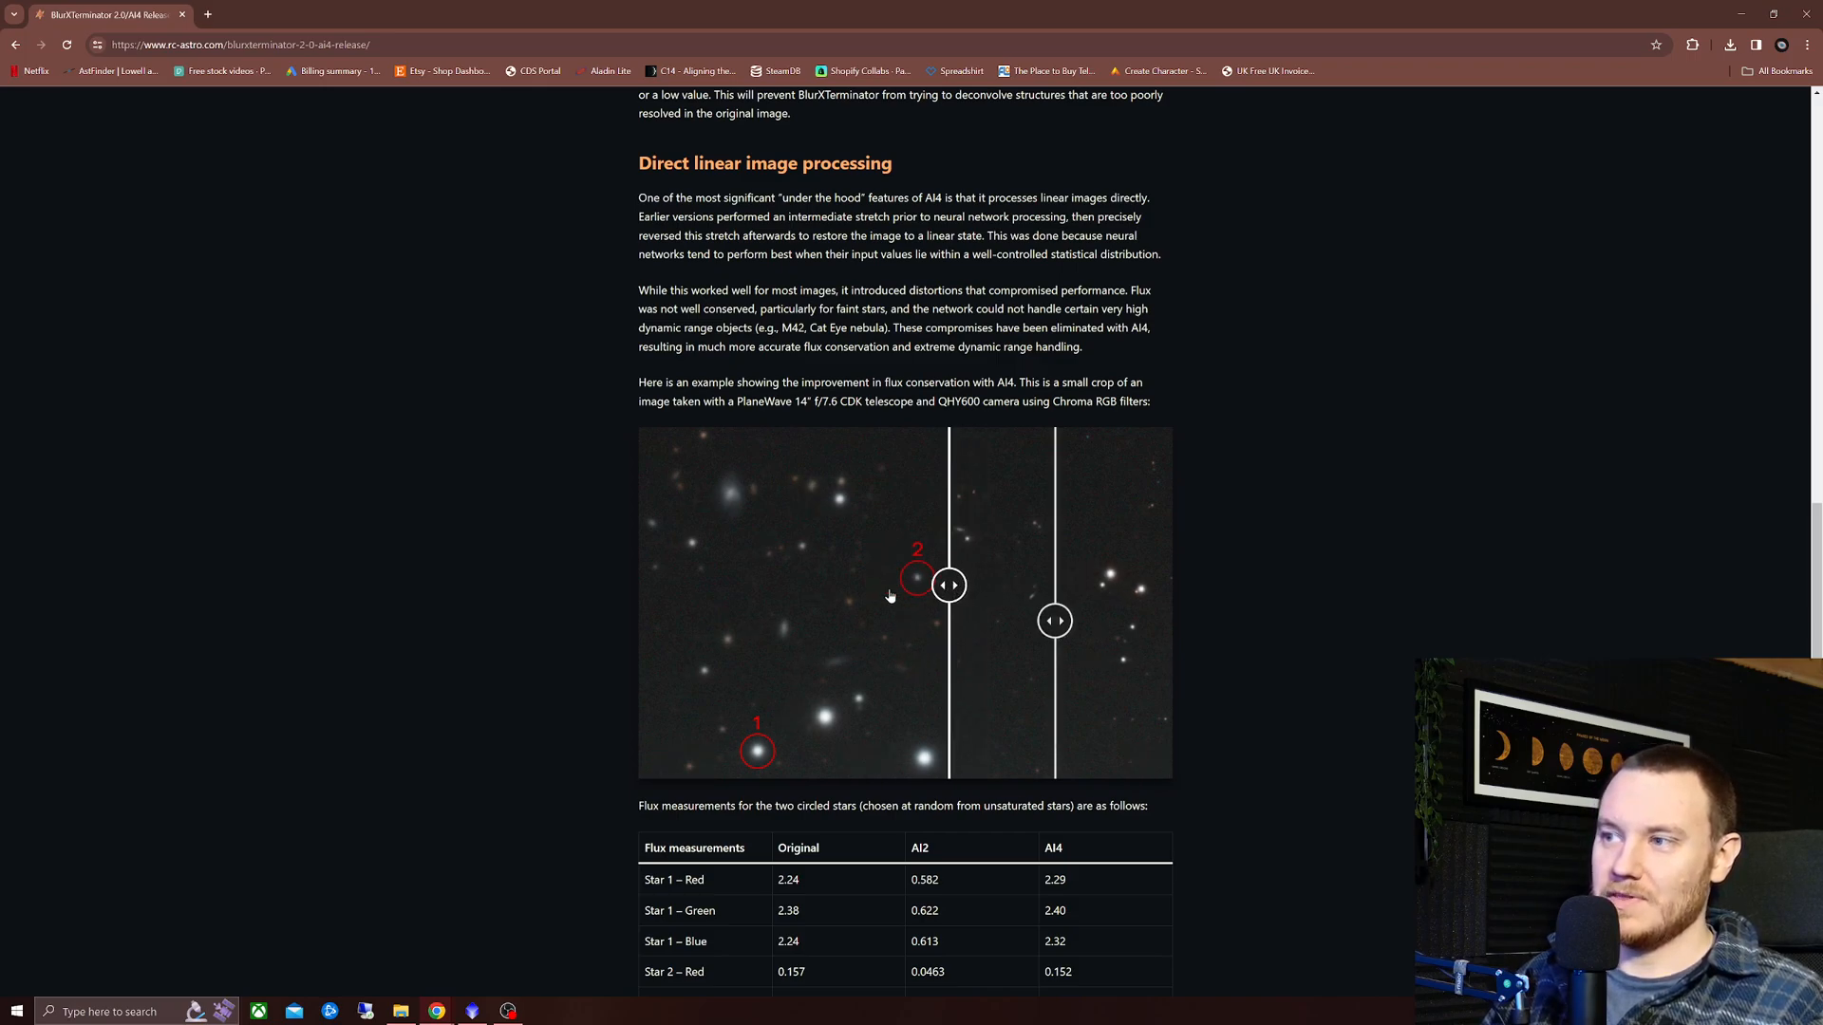
- Show the circled stars in original, AI2 and AI4 in turn, ending with star 2 in AI4
drag(950, 585, 970, 585)
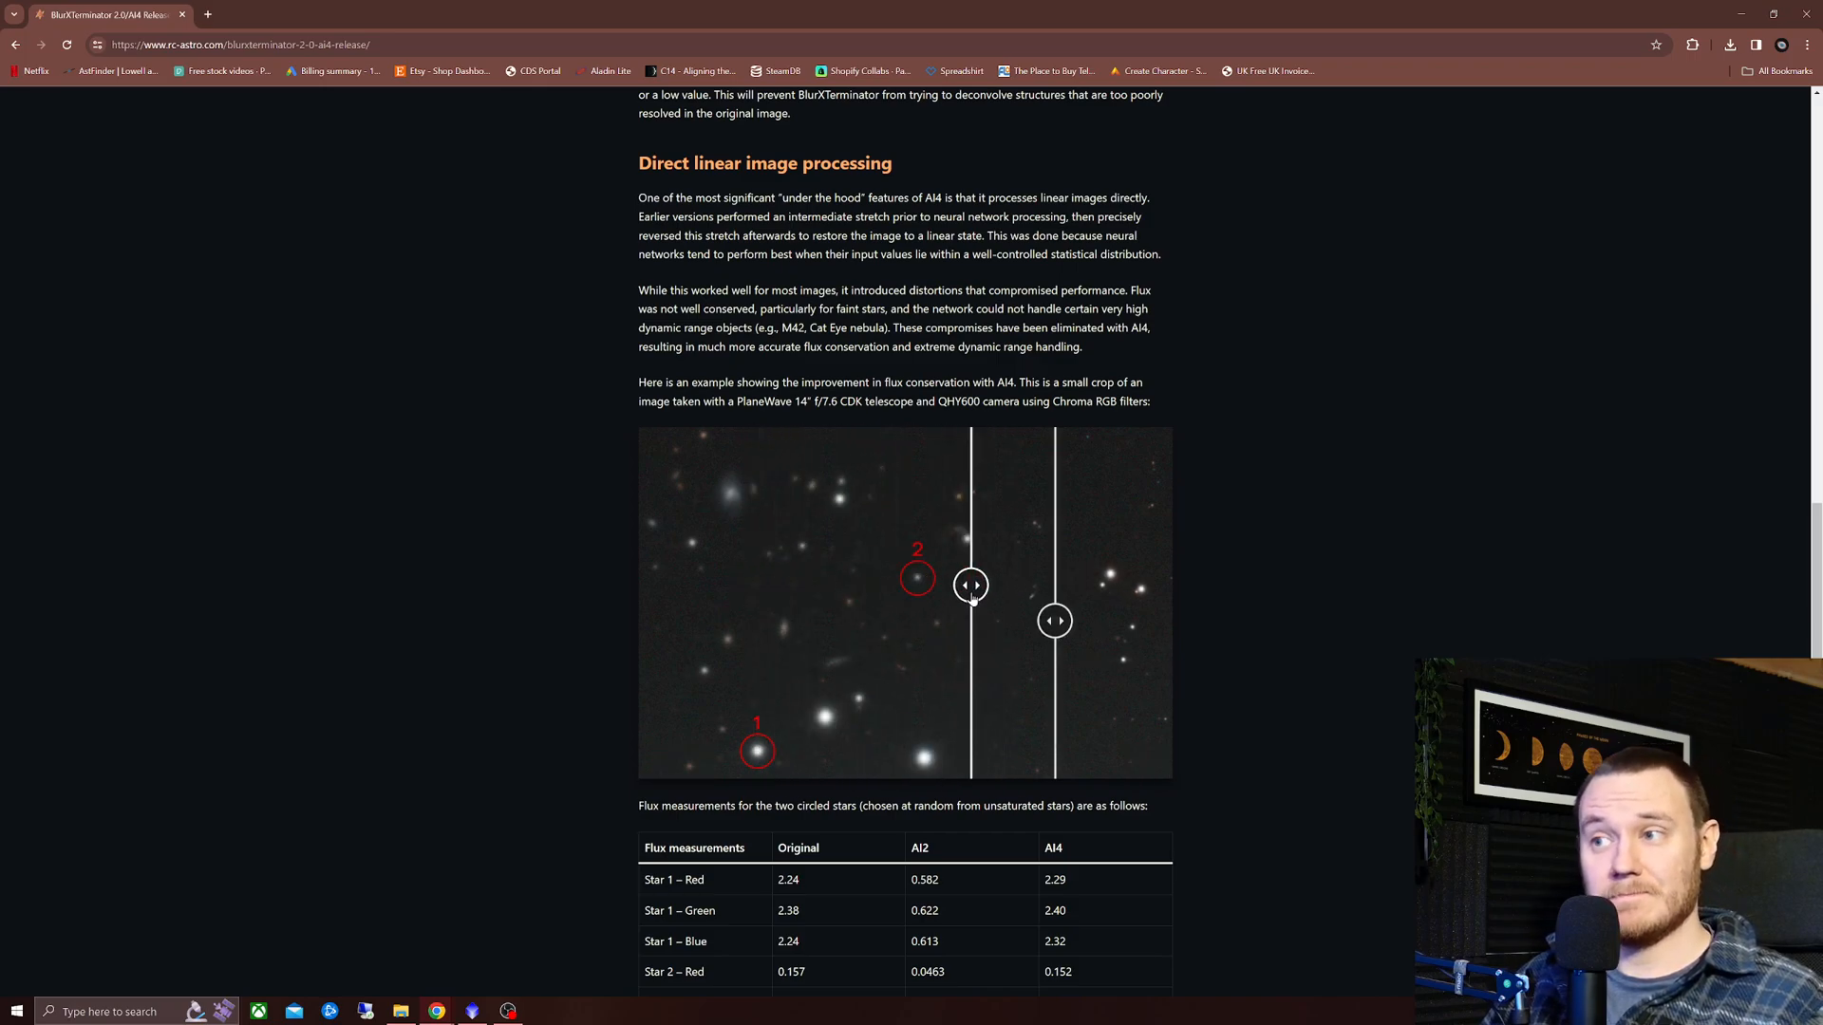
drag(970, 585, 826, 585)
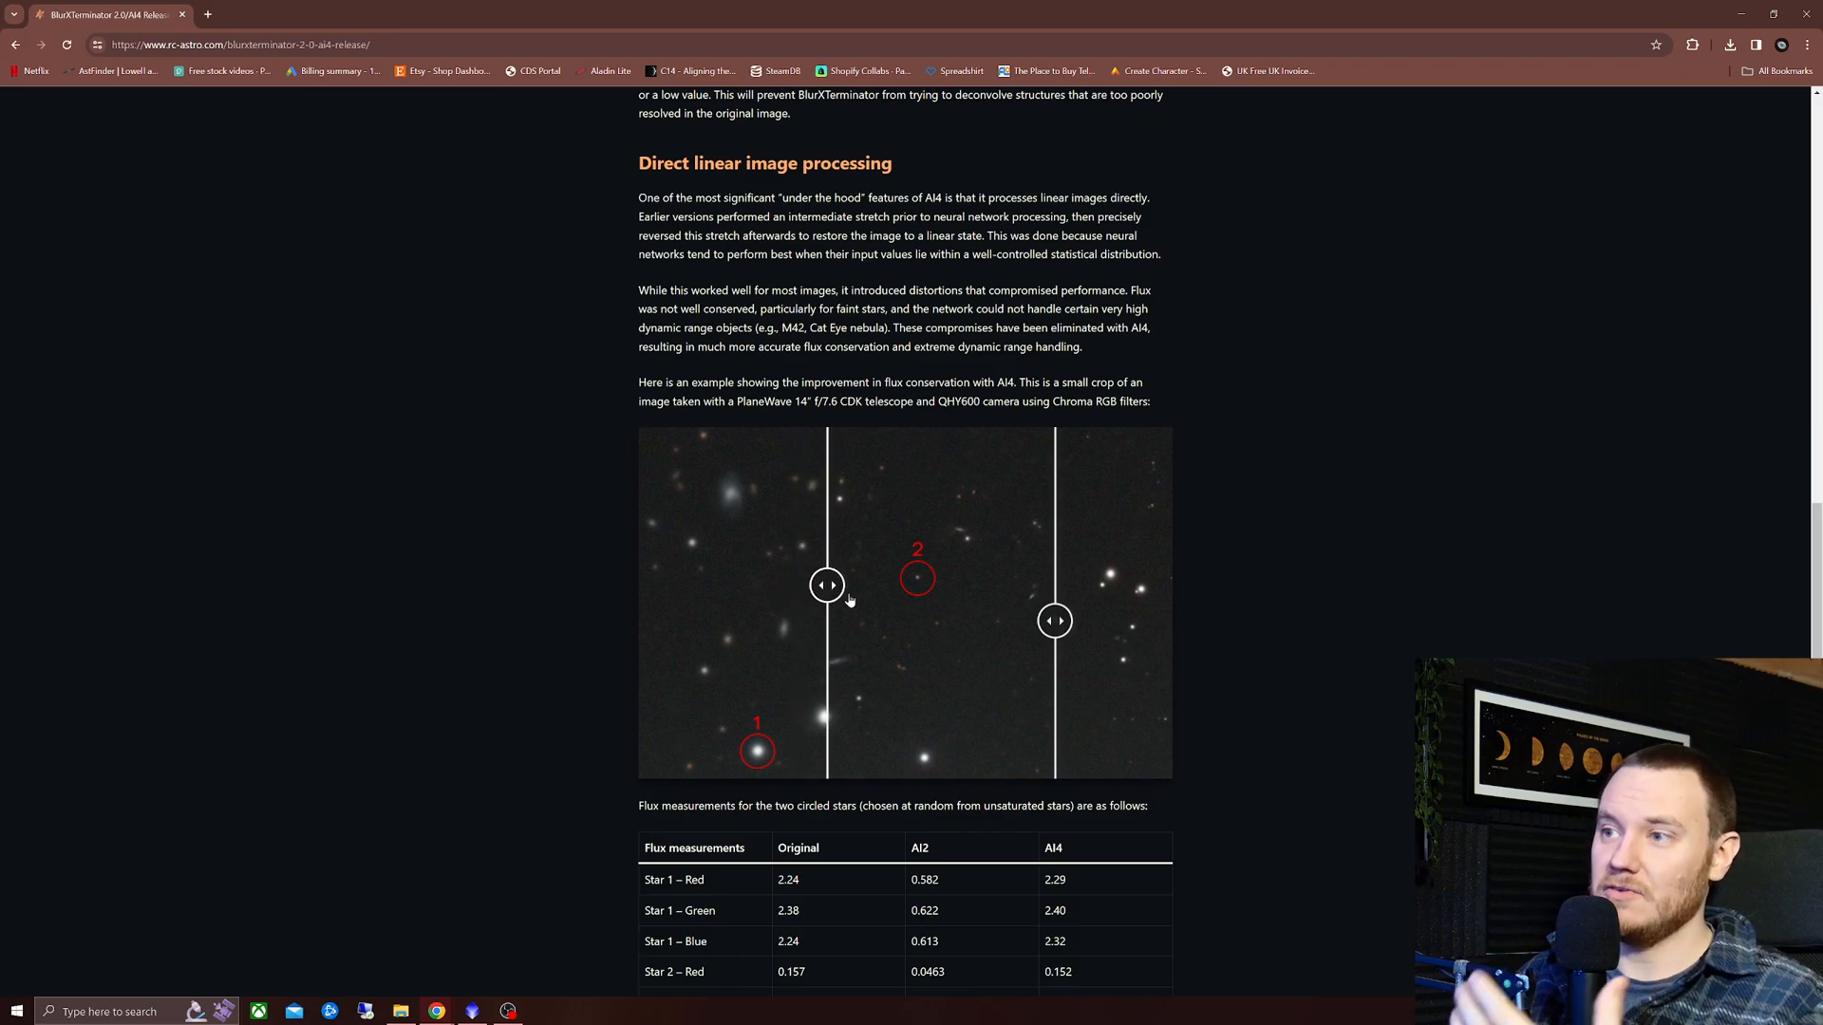
drag(826, 584, 750, 584)
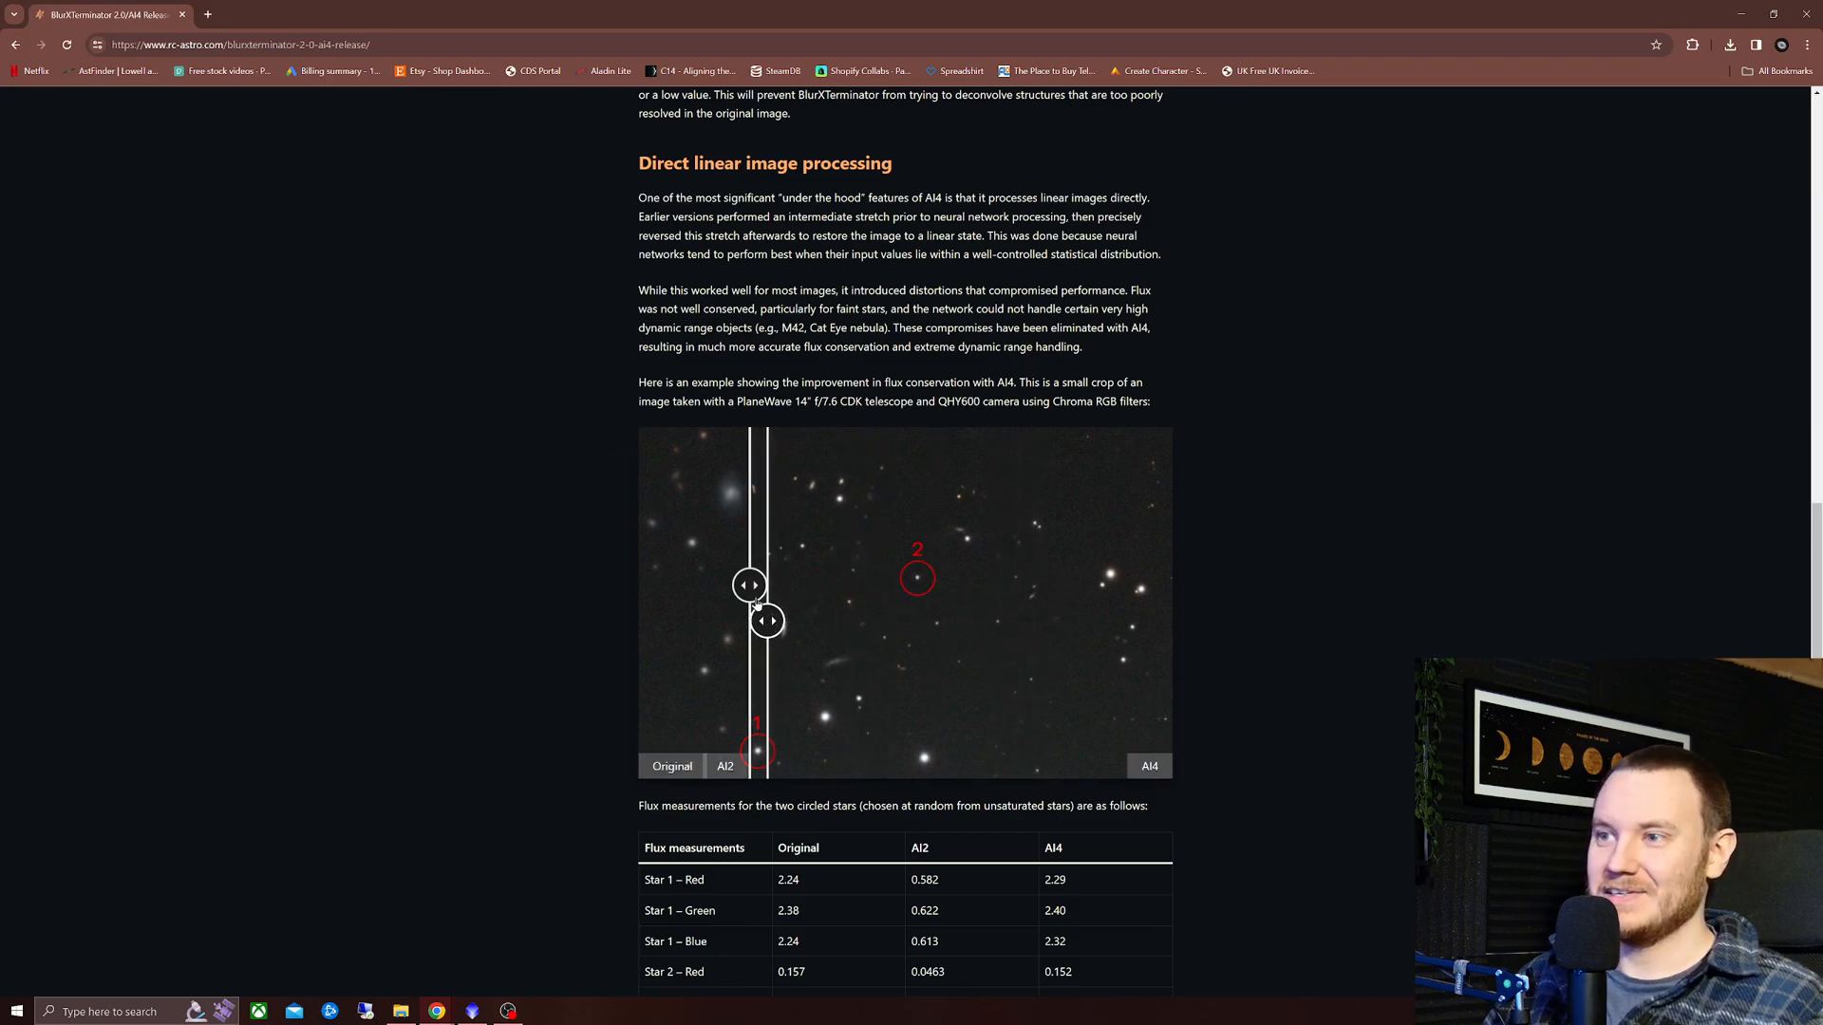
drag(756, 585, 1021, 585)
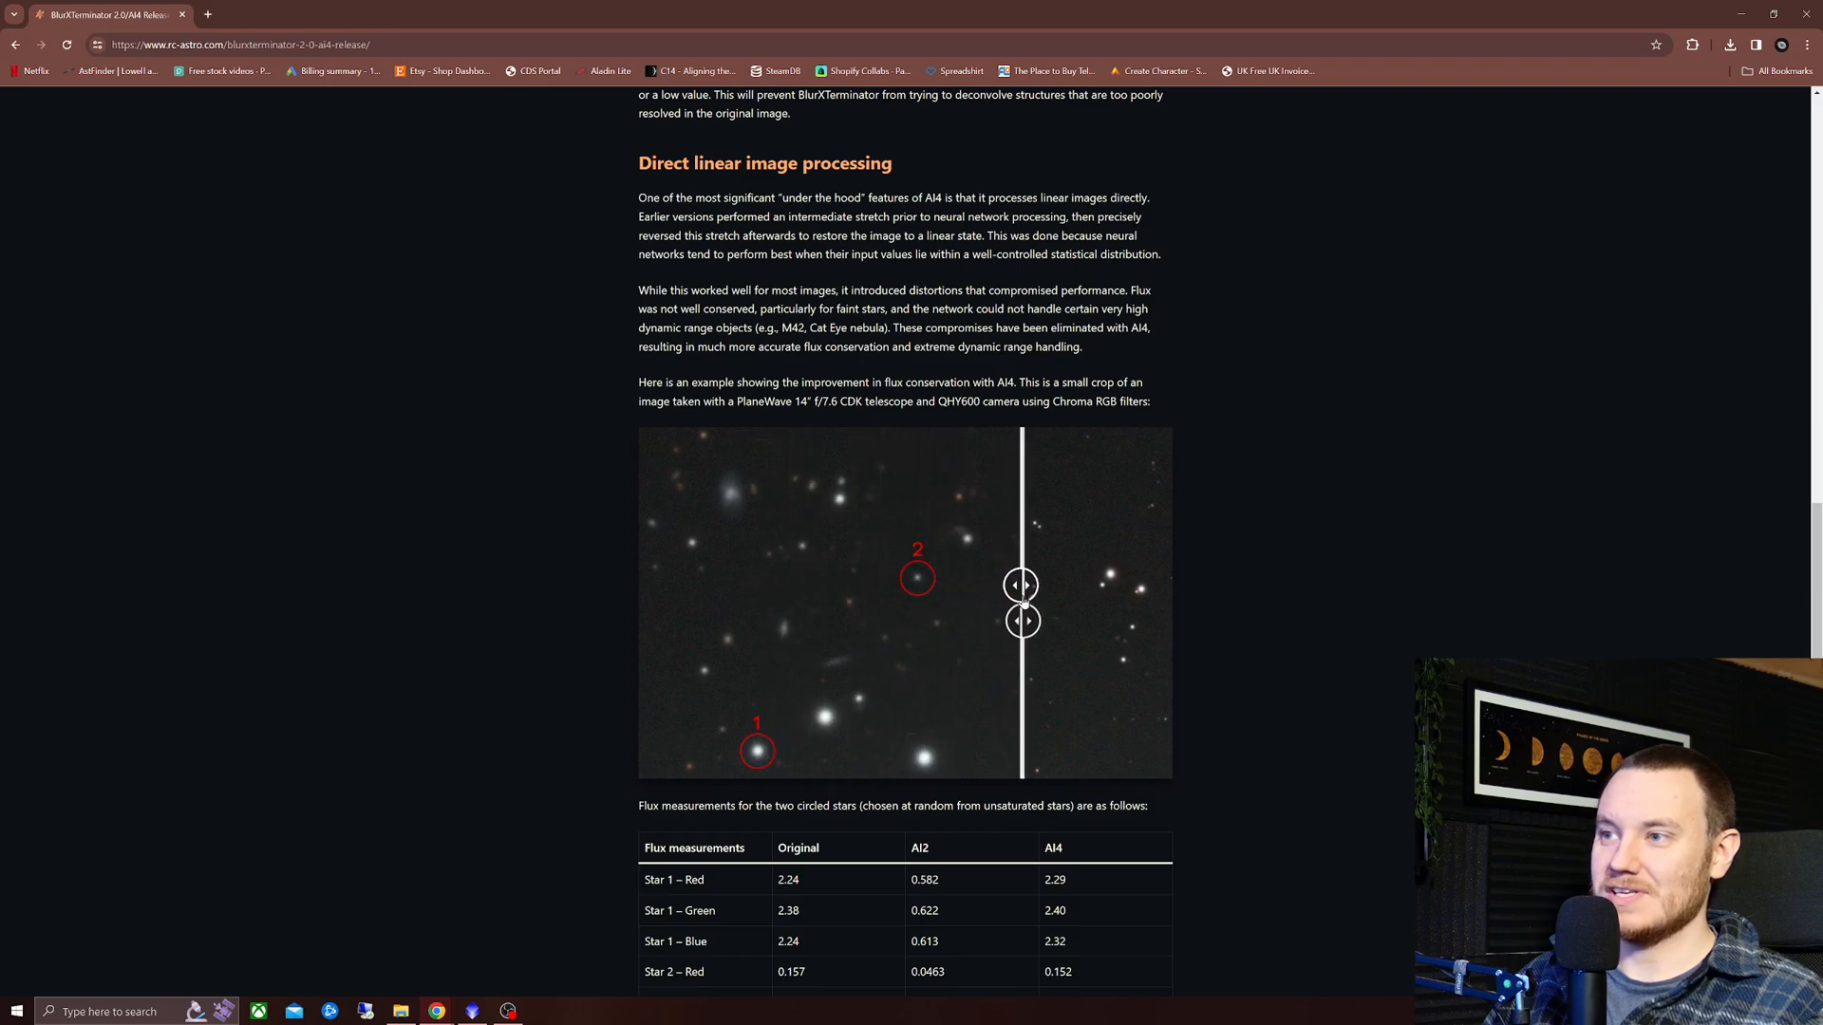
drag(1022, 585, 910, 585)
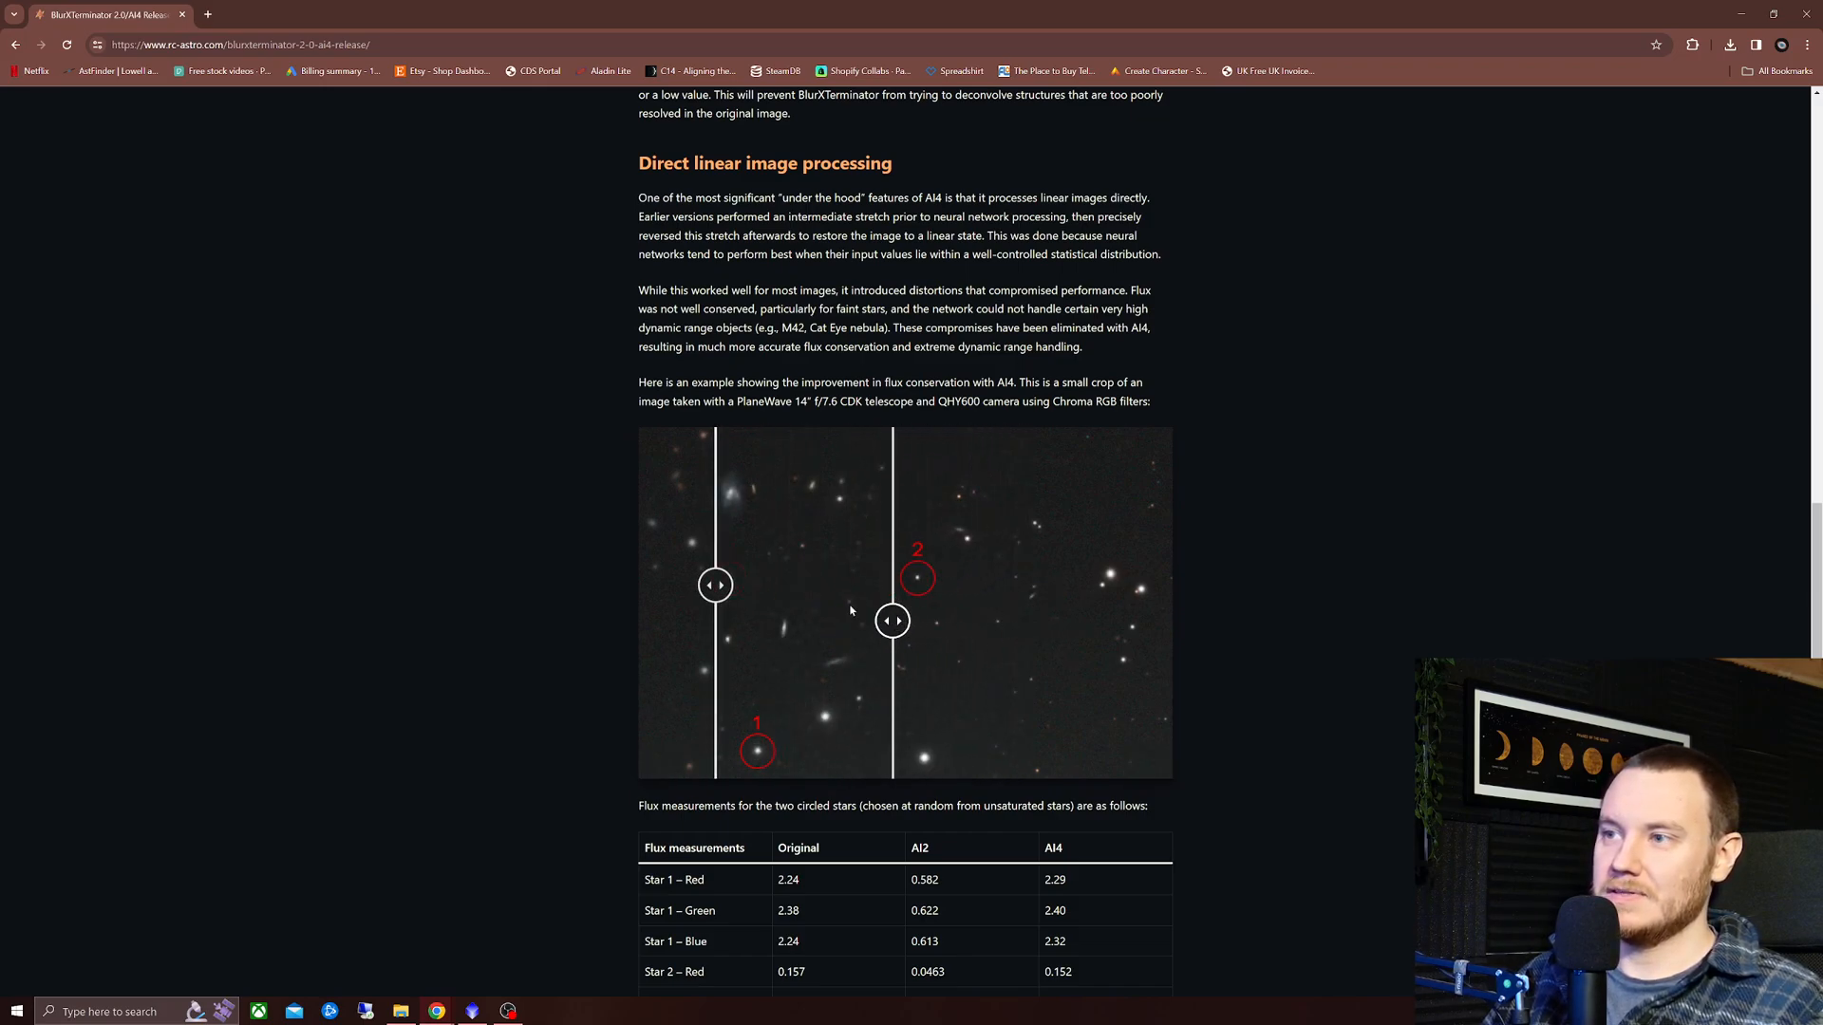
drag(893, 619, 757, 619)
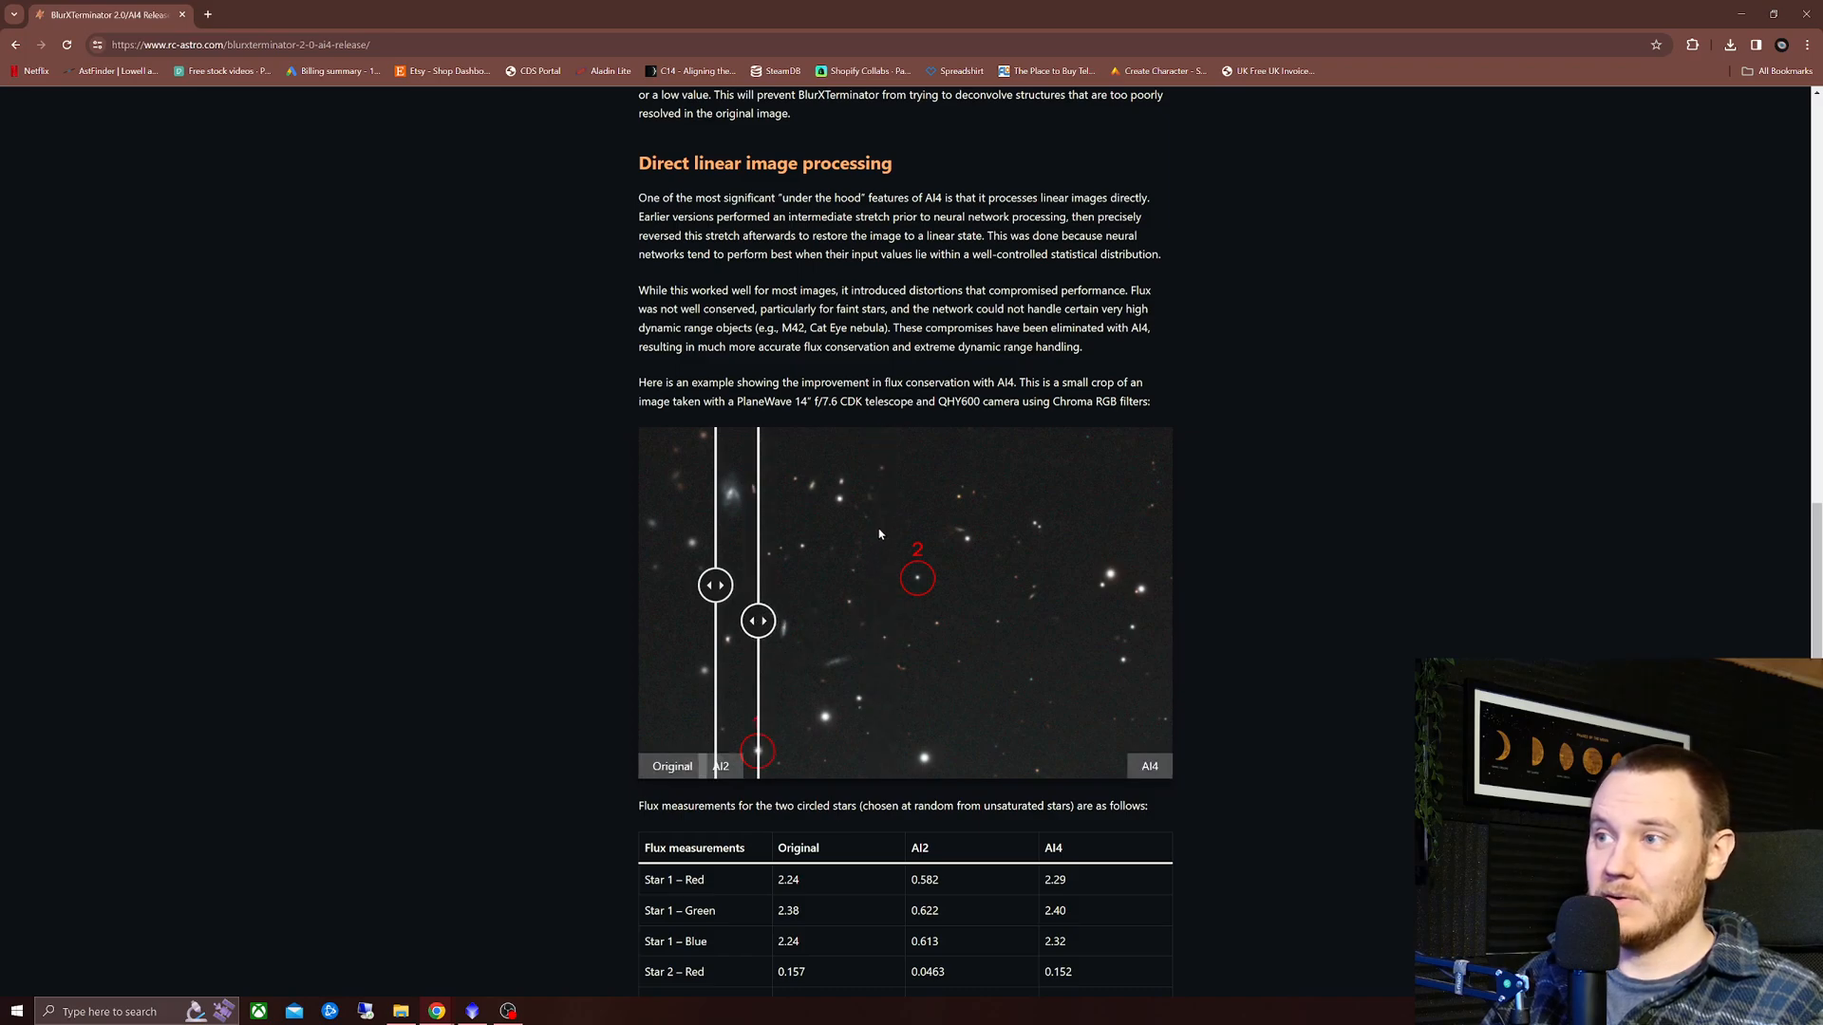
mouse_move(957, 617)
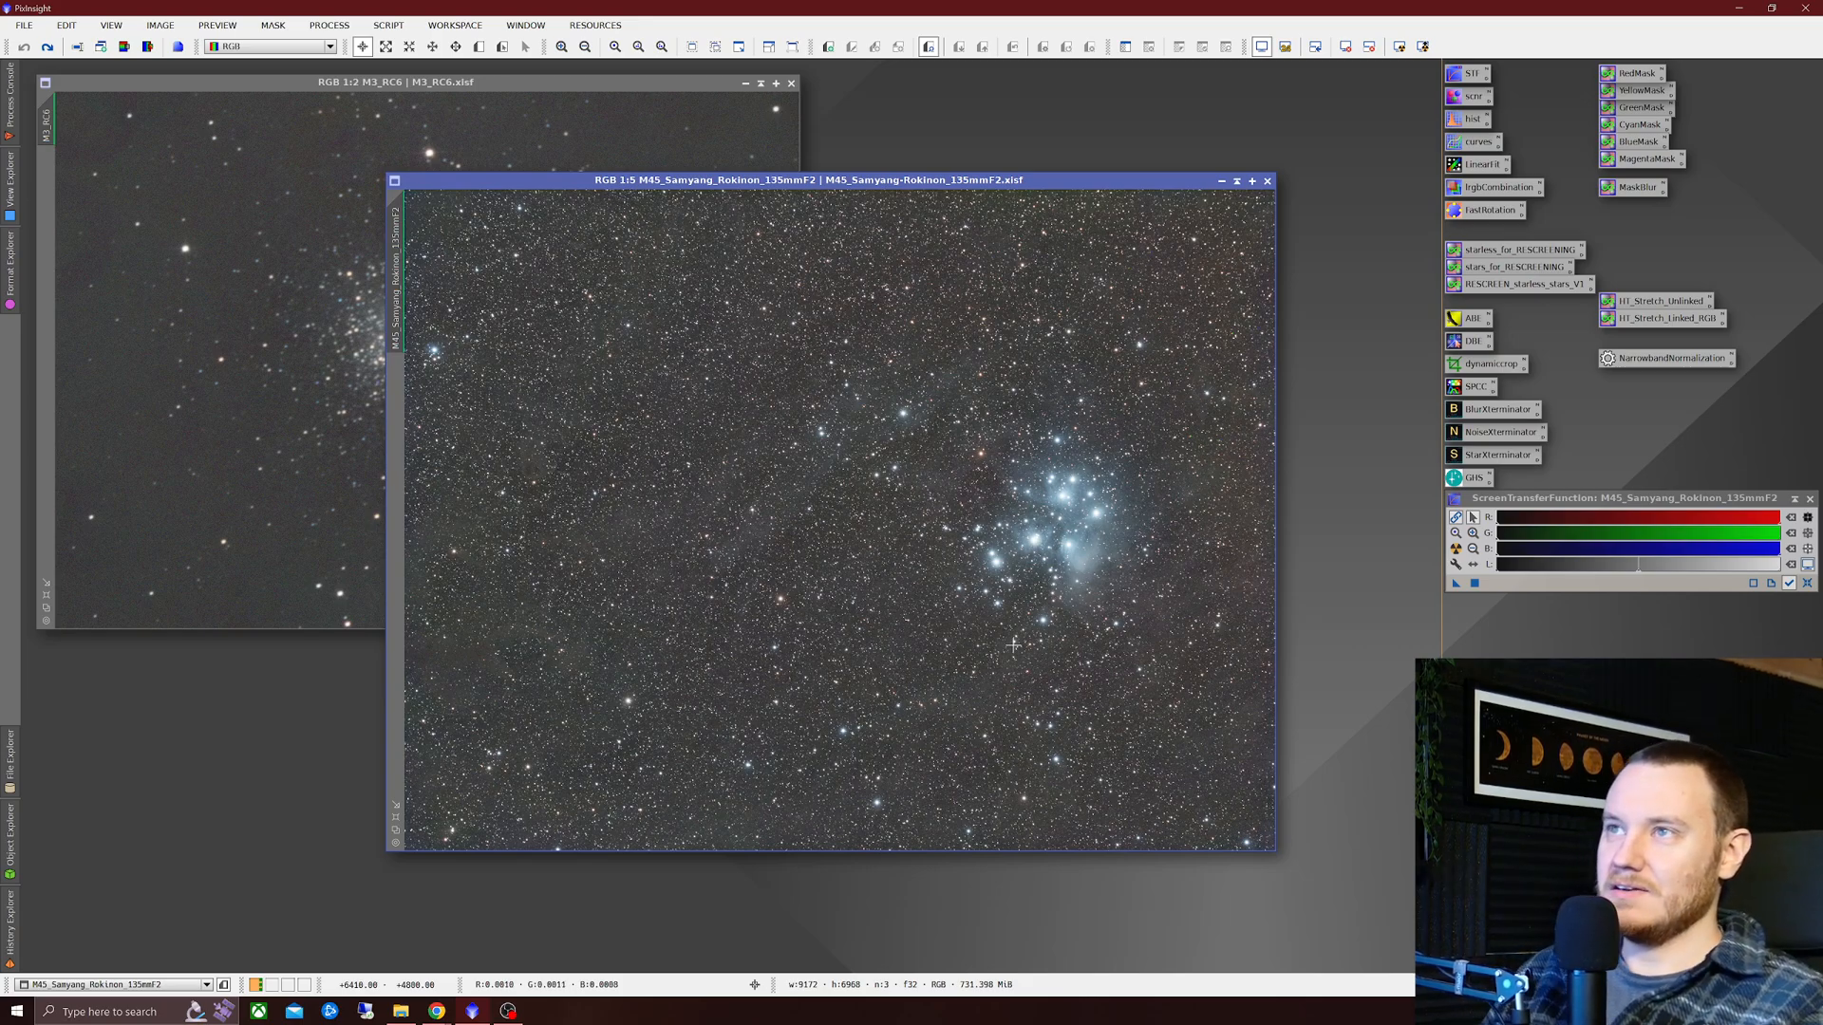
mouse_move(955, 219)
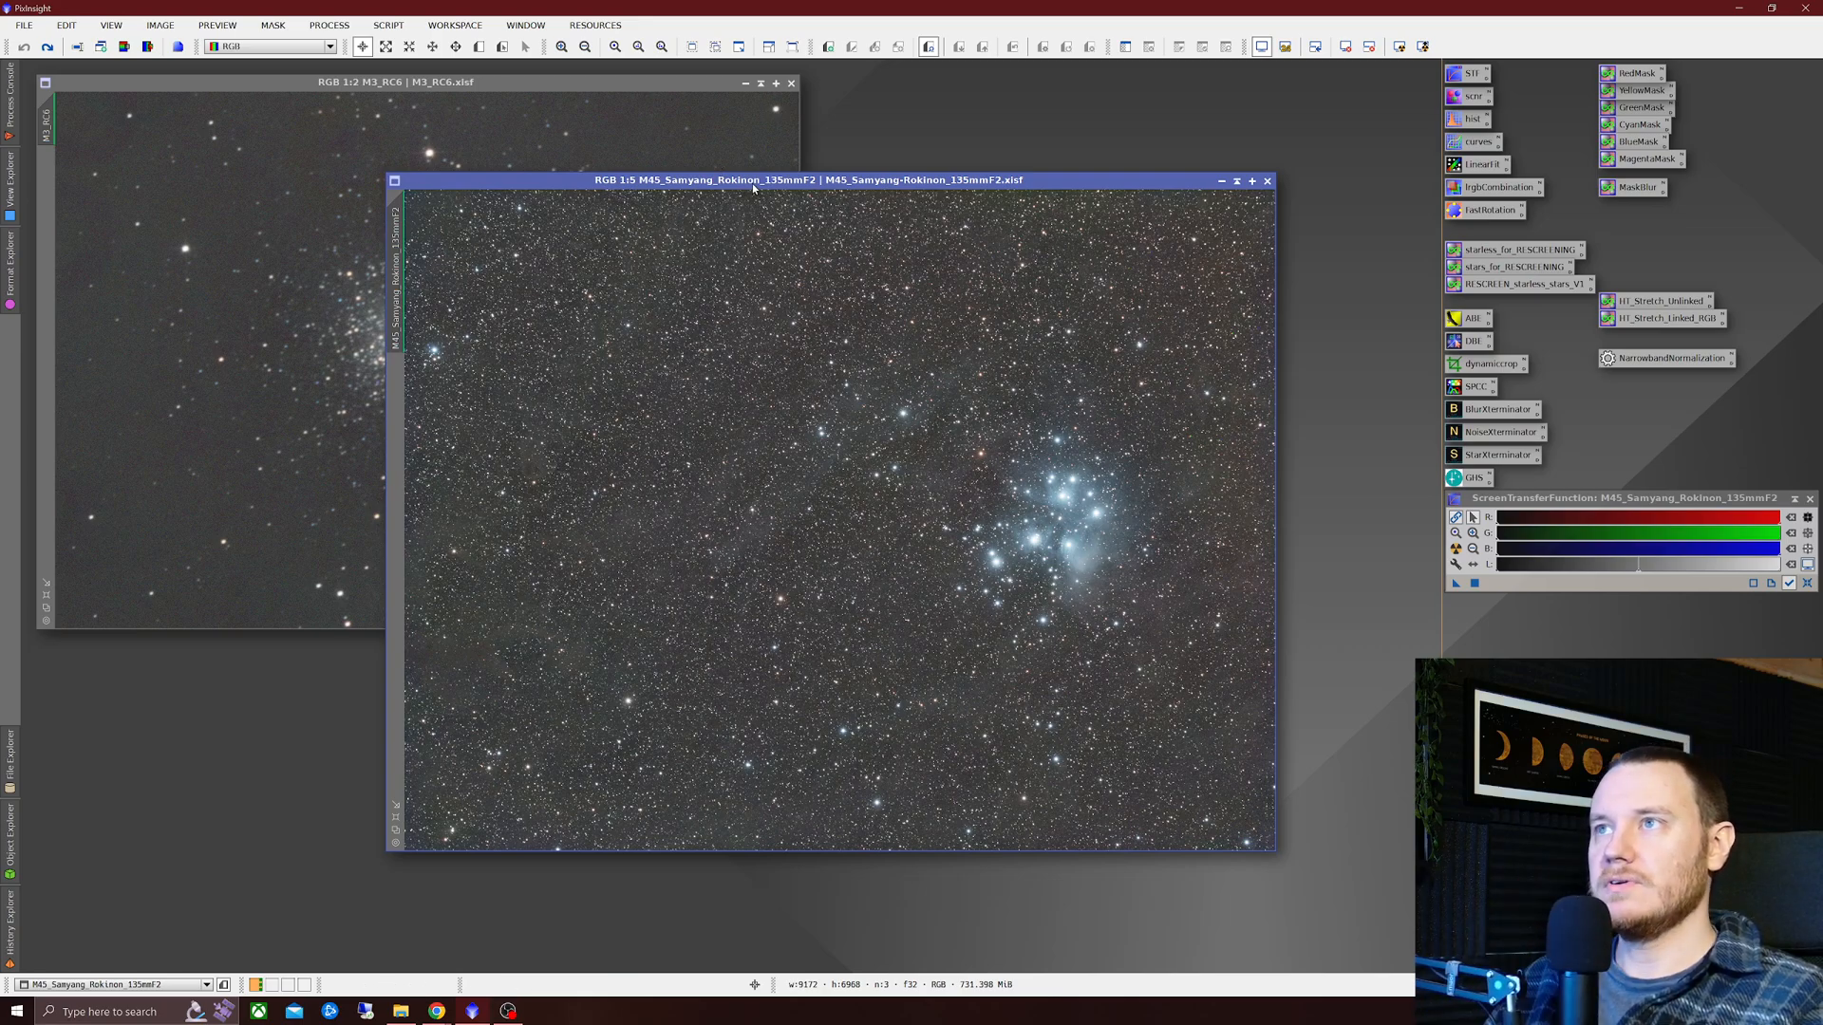
- Move the M45 window aside and zoom the M3 image in to 2:1
drag(754, 180, 921, 182)
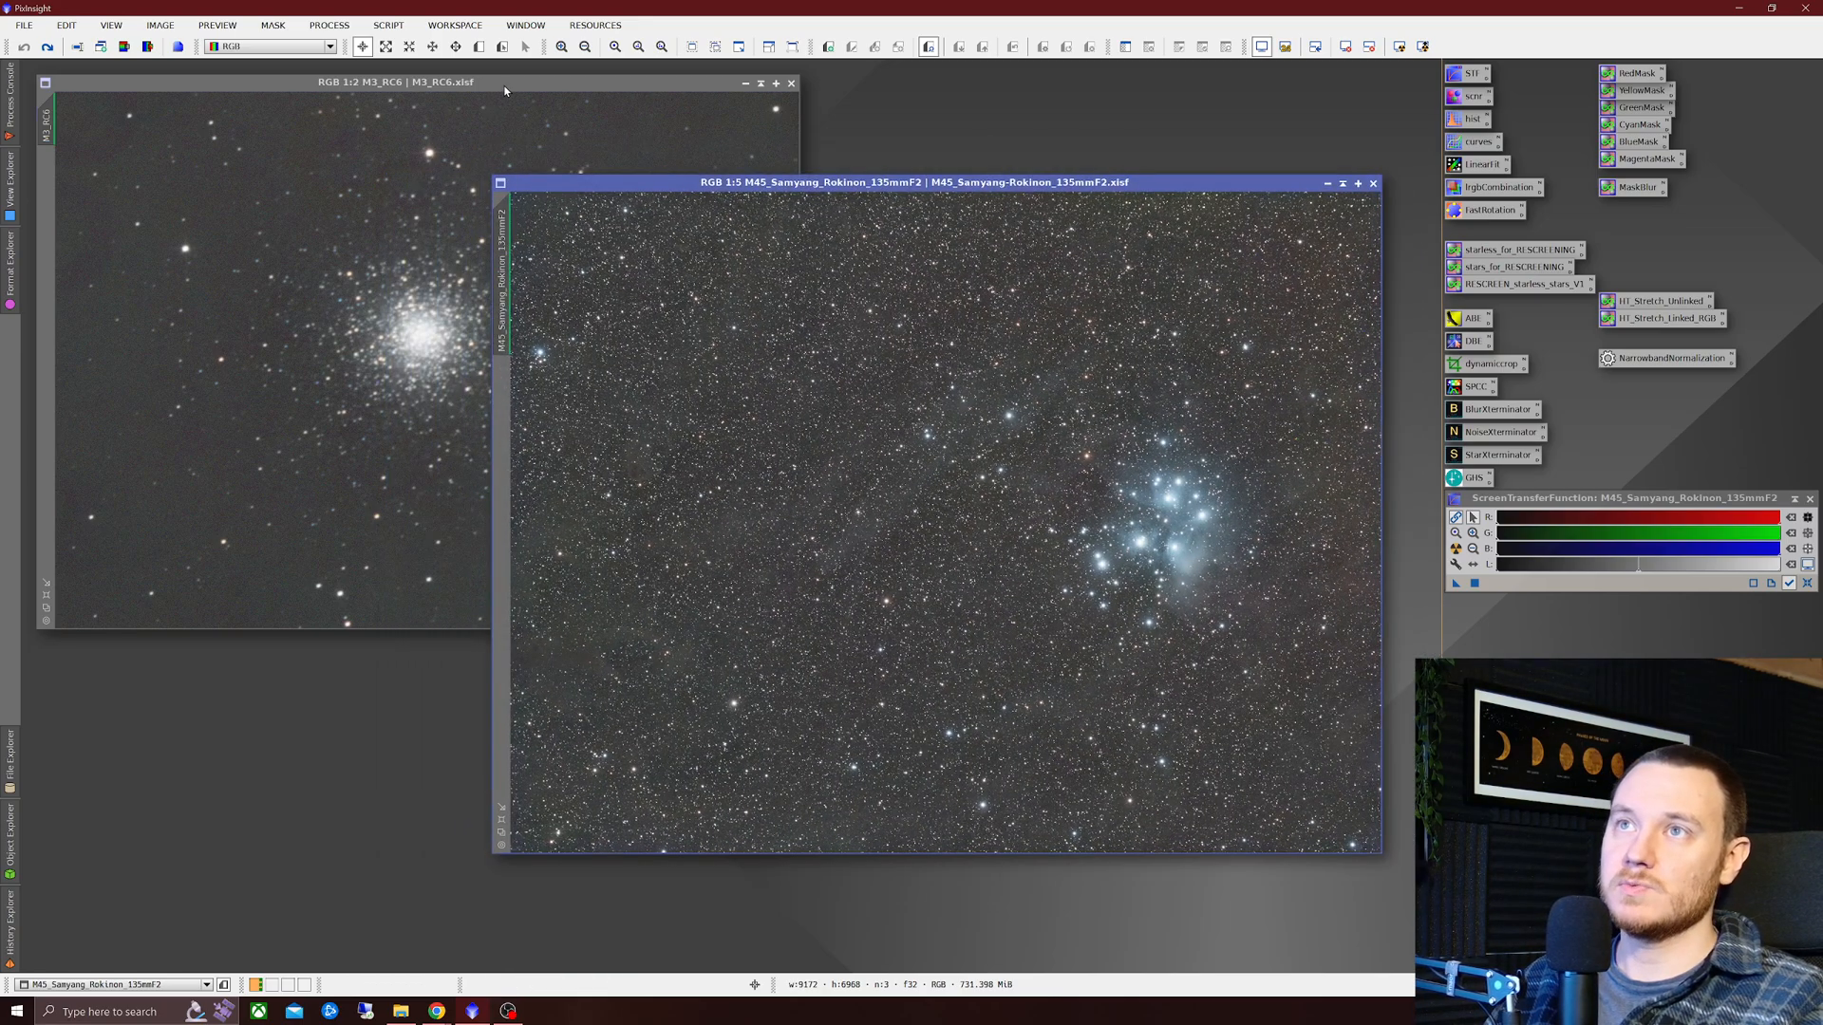
click(395, 82)
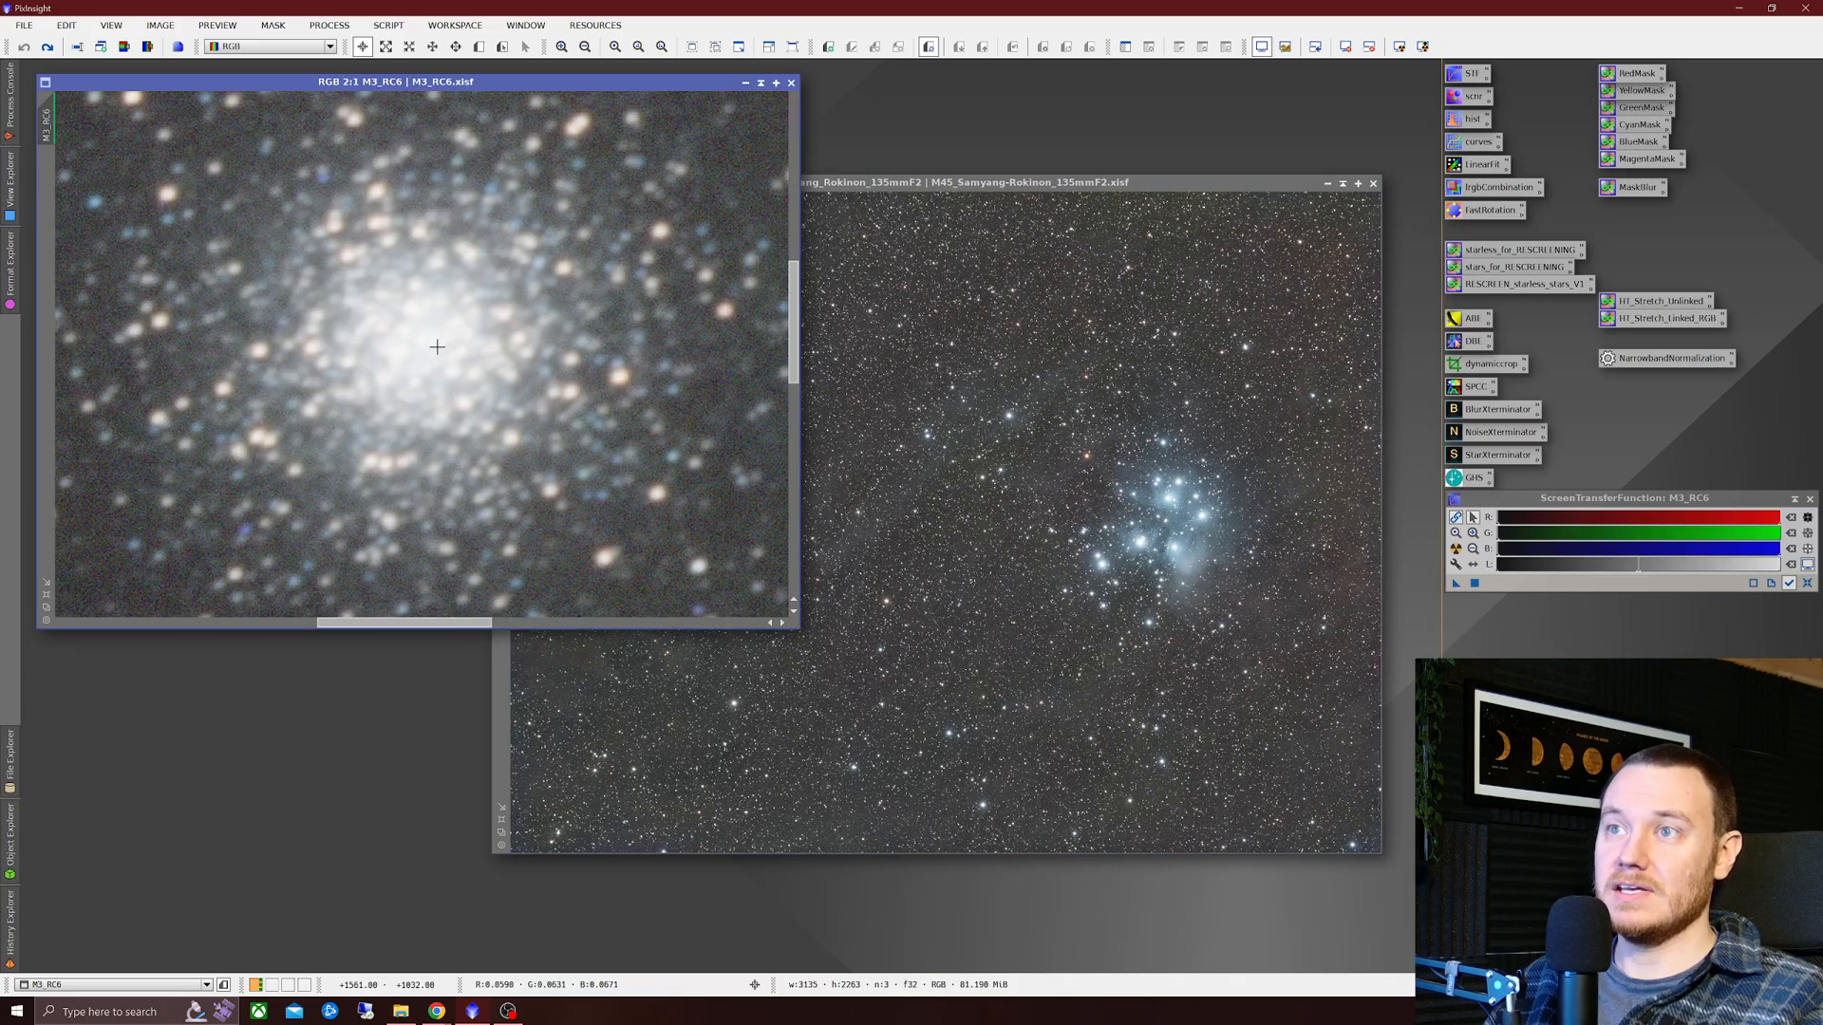
mouse_move(459, 359)
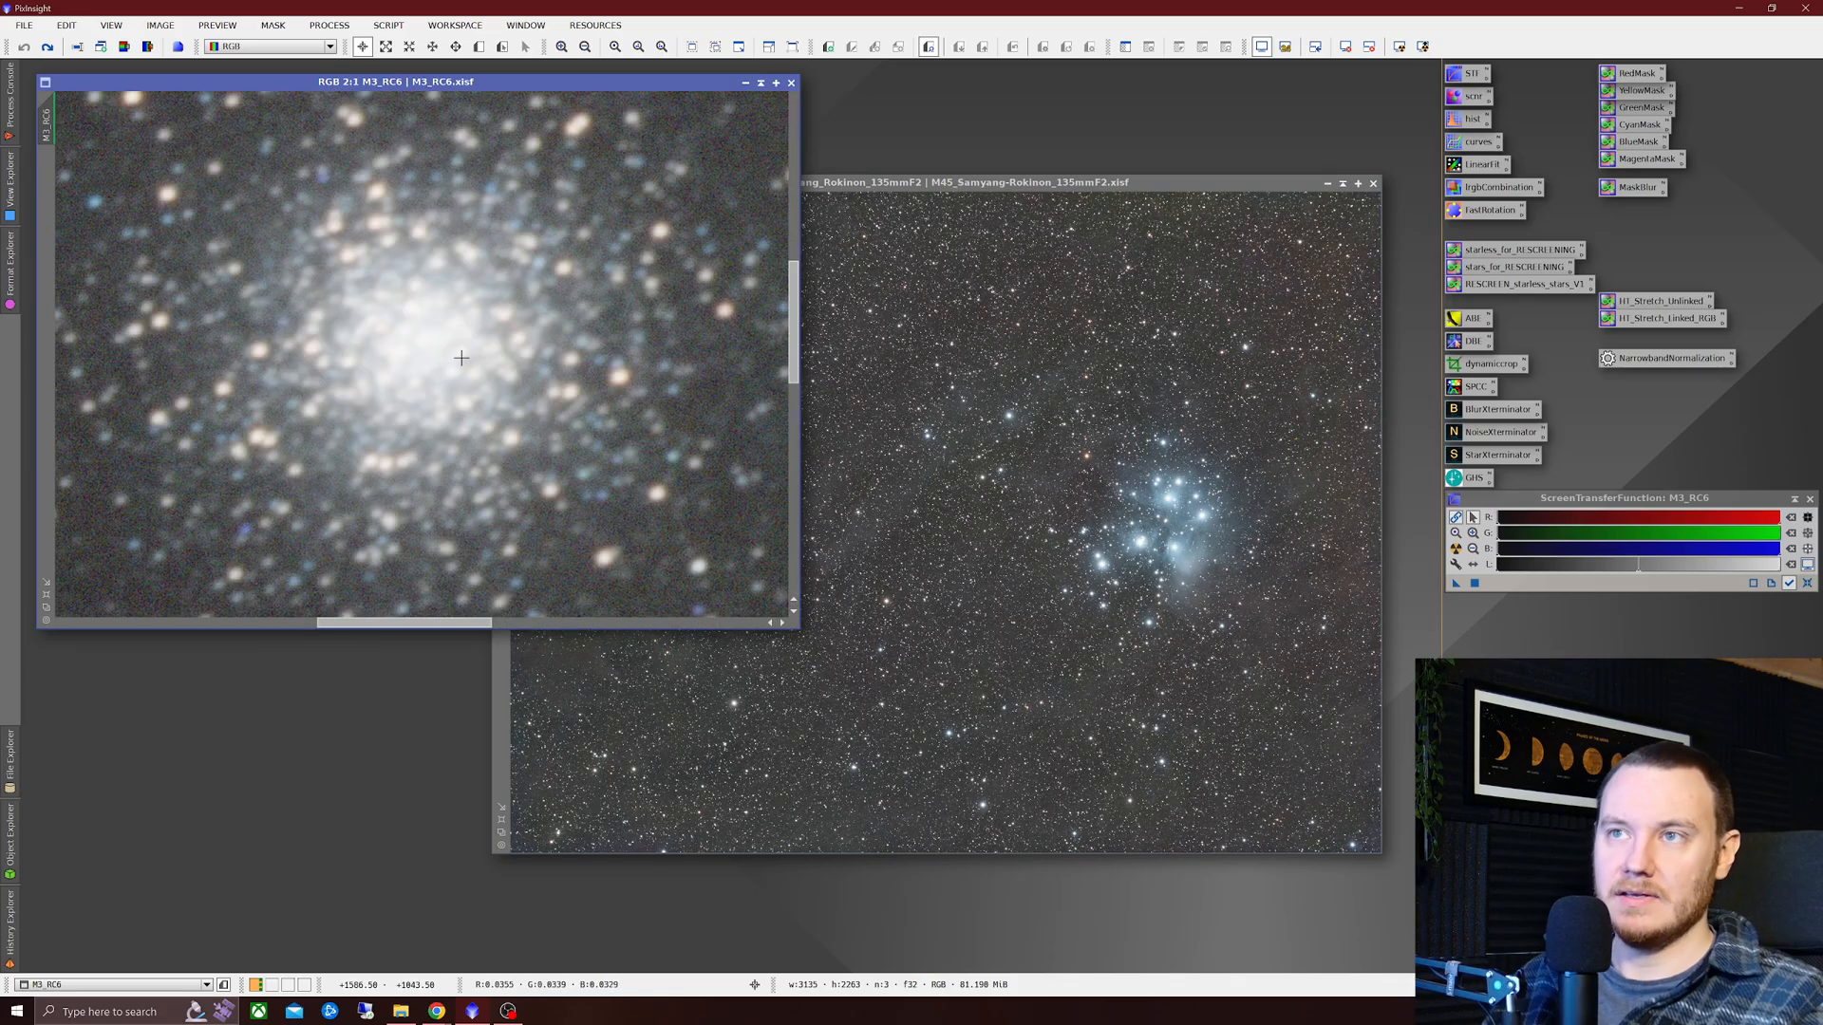
mouse_move(448, 374)
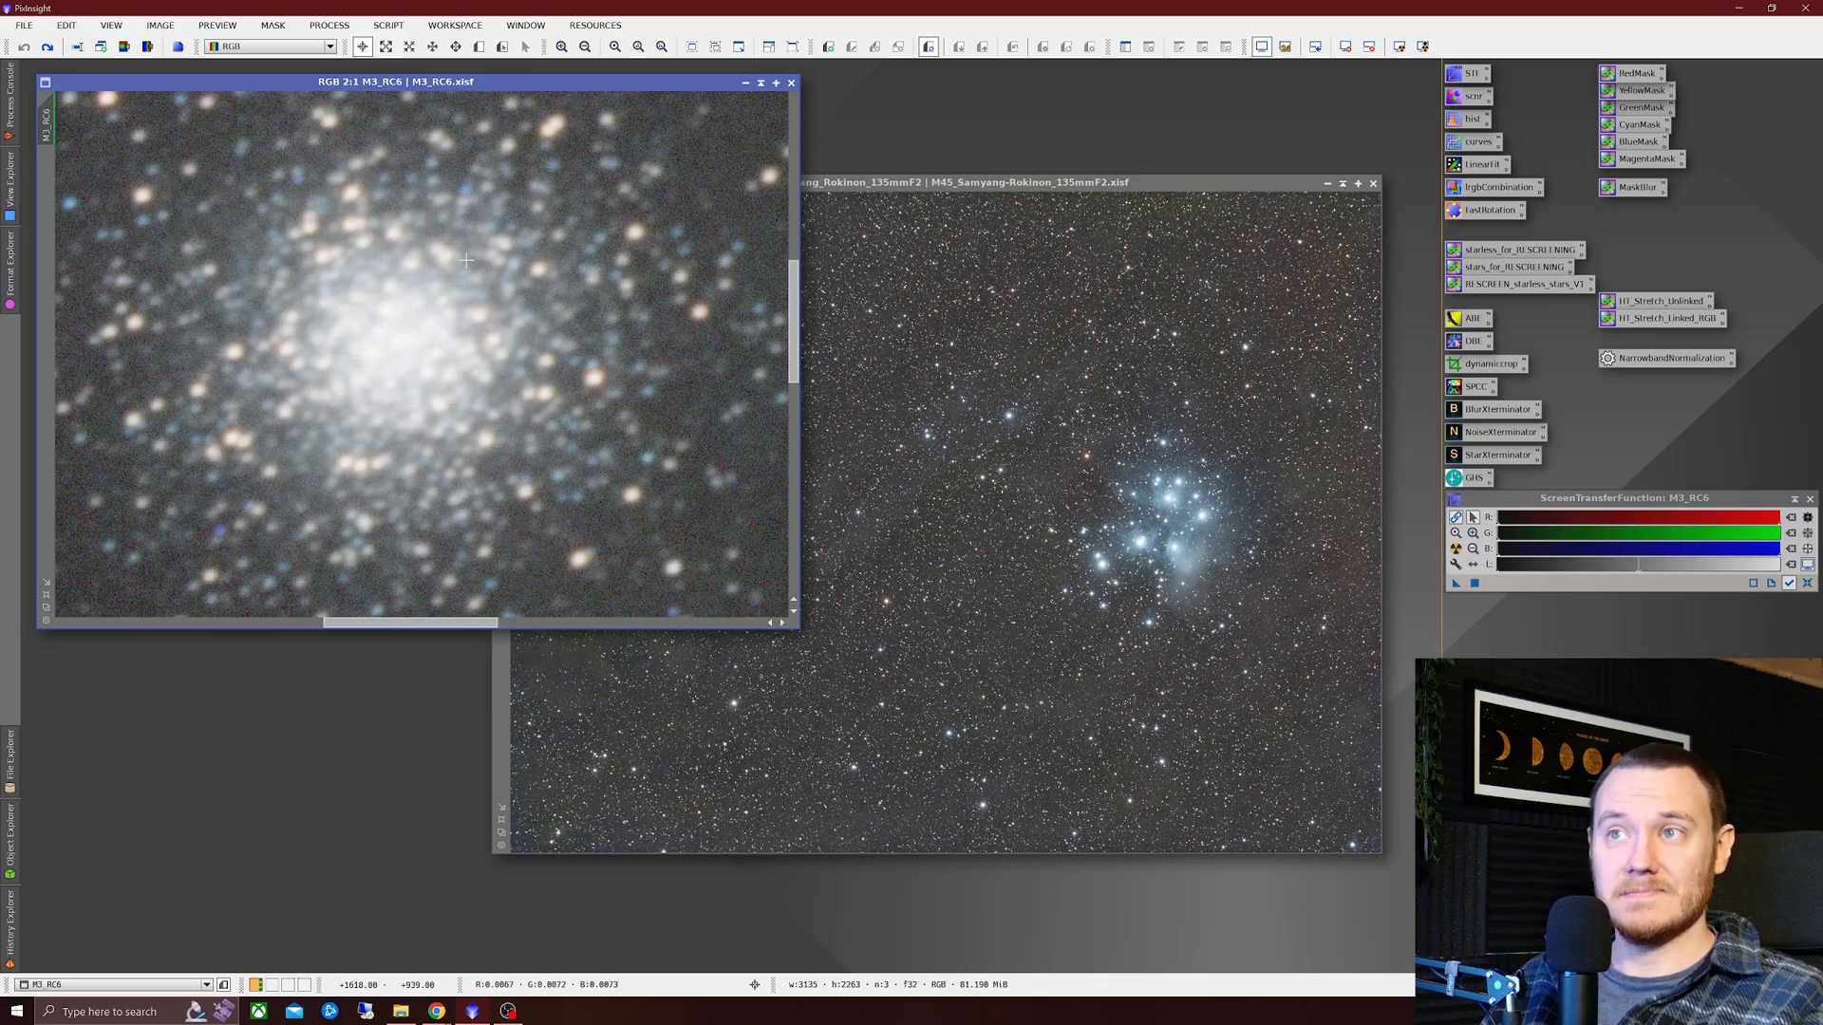
mouse_move(552, 305)
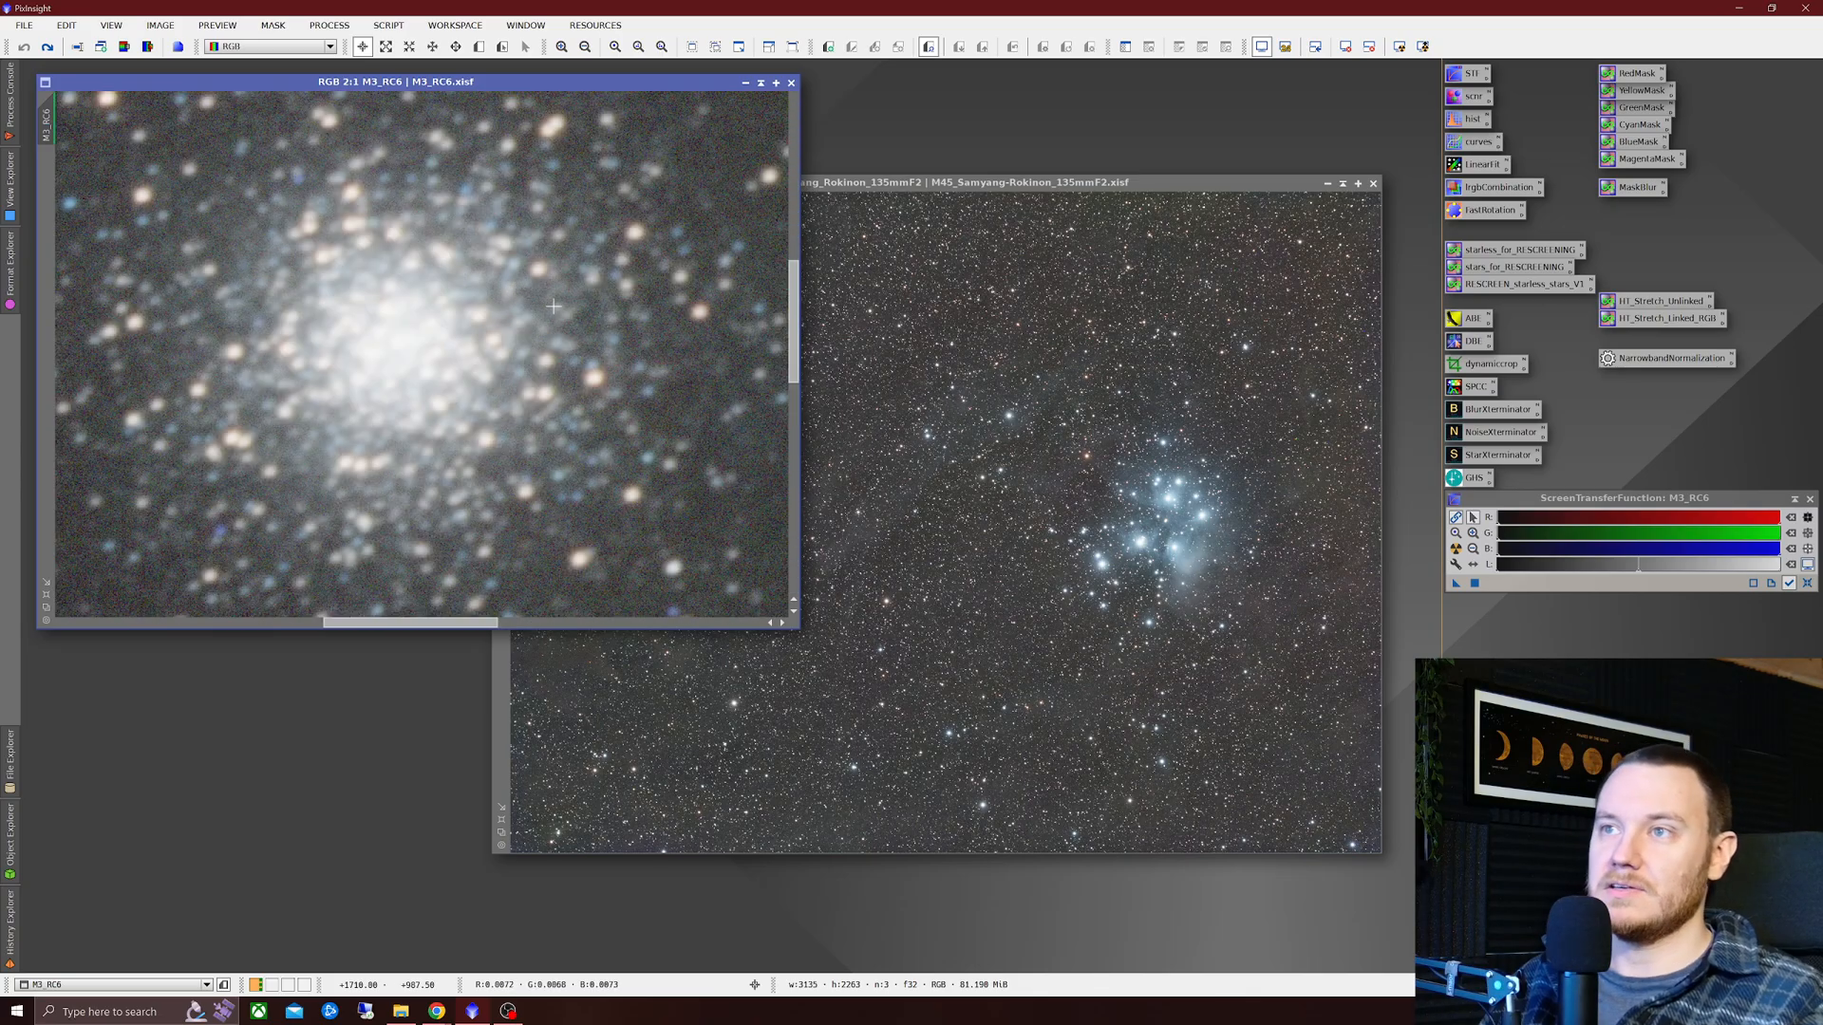
- Redo BlurXTerminator on M3 from its context menu, restoring the crisp sharpened stars
right_click(553, 306)
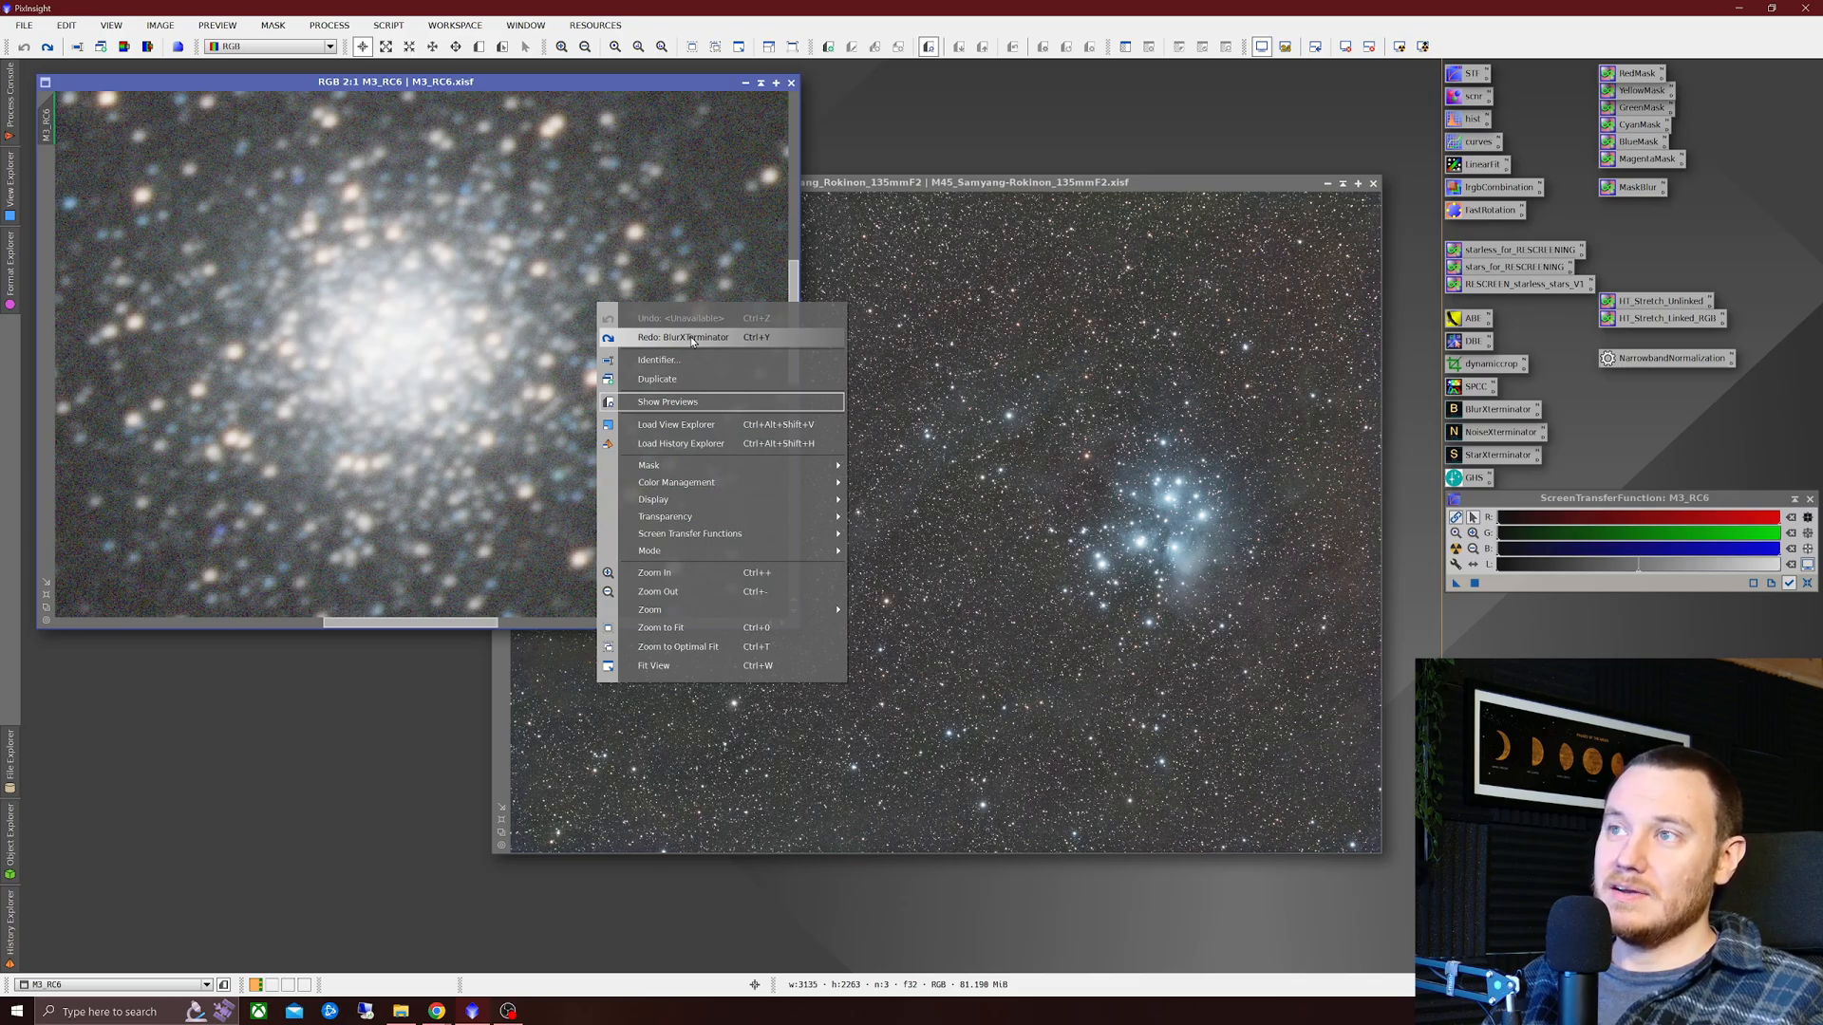
click(684, 338)
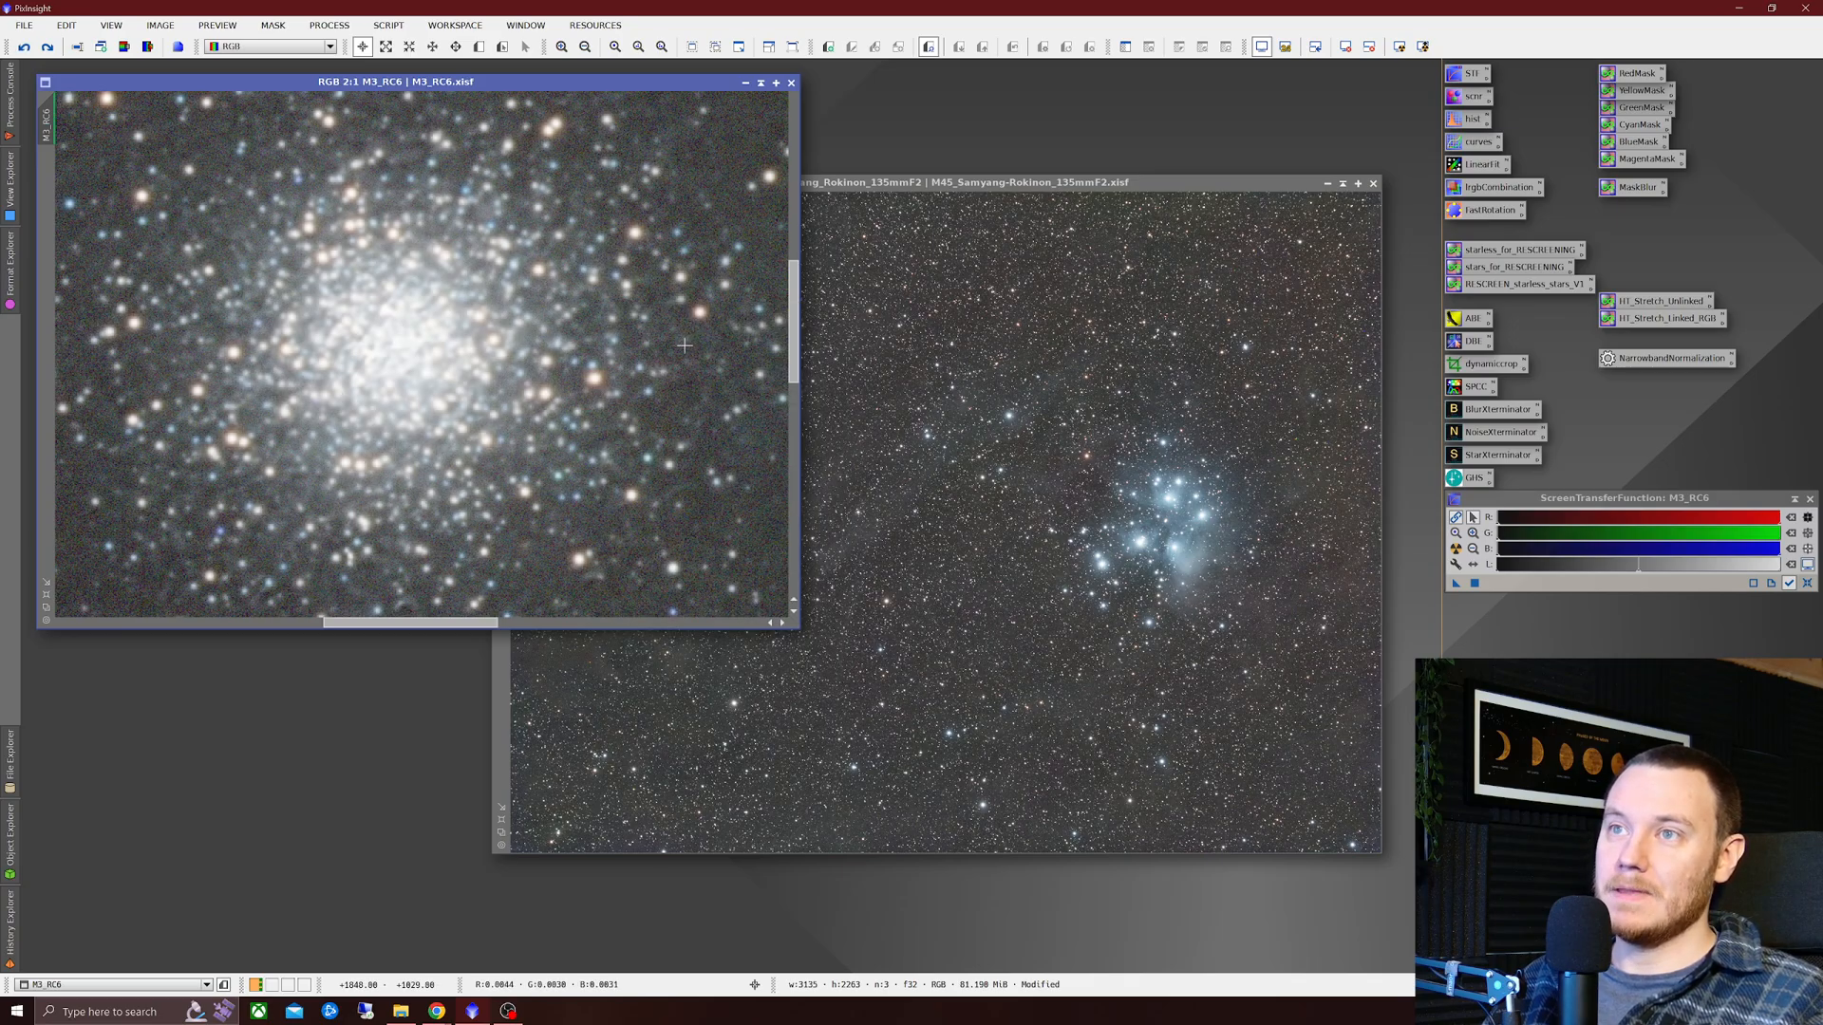
mouse_move(667, 347)
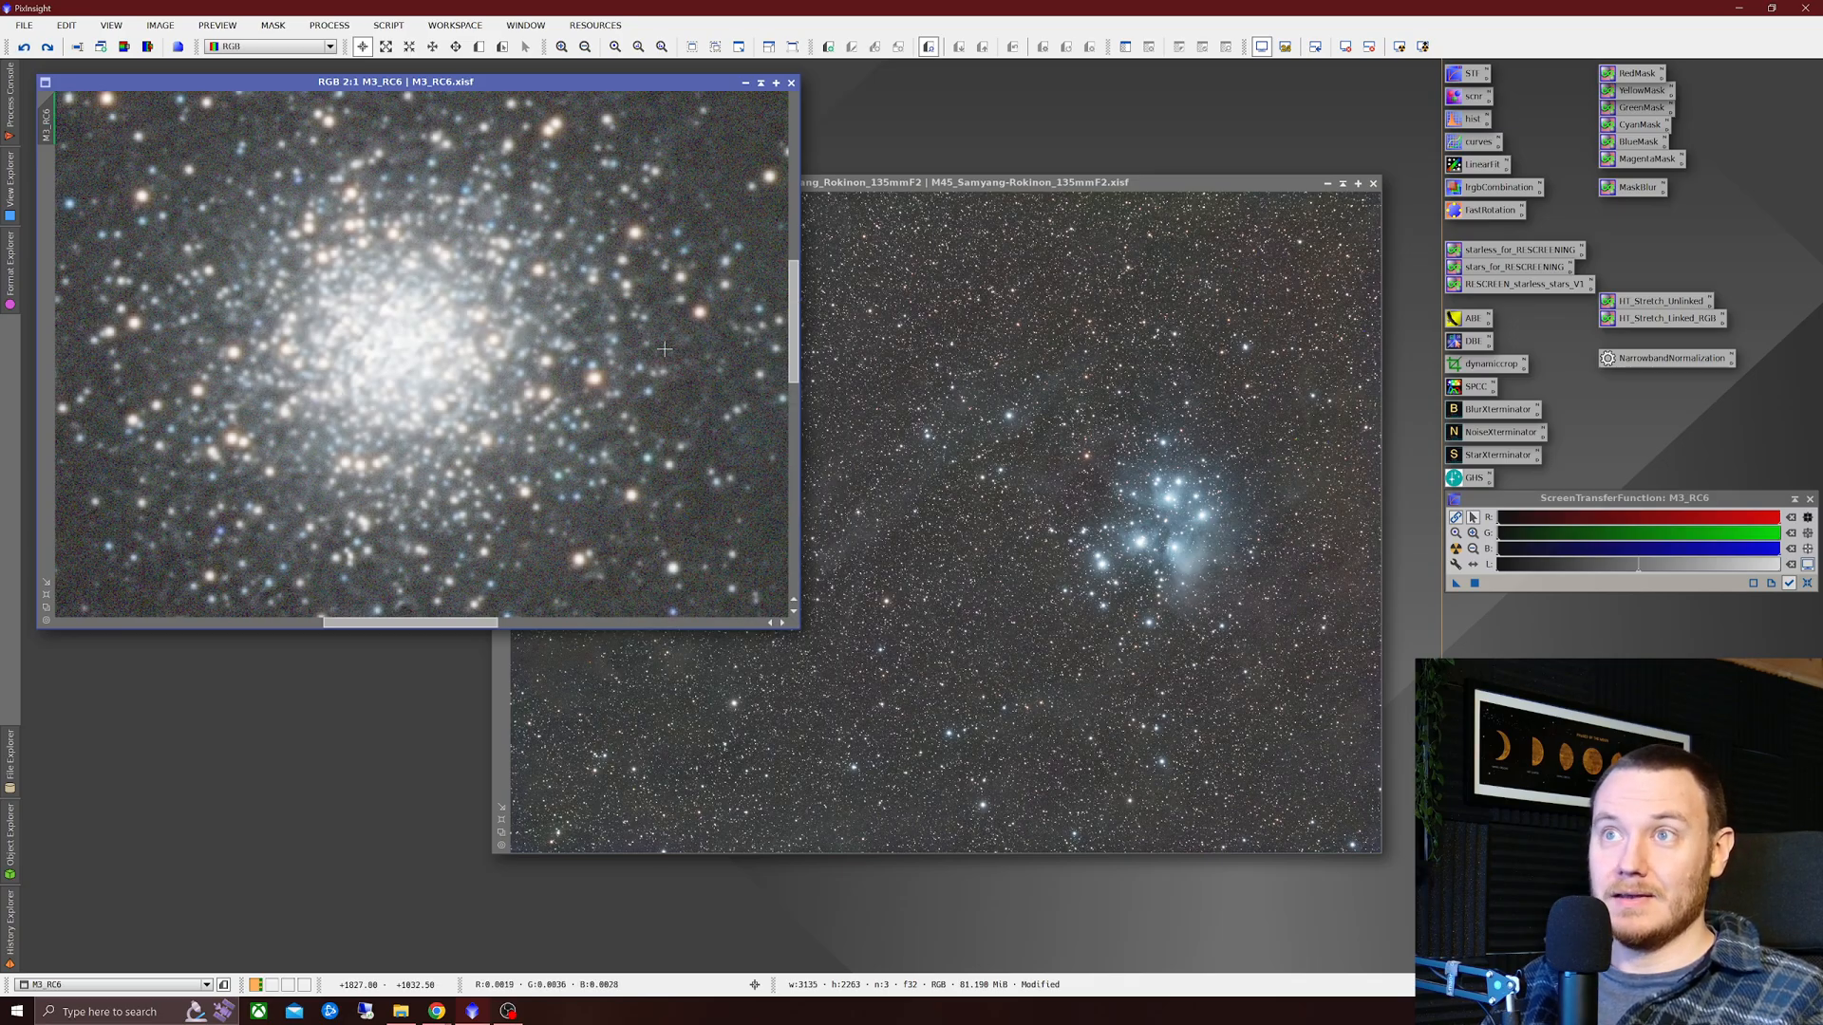
right_click(666, 346)
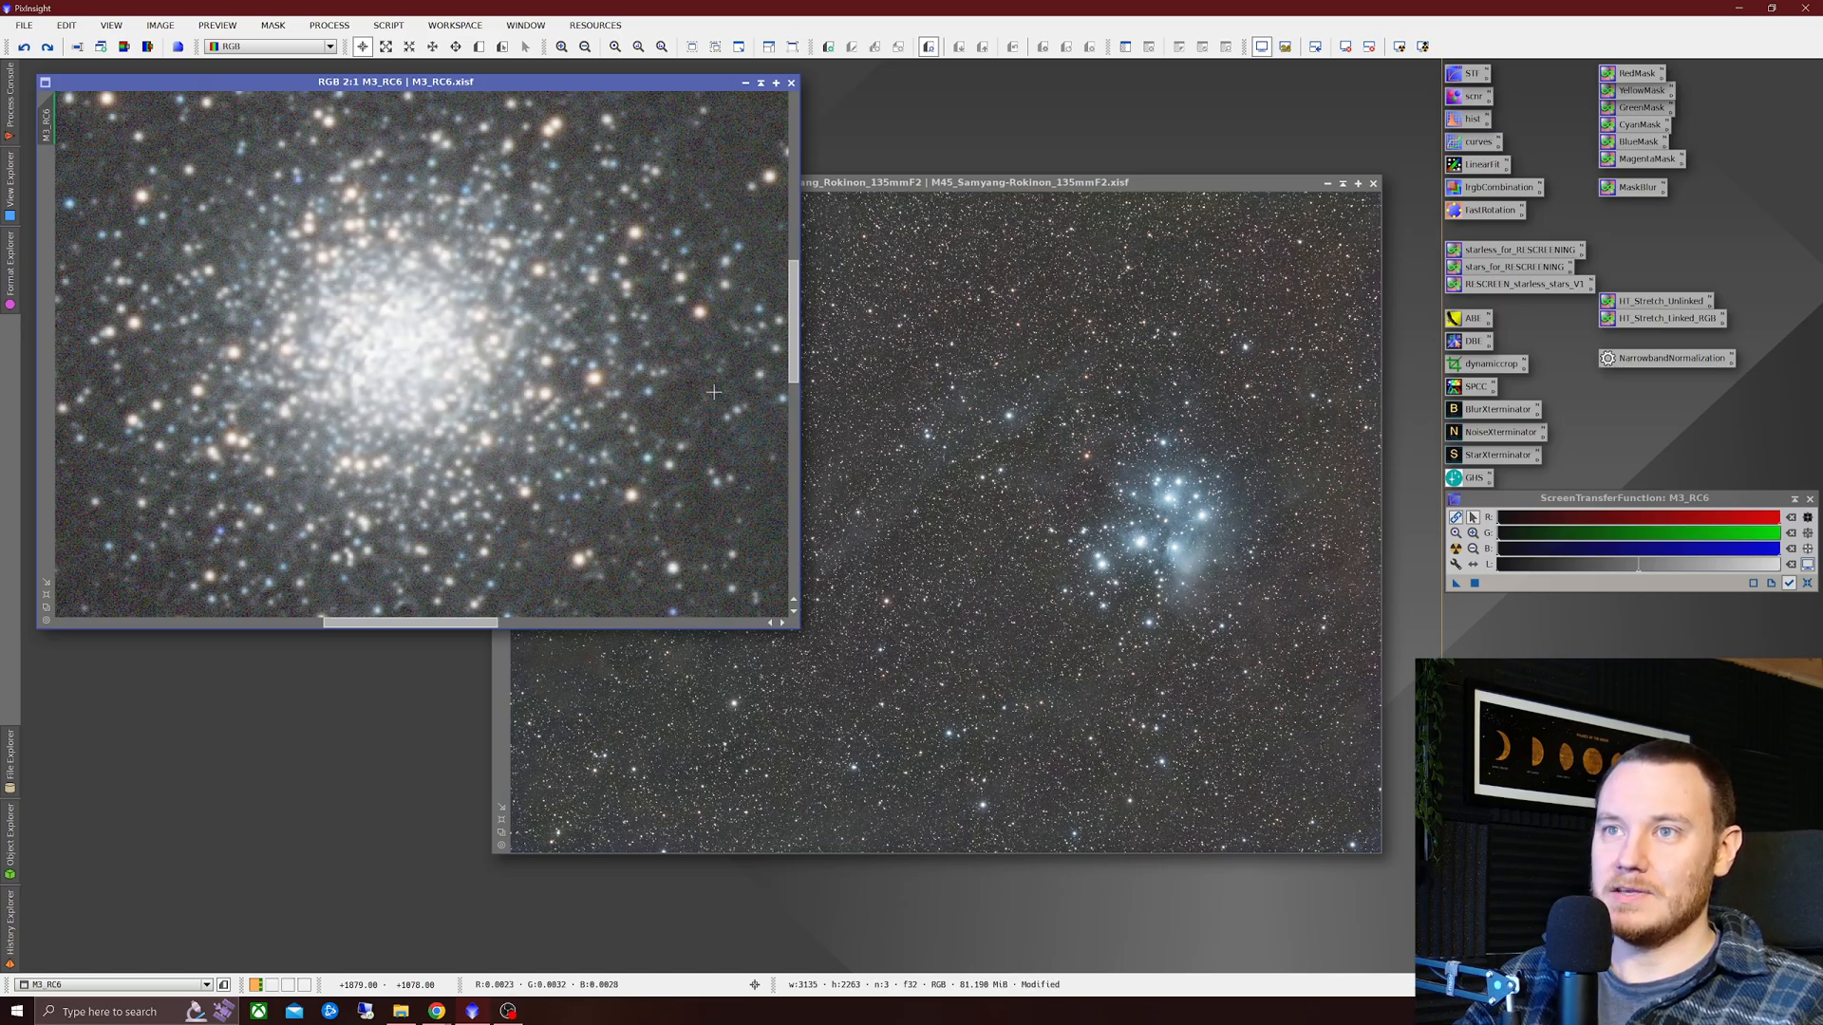
mouse_move(400, 485)
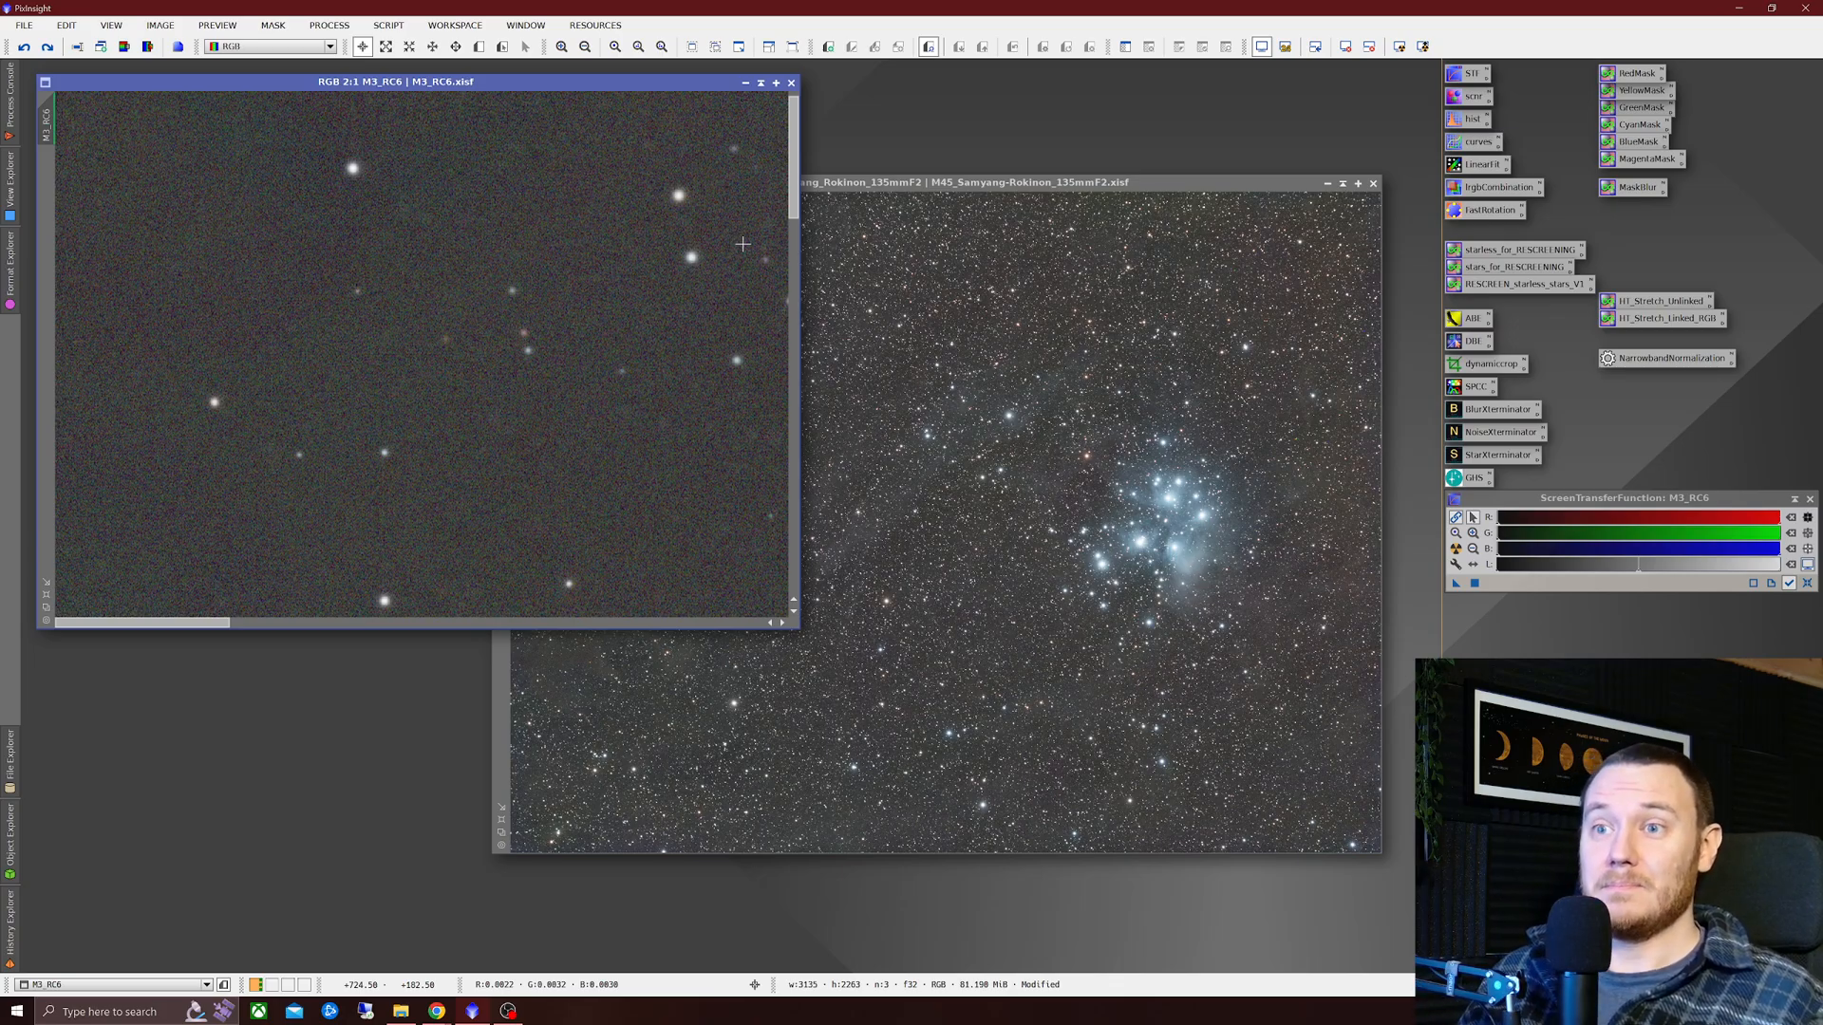
mouse_move(786, 184)
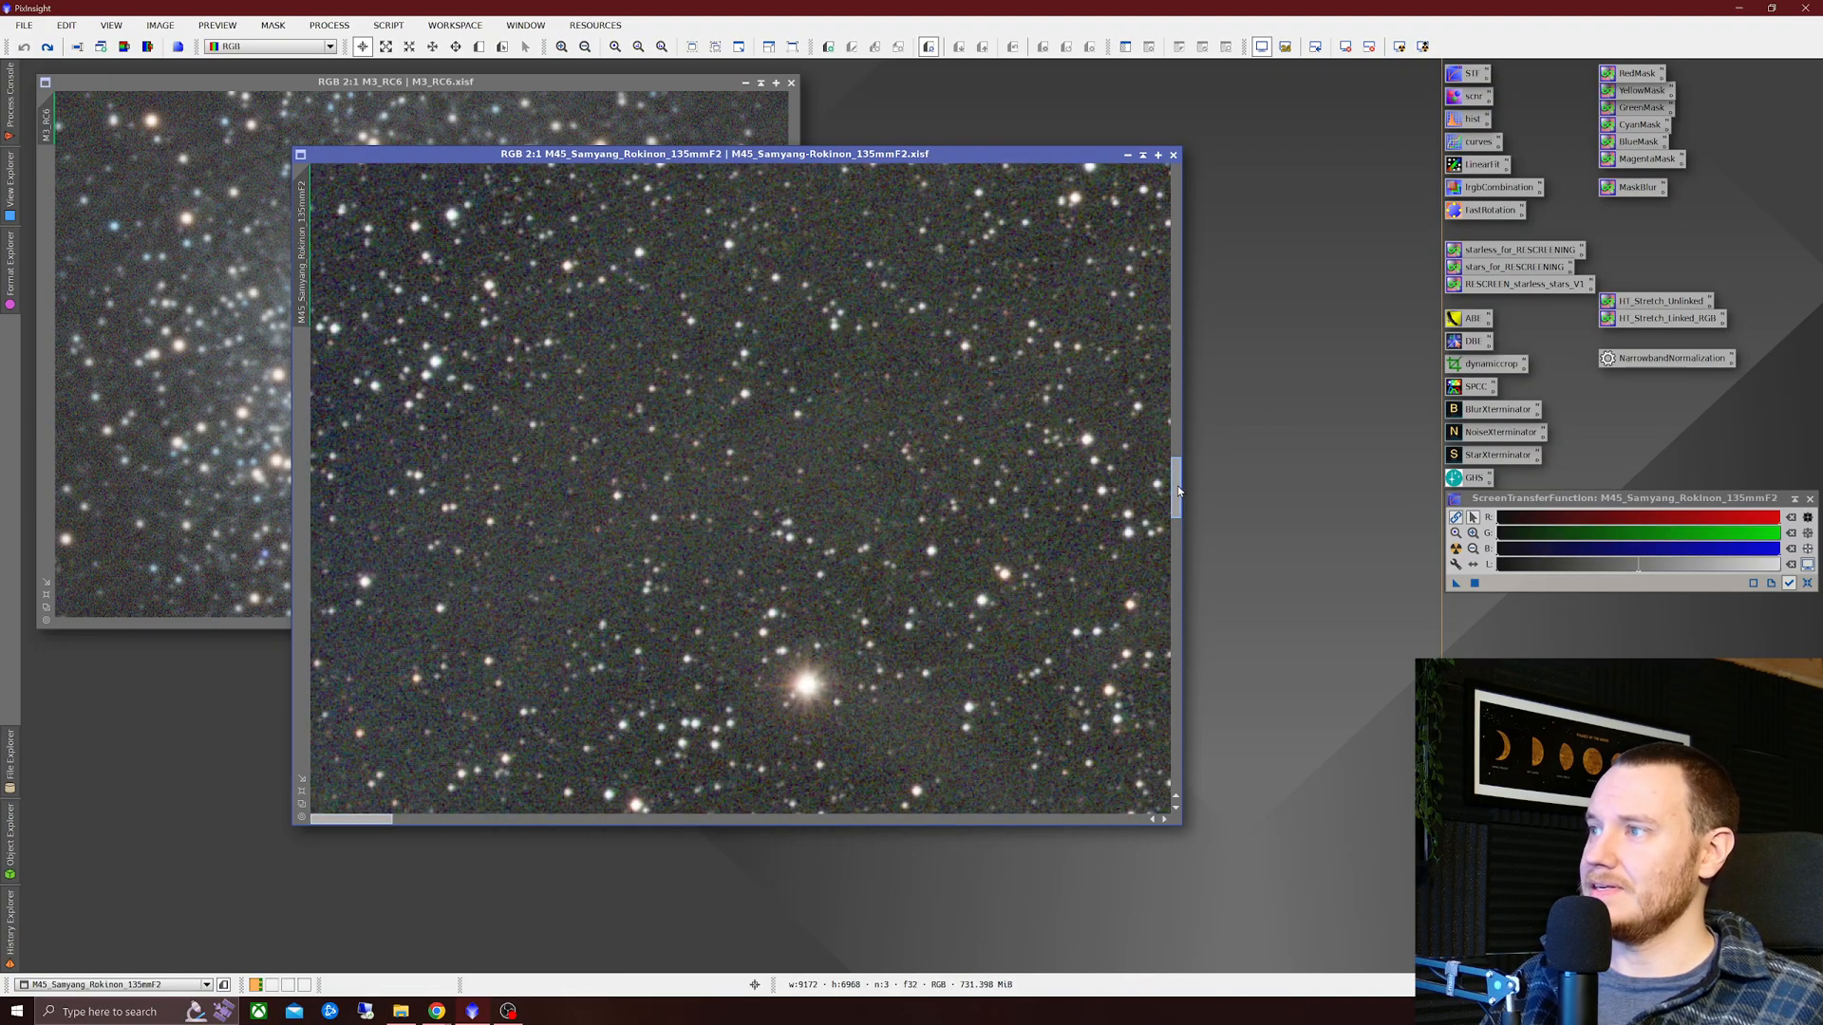
right_click(915, 373)
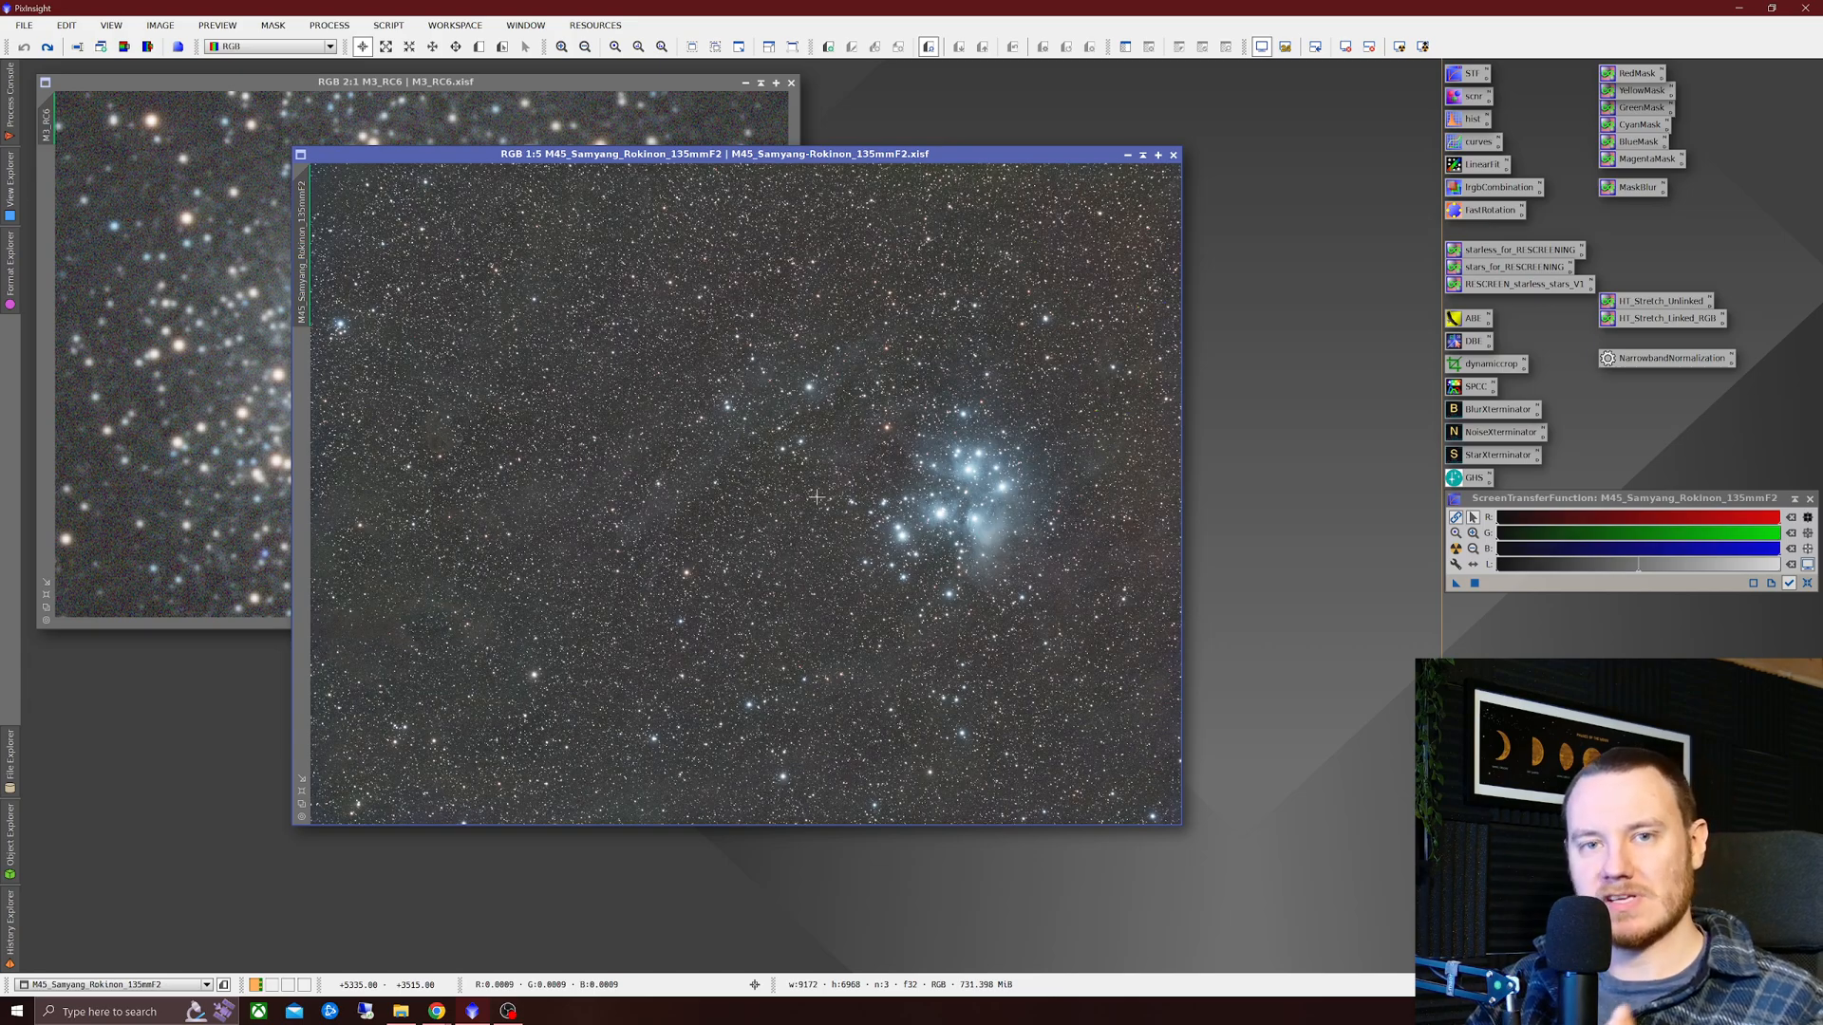
mouse_move(939, 543)
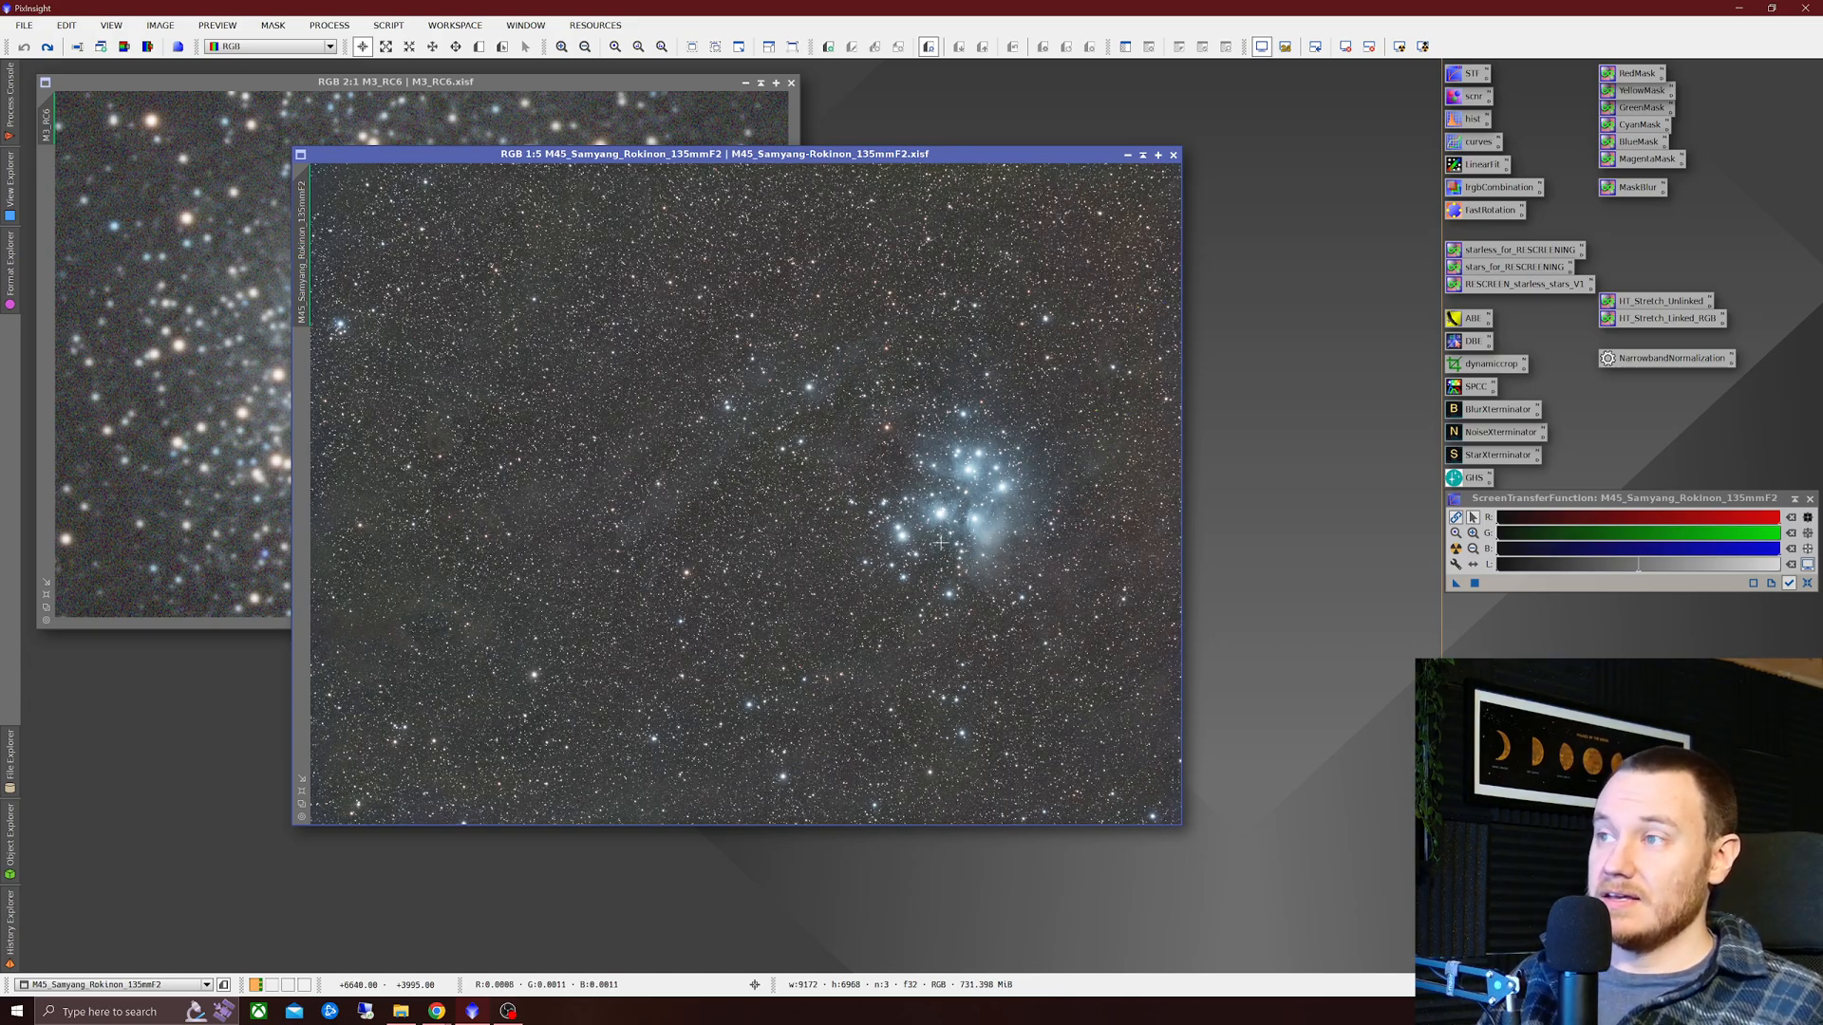
mouse_move(602, 360)
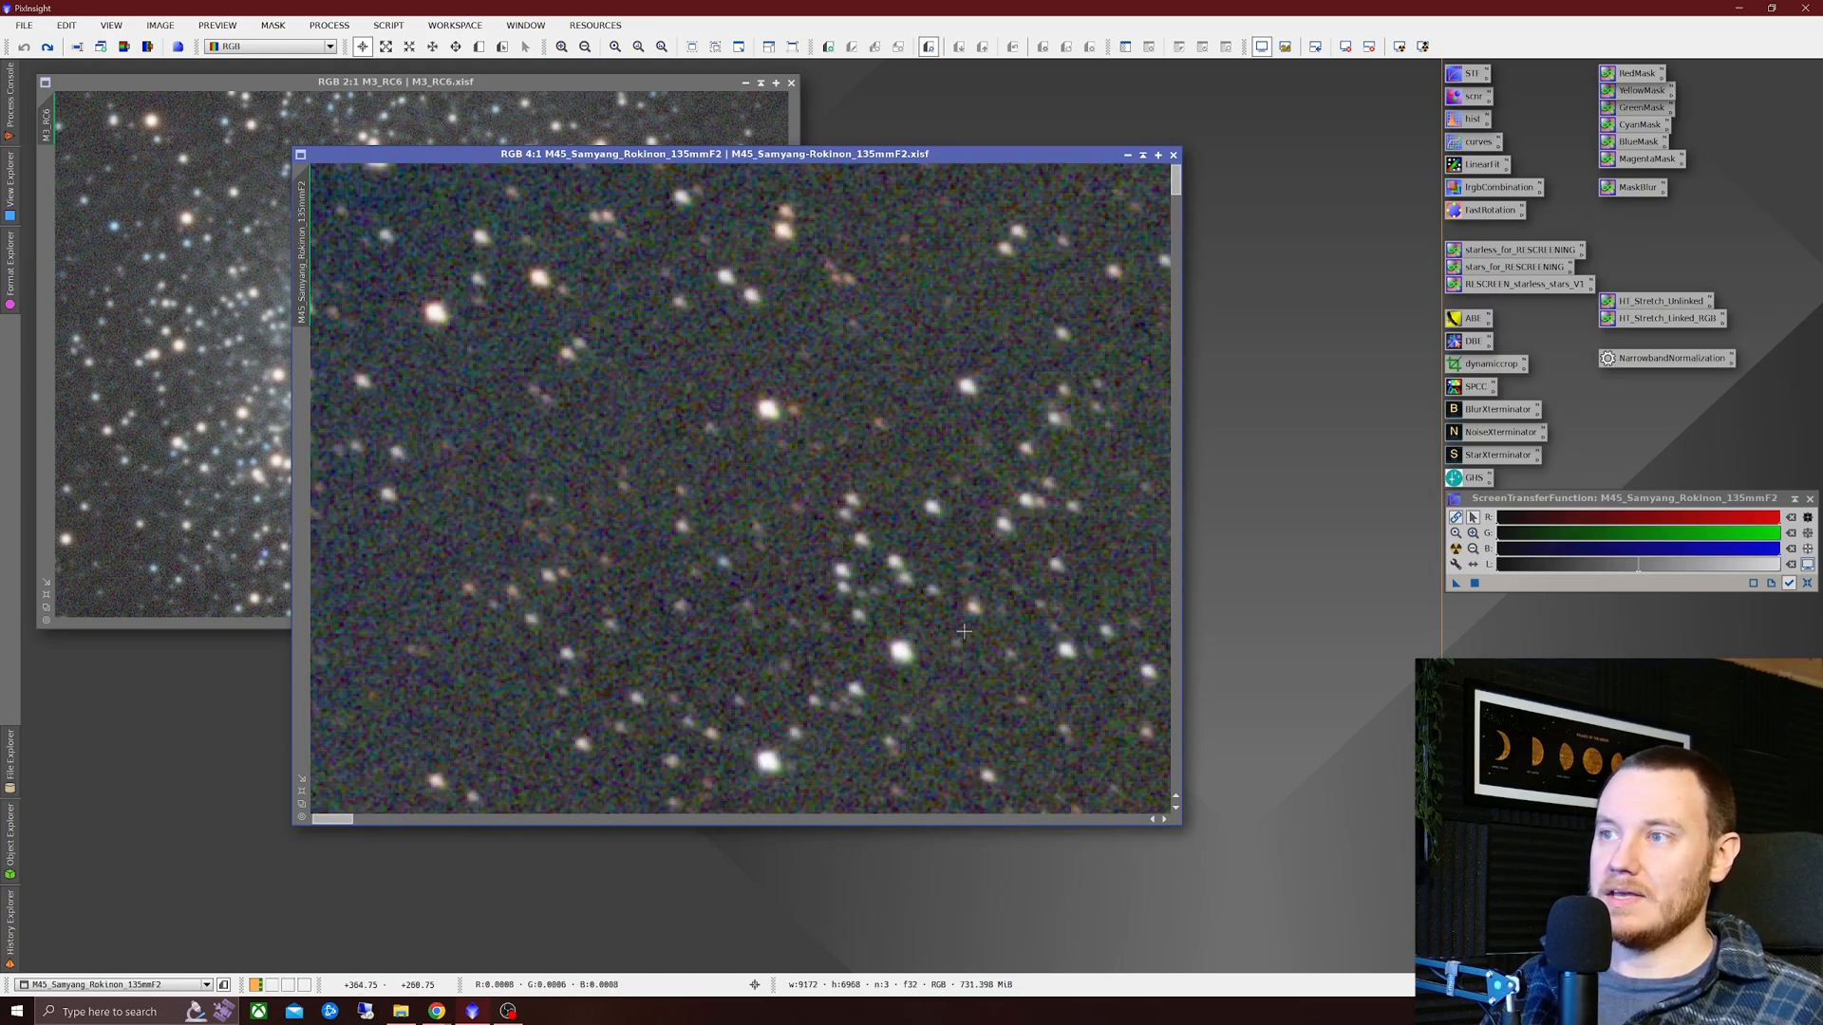
mouse_move(943, 583)
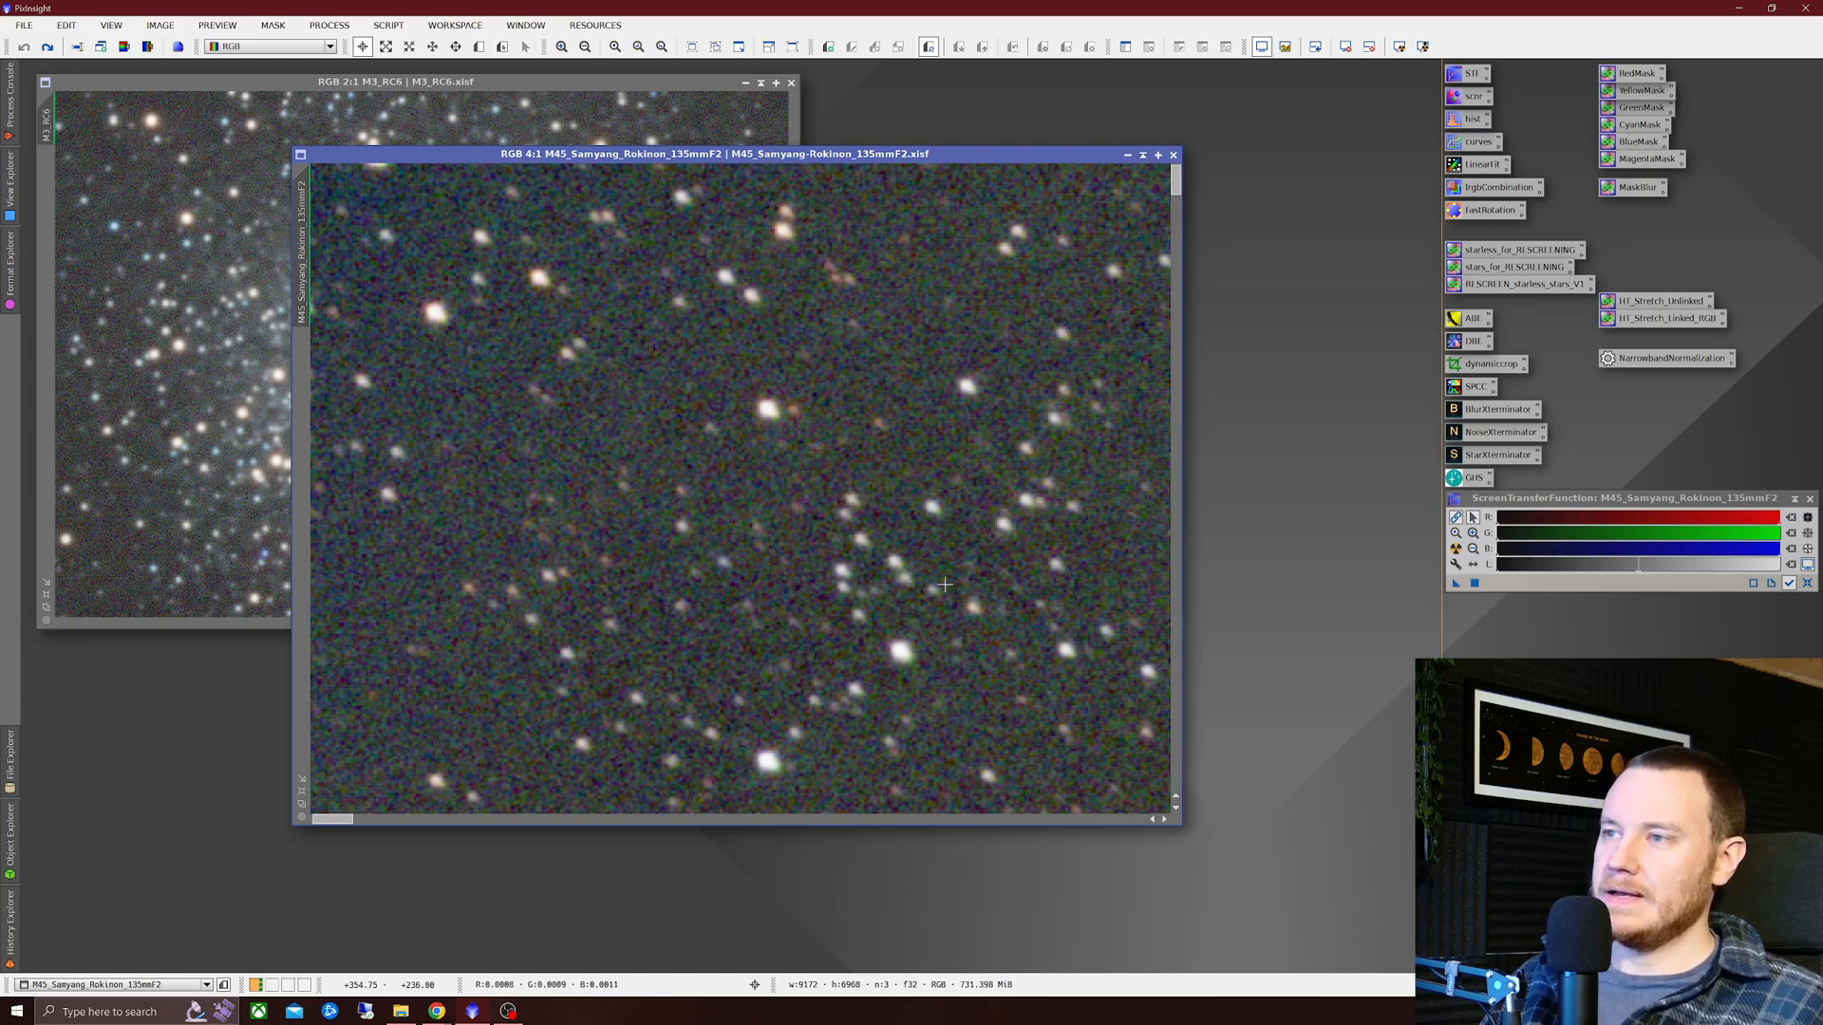
mouse_move(898, 604)
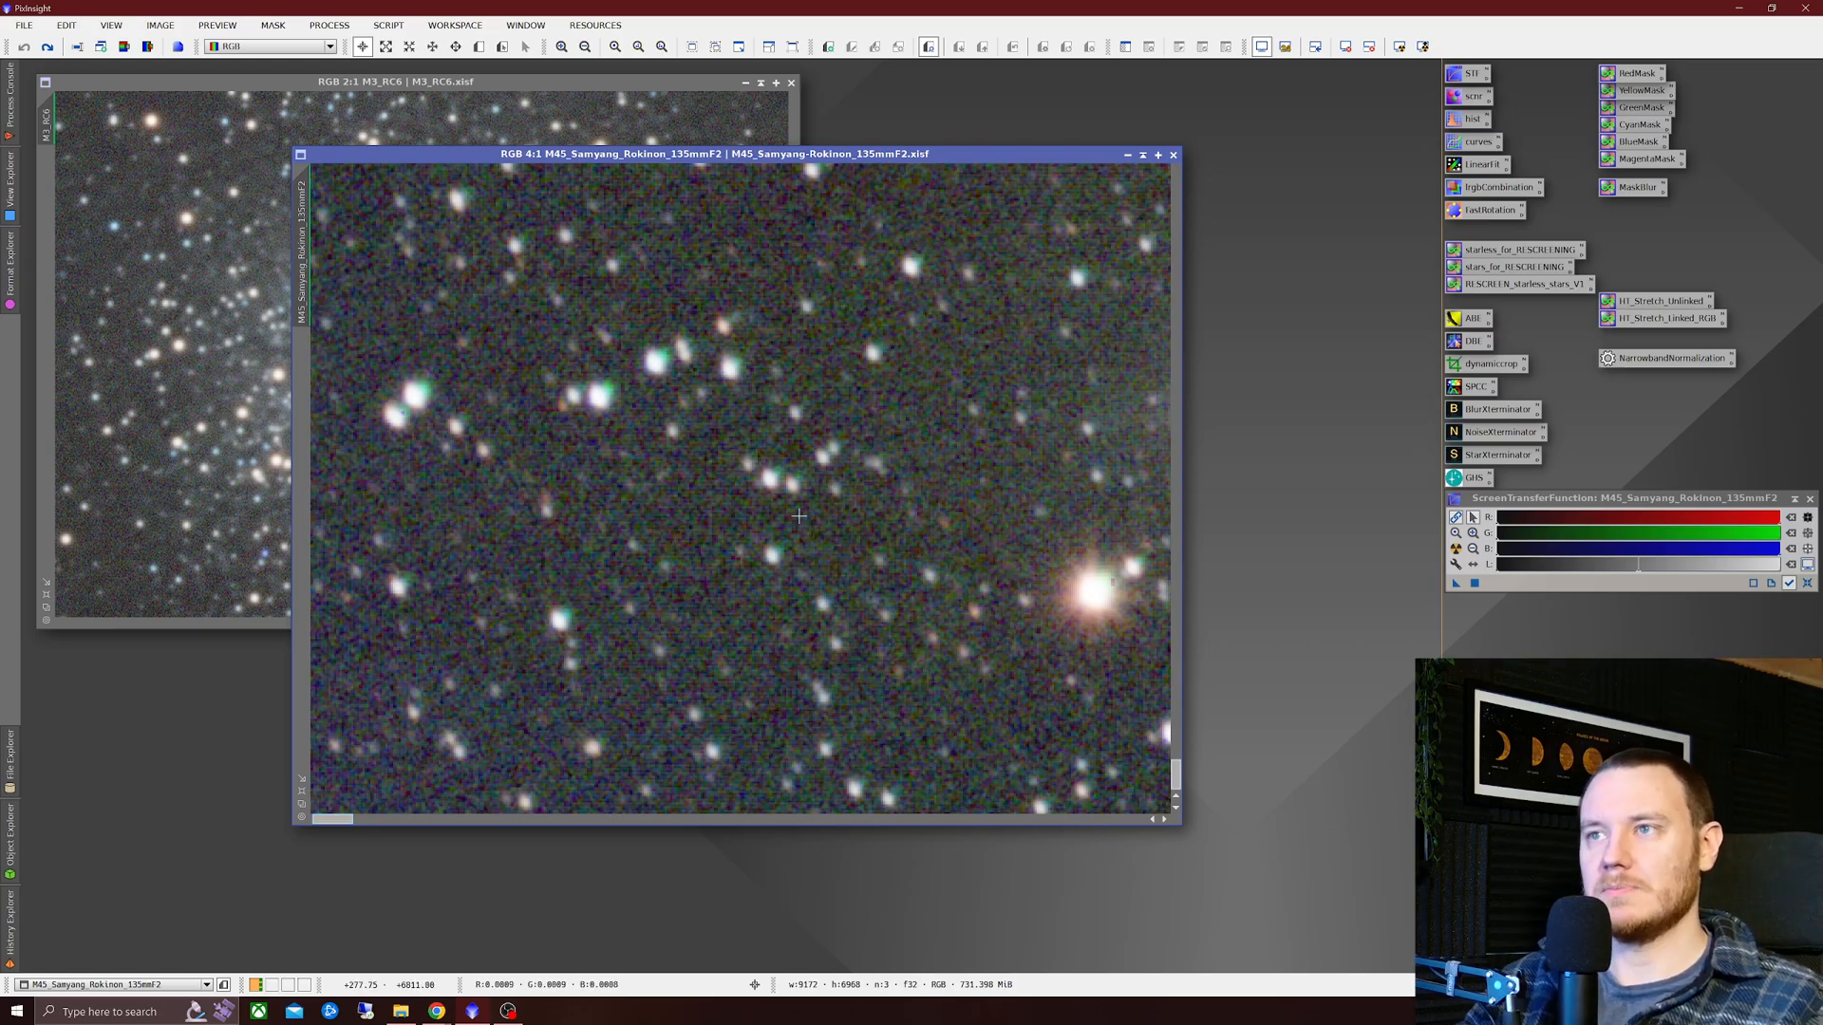
mouse_move(832, 450)
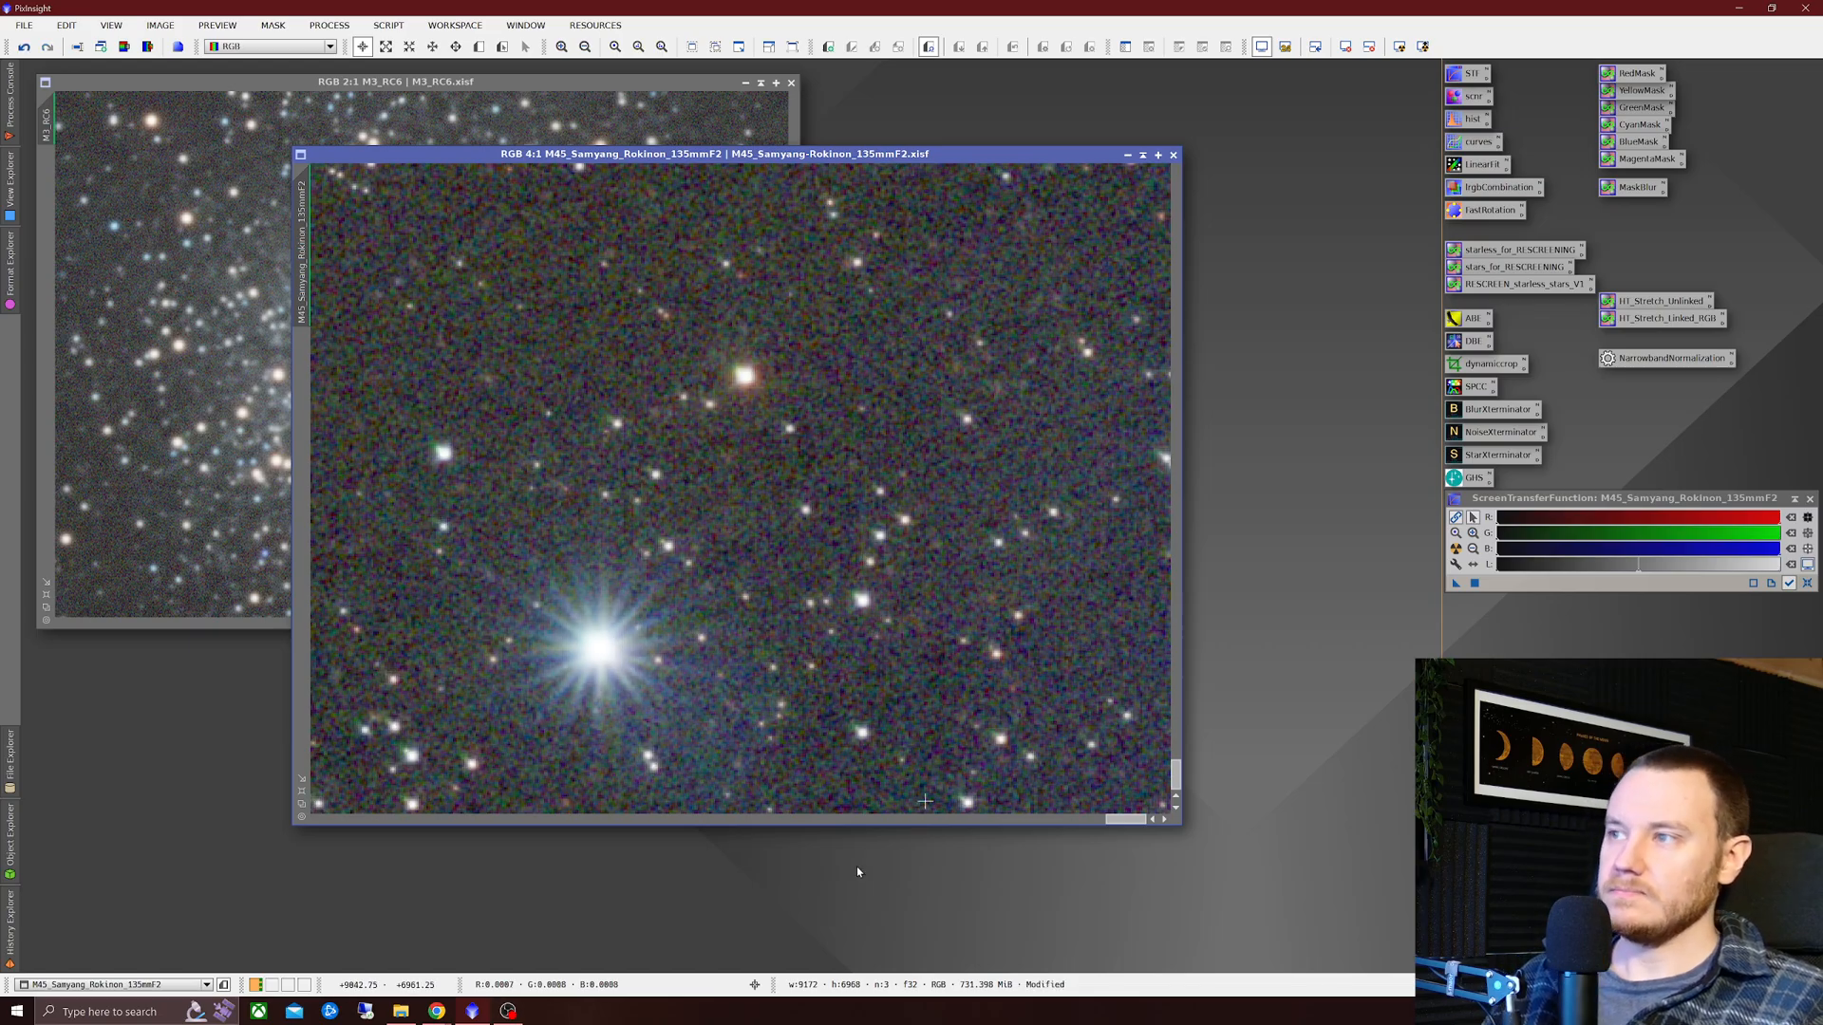
mouse_move(1052, 625)
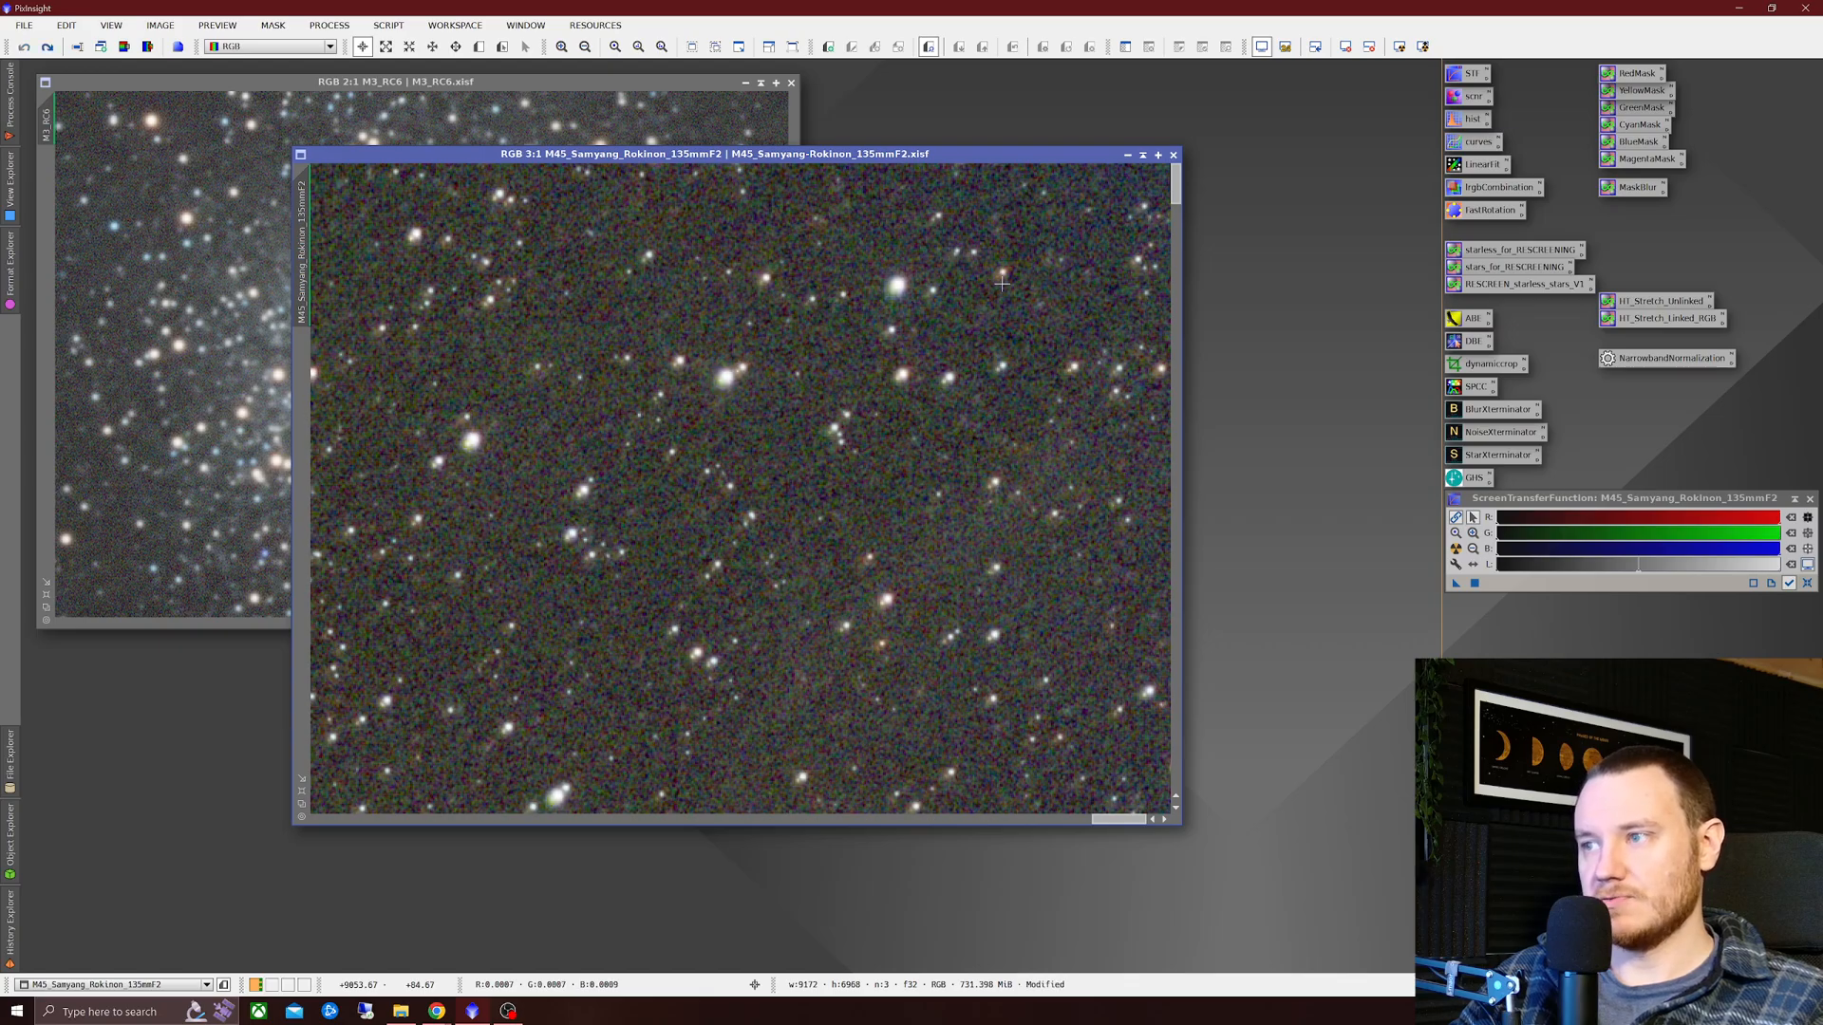
mouse_move(689, 564)
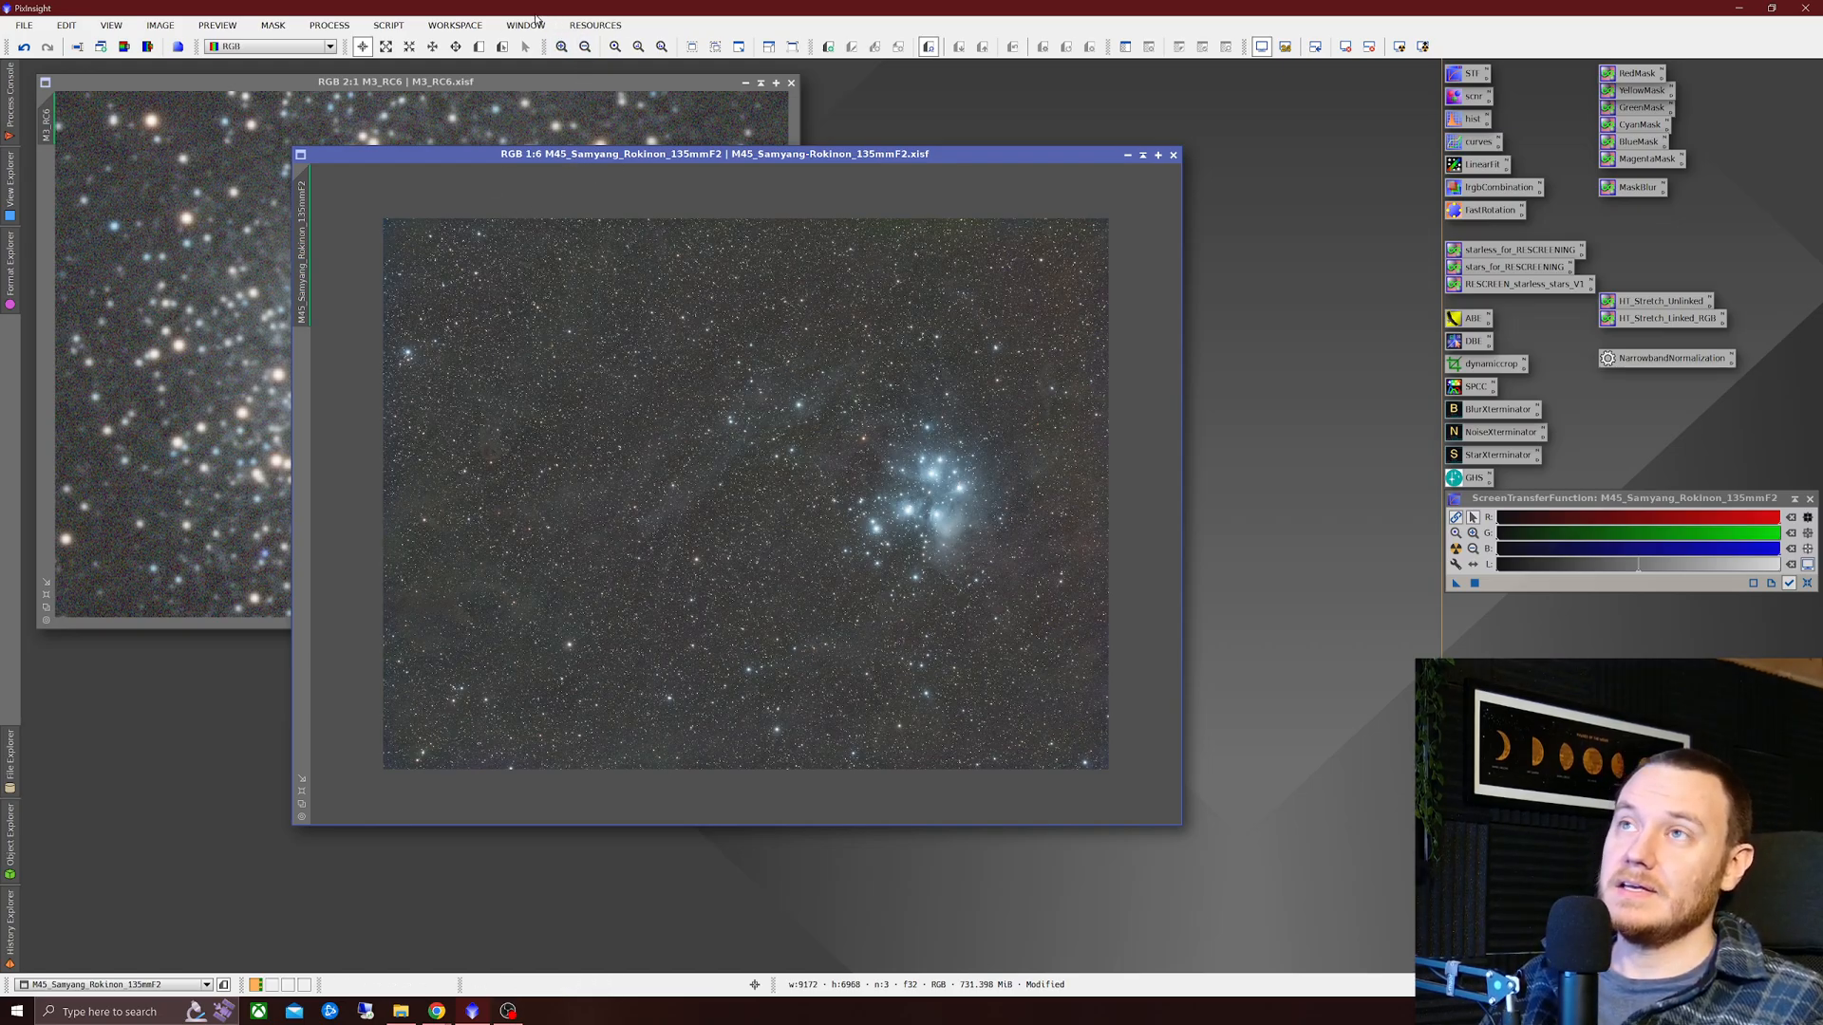
- Check Resources > Updates and pick BlurXTerminator.4.pb from the PixInsight library folder
click(594, 24)
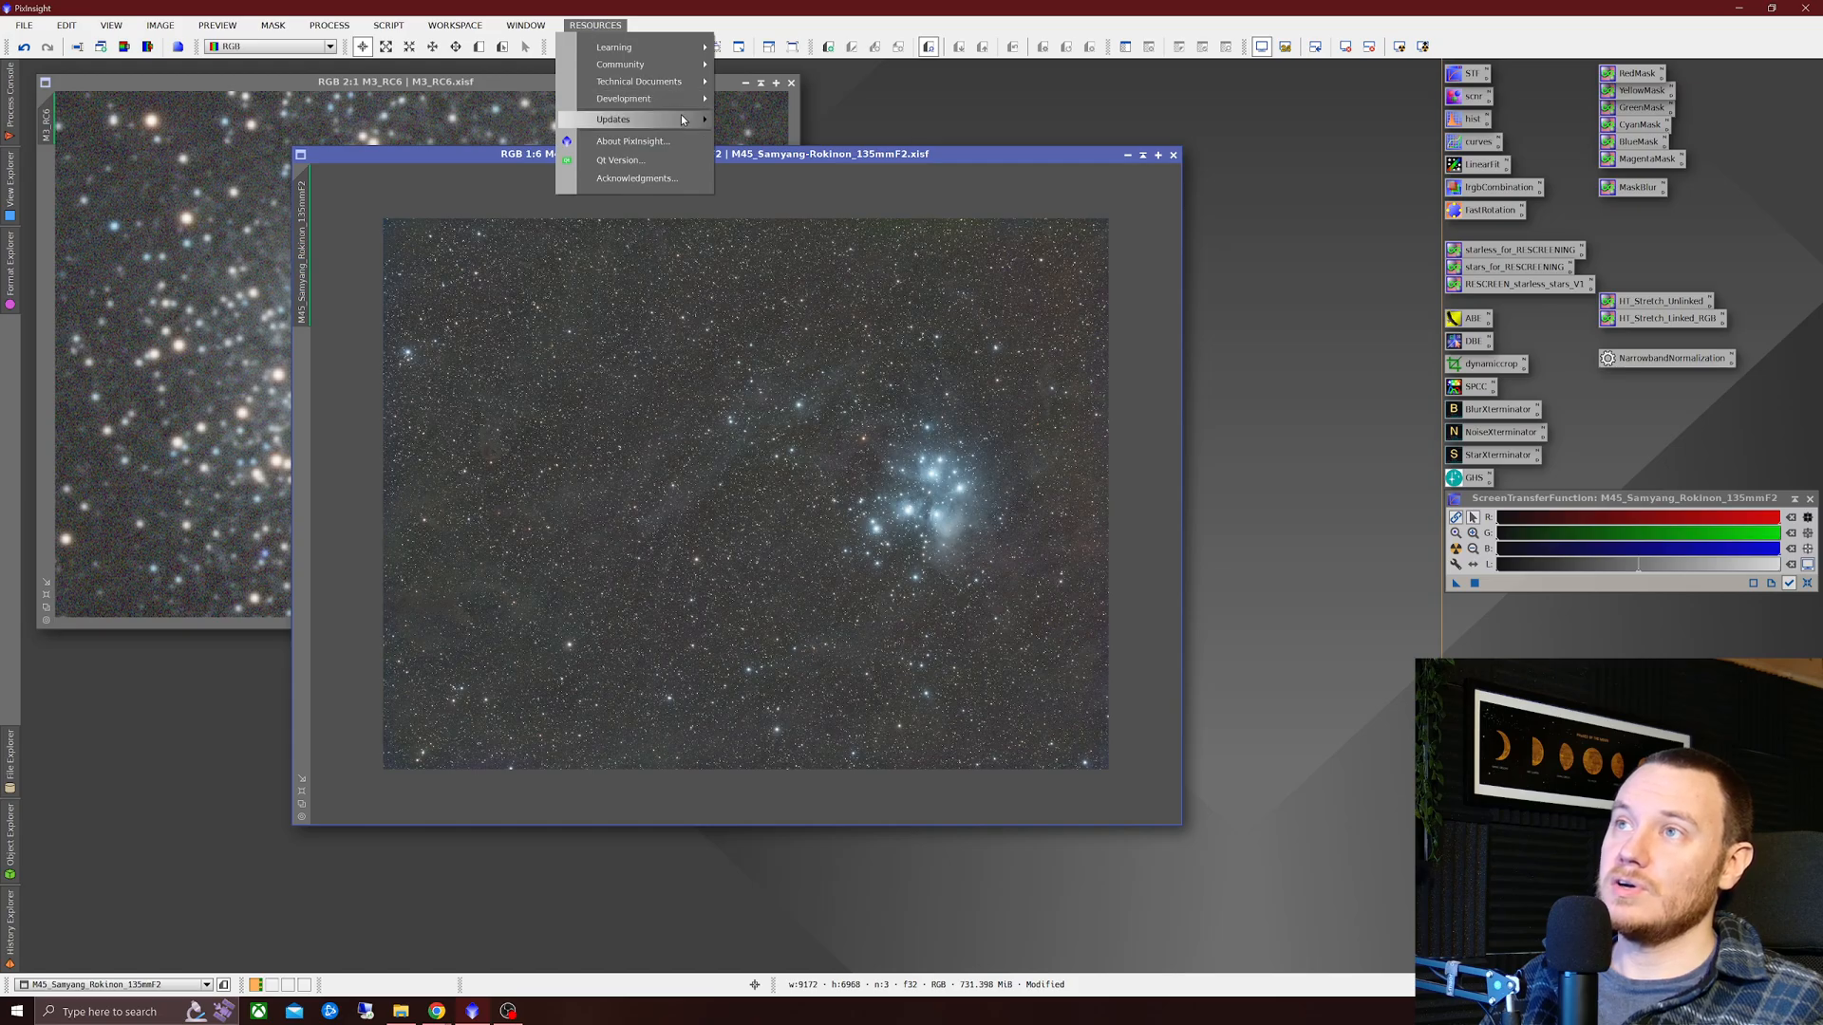
click(1259, 338)
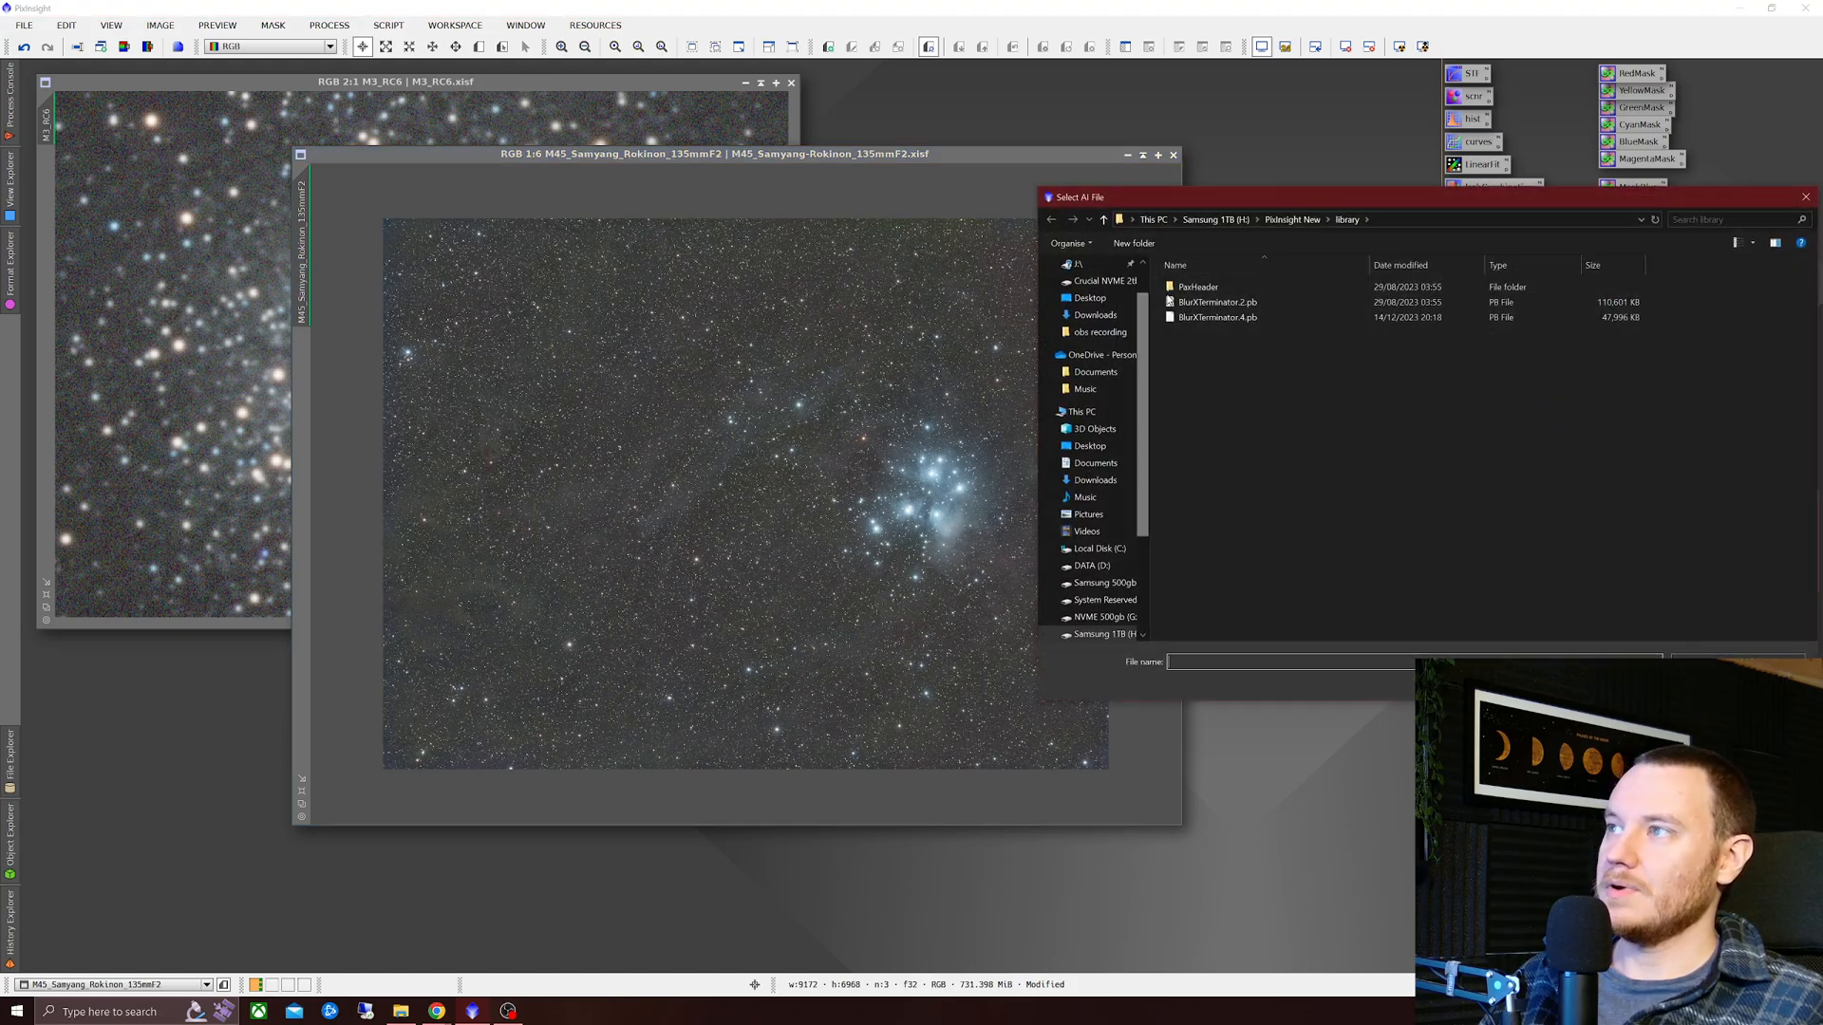
click(1215, 317)
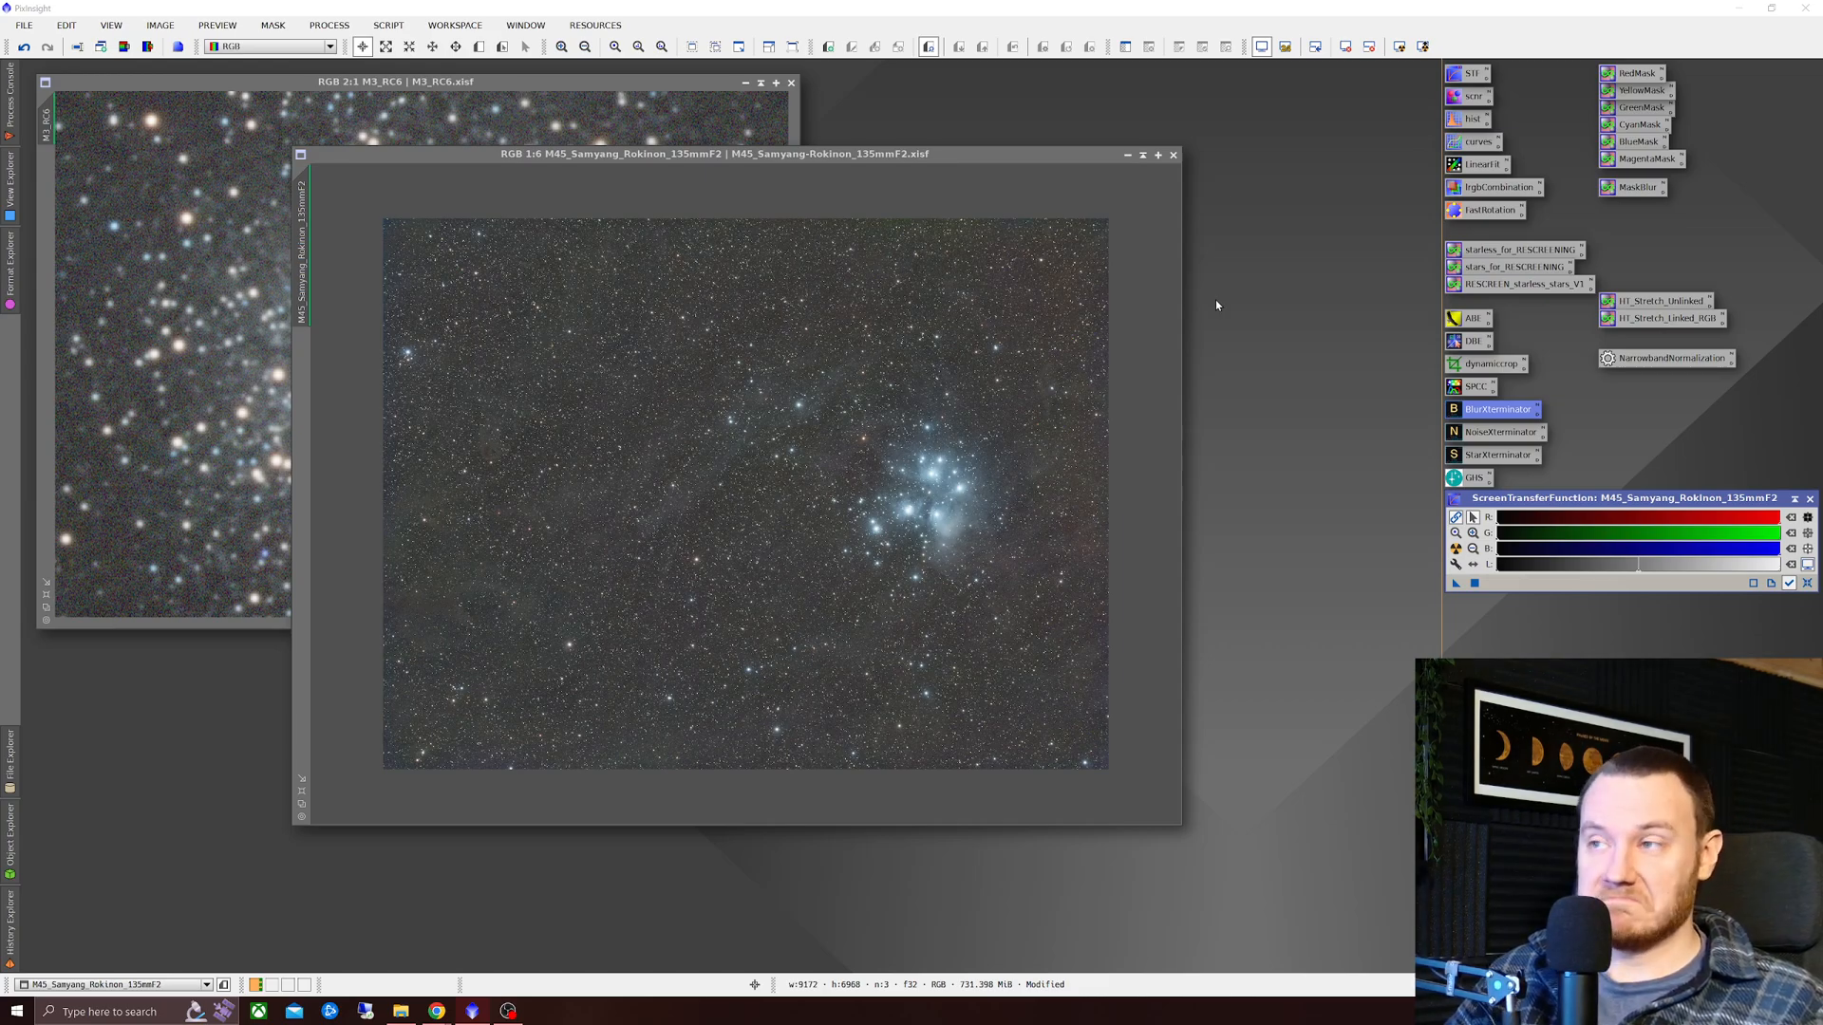
mouse_move(773, 452)
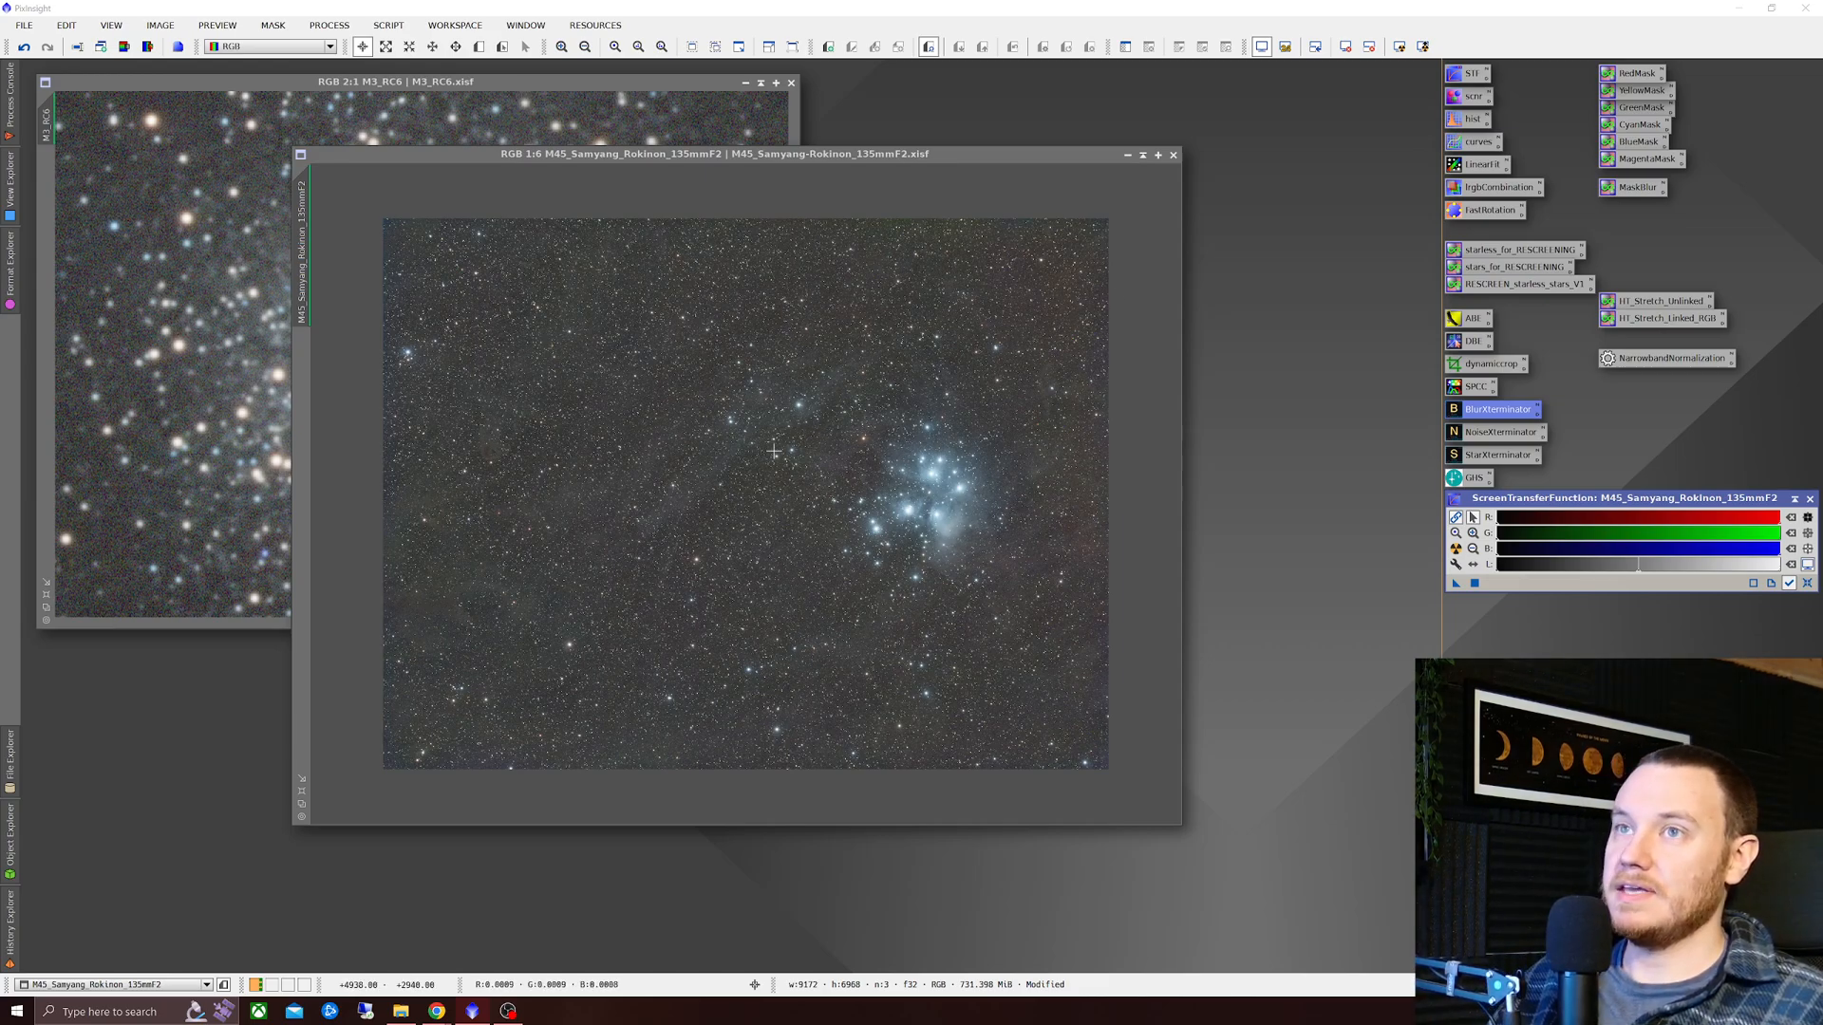